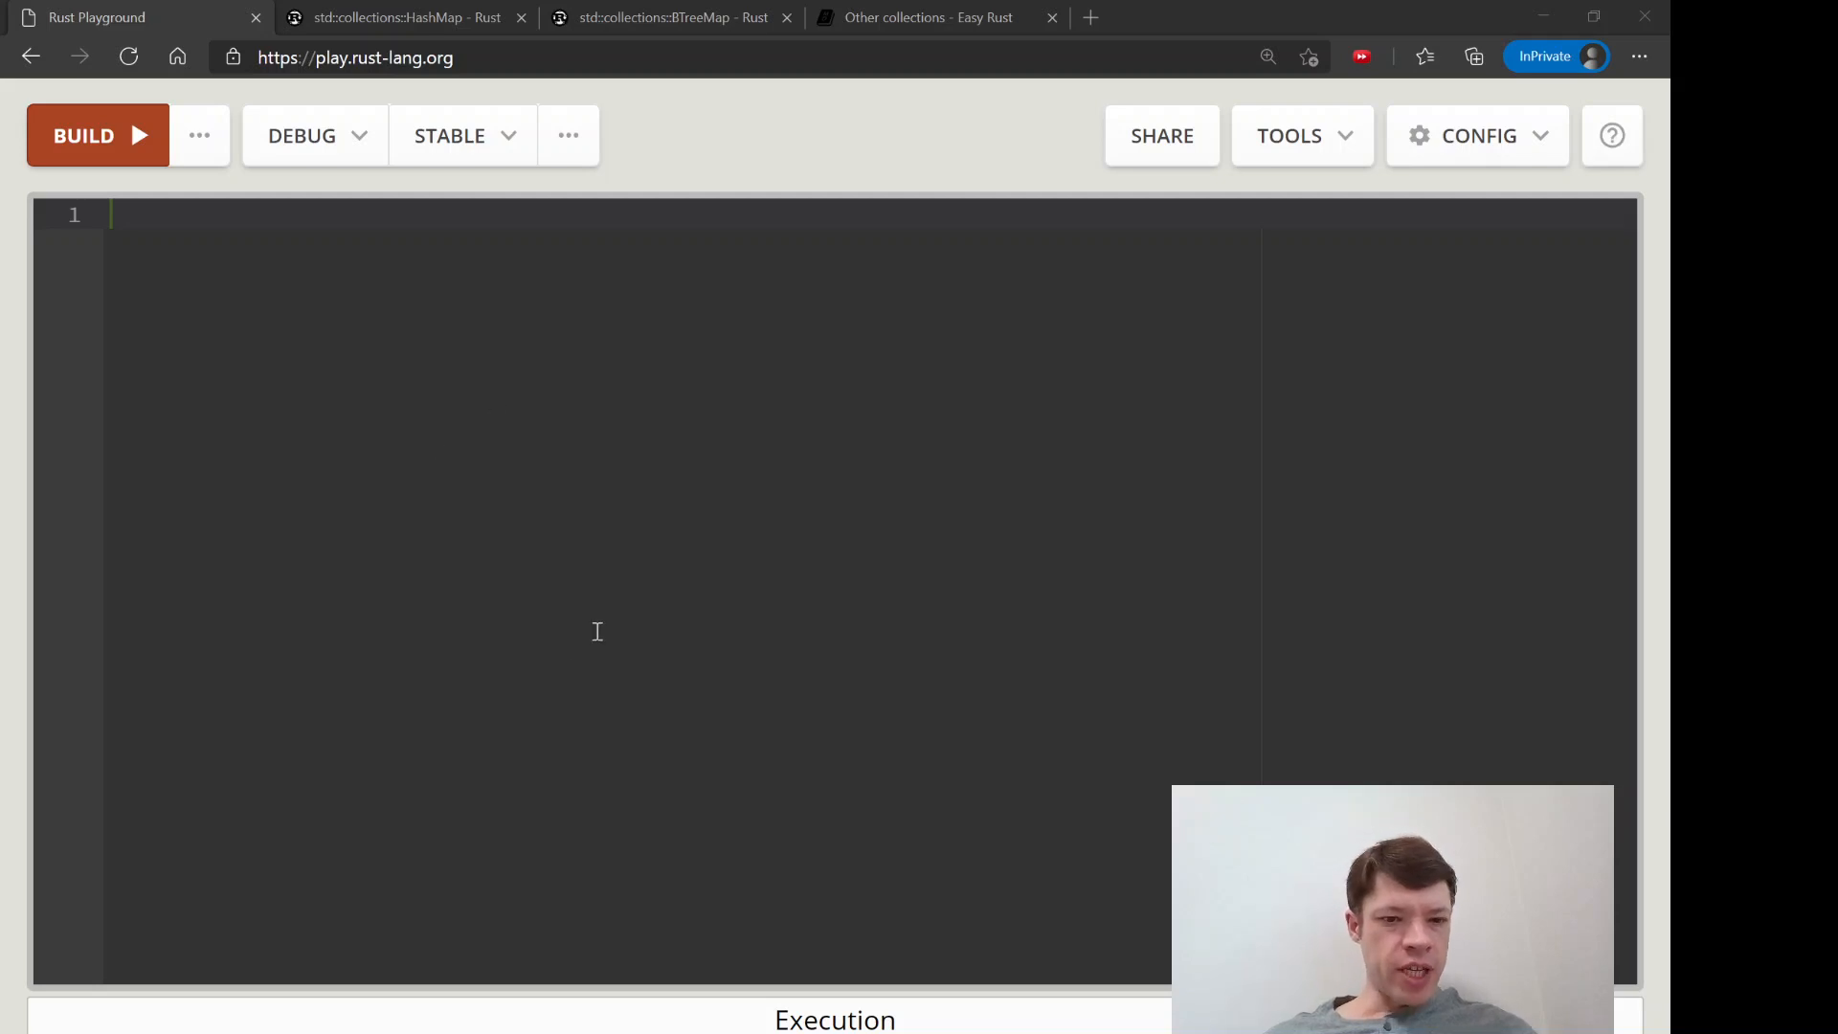
mouse_move(333, 523)
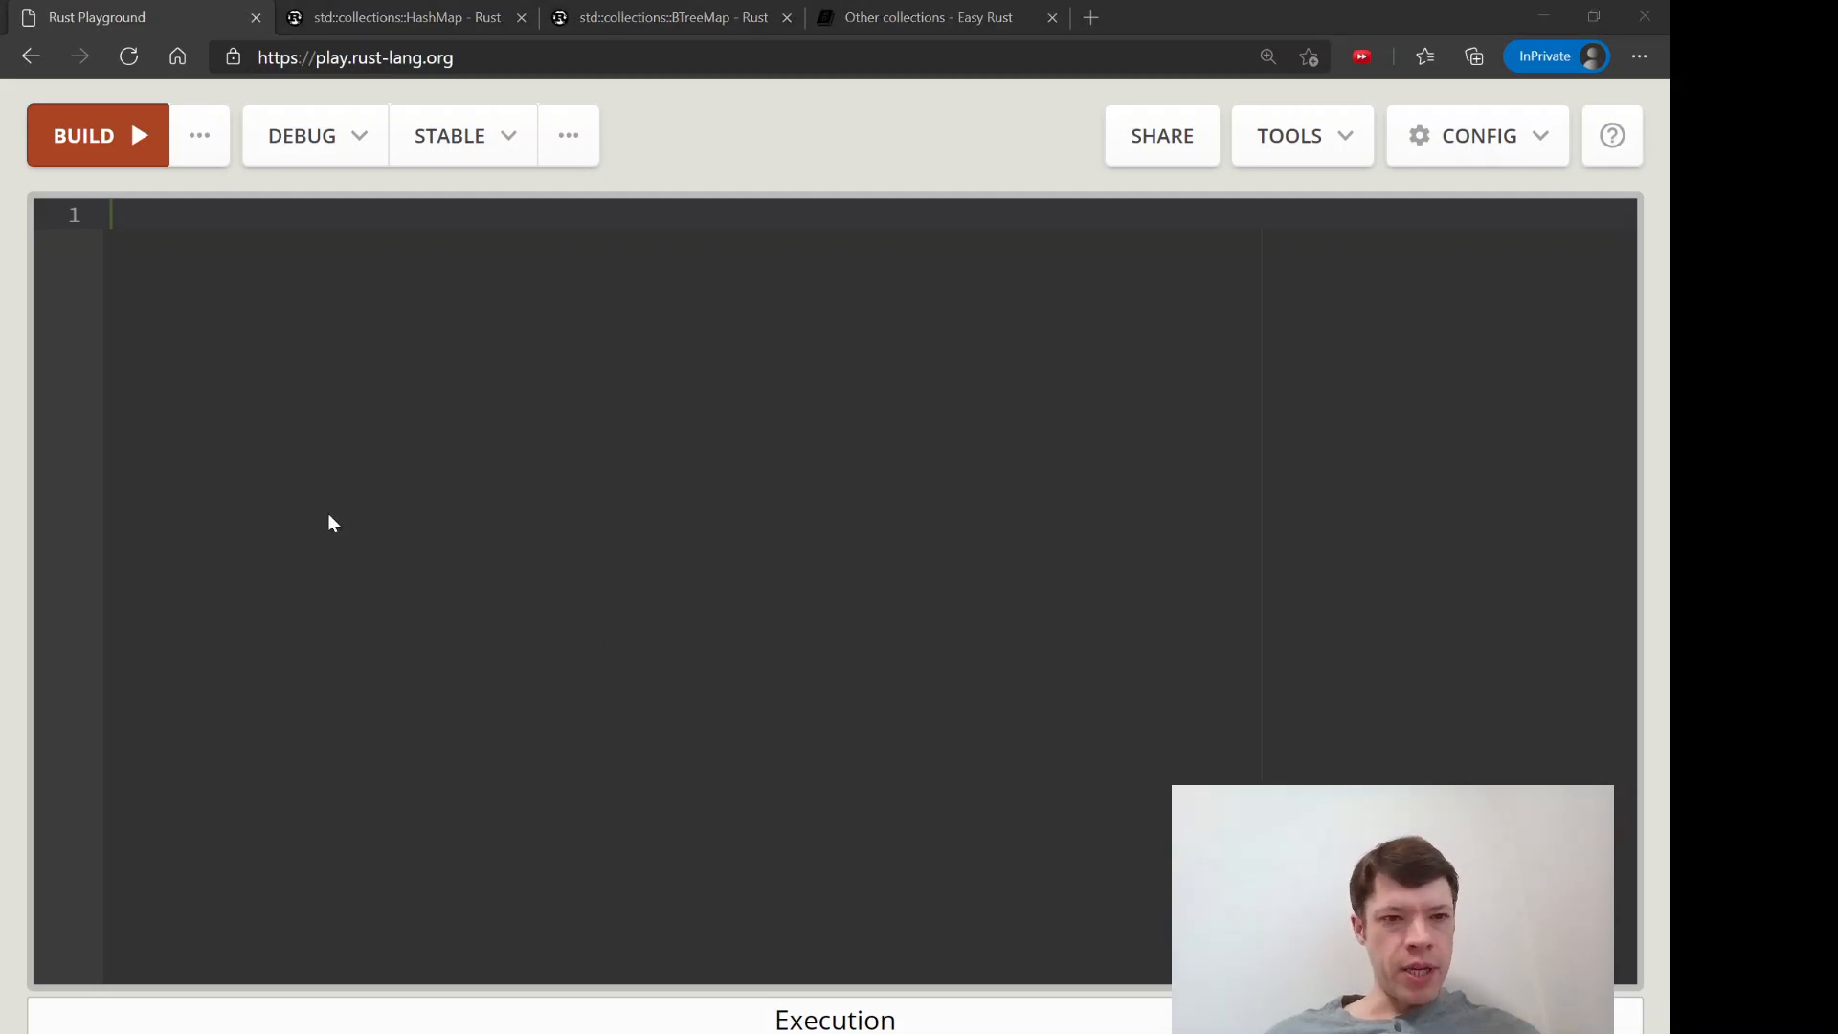
Clear a stray `use std` fragment and type an empty `fn main()` function
type("use ;")
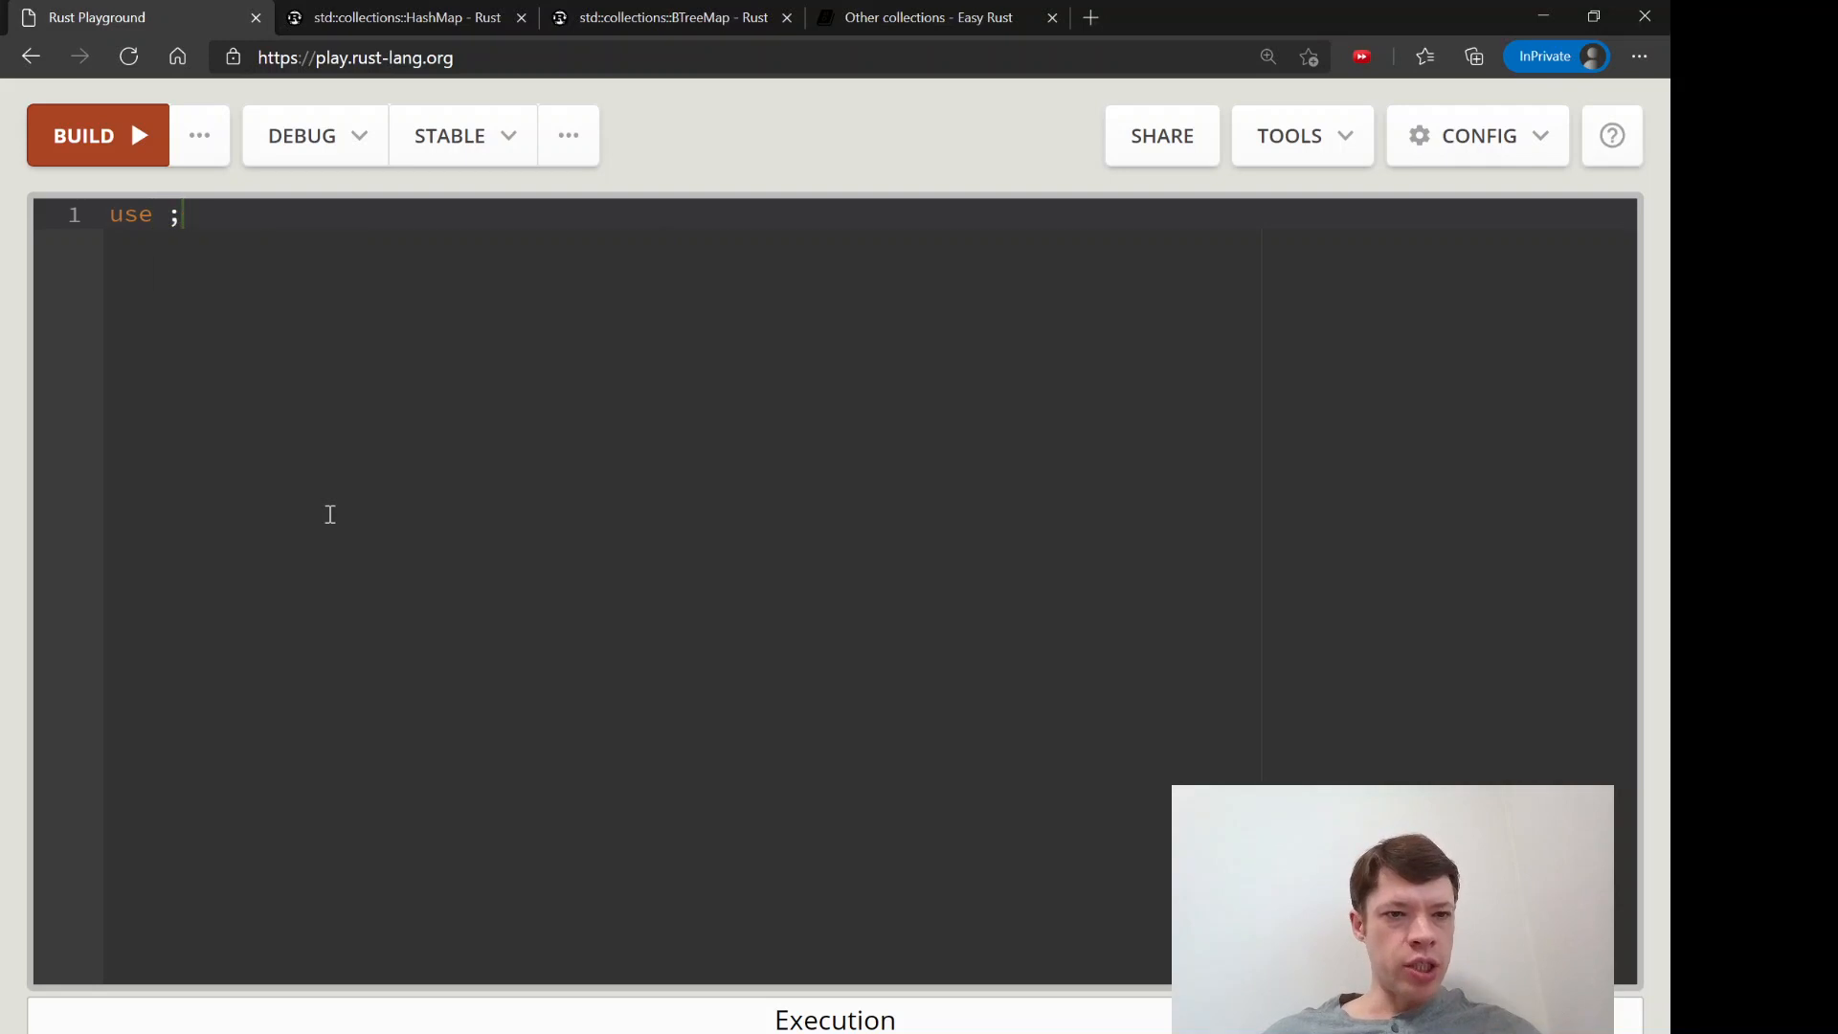
type("std")
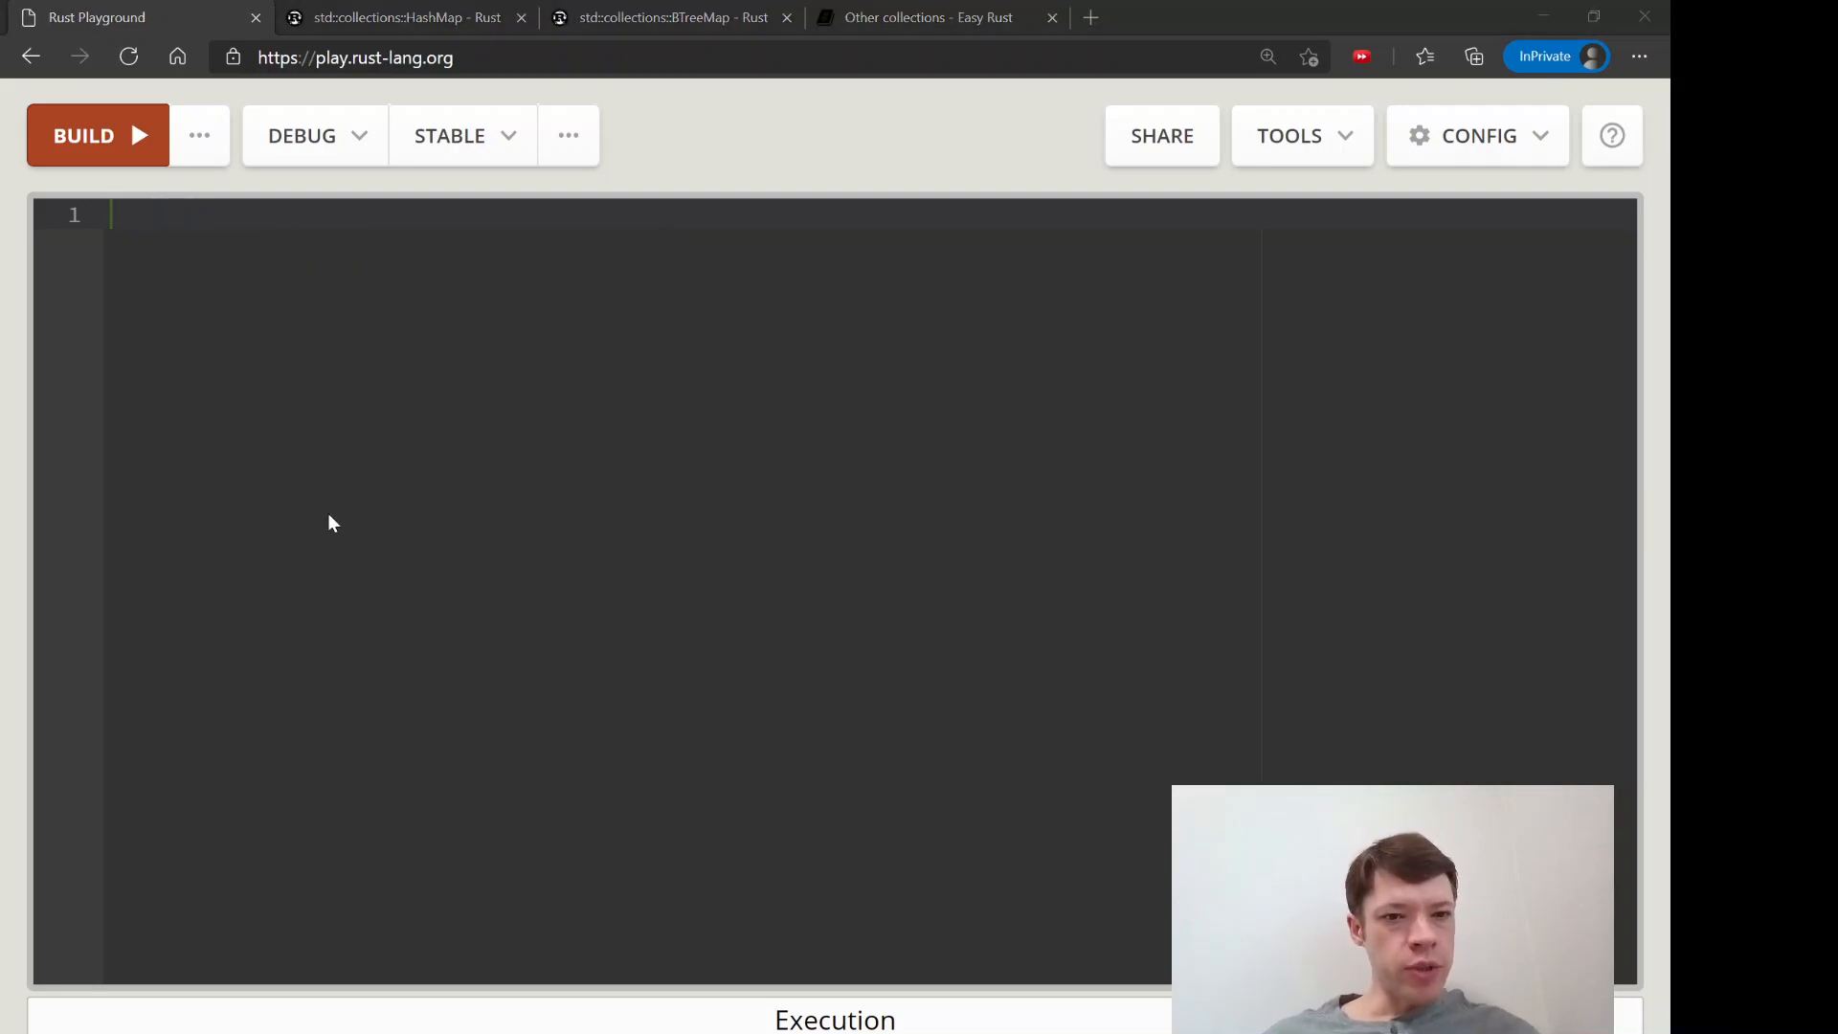
type("fn main() {")
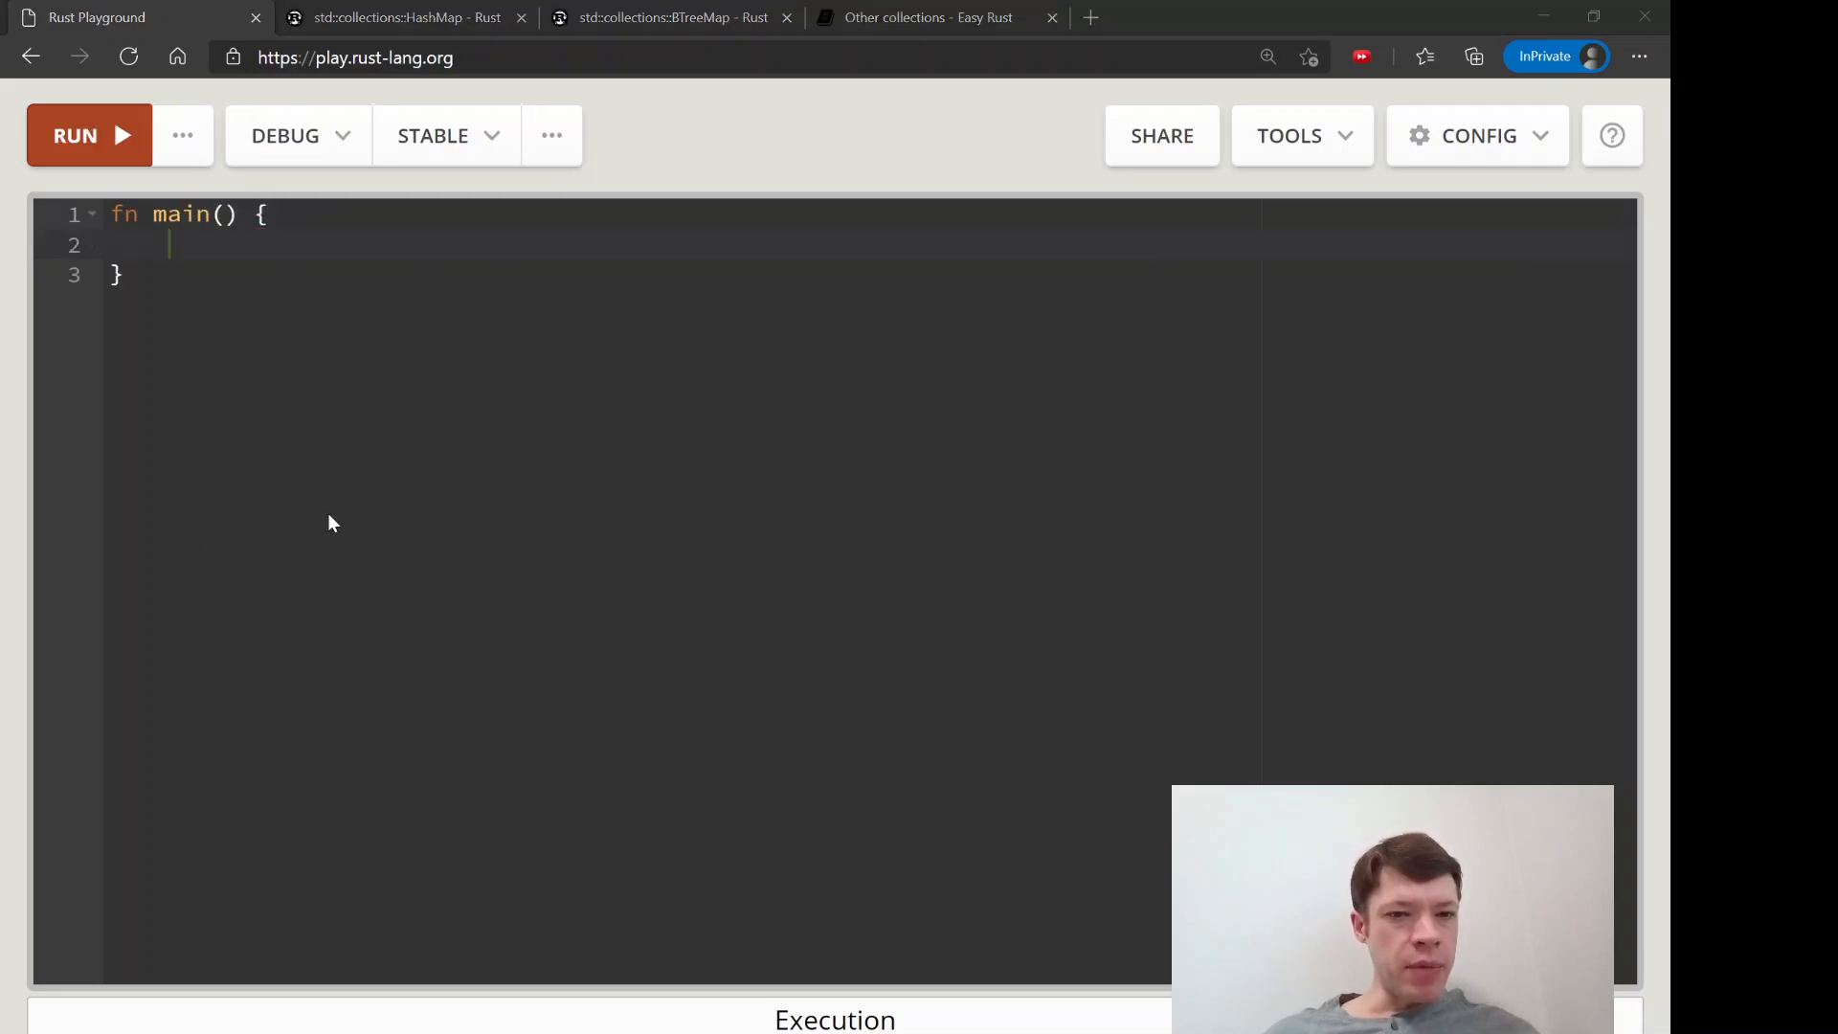
Declare `let mut book_hashmap = std::collections::HashMap::new();` with a 'fully qualified path' comment
type("let mut")
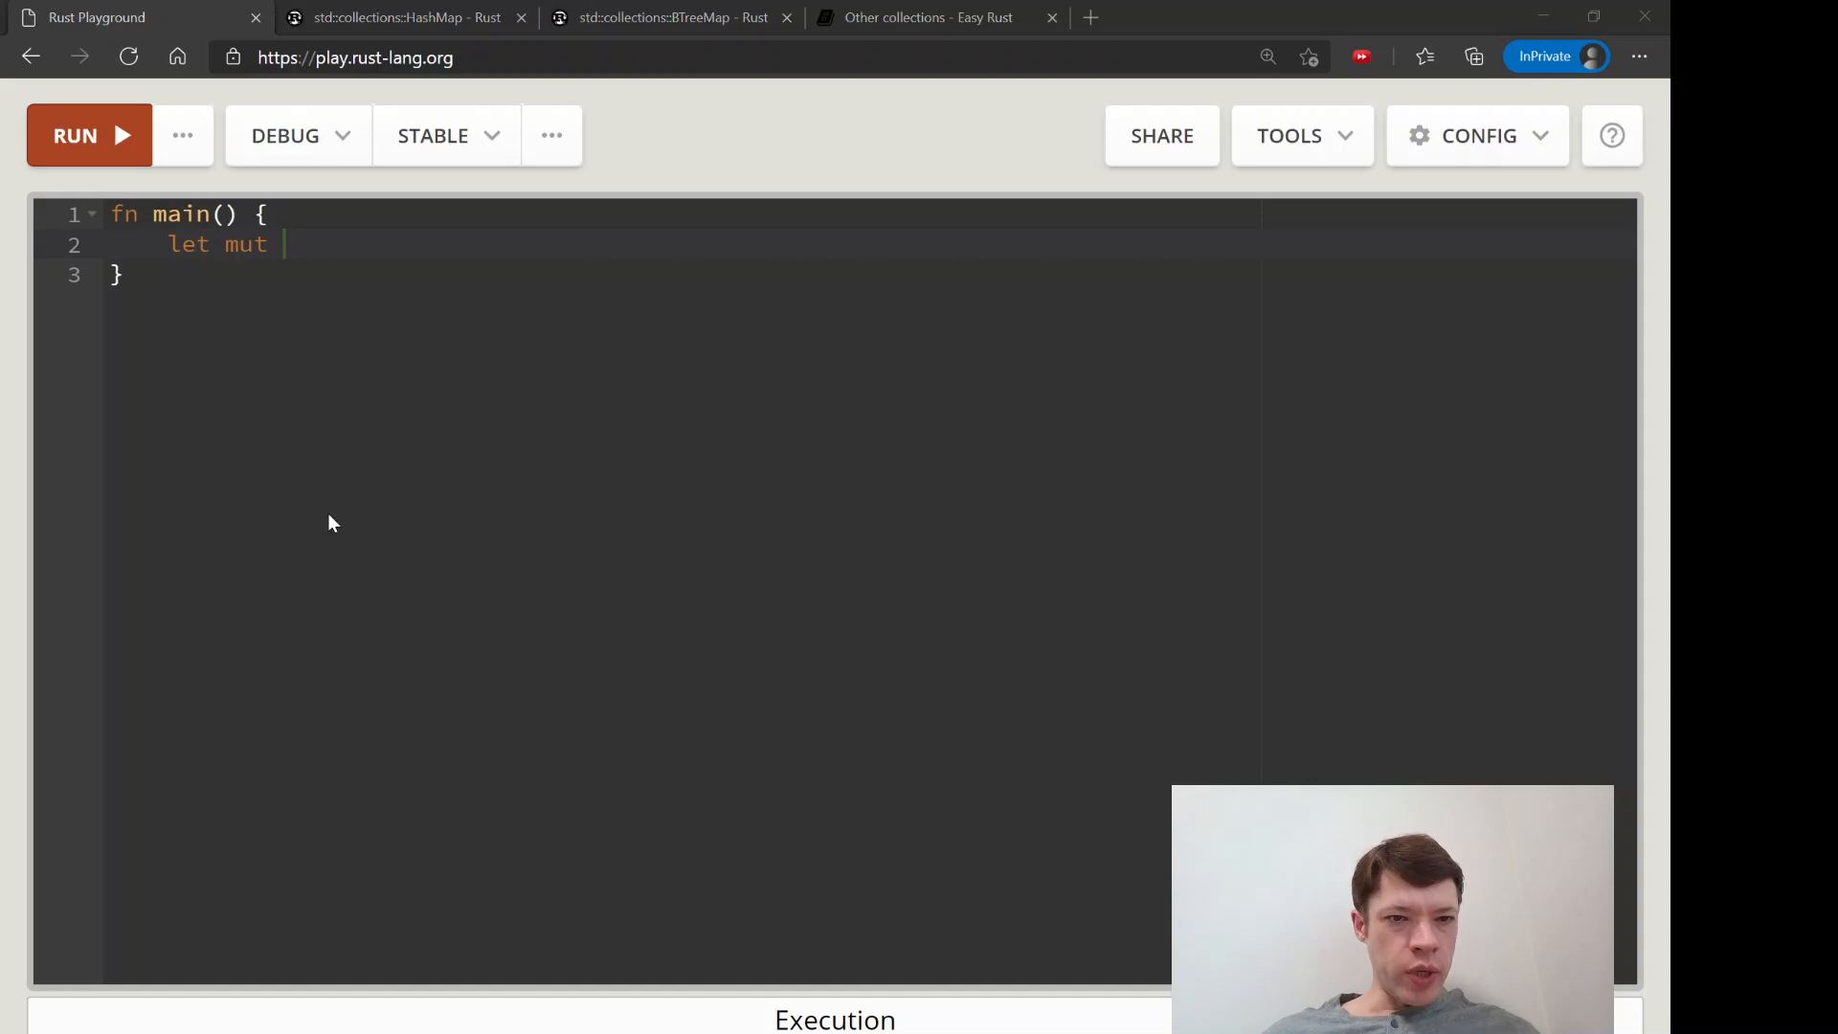
type("book_")
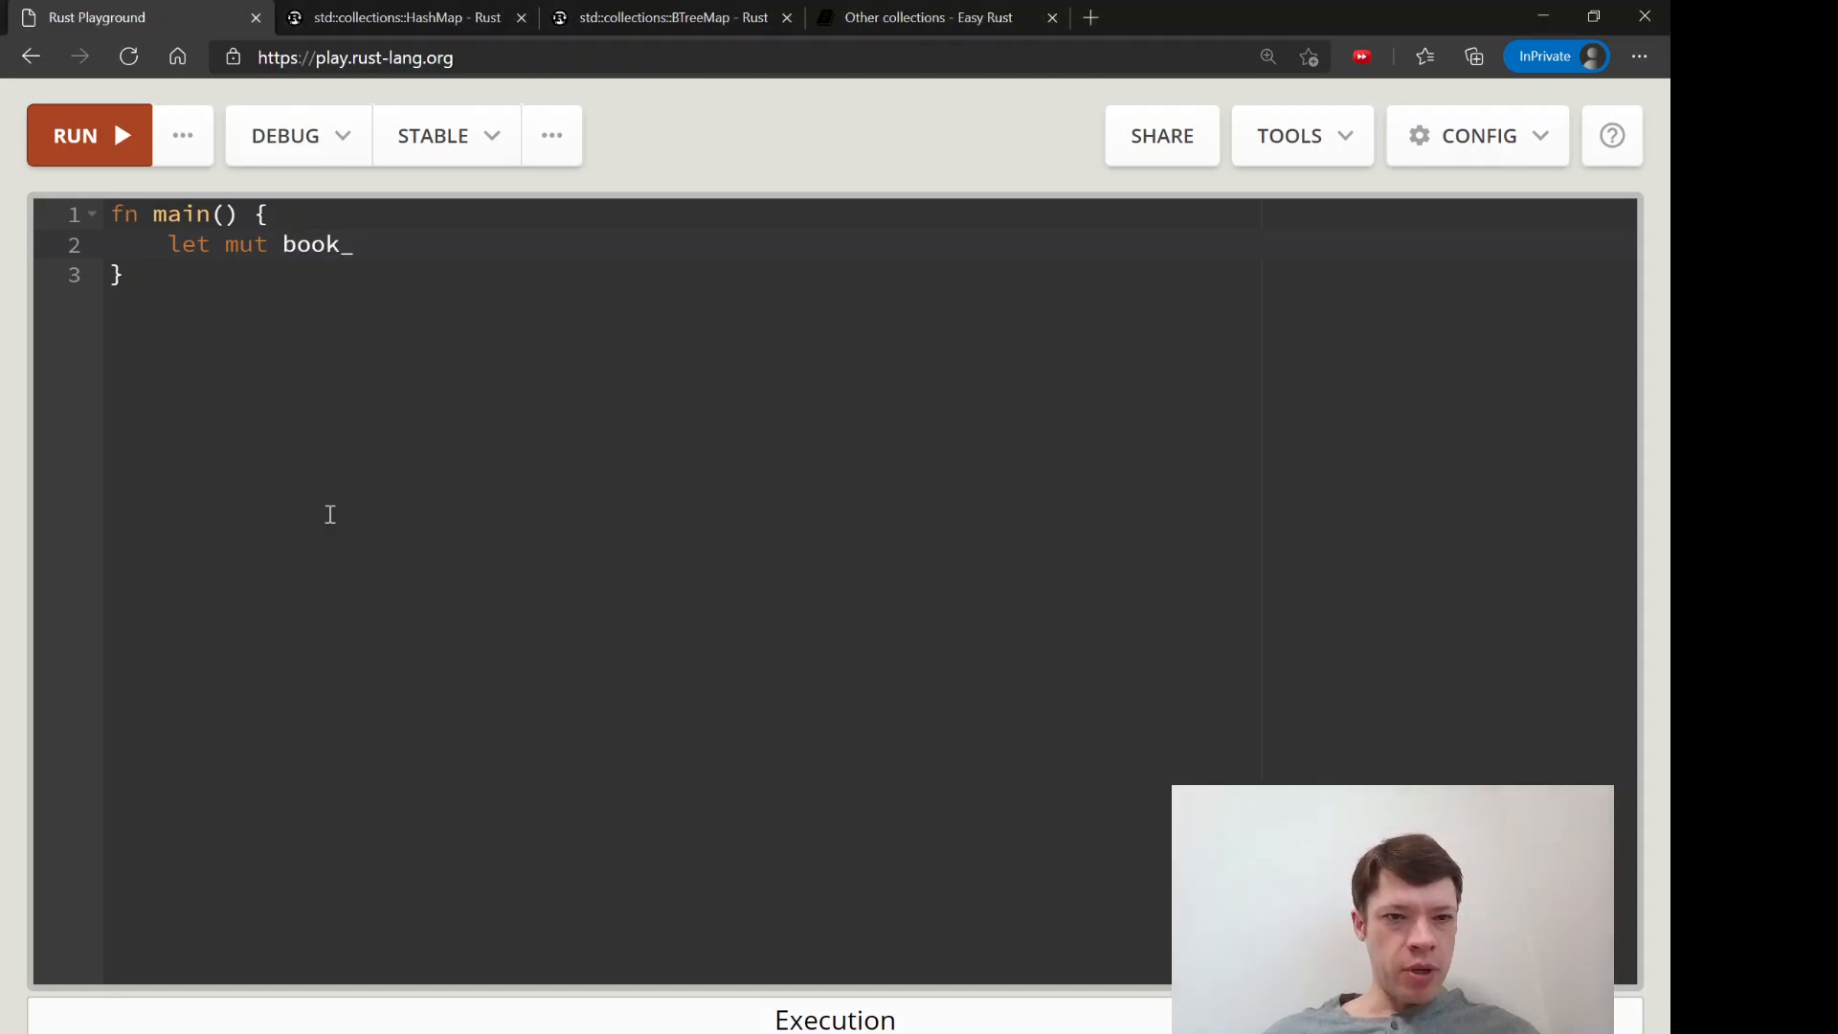
type("hashmap =")
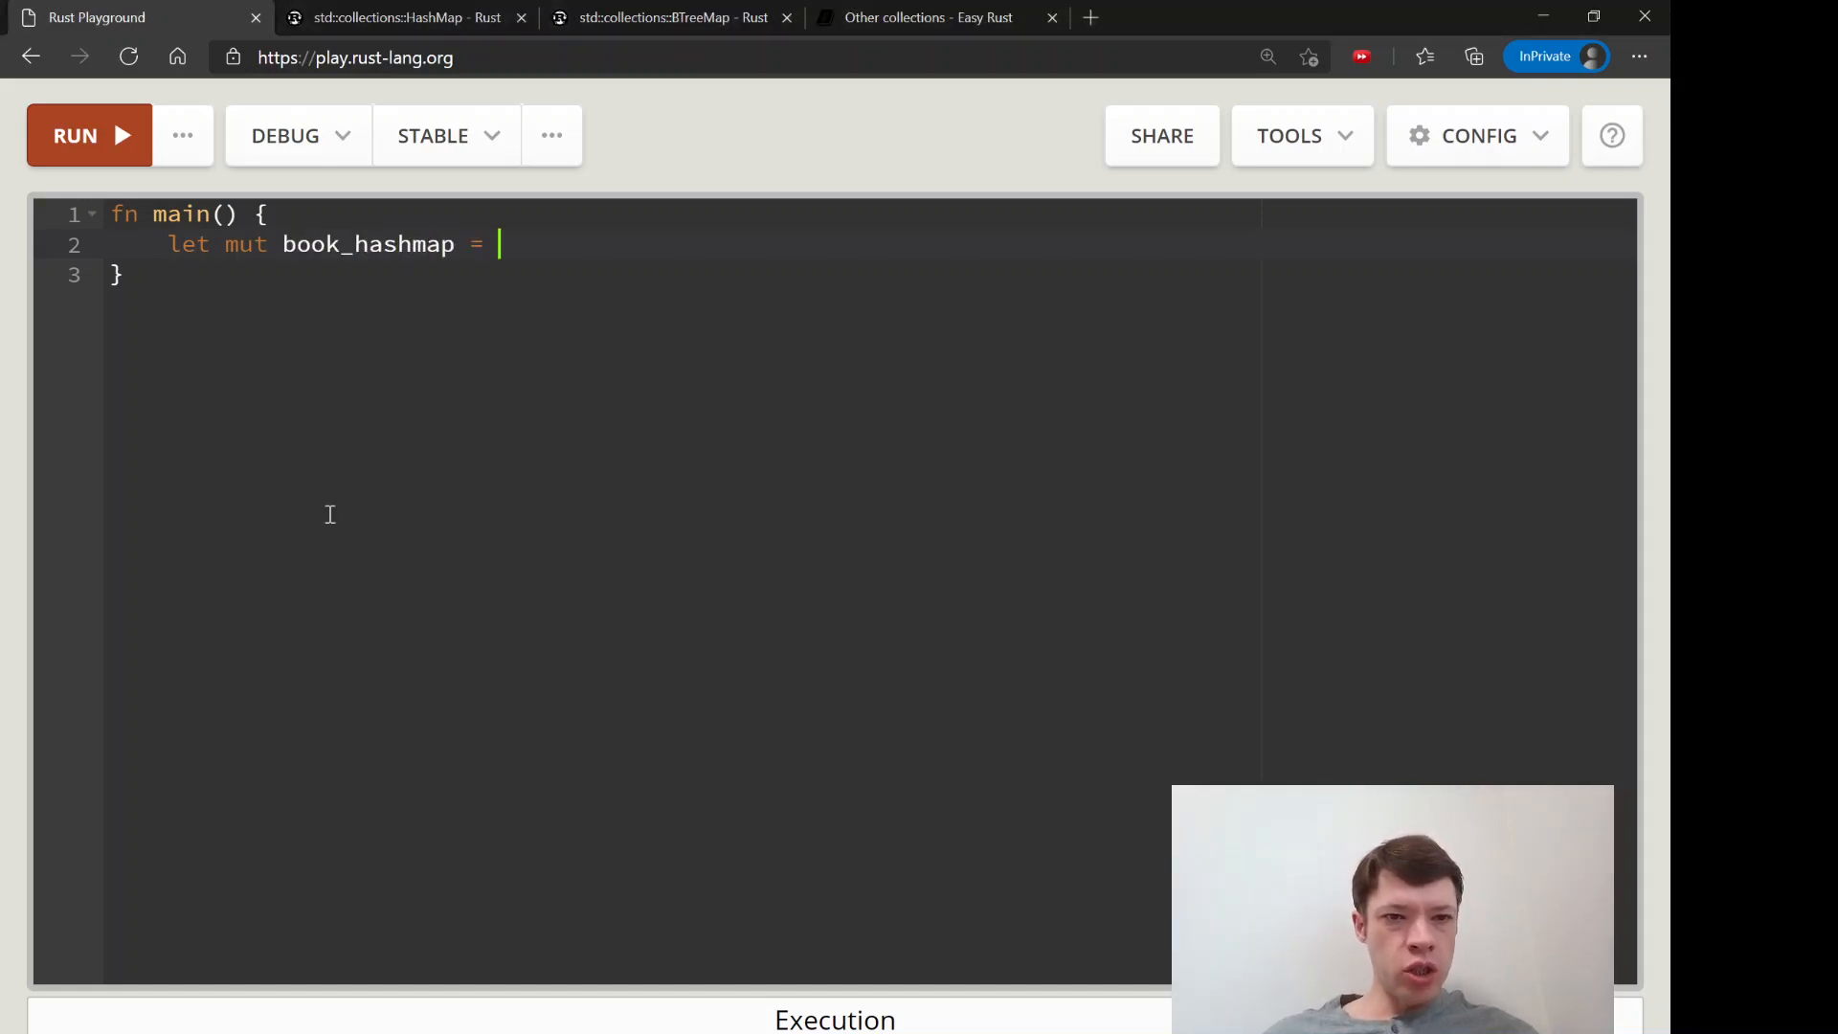
type("std::co")
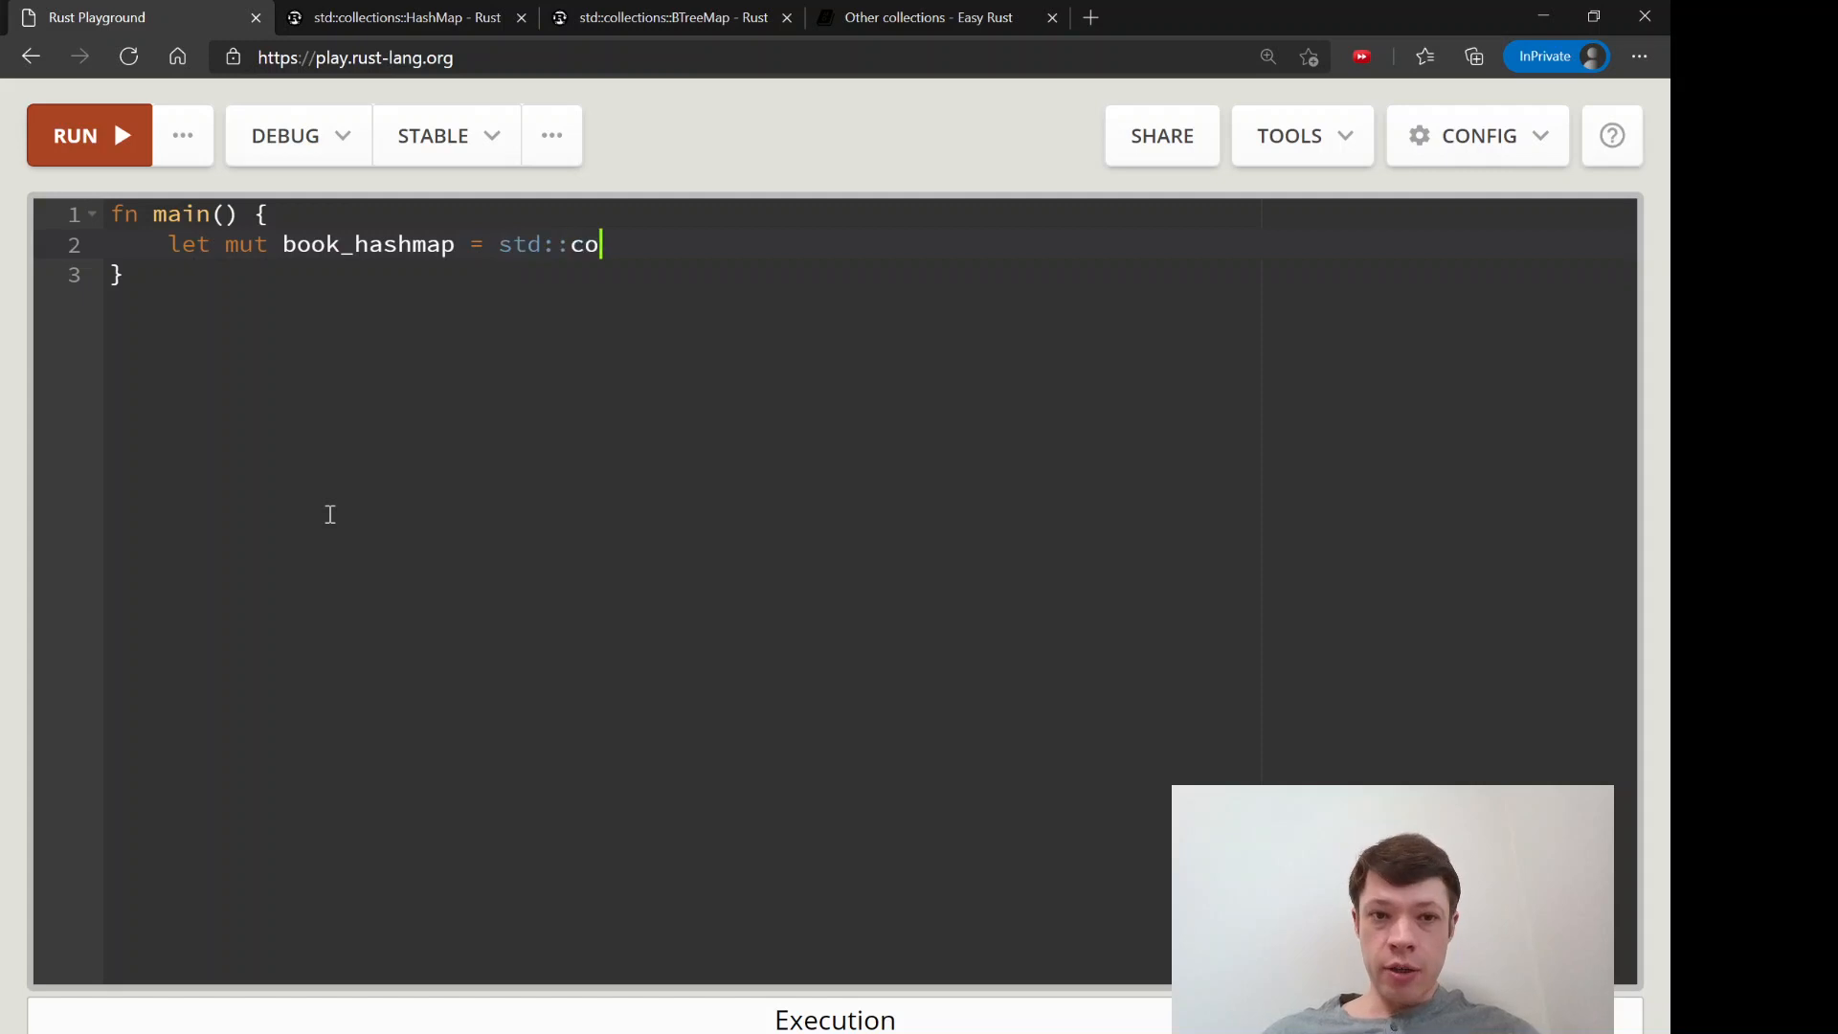
type("llections::Has")
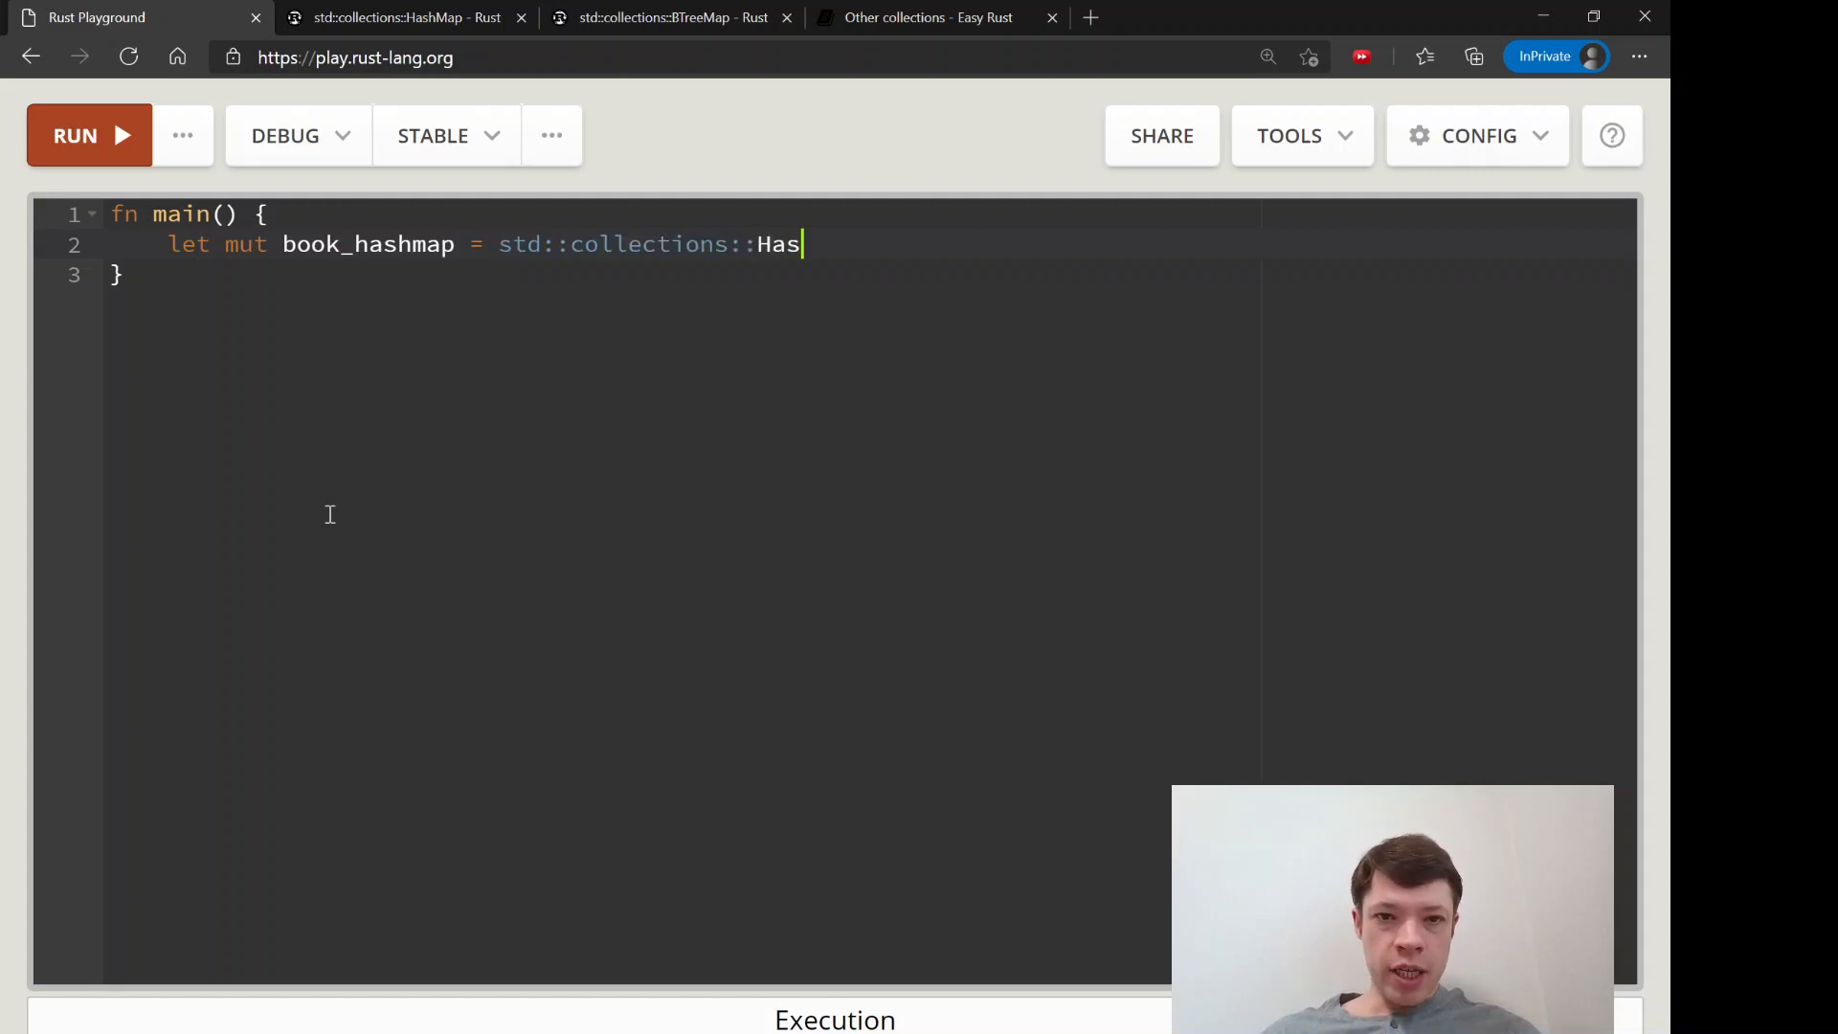
type("hMap::new()")
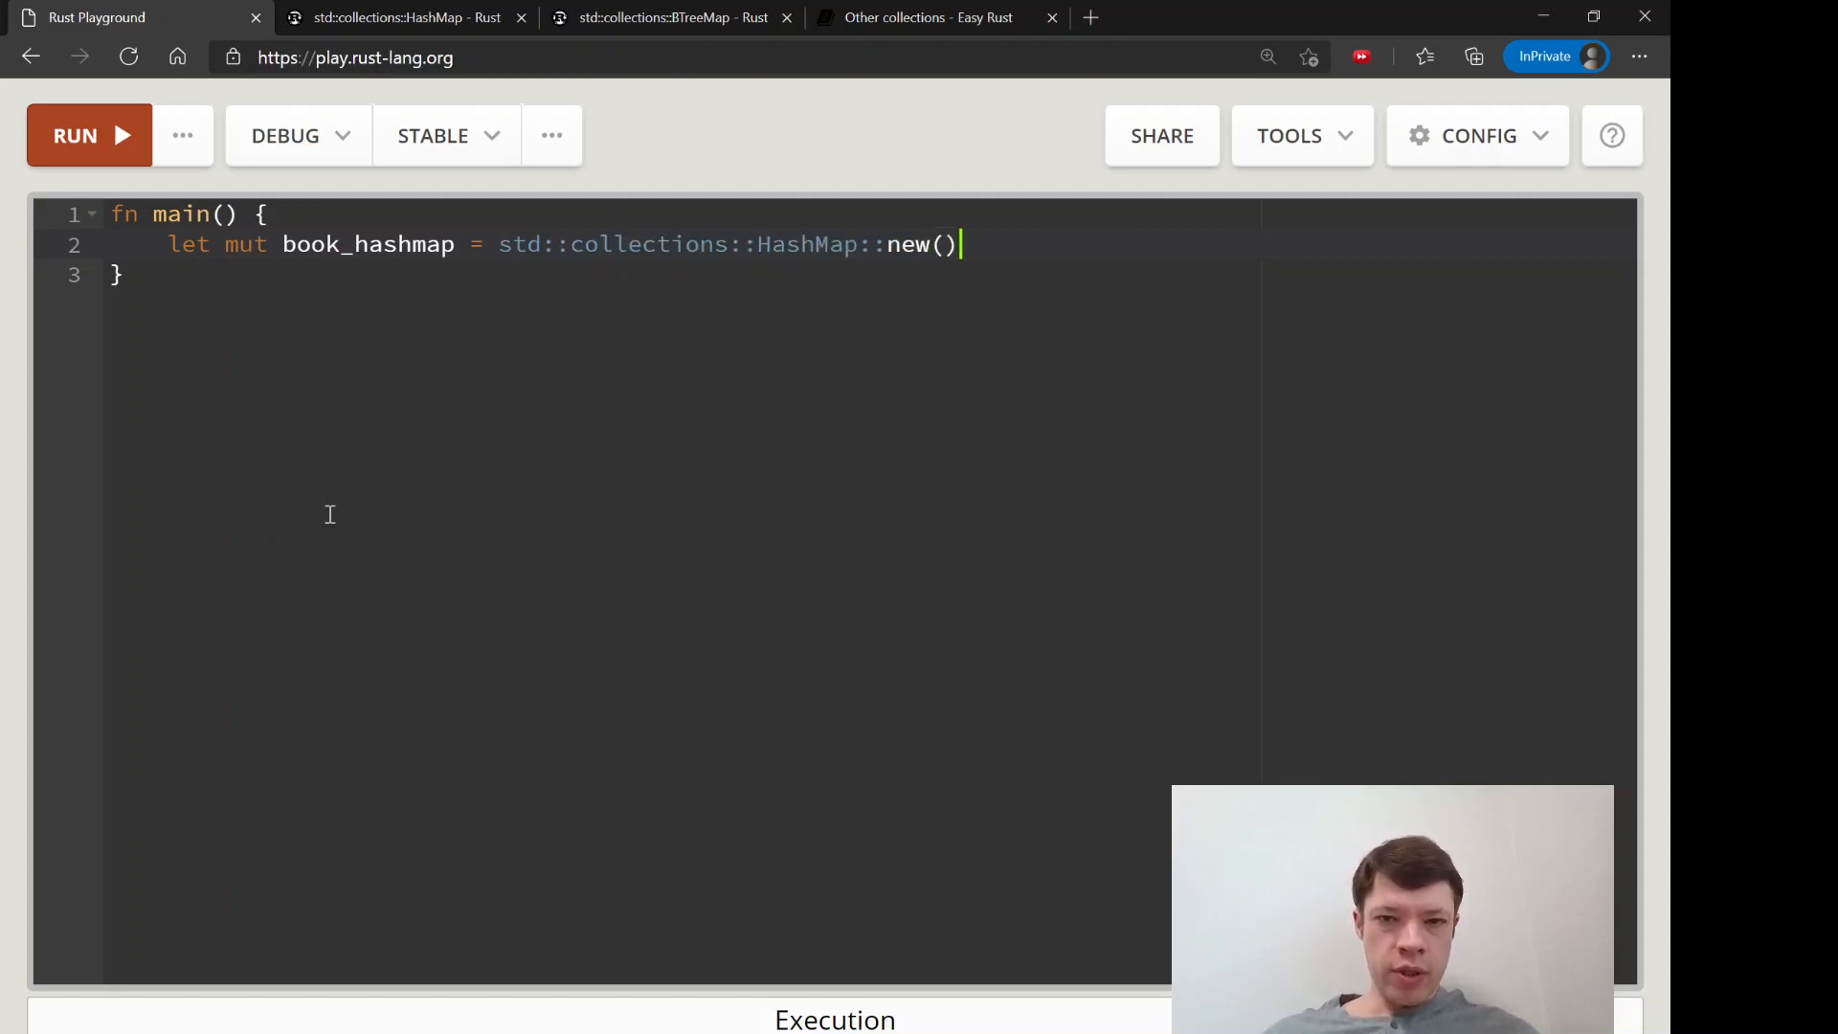
type("; // ful")
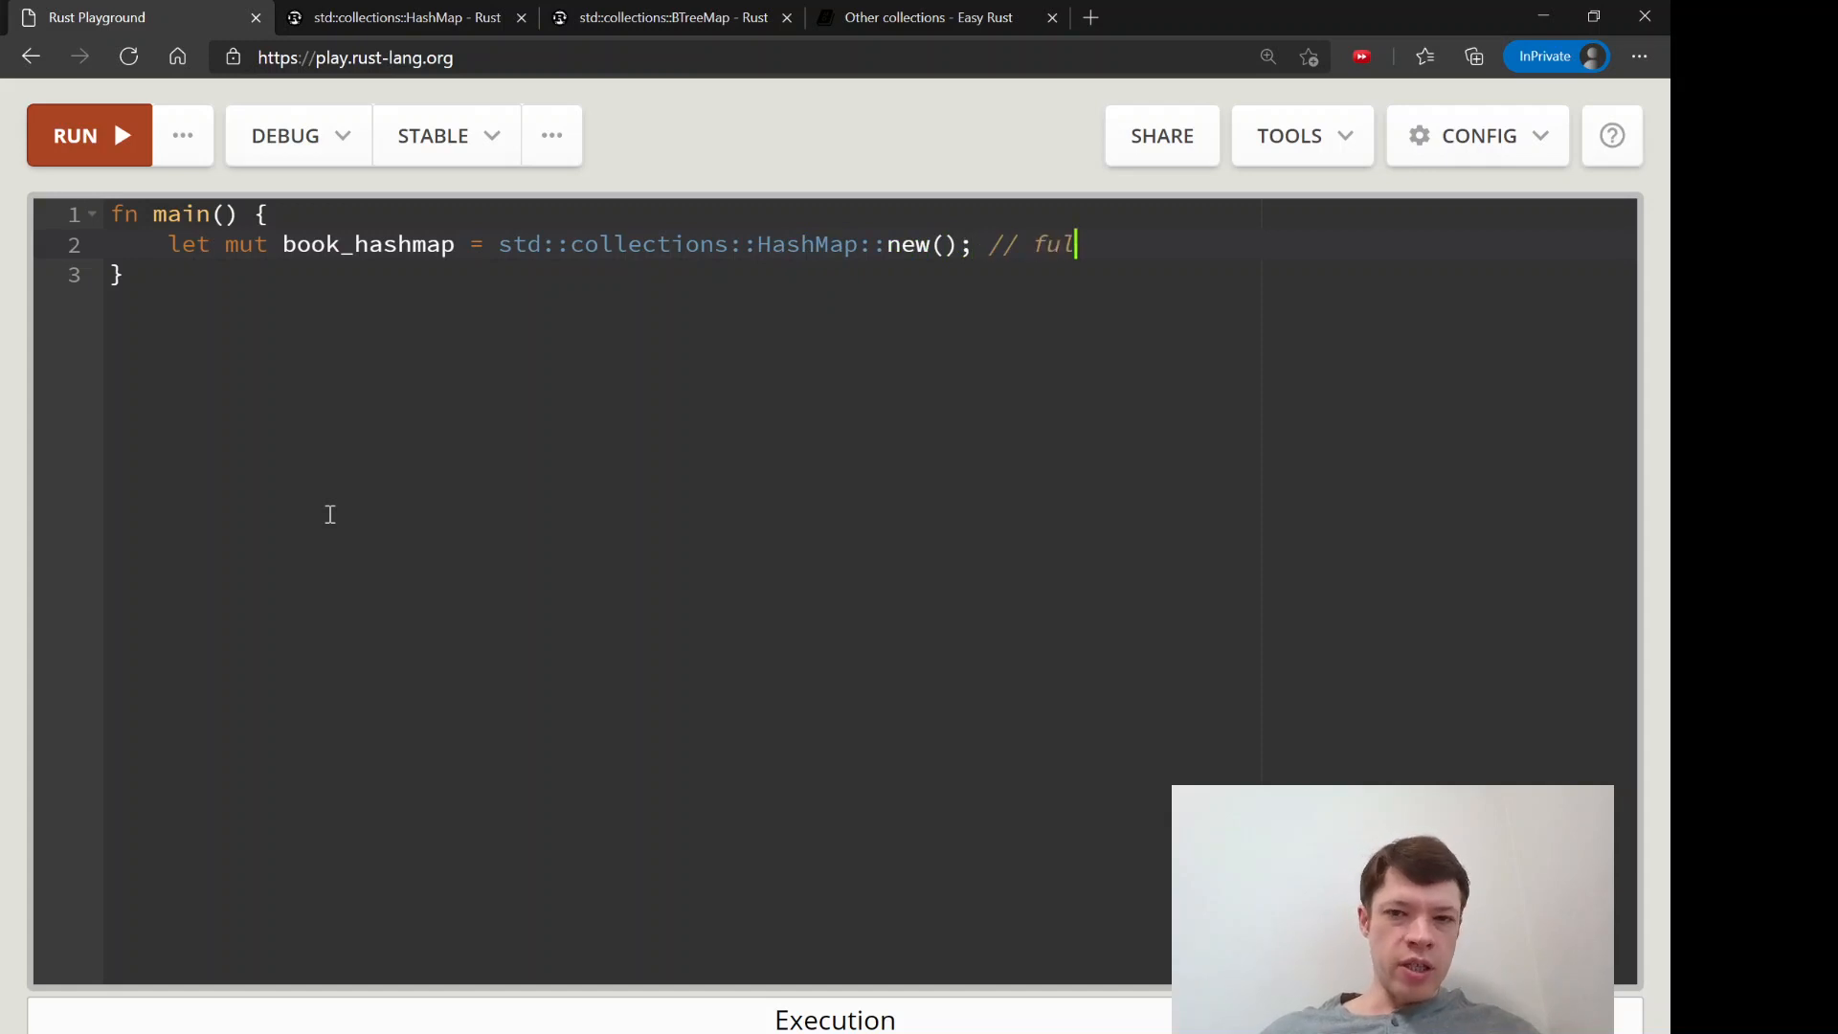
type("ly qualified pa")
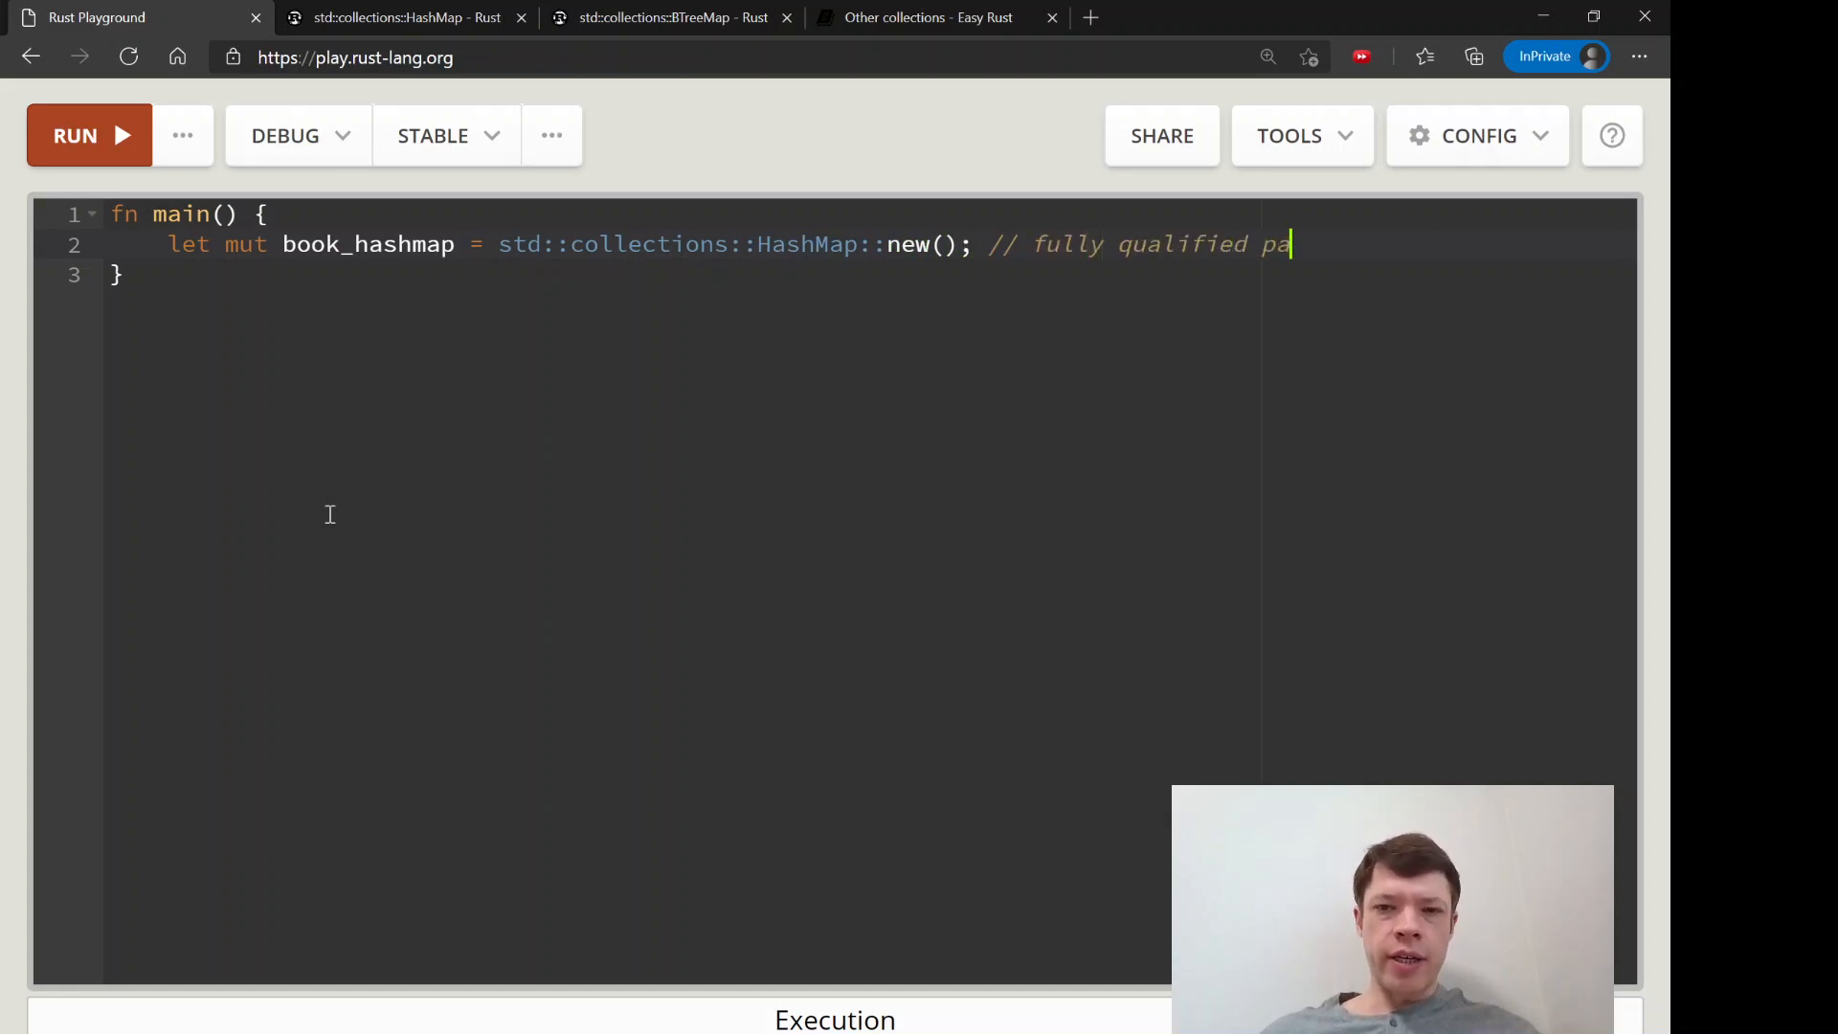
type("th")
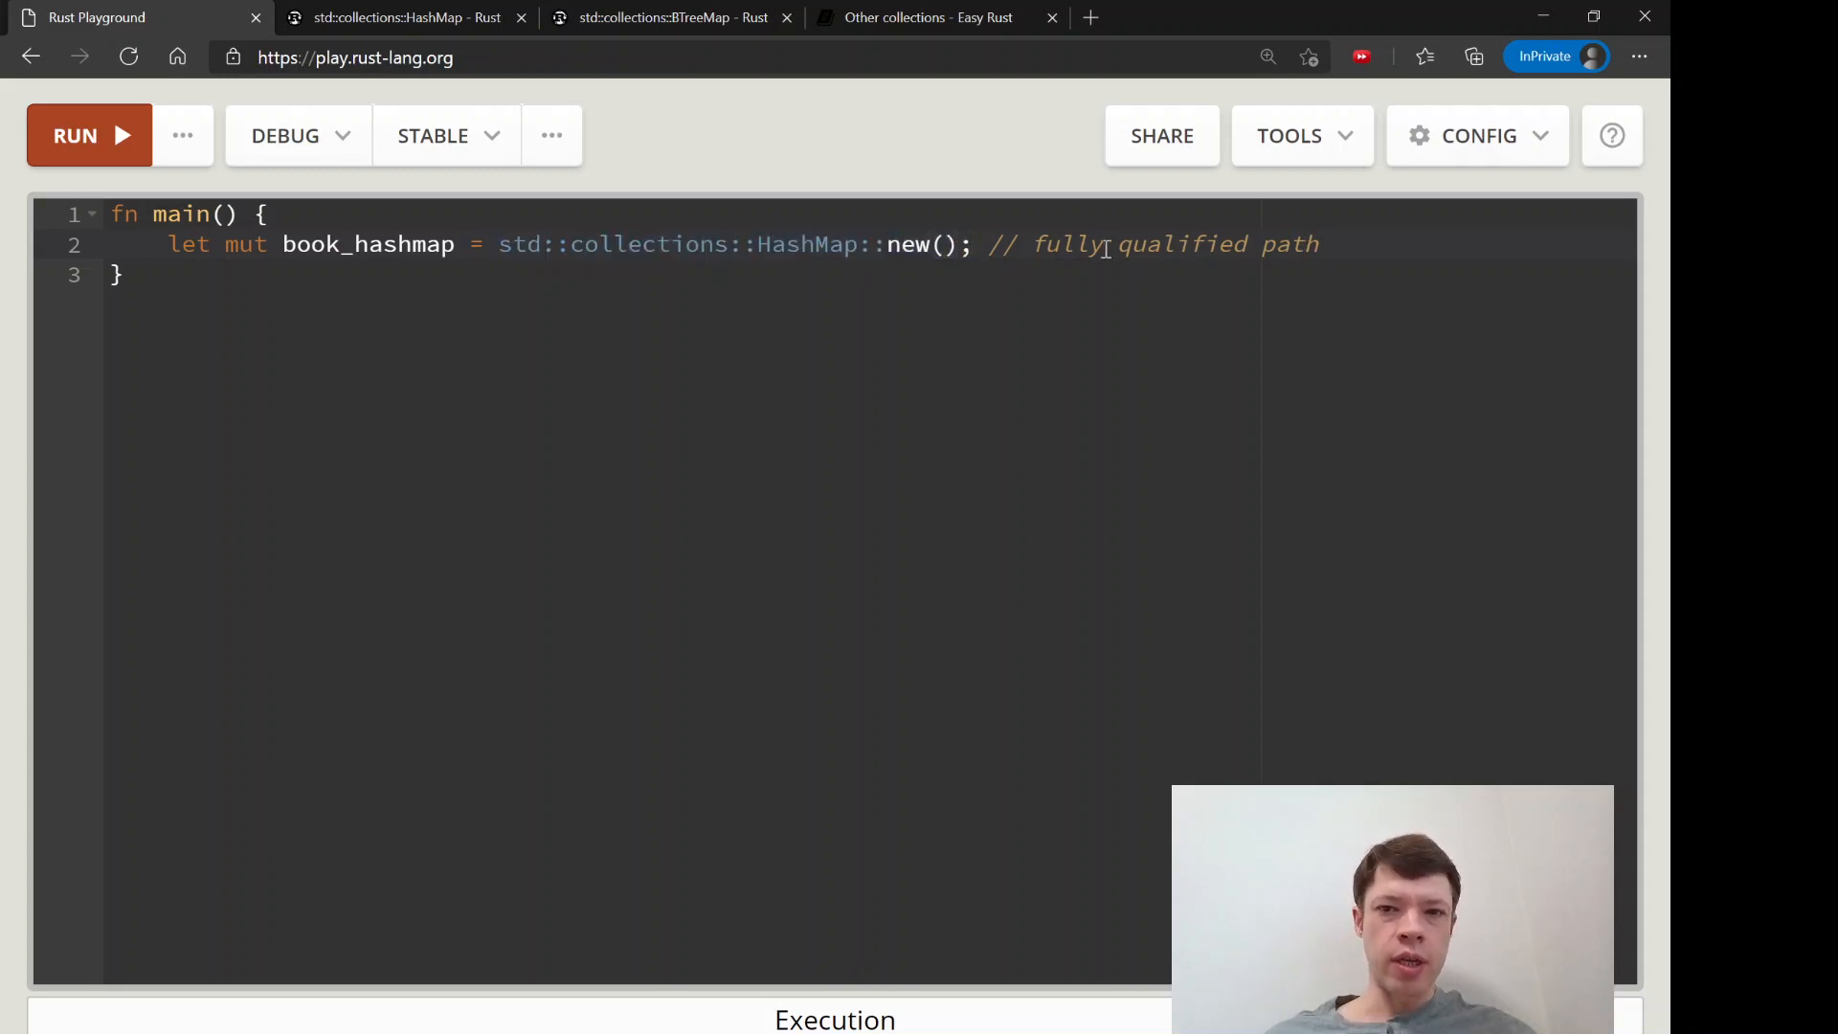
key("Enter")
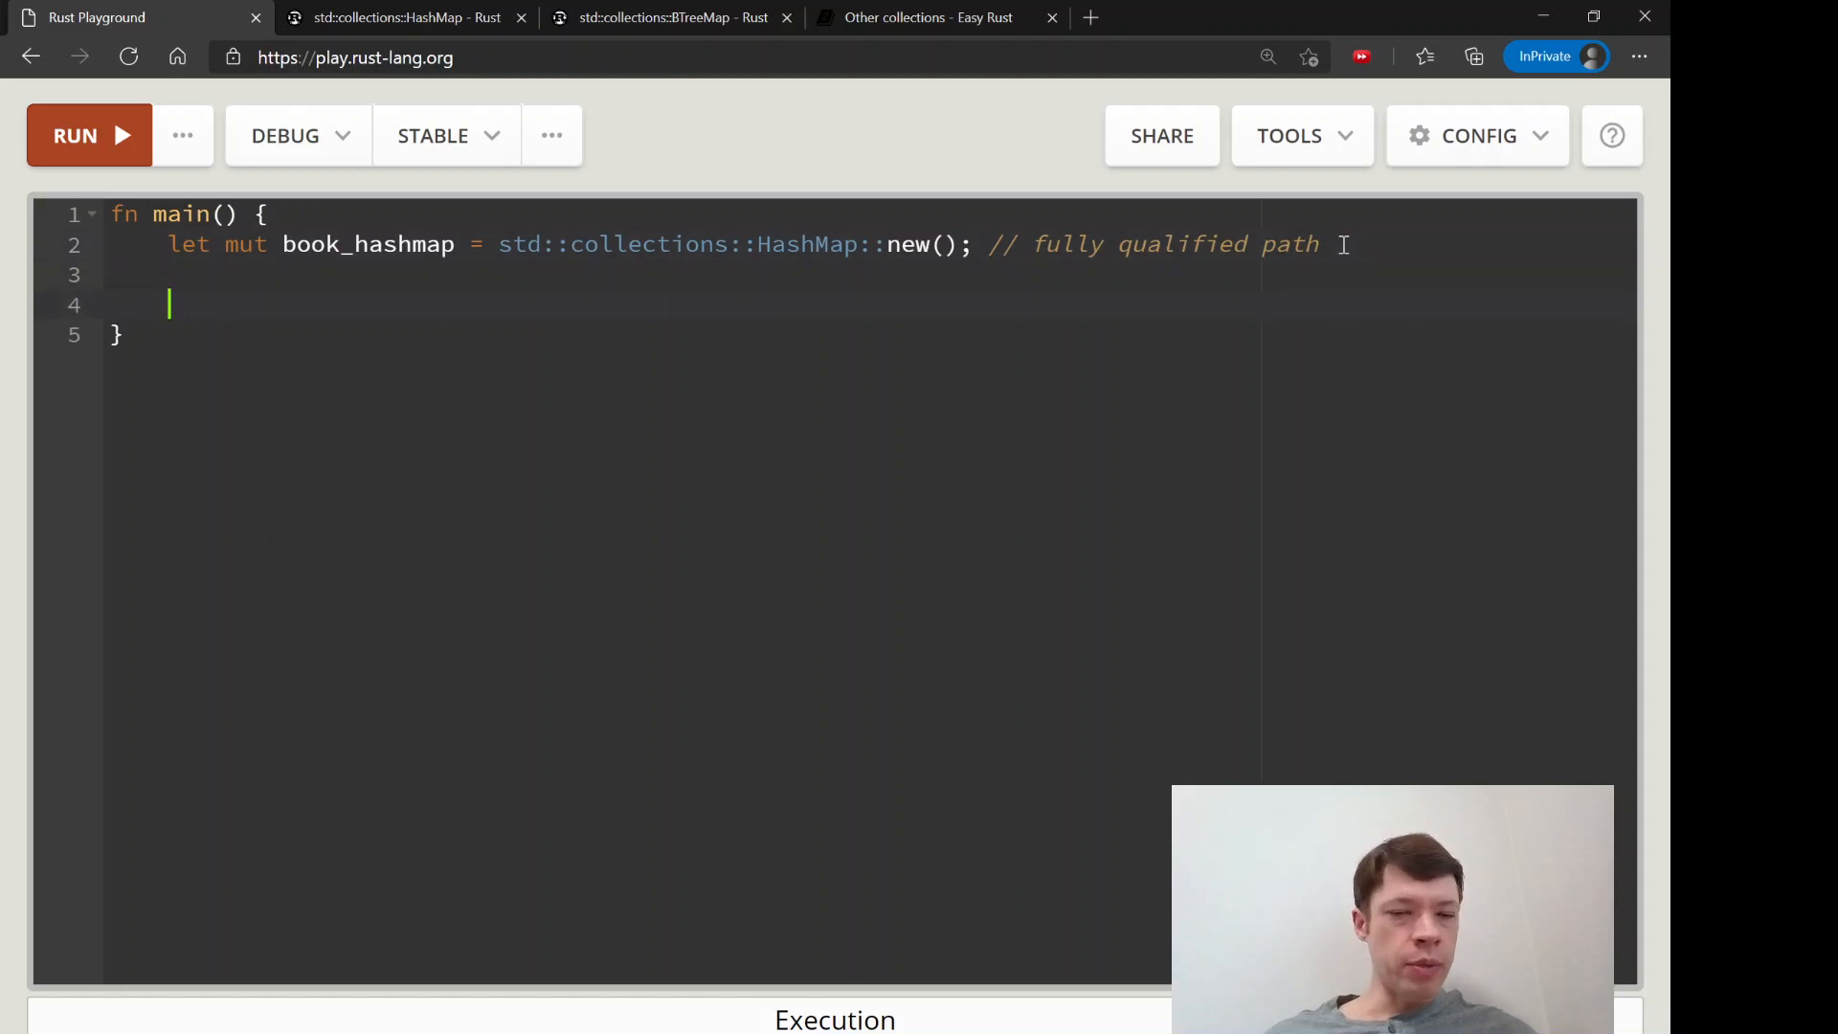
mouse_move(544, 264)
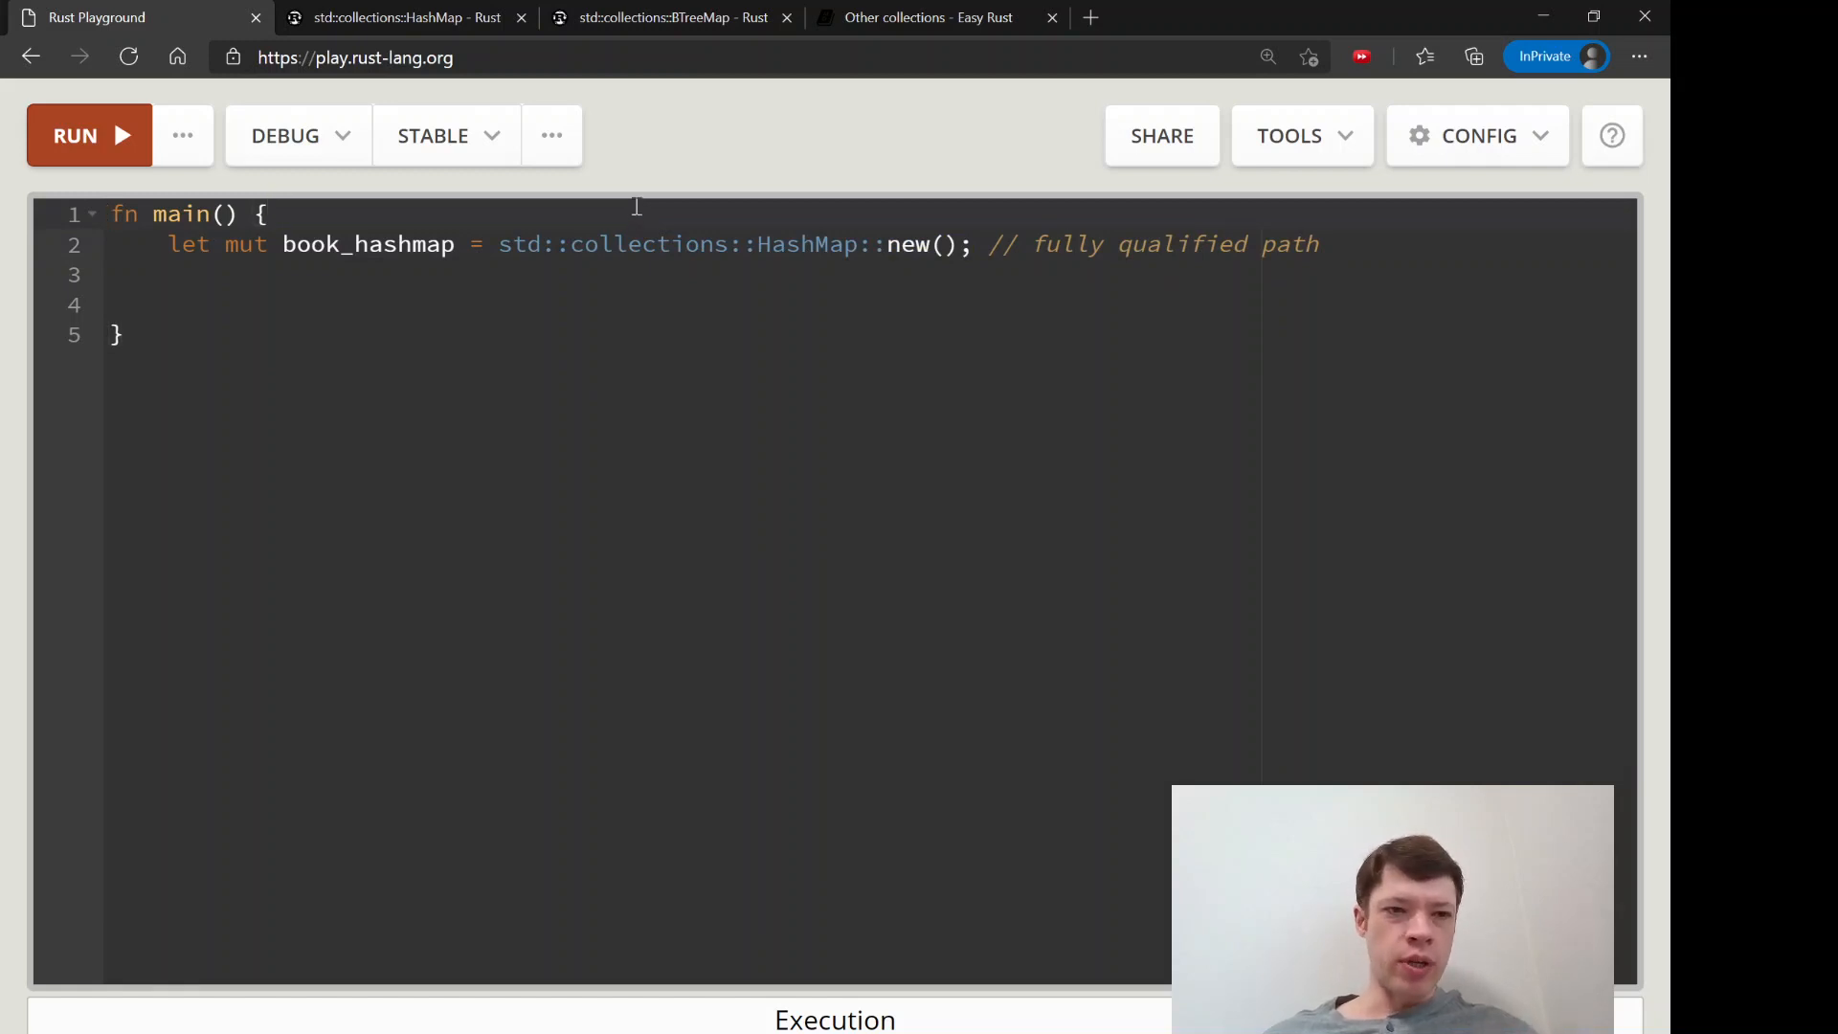
Write `book_hashmap.insert(1, "L'Allemagne Moderne");` below the HashMap declaration
type("use sti")
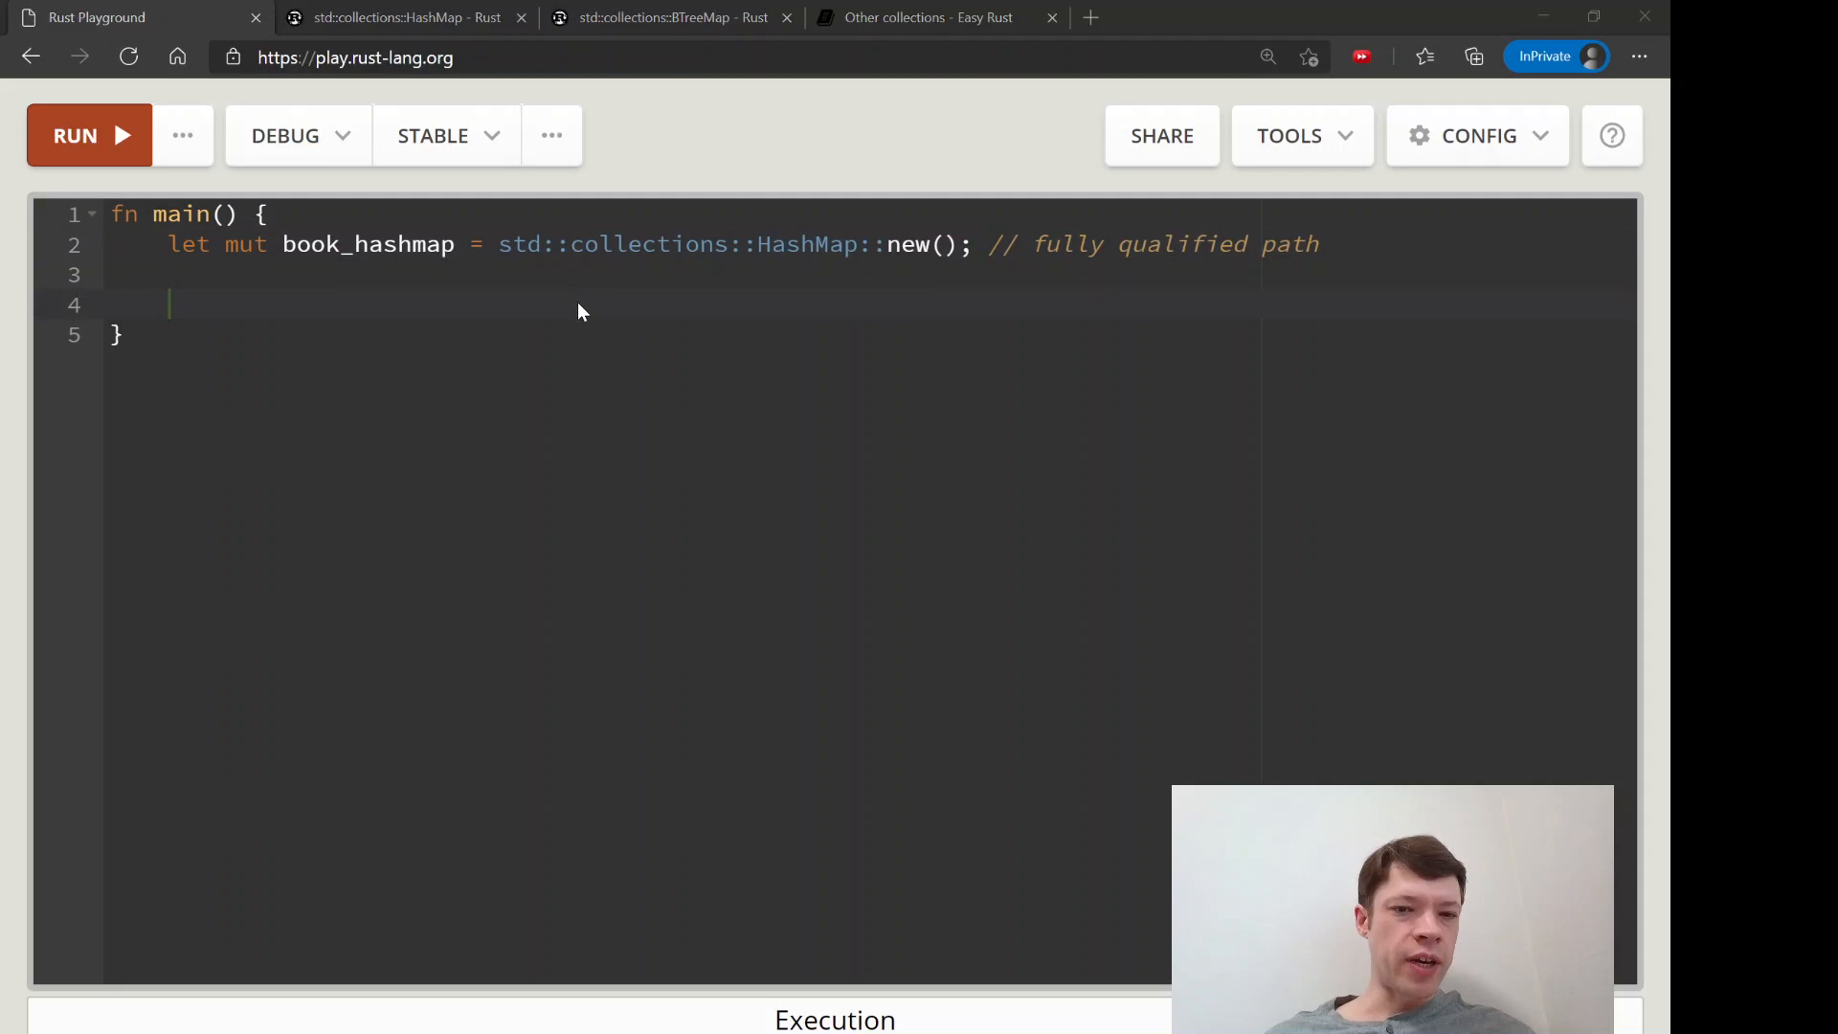
type("book_")
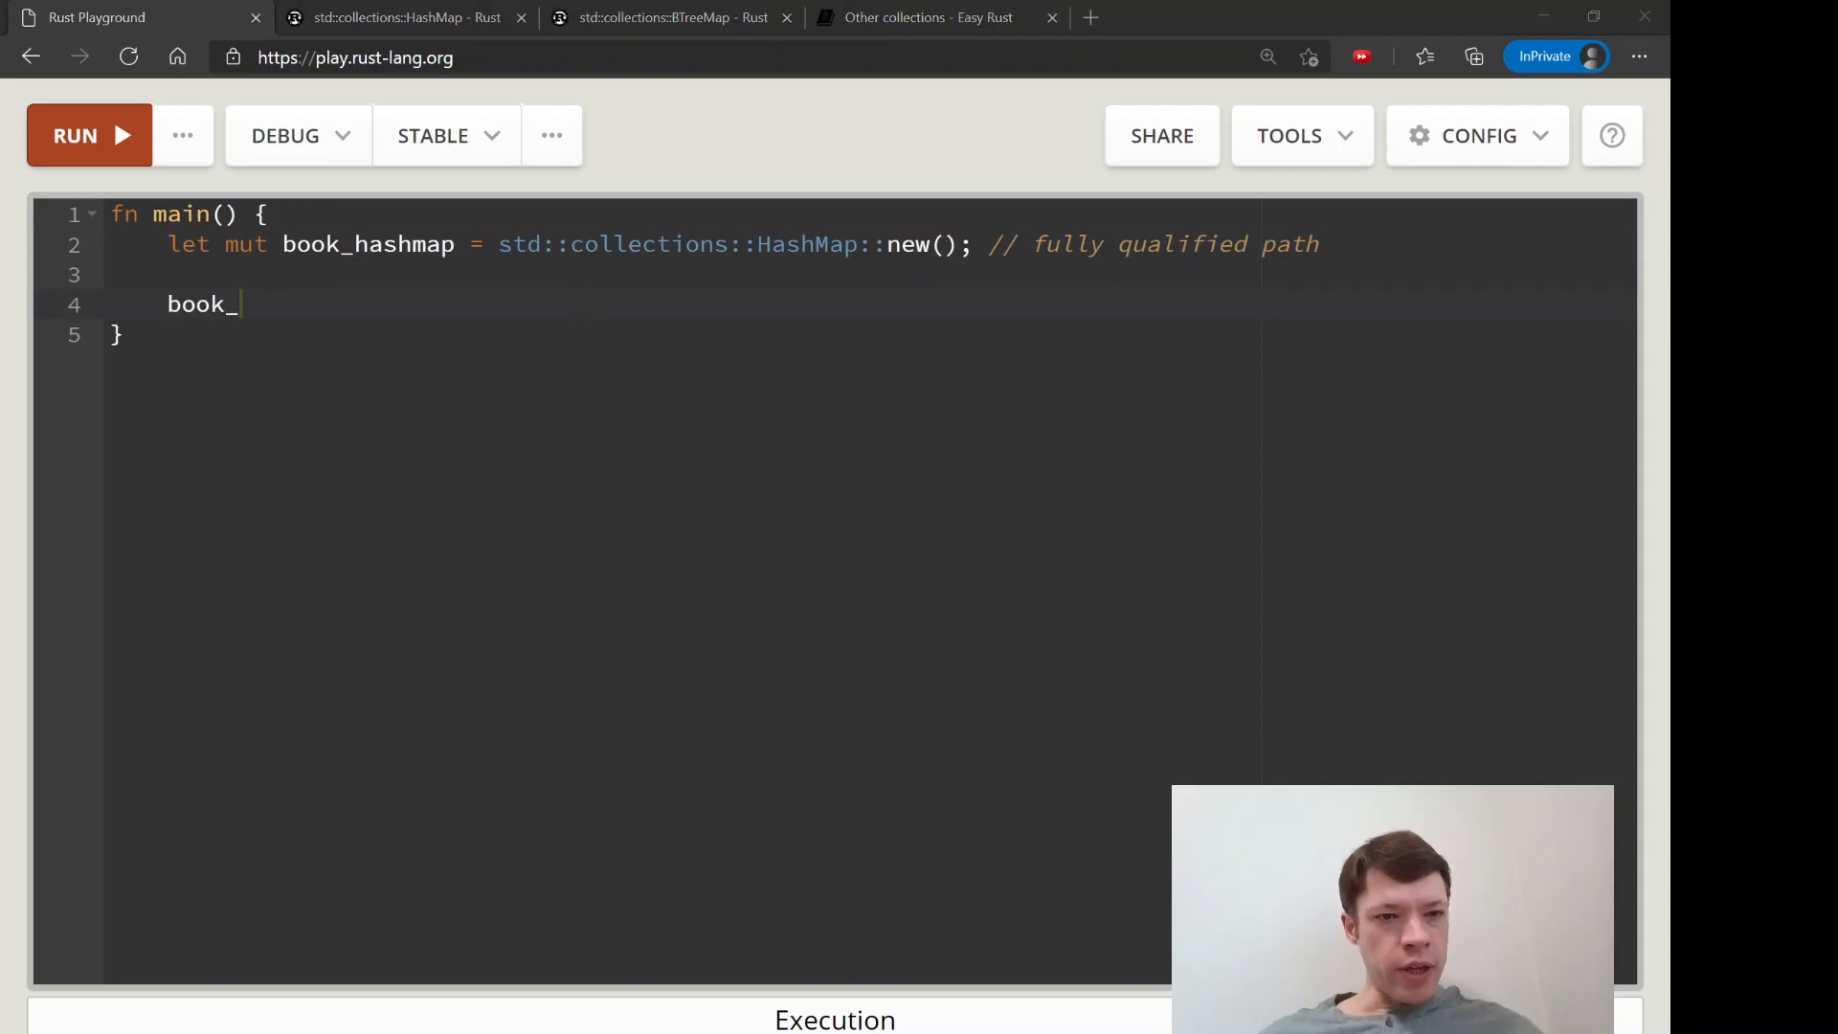
type("hash_")
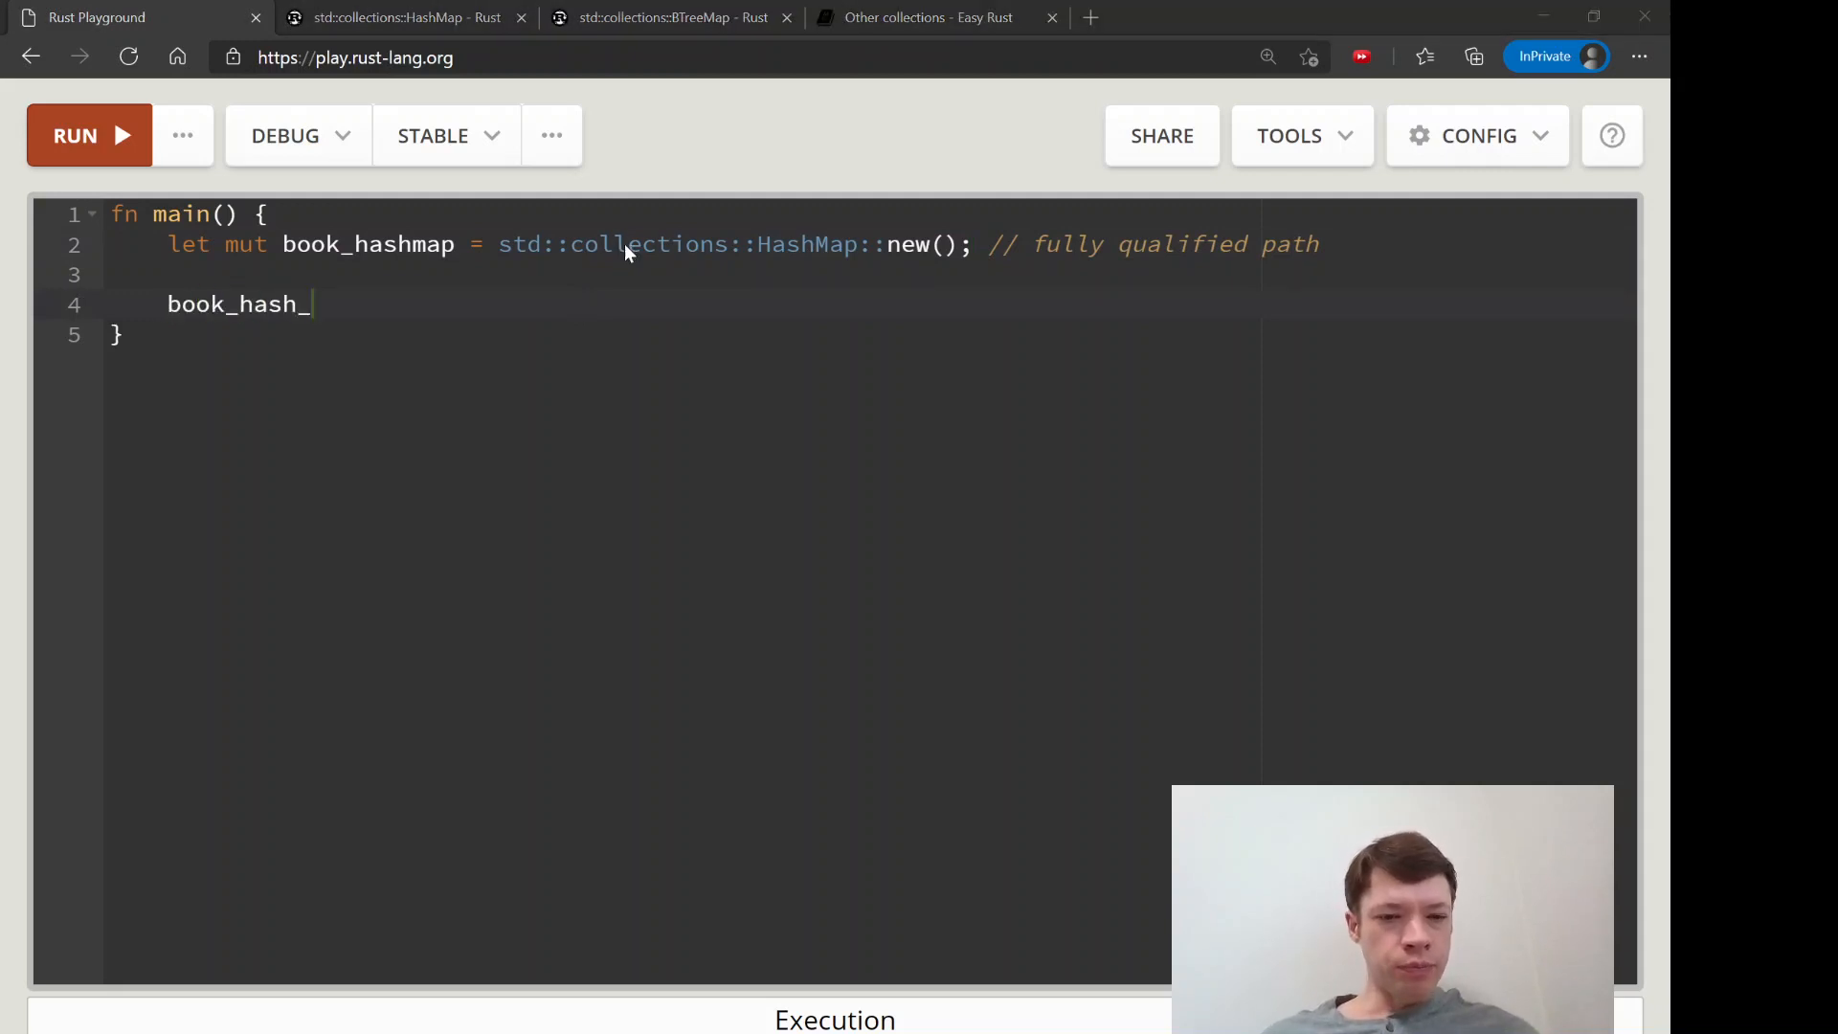
type("map.insert(1,")
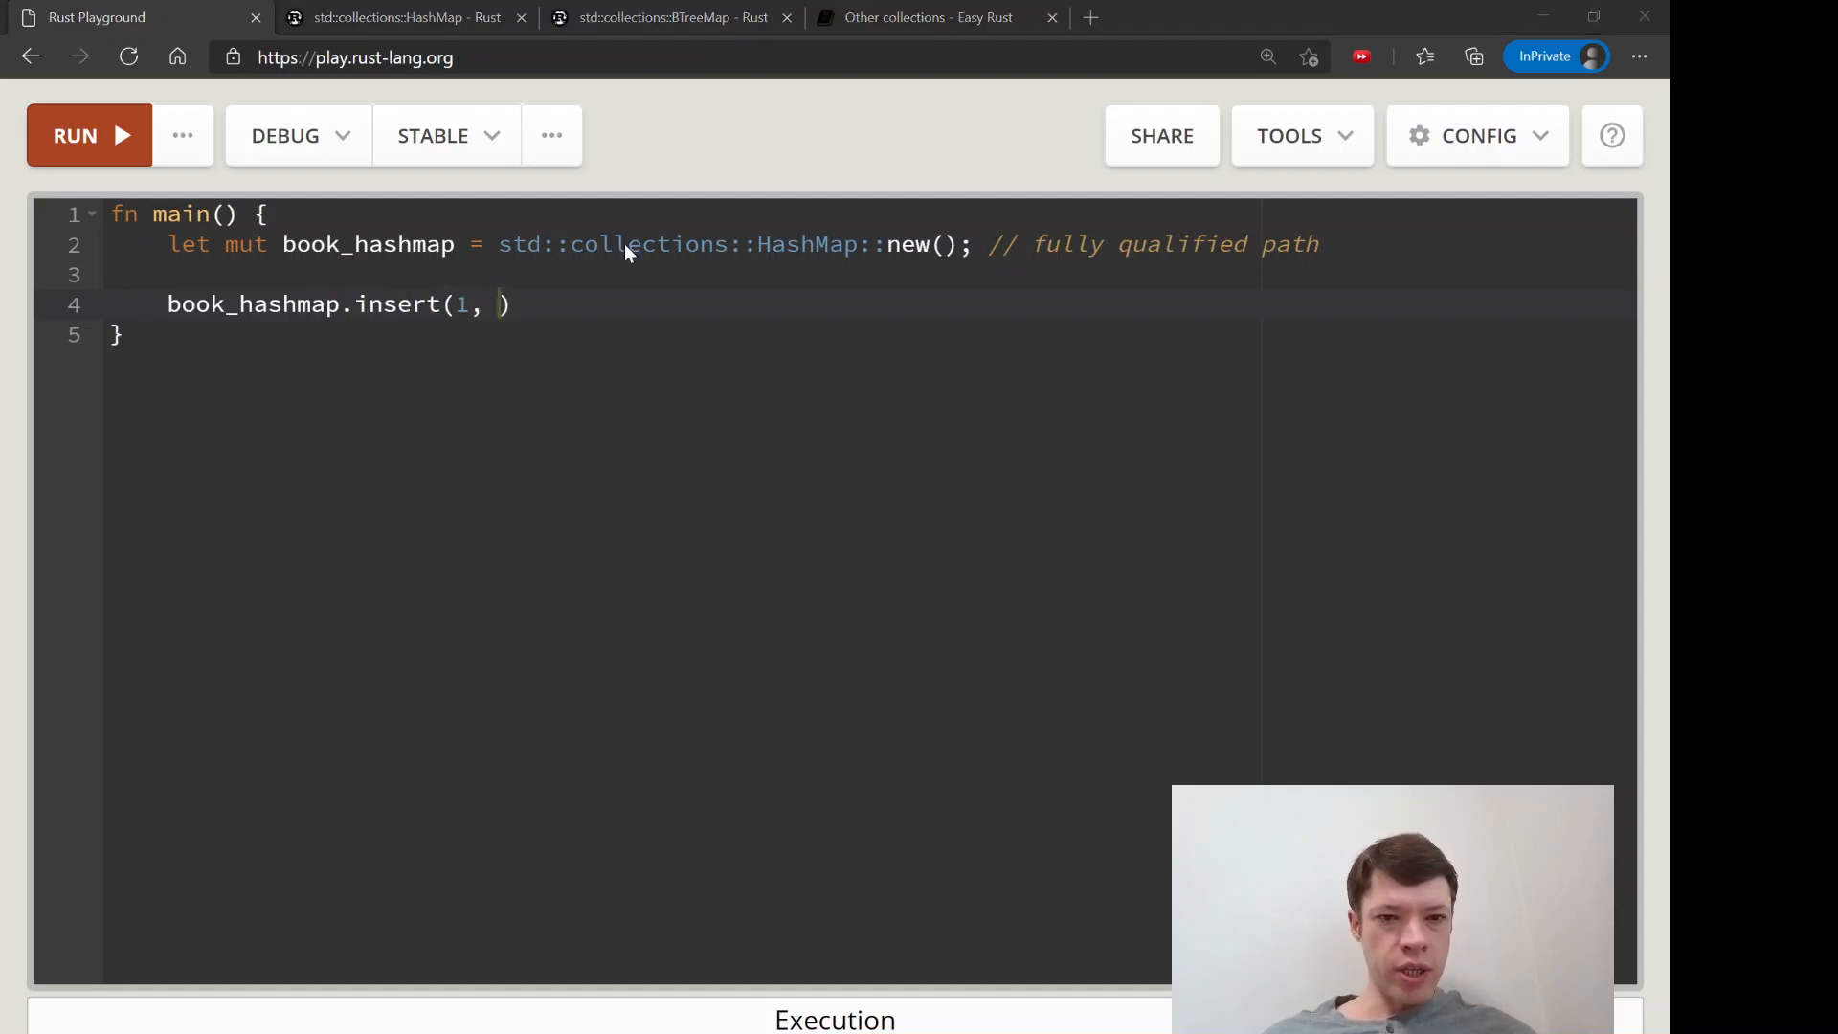
type("\"L'\"")
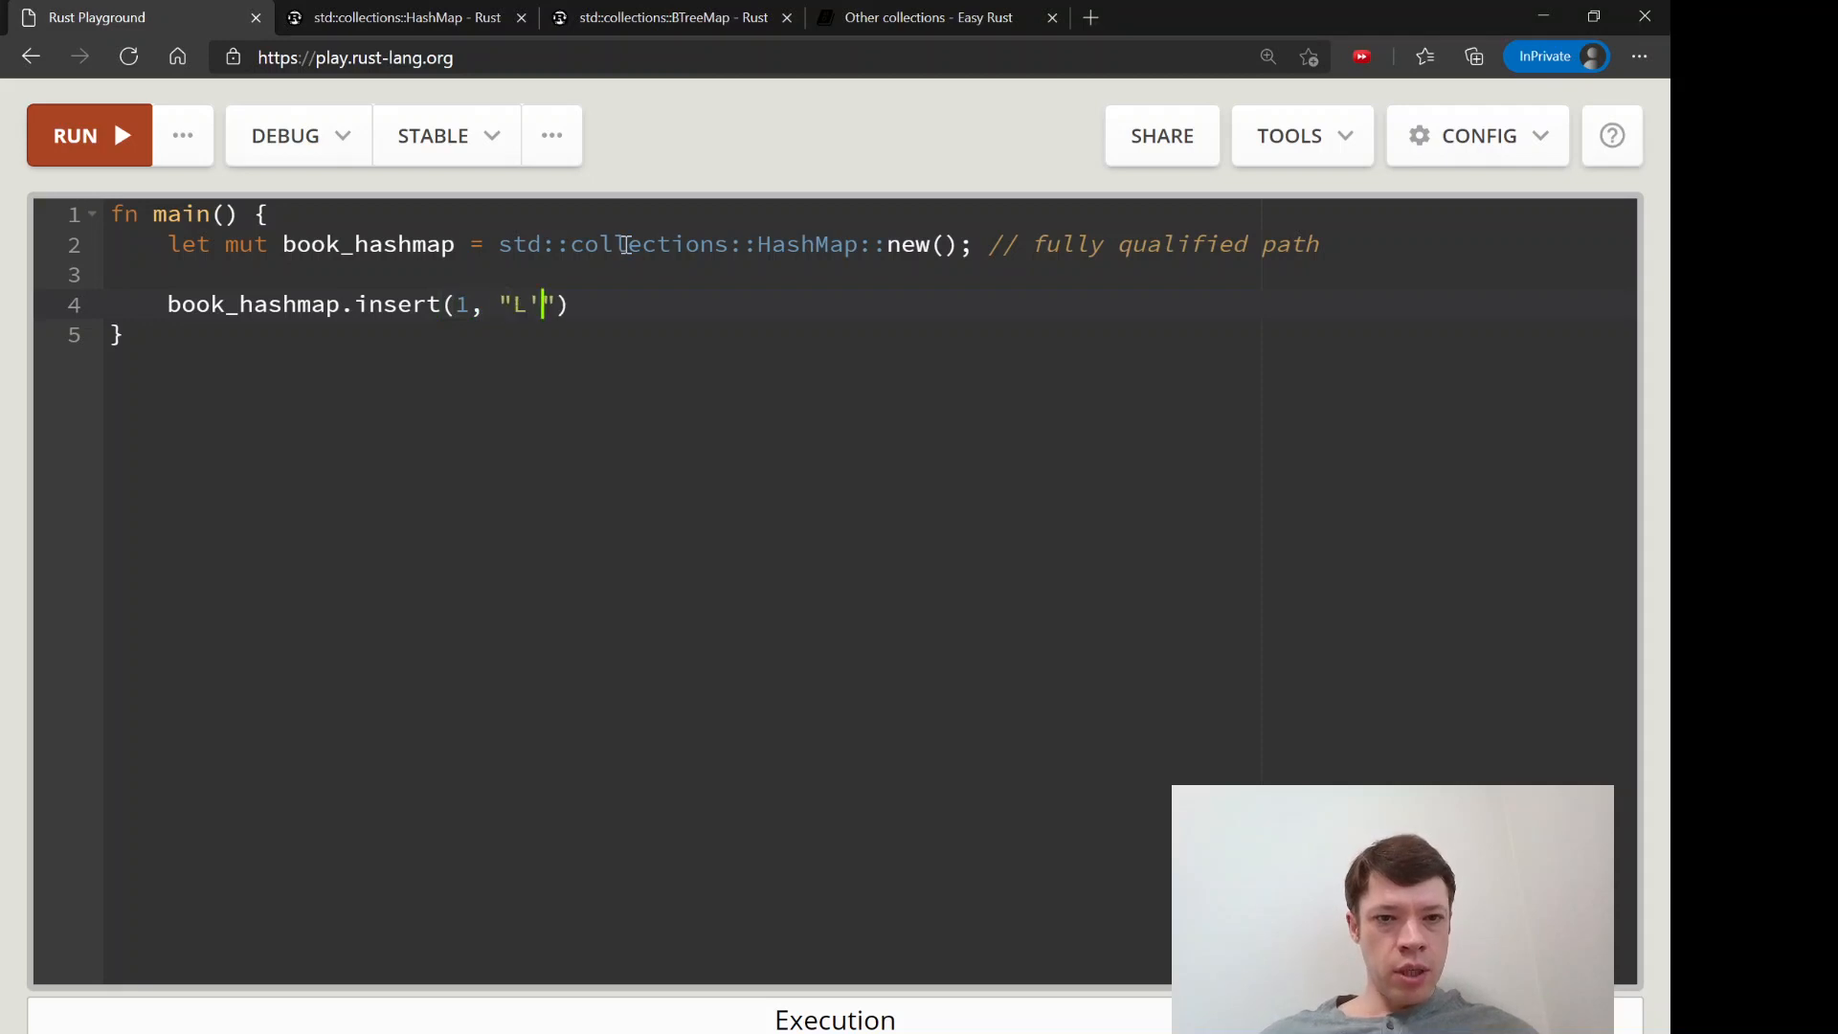
type("Allemagne")
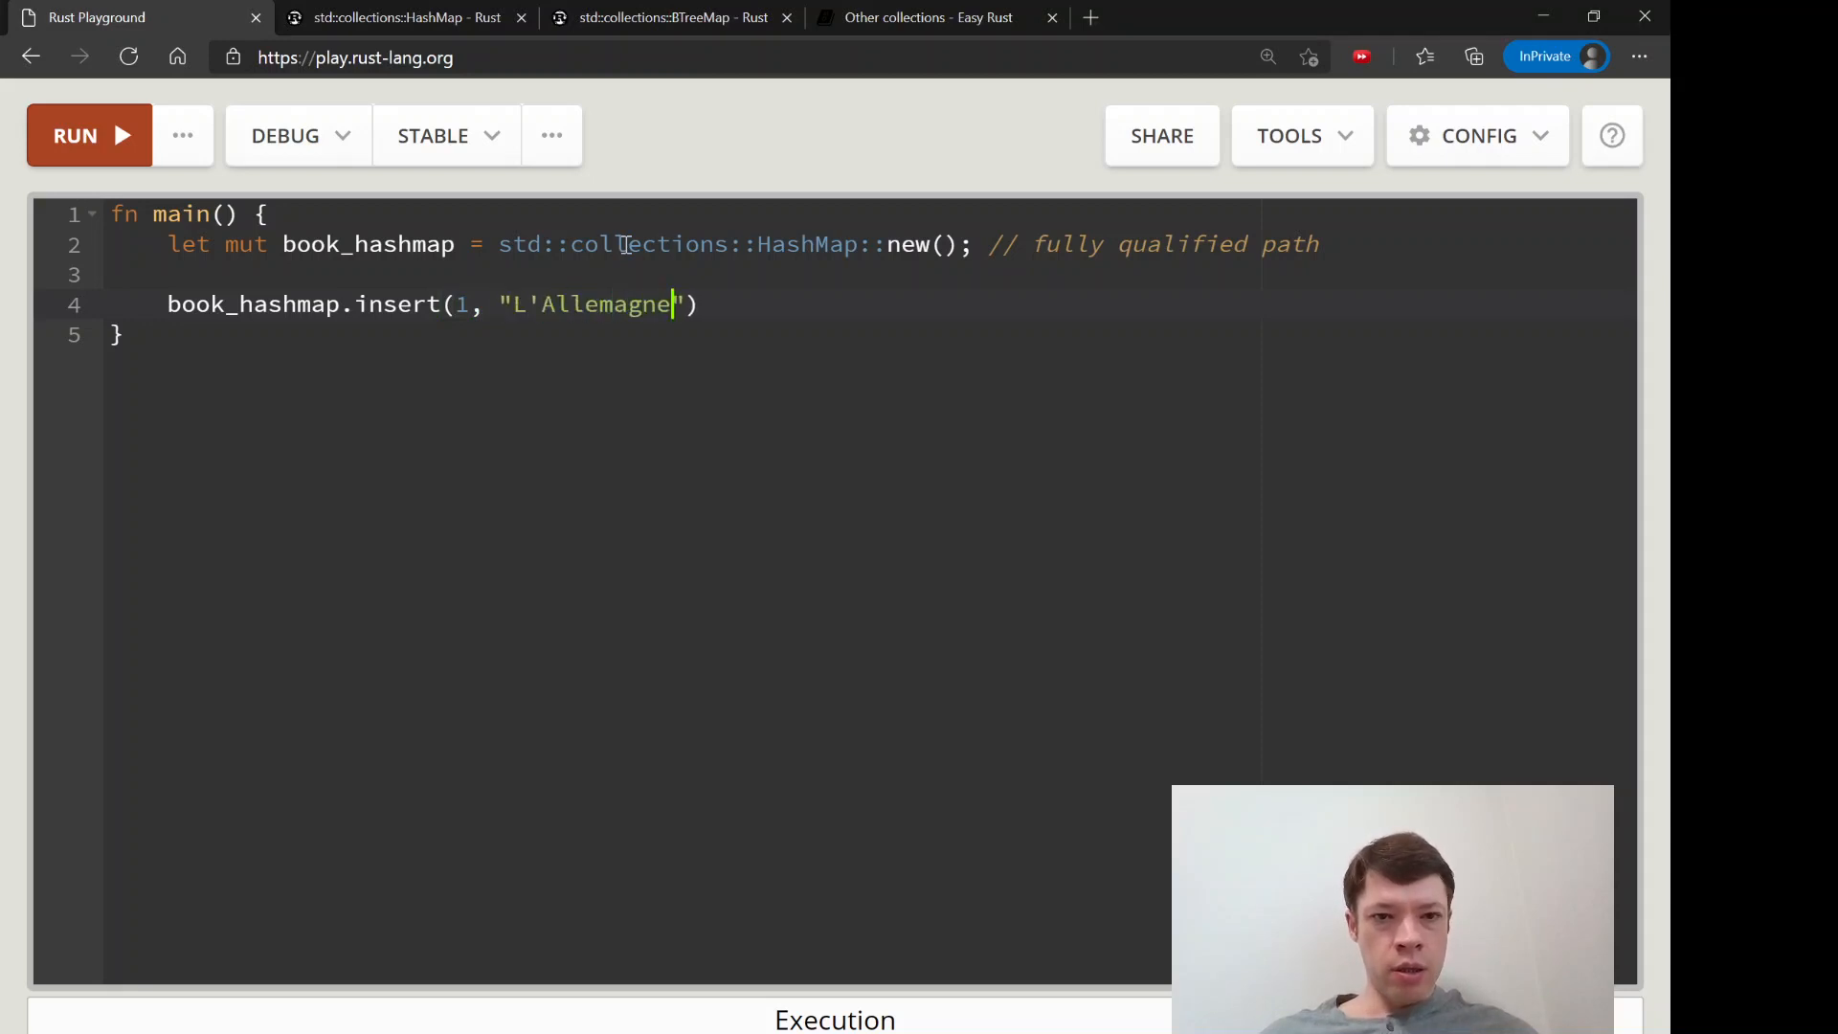
type("m")
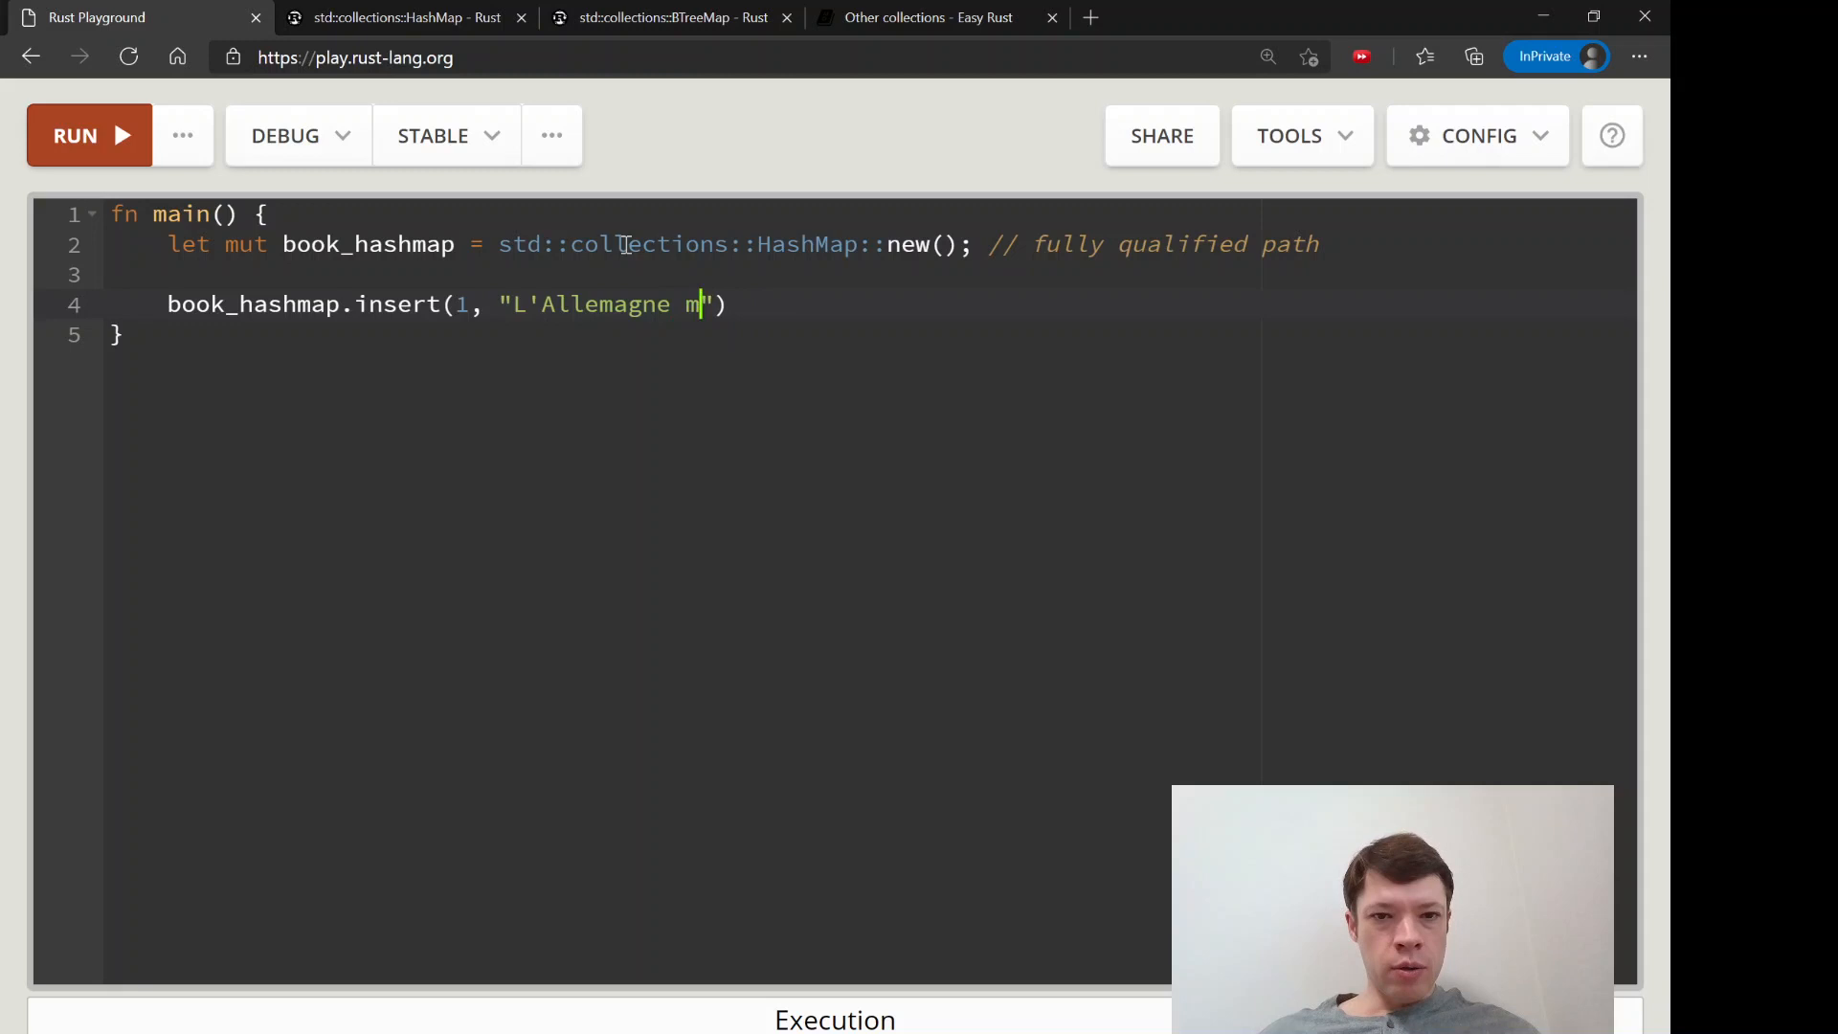
type("oderne\");")
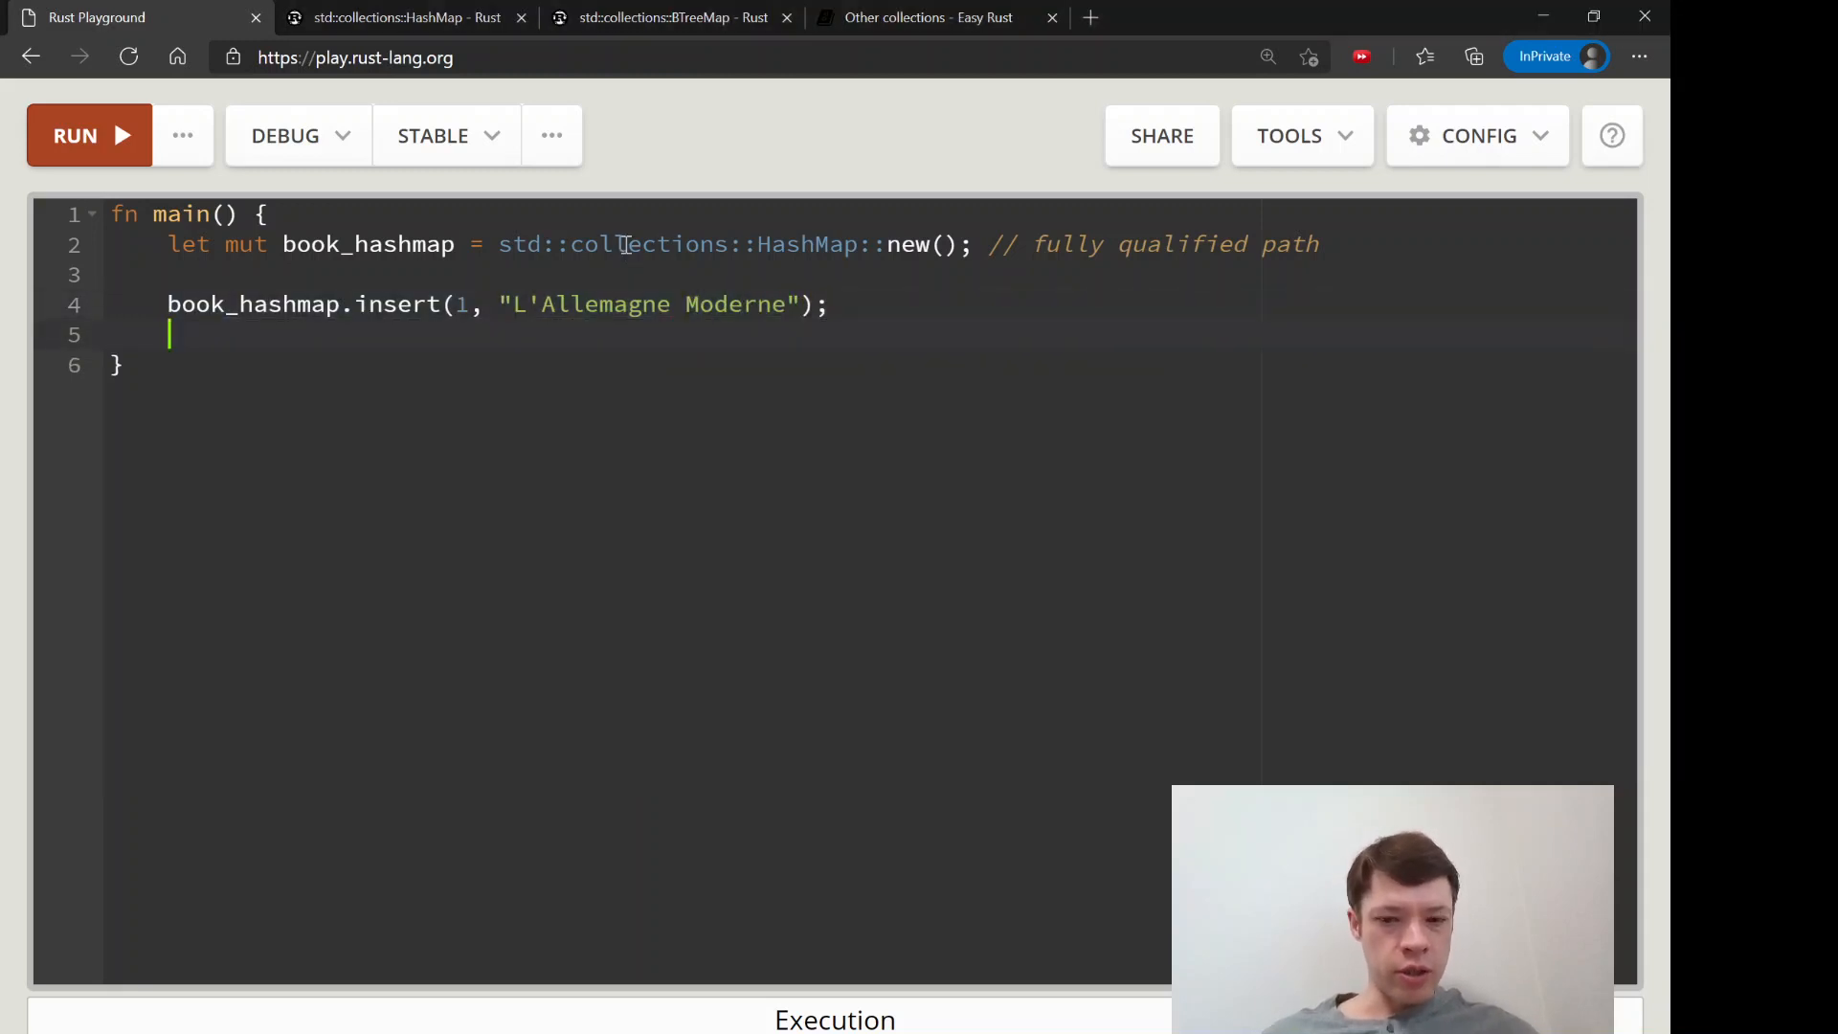
Add more key-1 inserts: a repeated "L'Allemagne Moderne", "Le Petit Prince" and a Korean title
type("book_hashmap.insert(1, \"L'Allemagne Moderne\");")
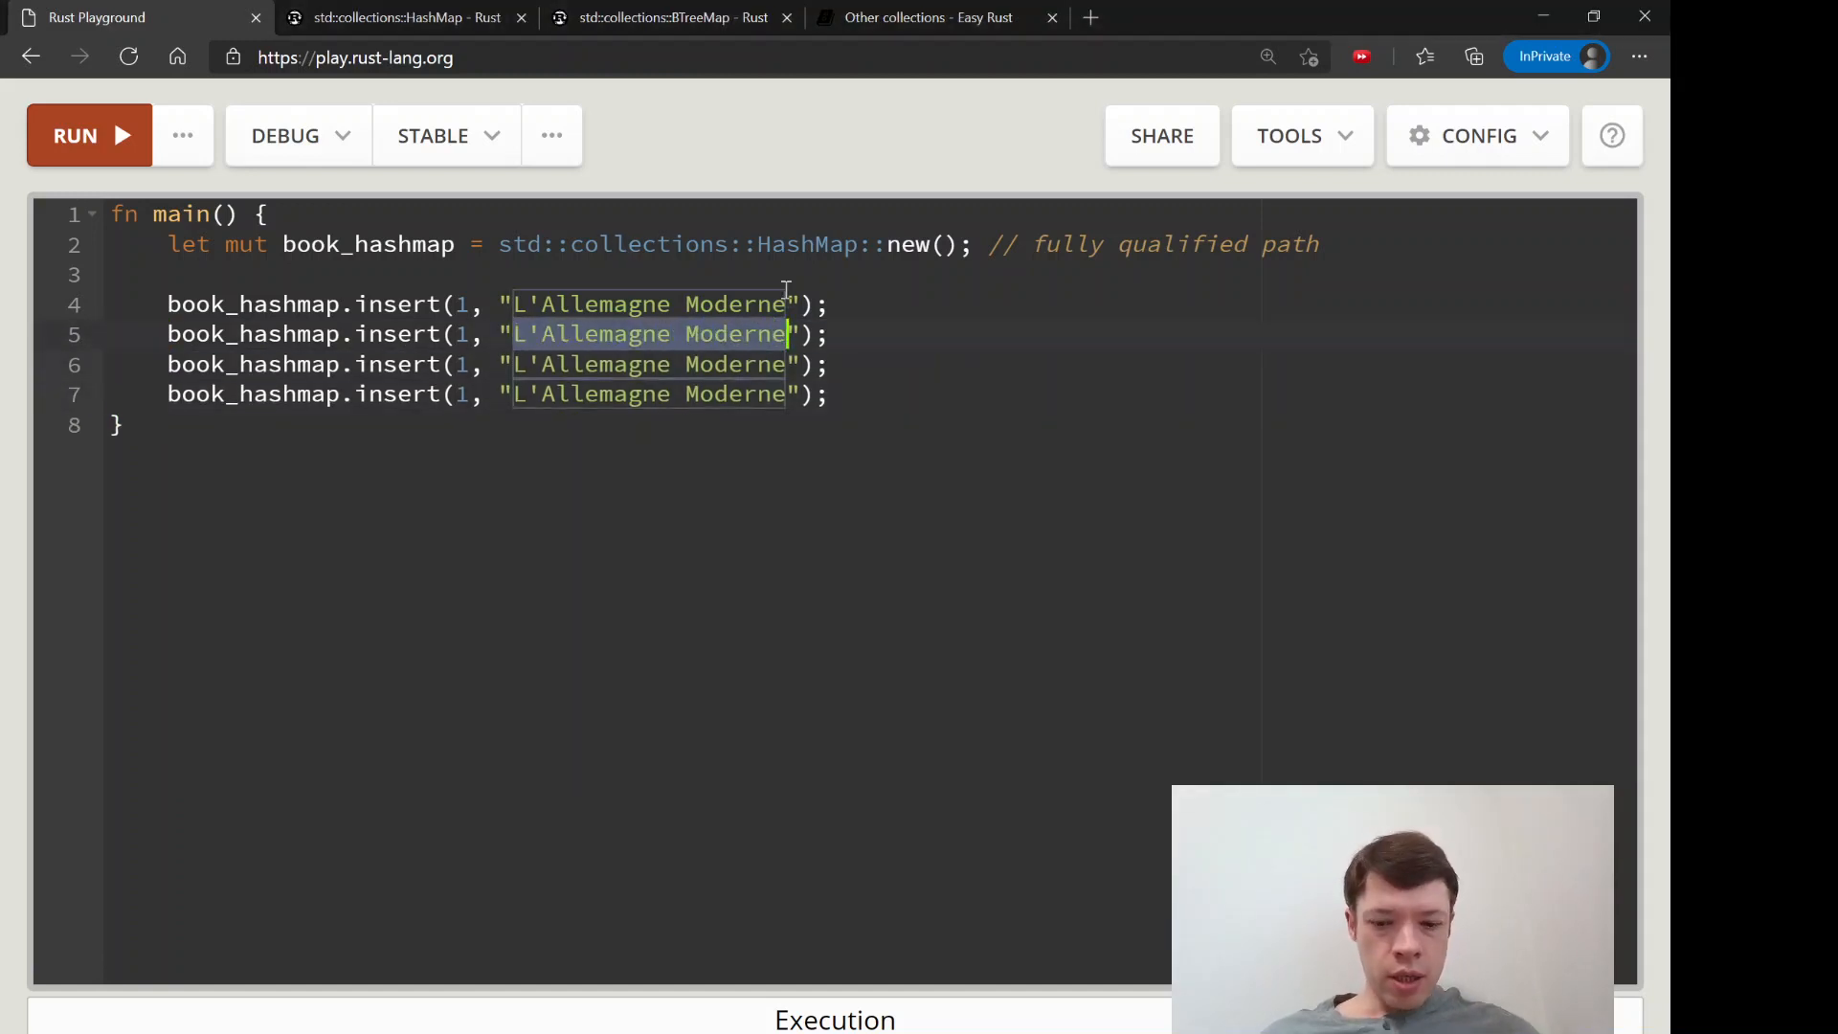
type("Le Petit Prince")
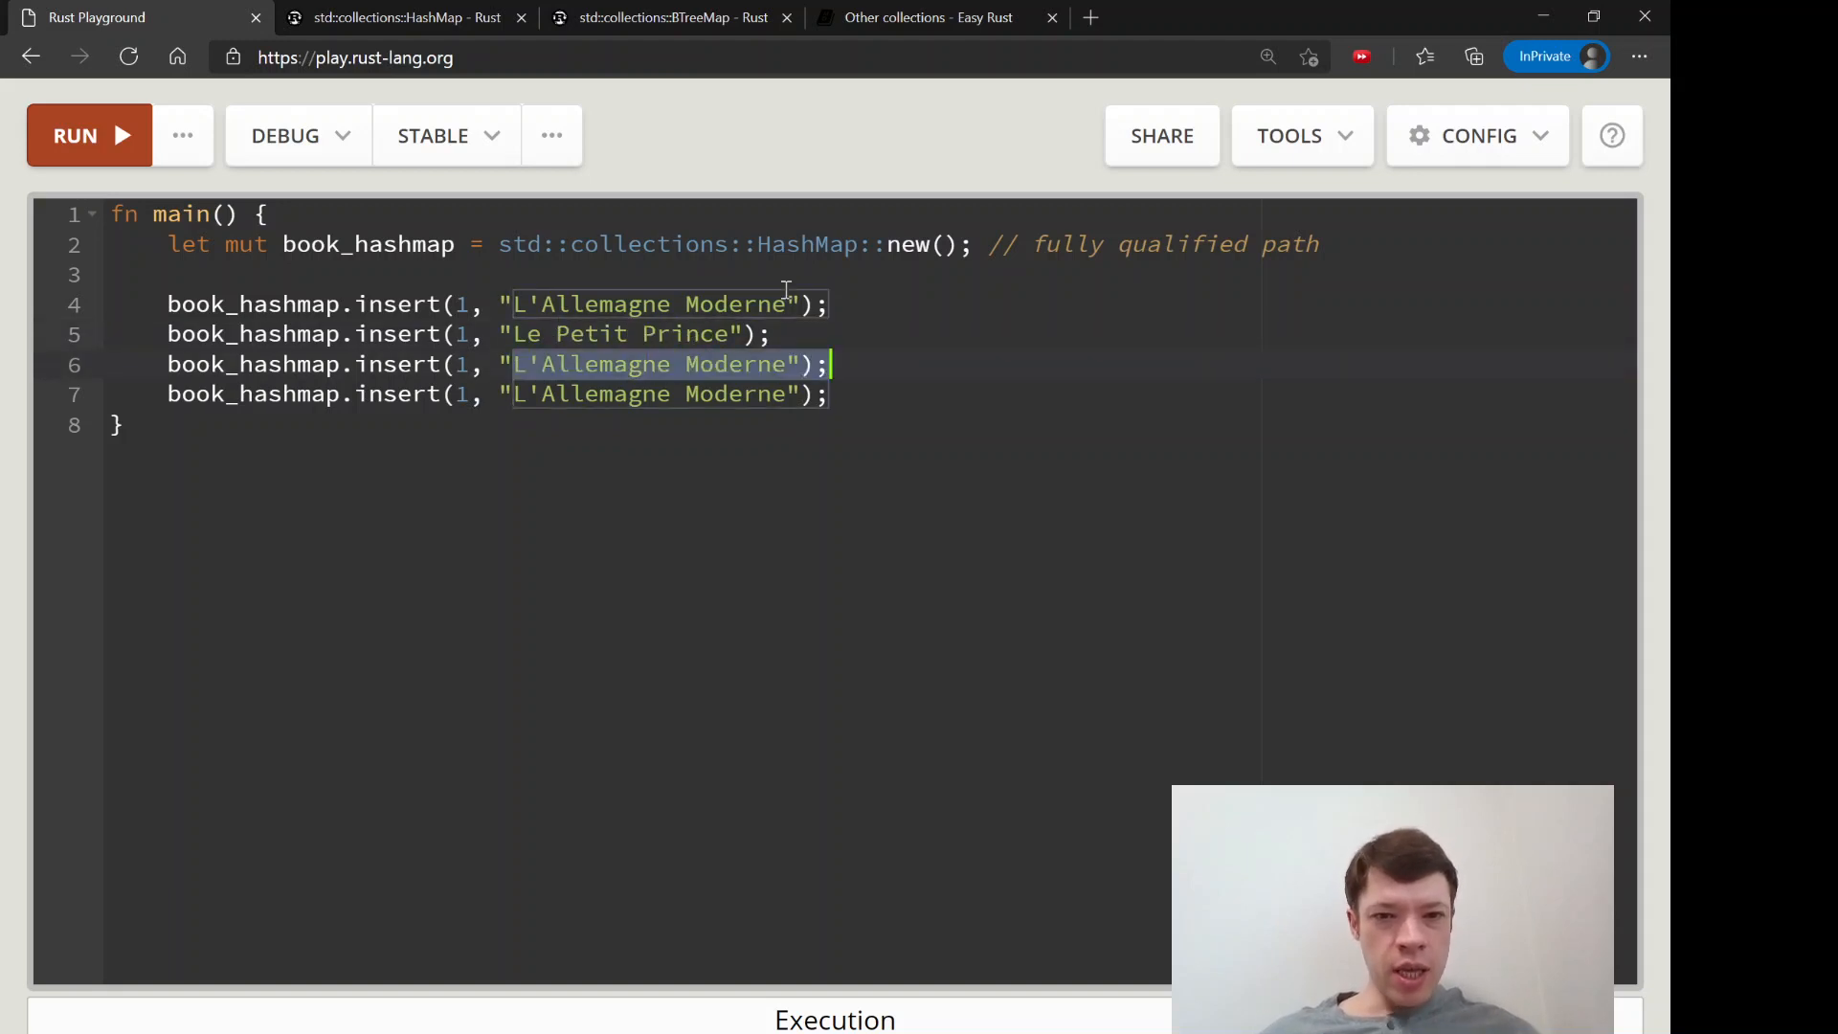
type("ﾅ")
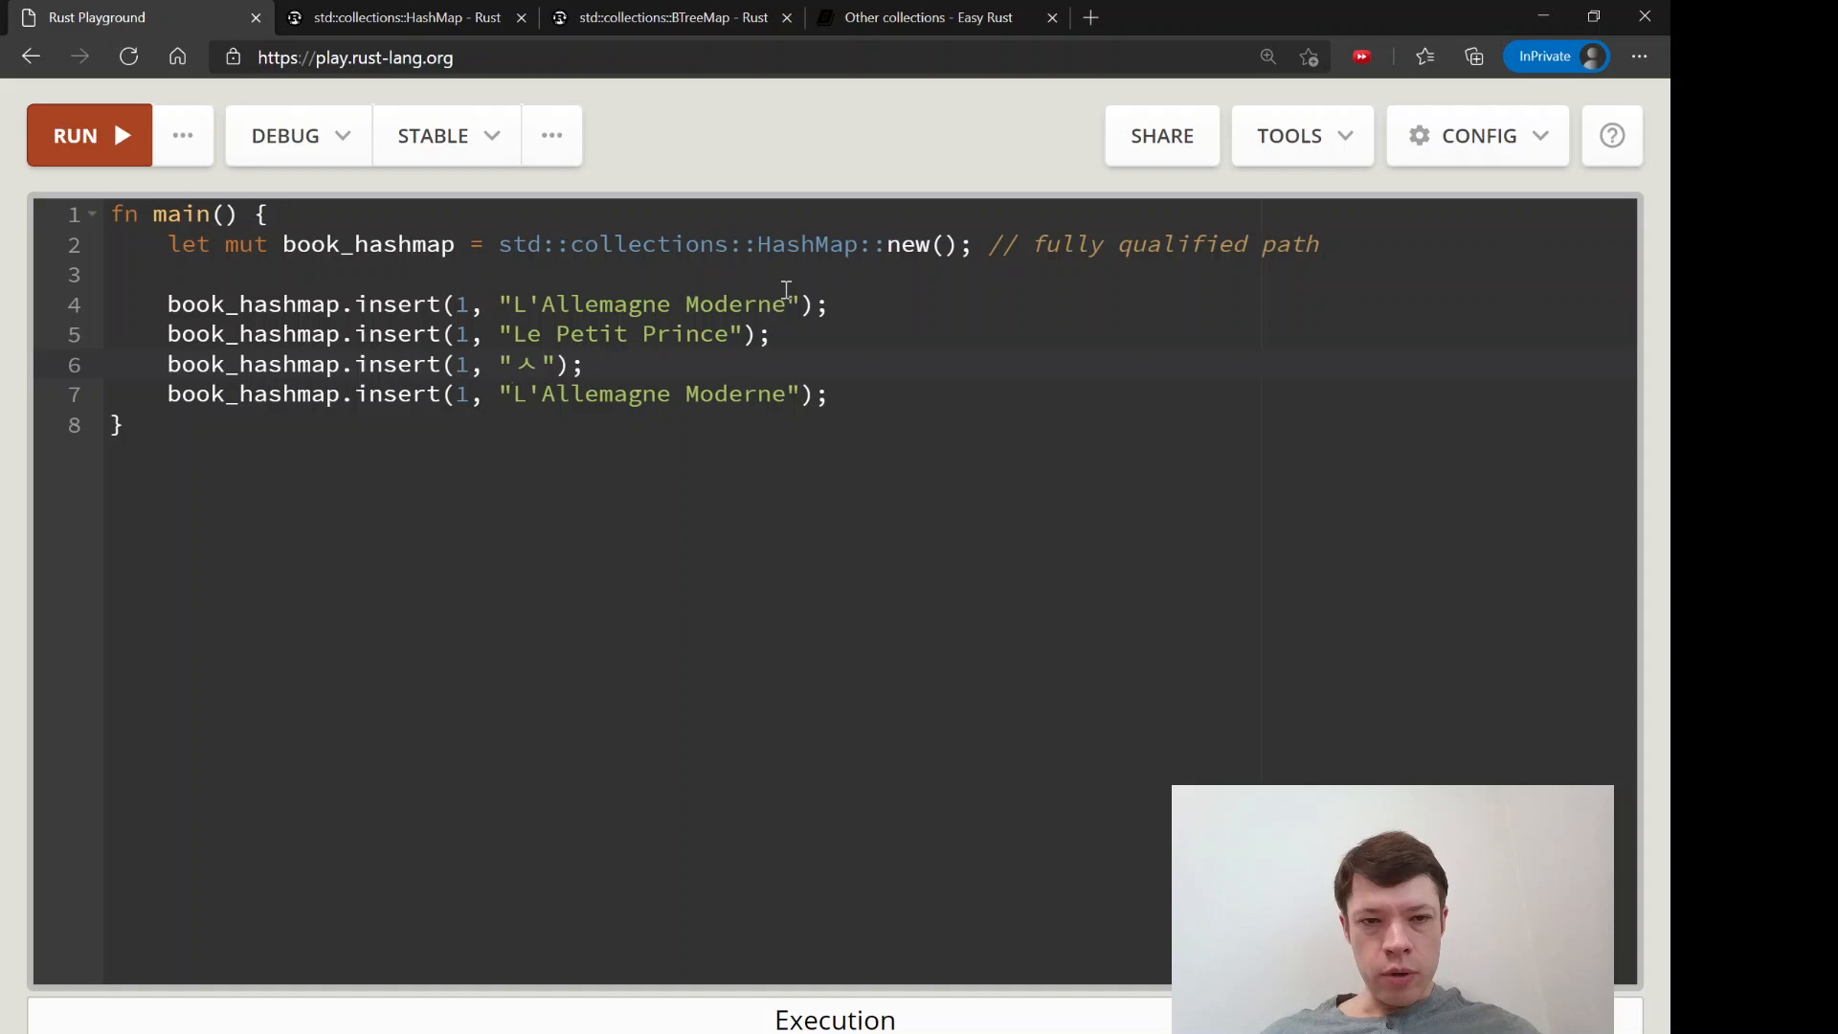
type("새오")
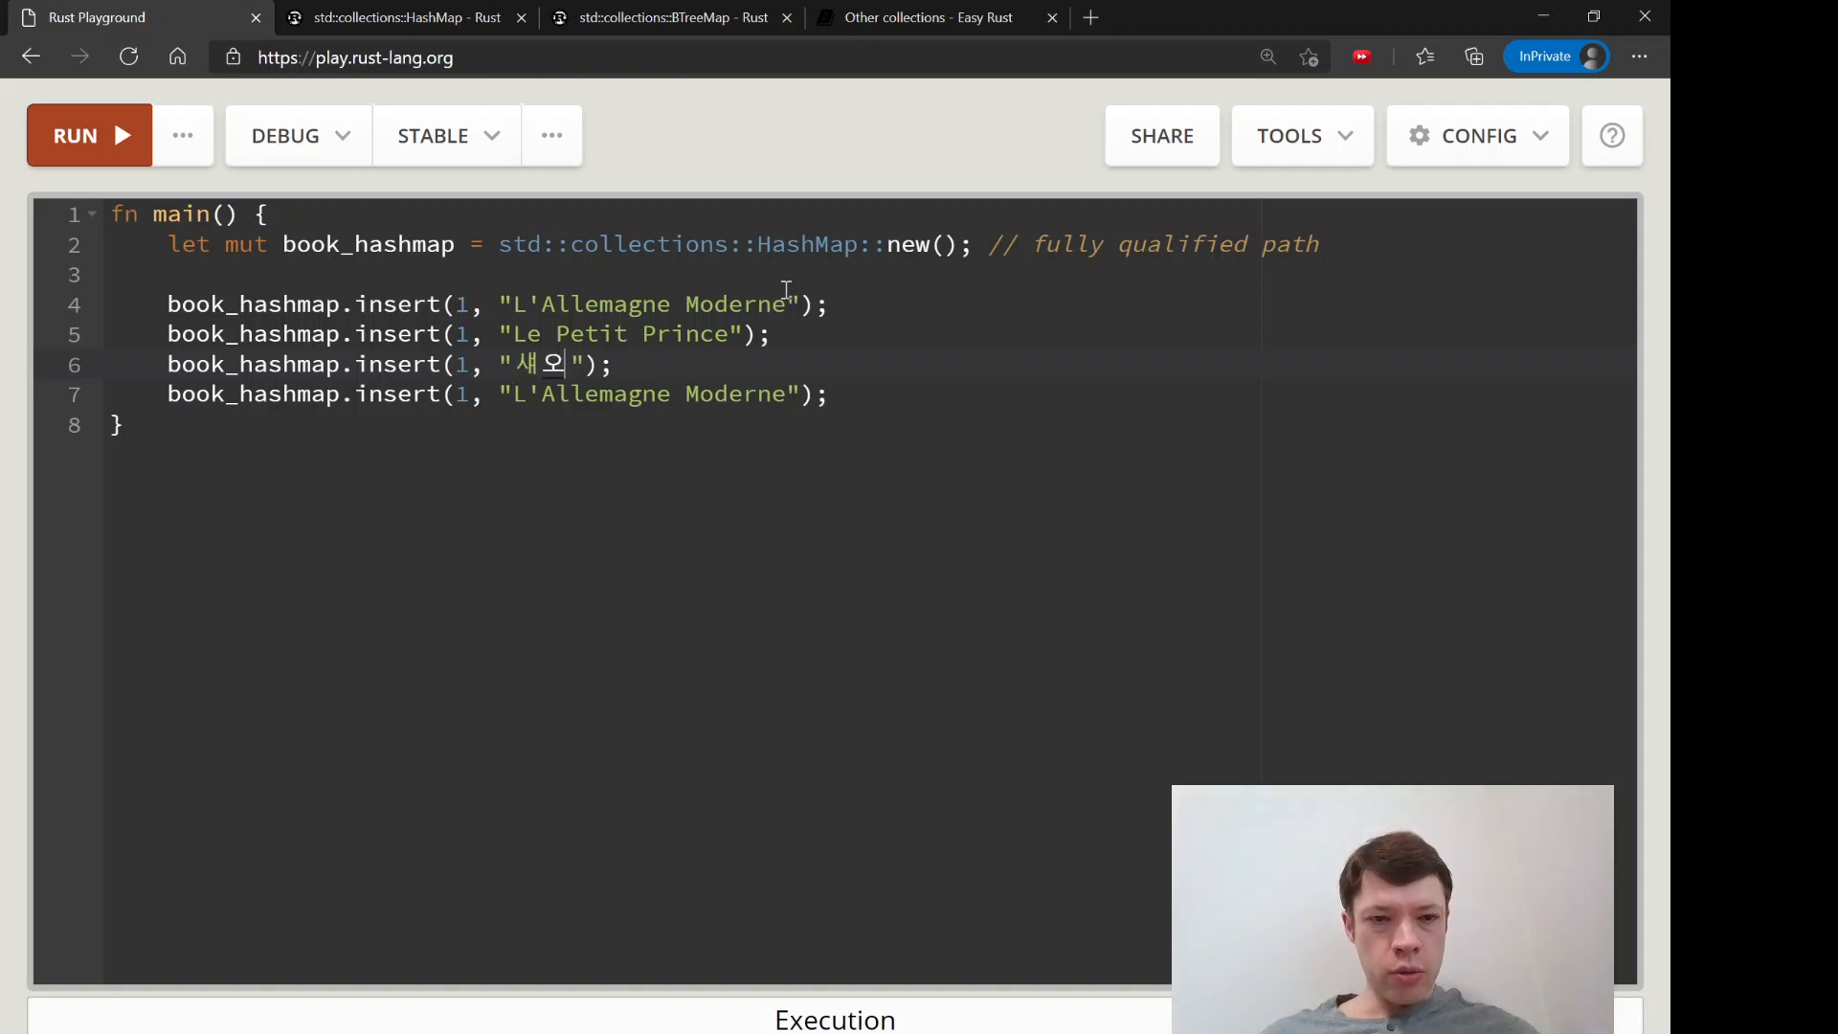
type("도우 오브 유")
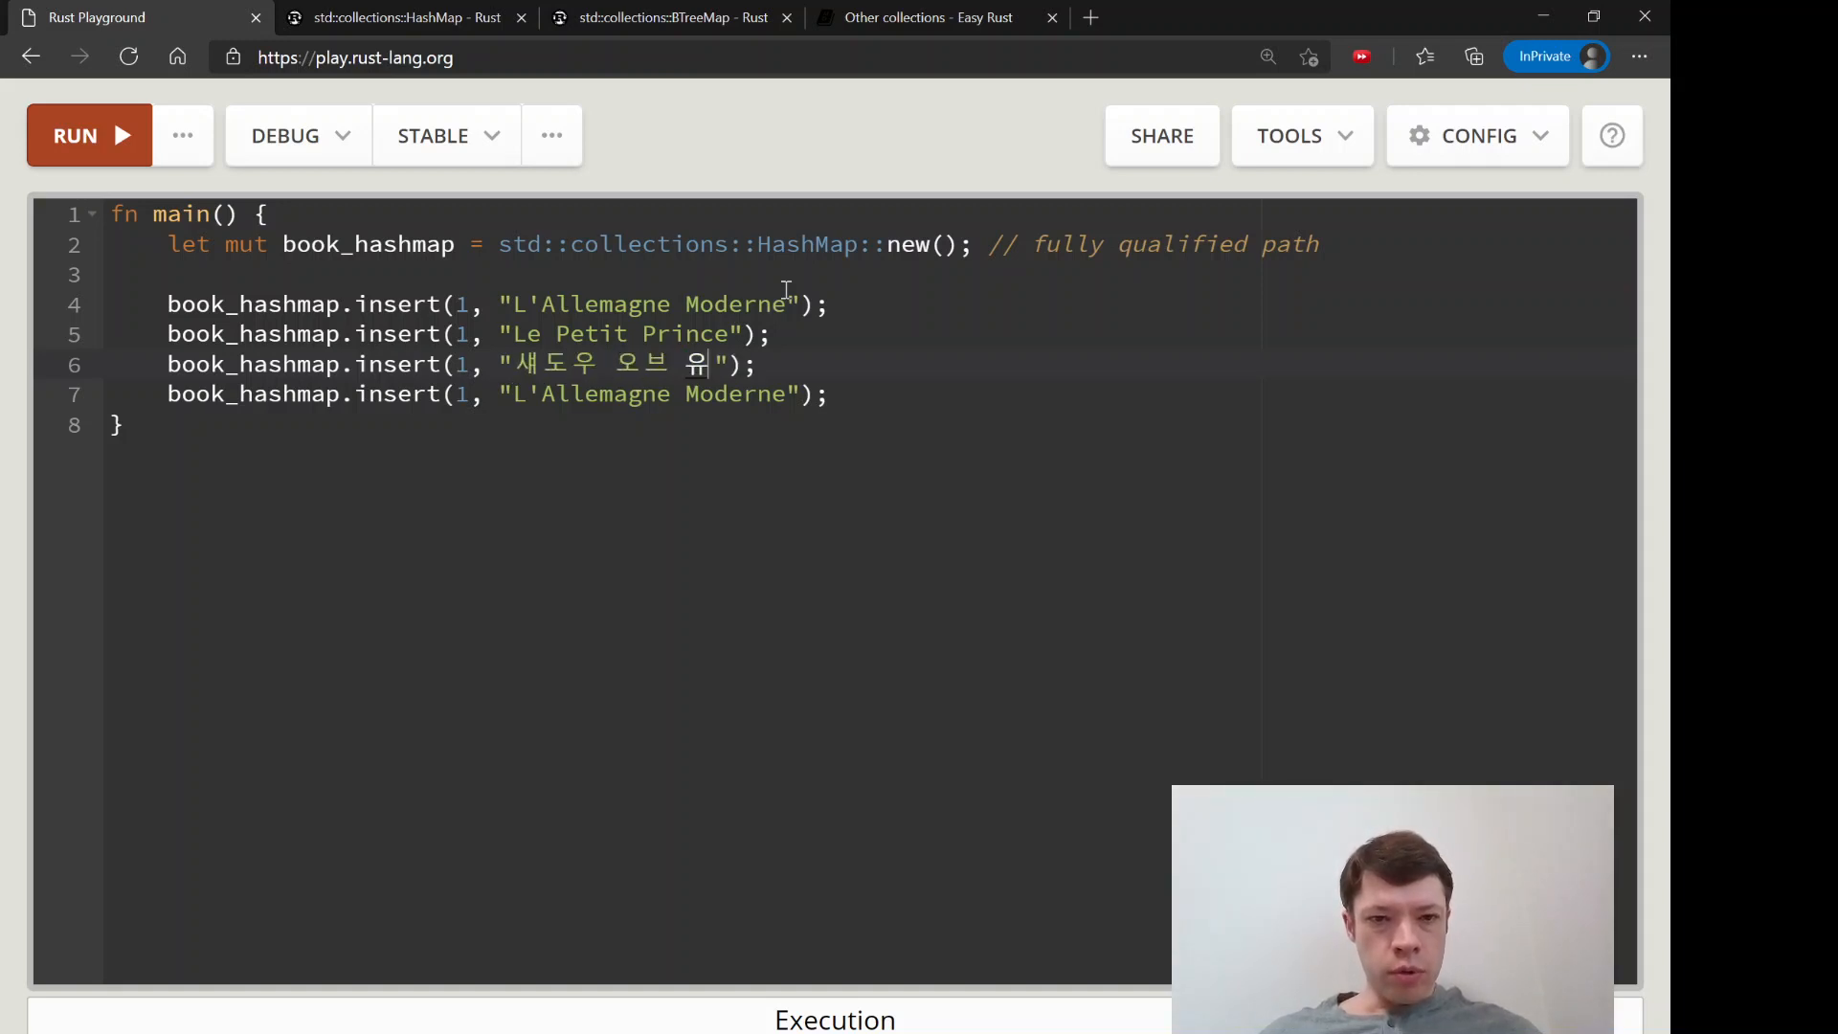
type("어 스마일")
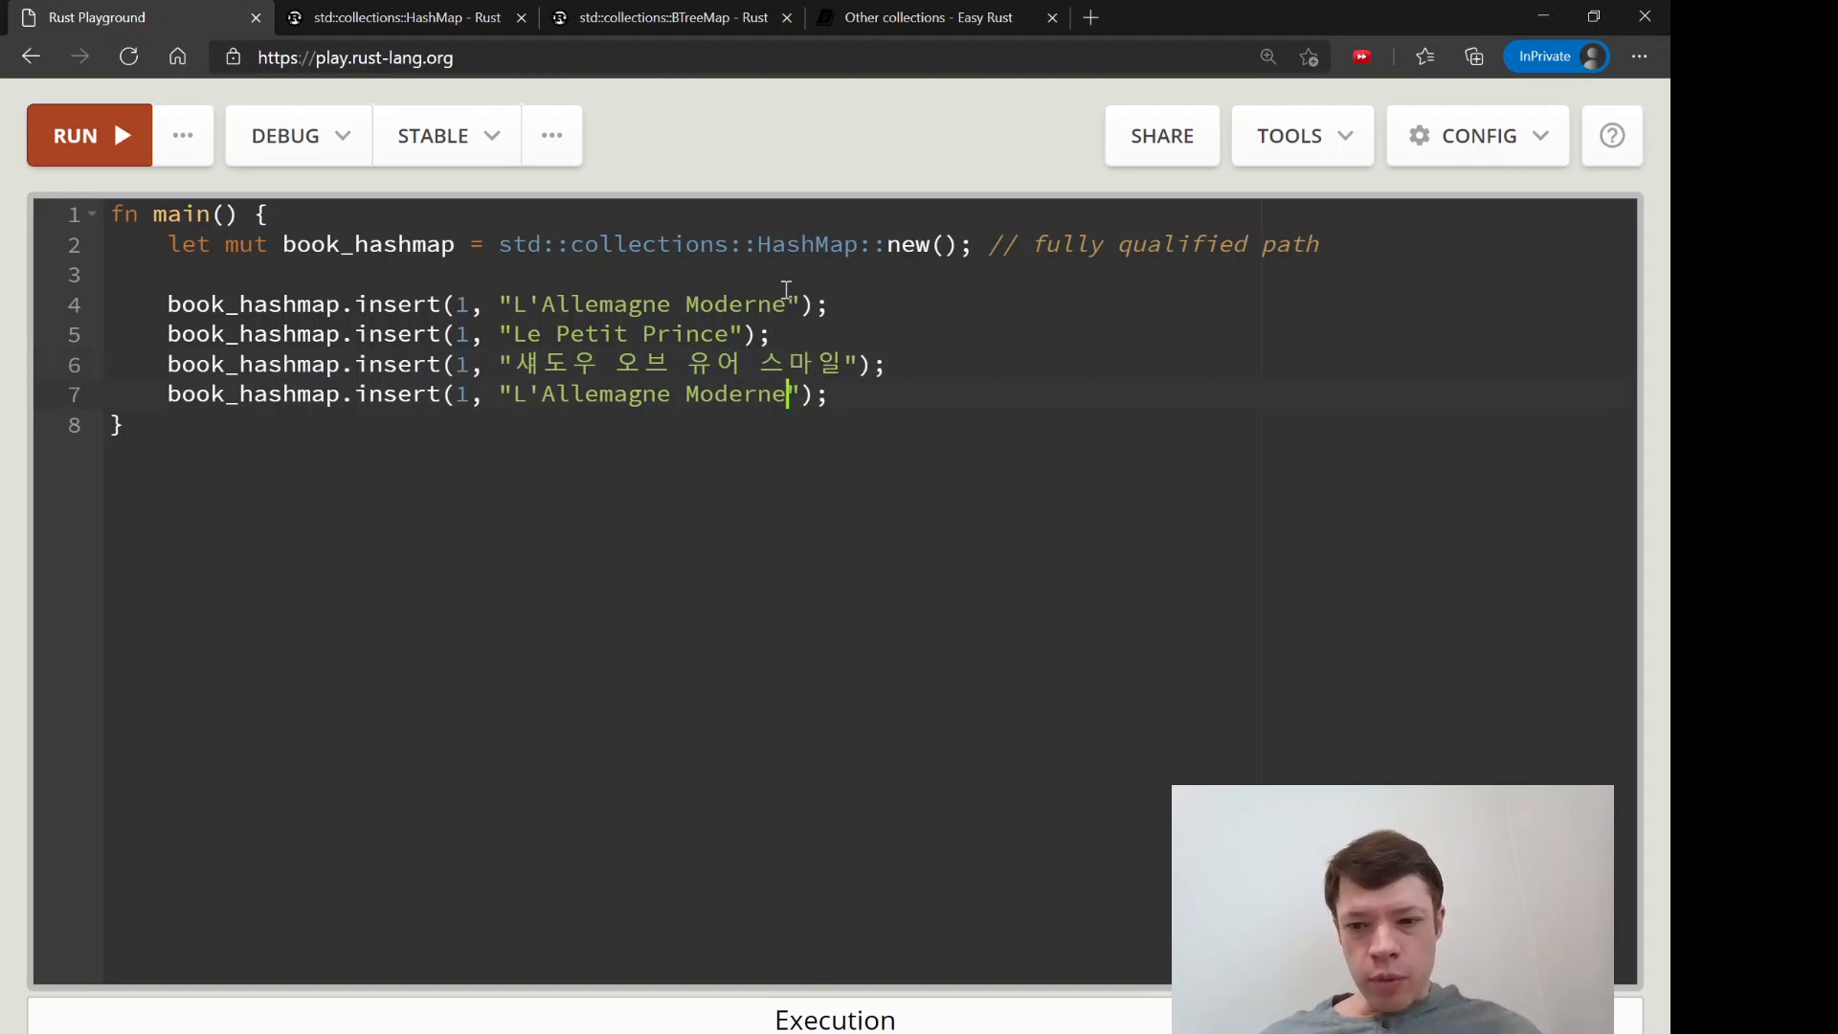
mouse_move(714, 244)
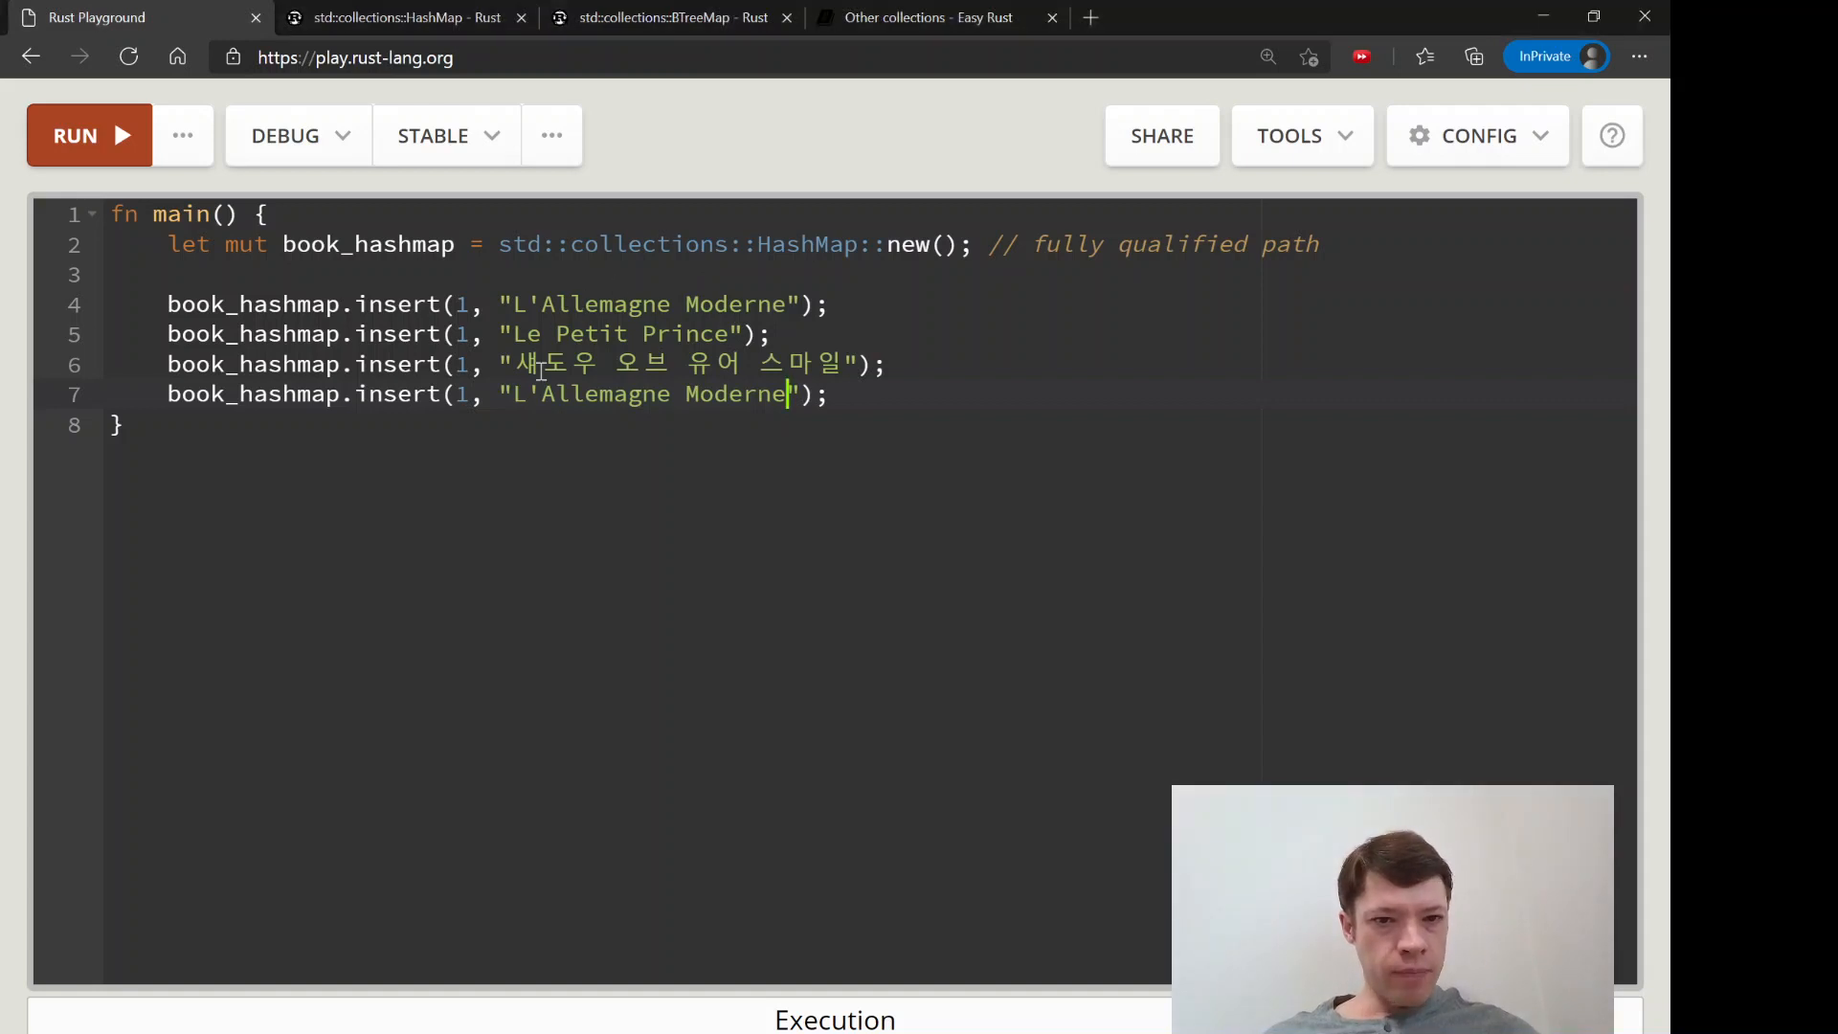
Replace the duplicated fourth title with "Eye of the World" and add blank lines below
double_click(652, 394)
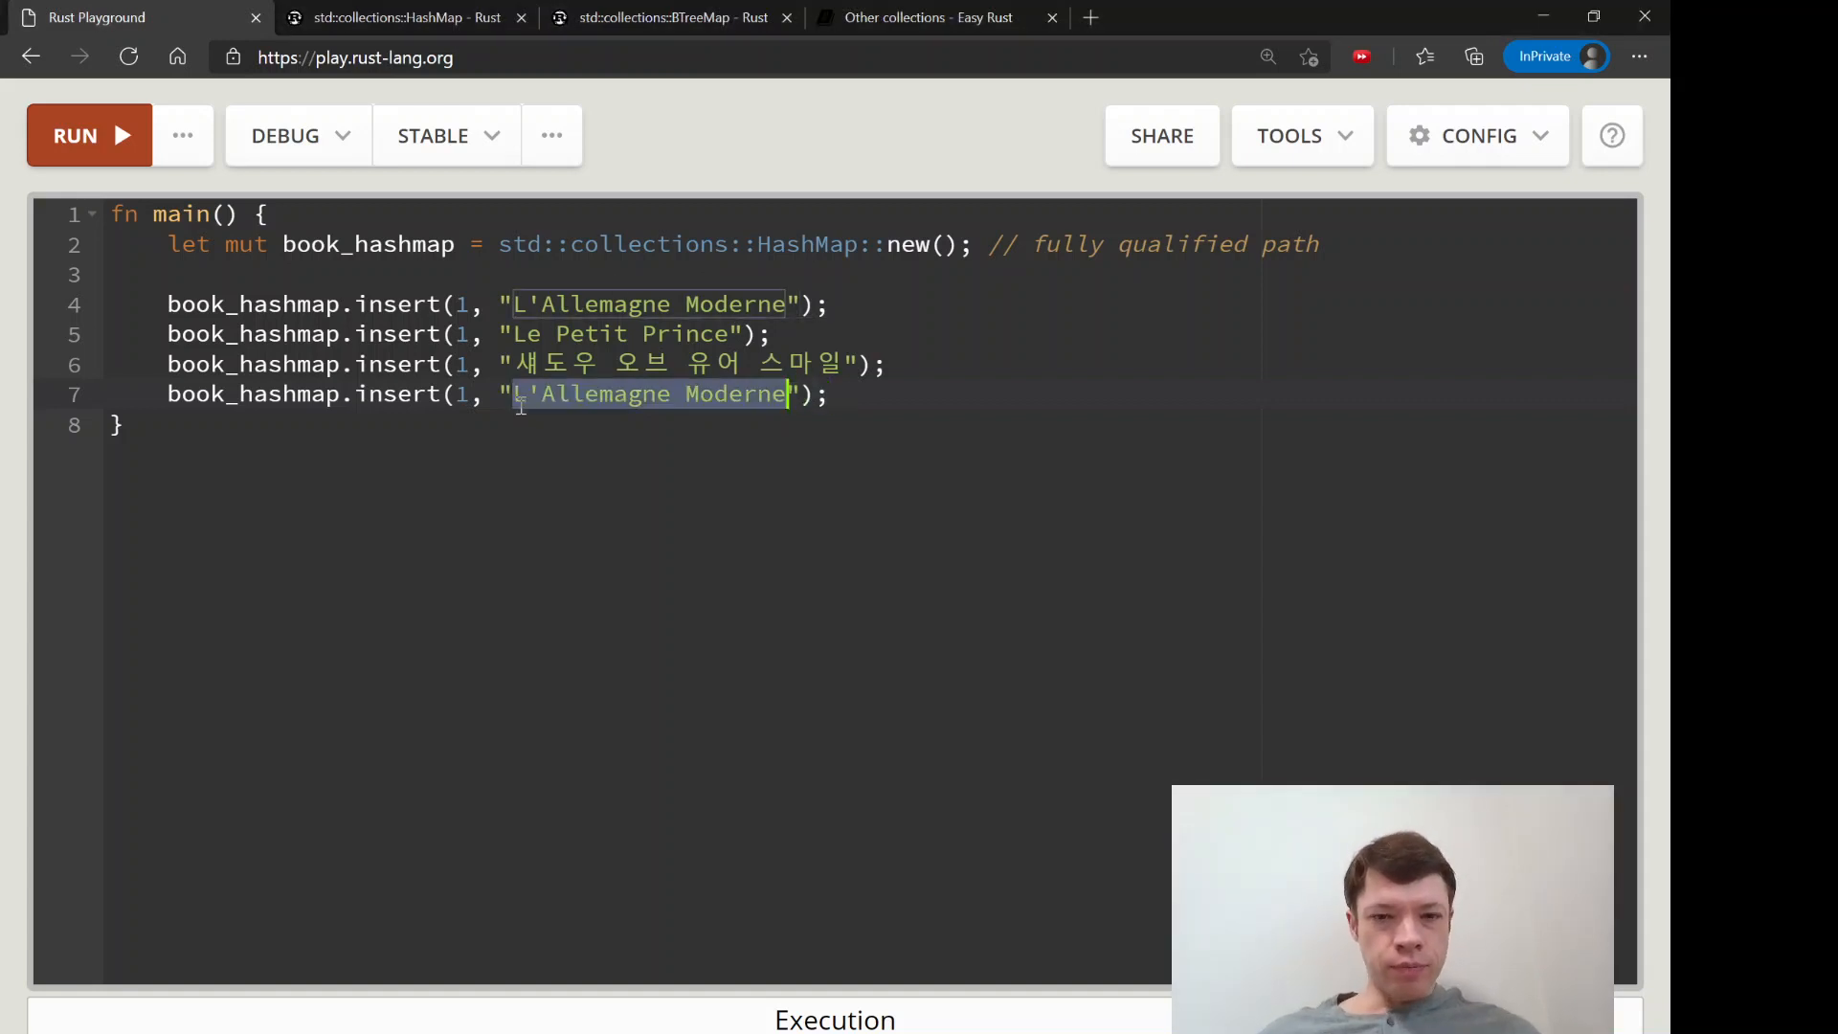
type("Eye of the World")
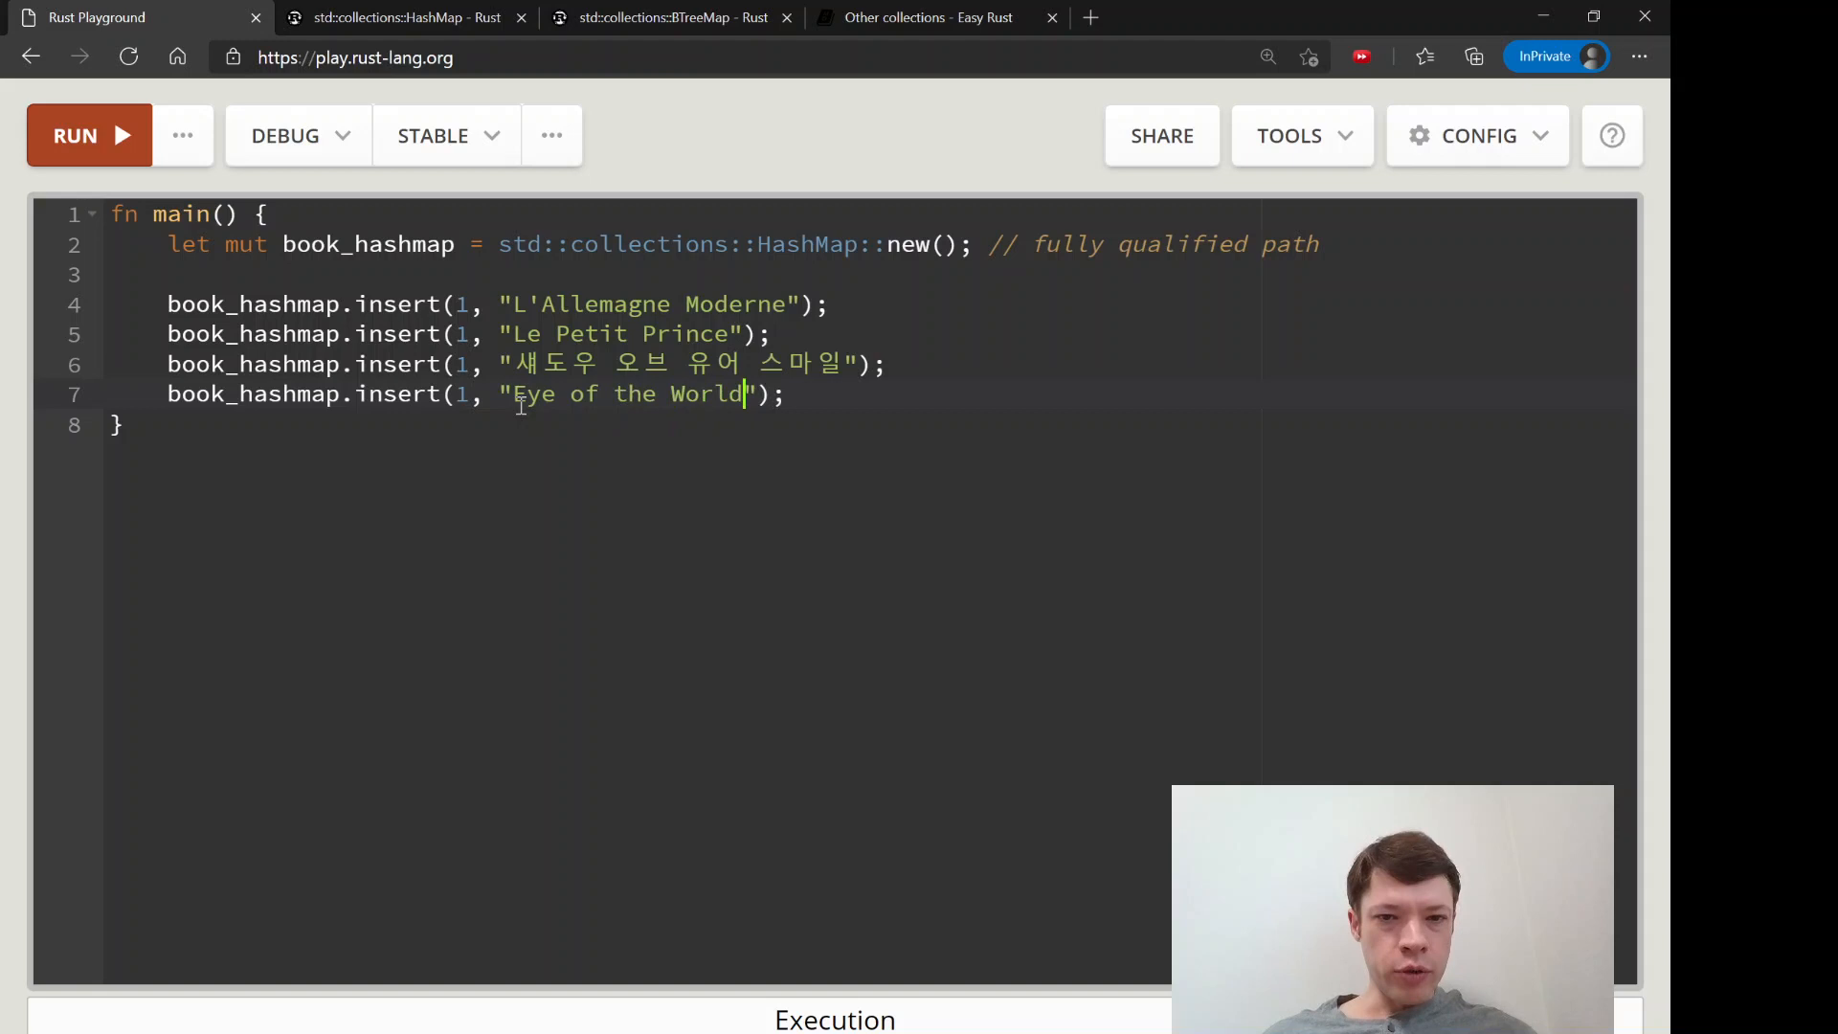
key("enter")
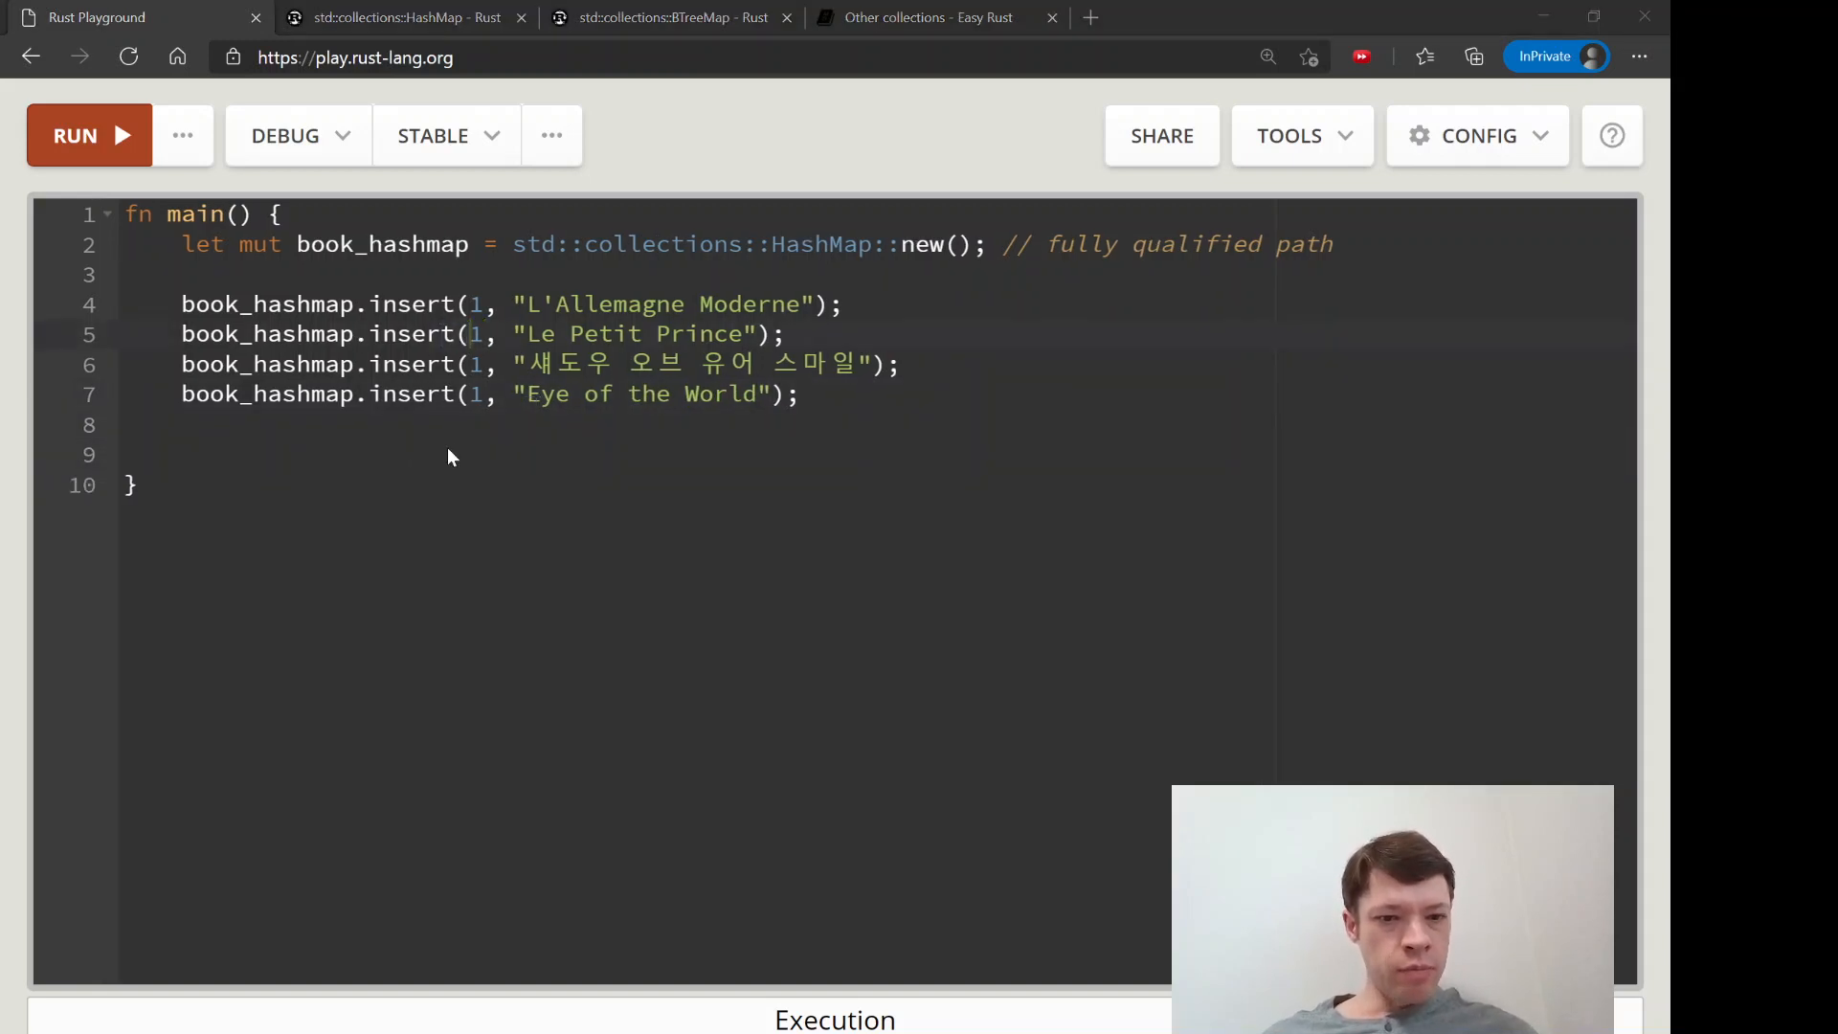
Add `println!("{:?}", book_hashmap.get(1));` after the inserts
type("println")
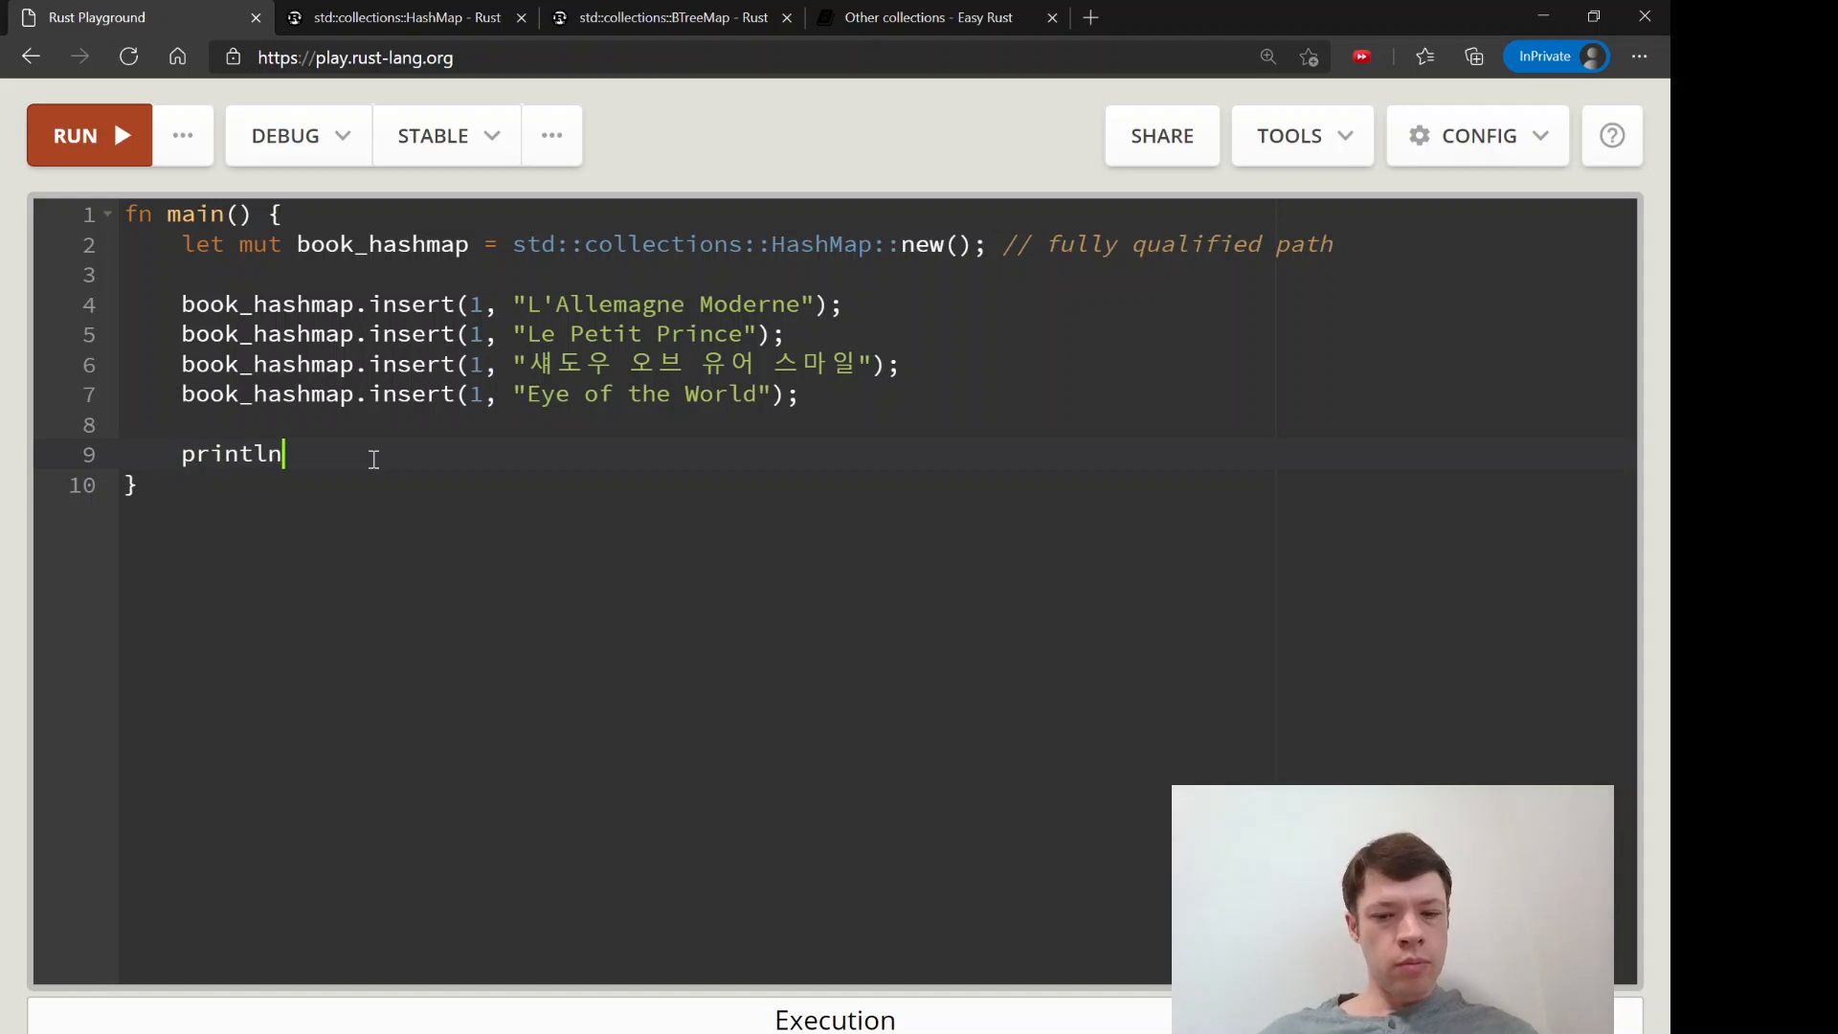
type("!(\"\")")
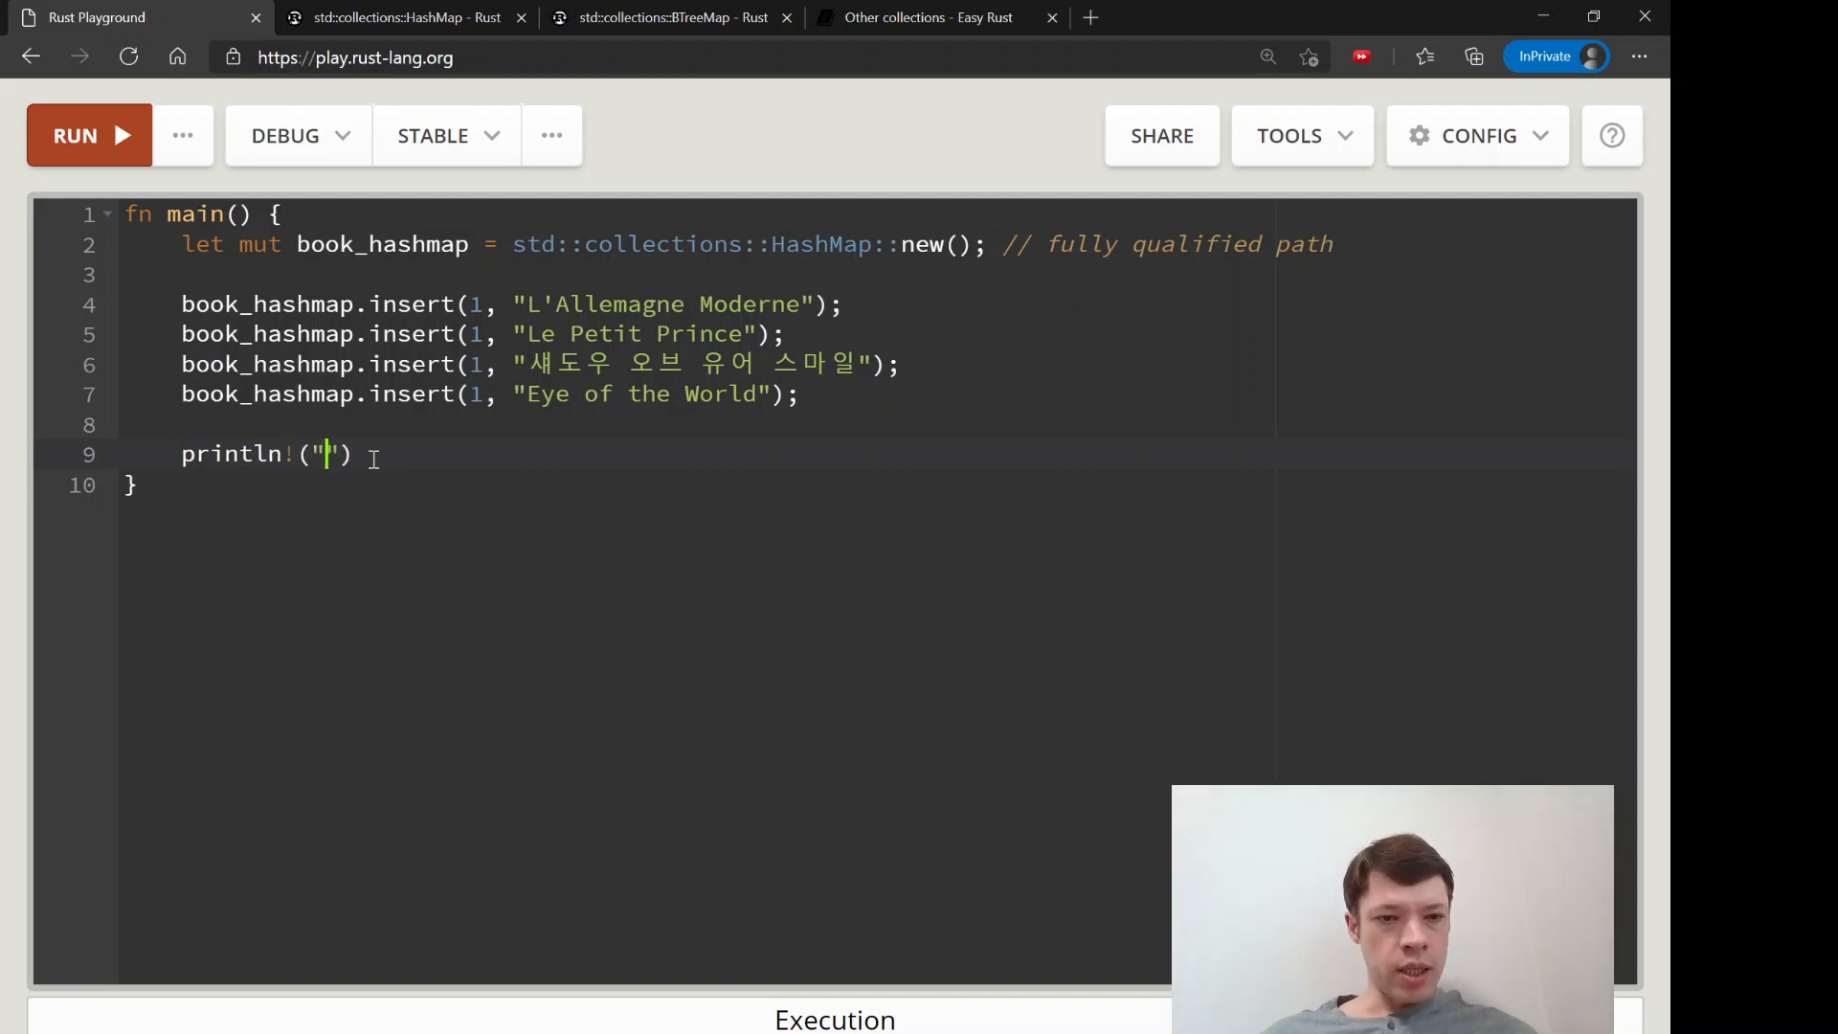
type("{:?}")
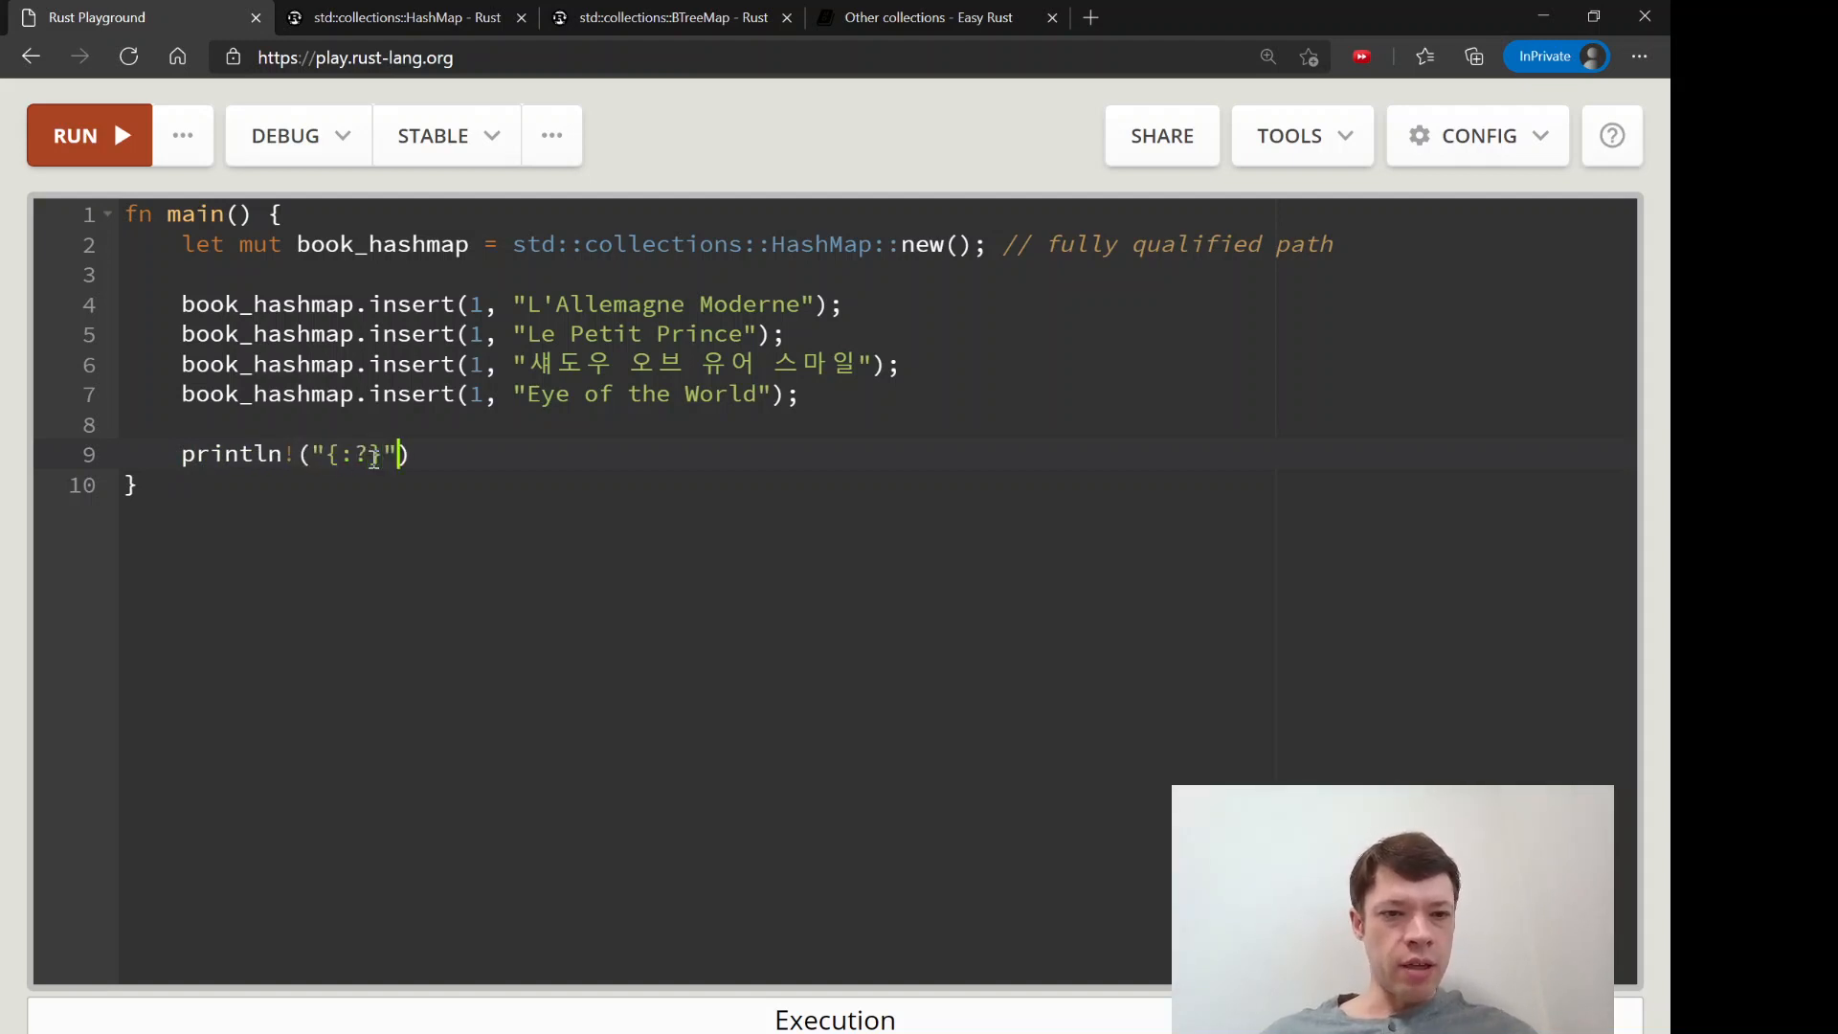
type(", book")
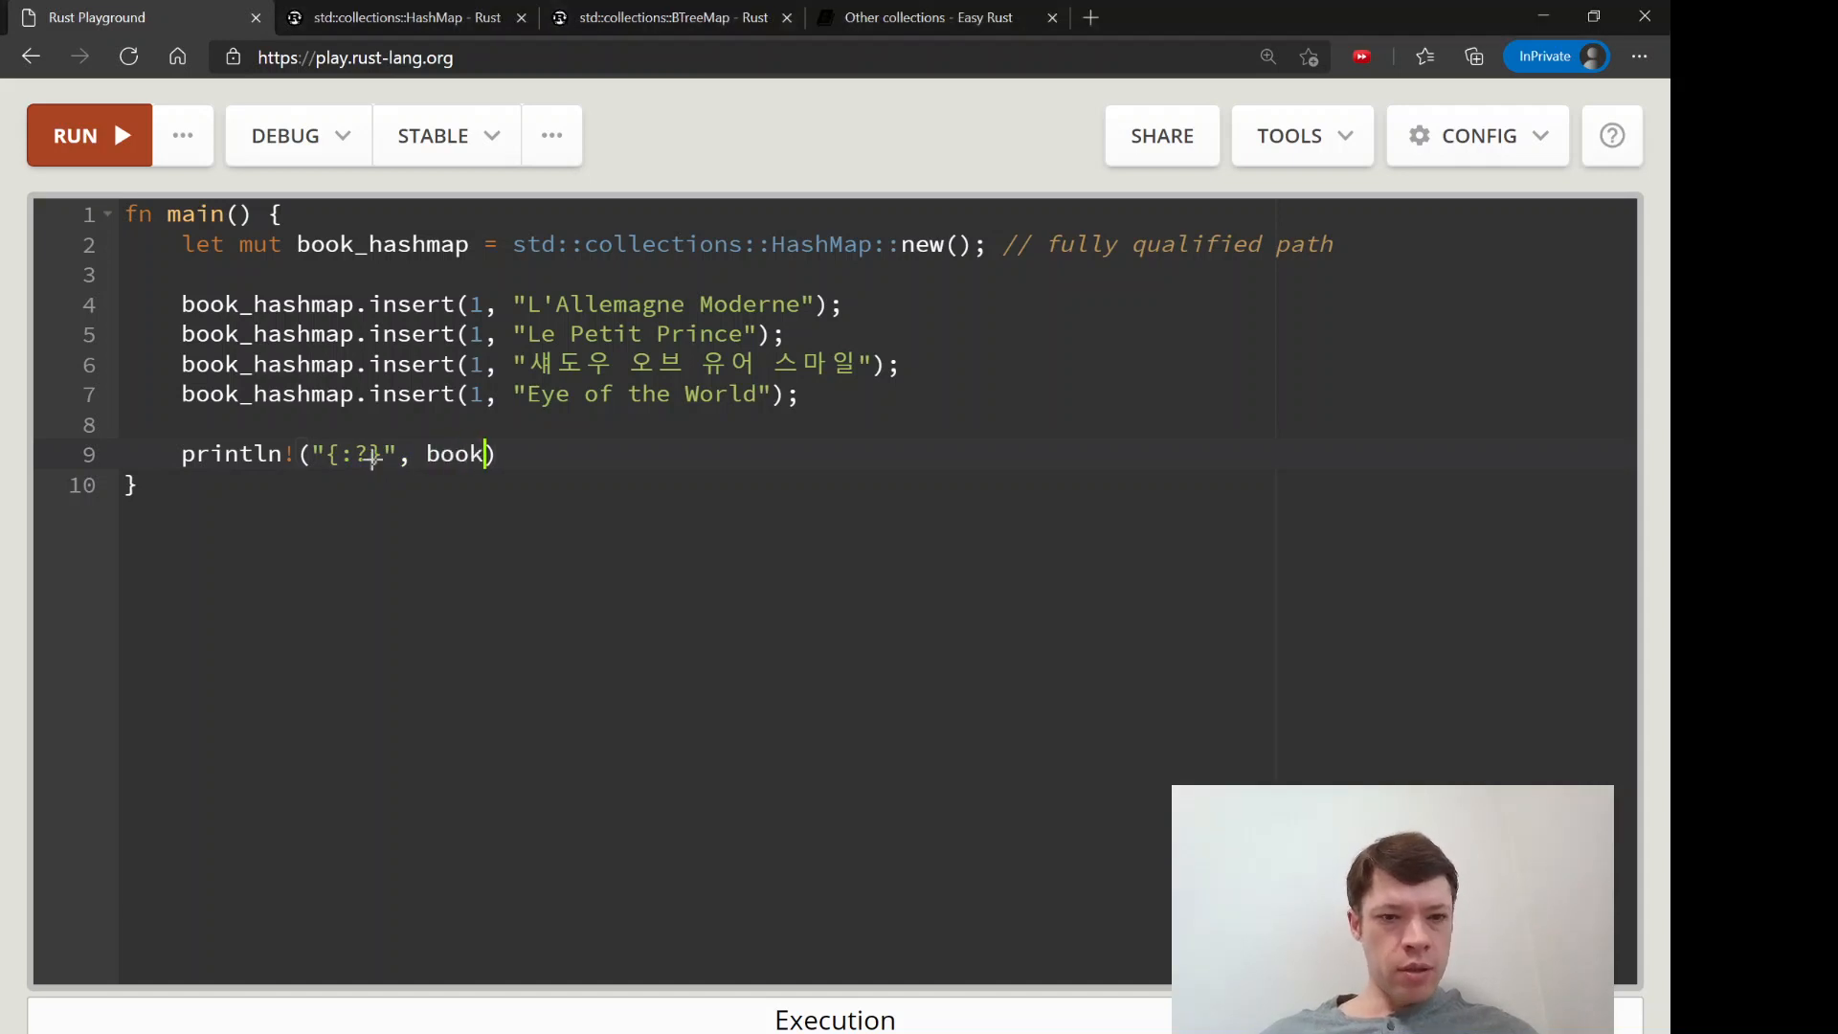
type("hashmap.get")
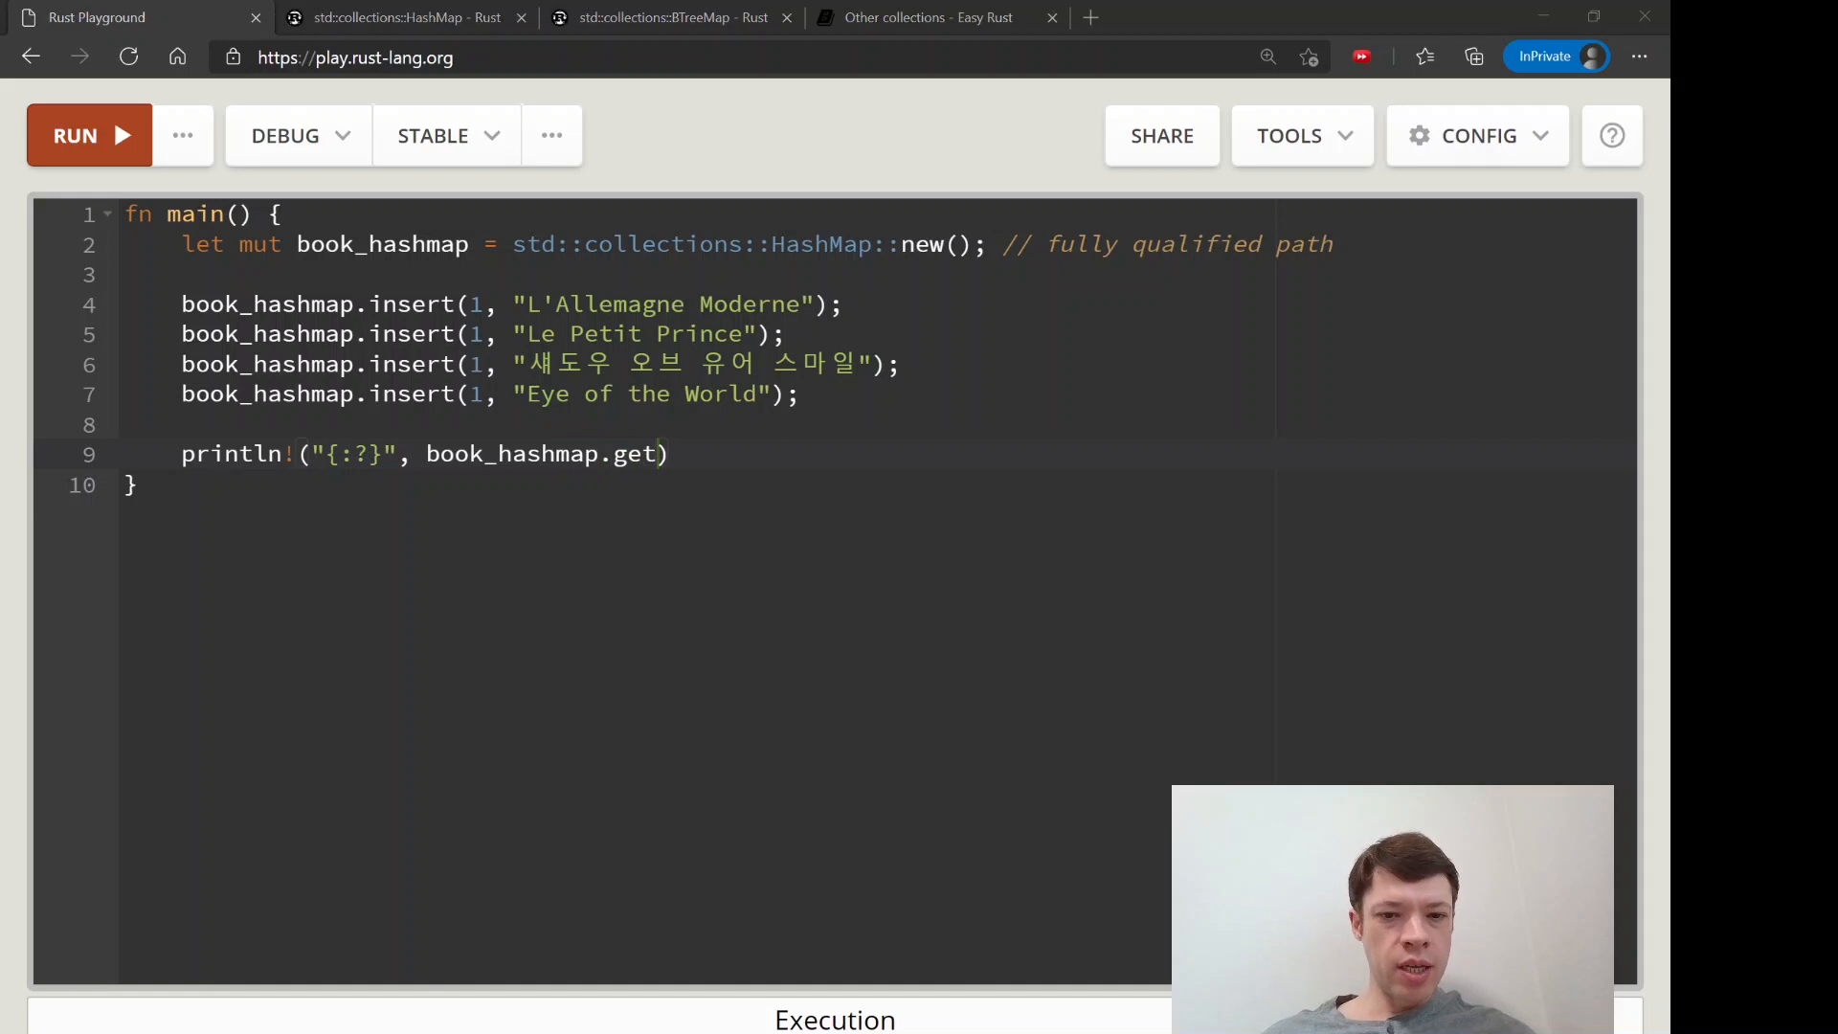
type("1));")
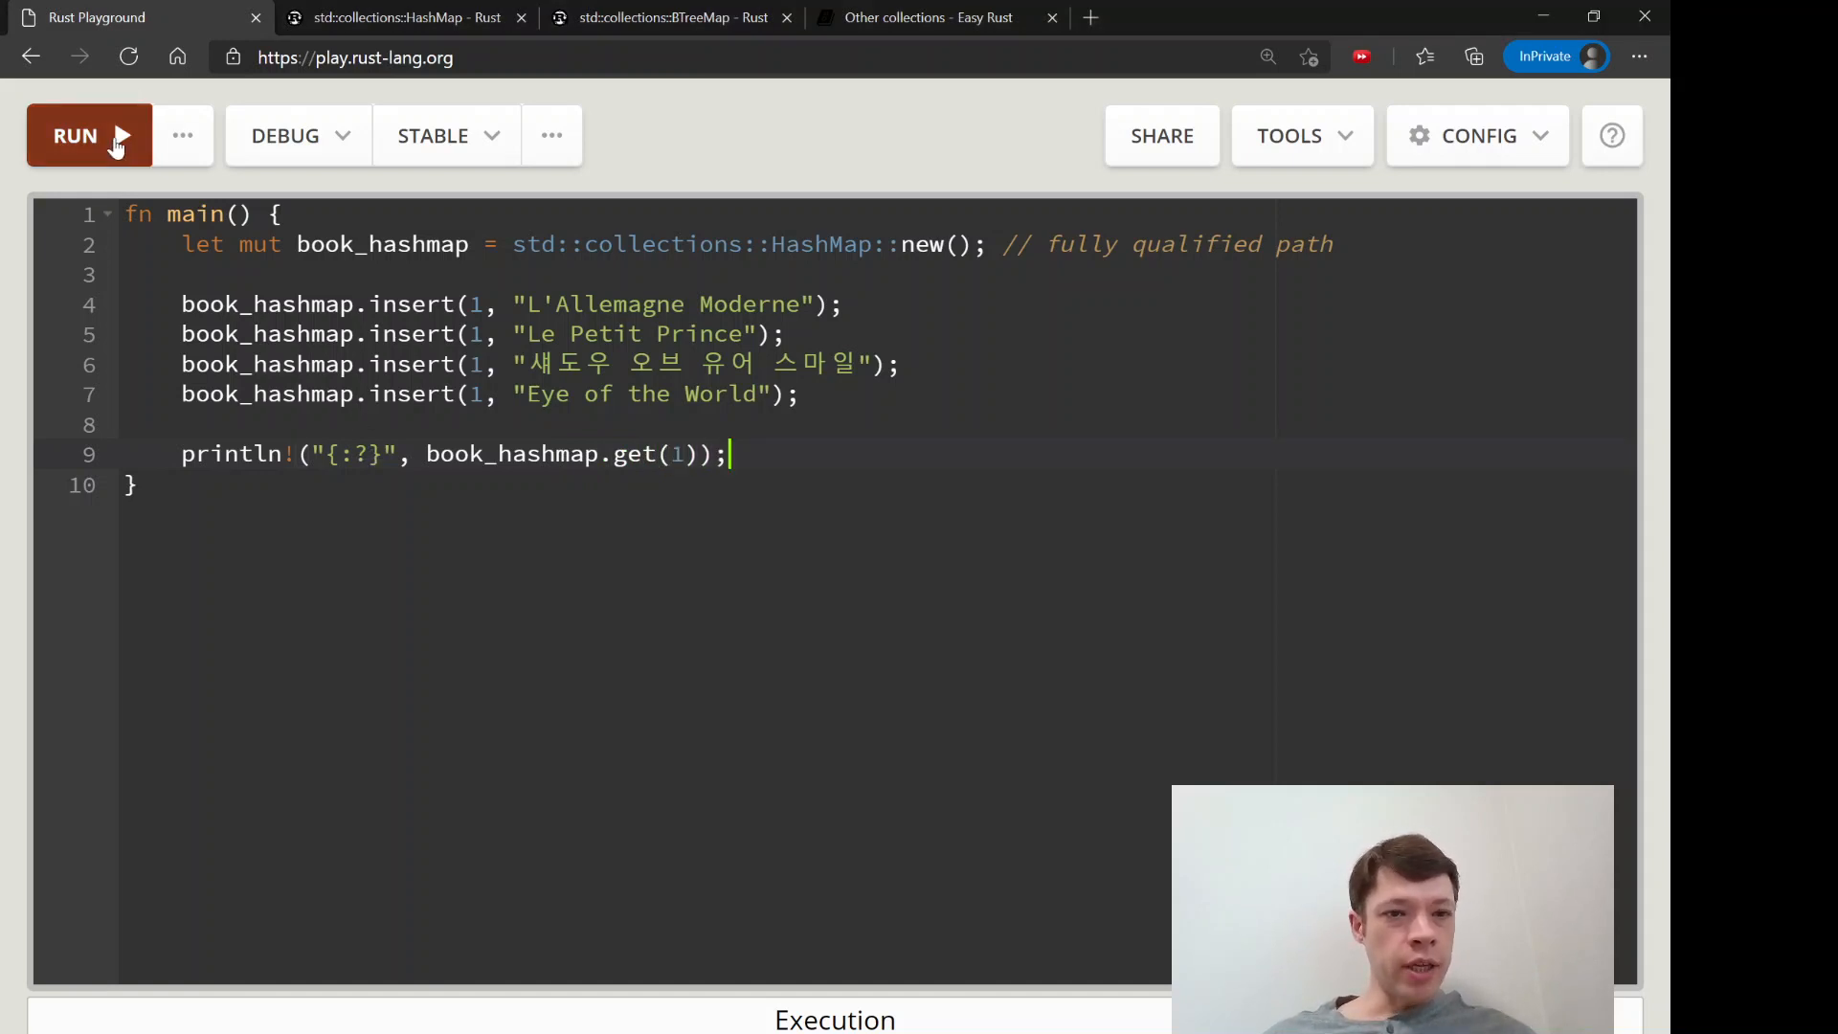
Run the program, getting error E0308 because `get` expects `&1`, then return to line 8
left_click(74, 135)
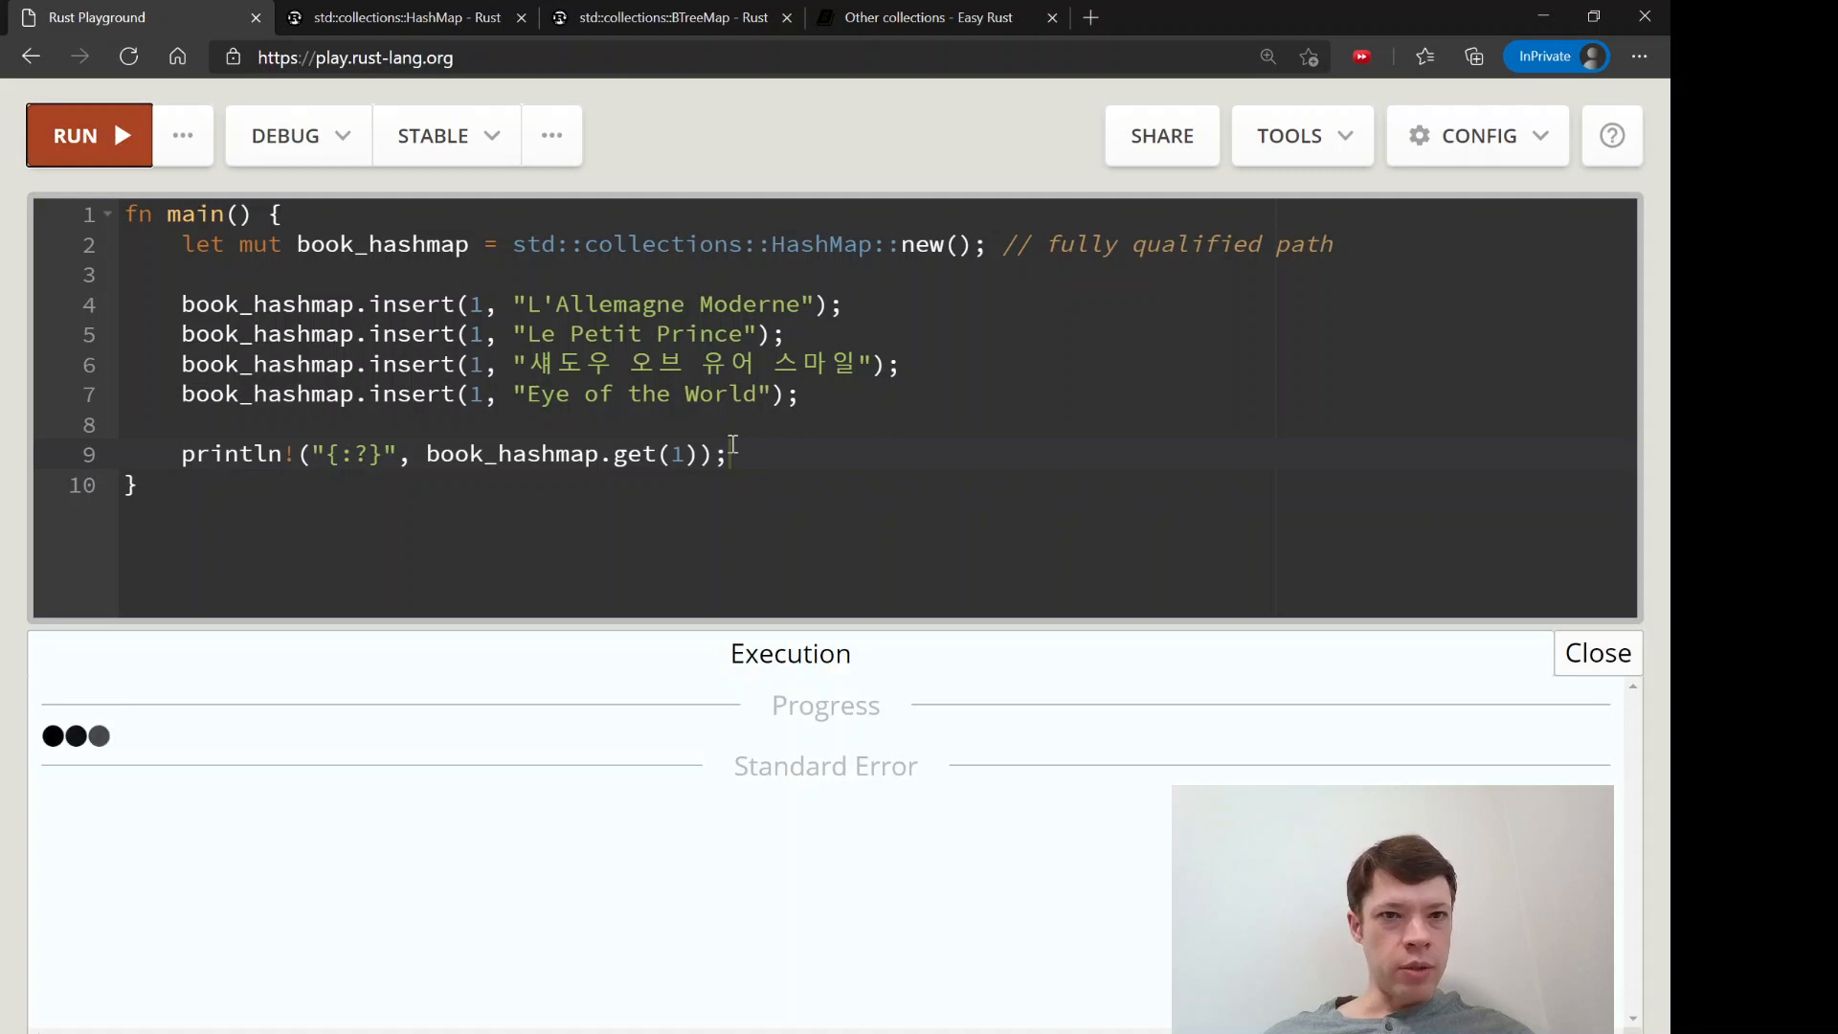
left_click(74, 135)
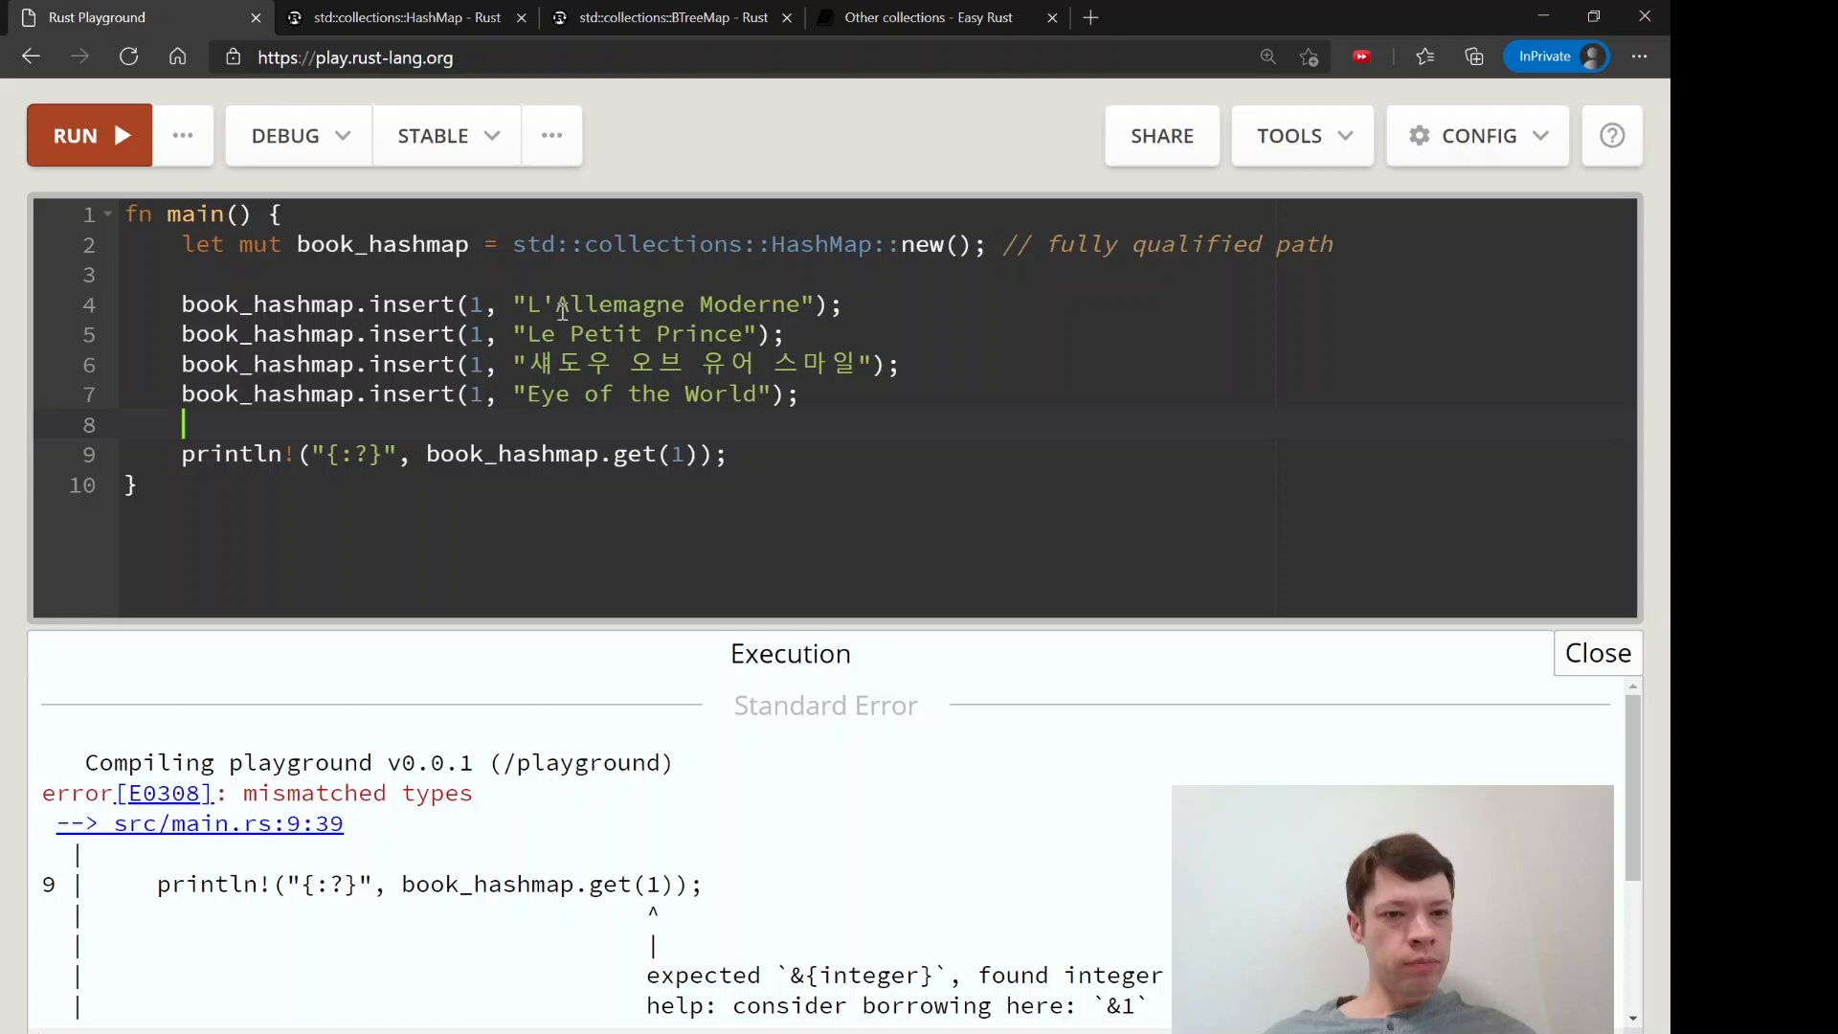
Jot a `"" &str` note on a new line above the print, then switch to the HashMap docs
key("enter")
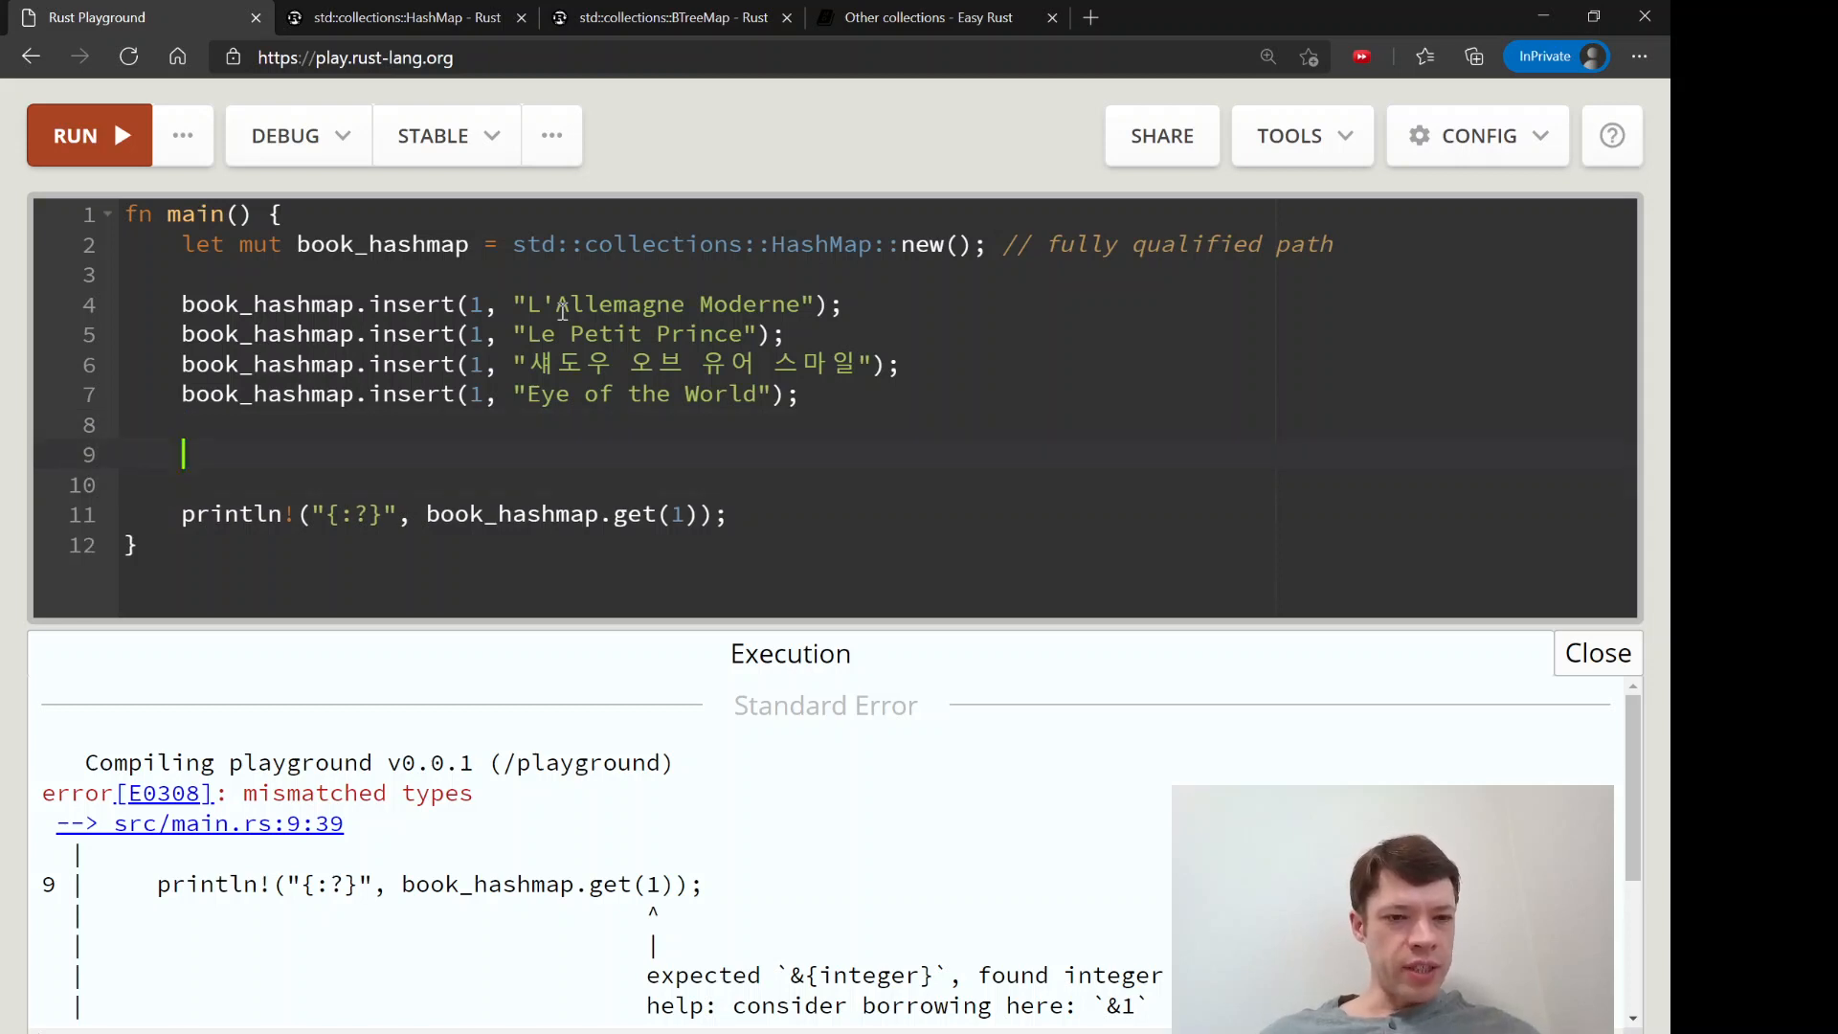
type("\"")
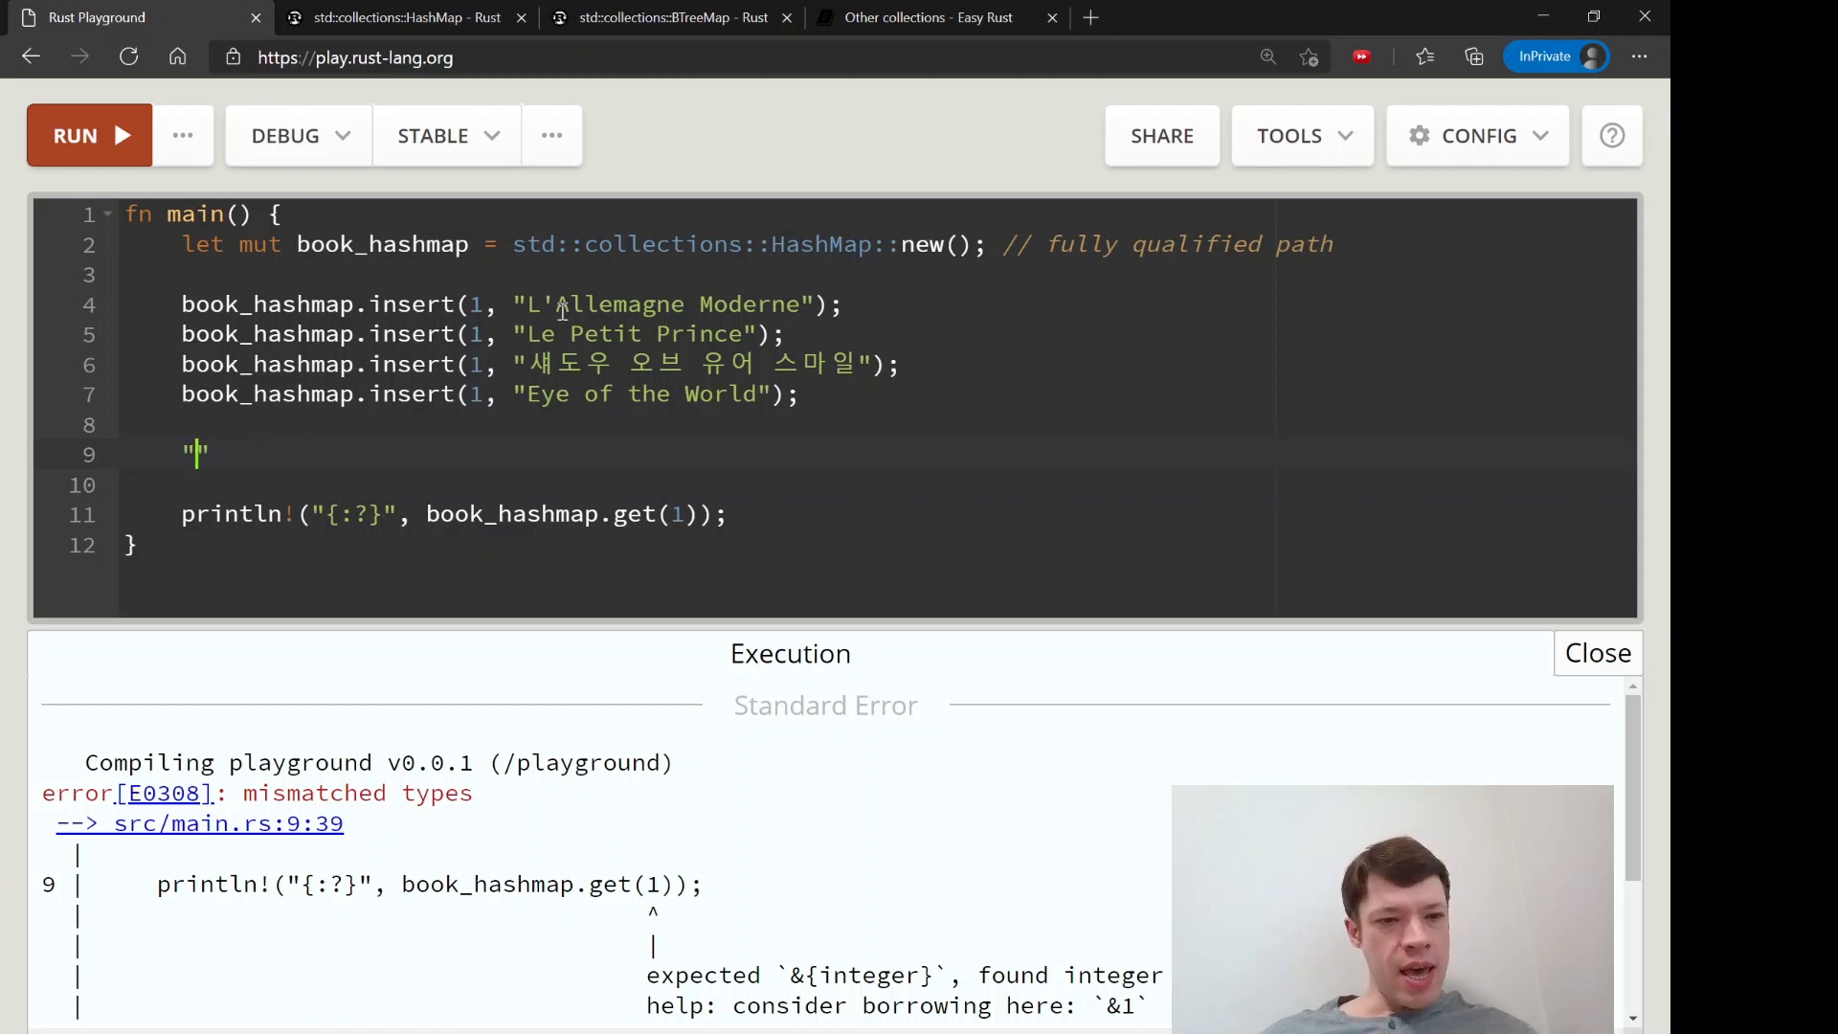
type("&str")
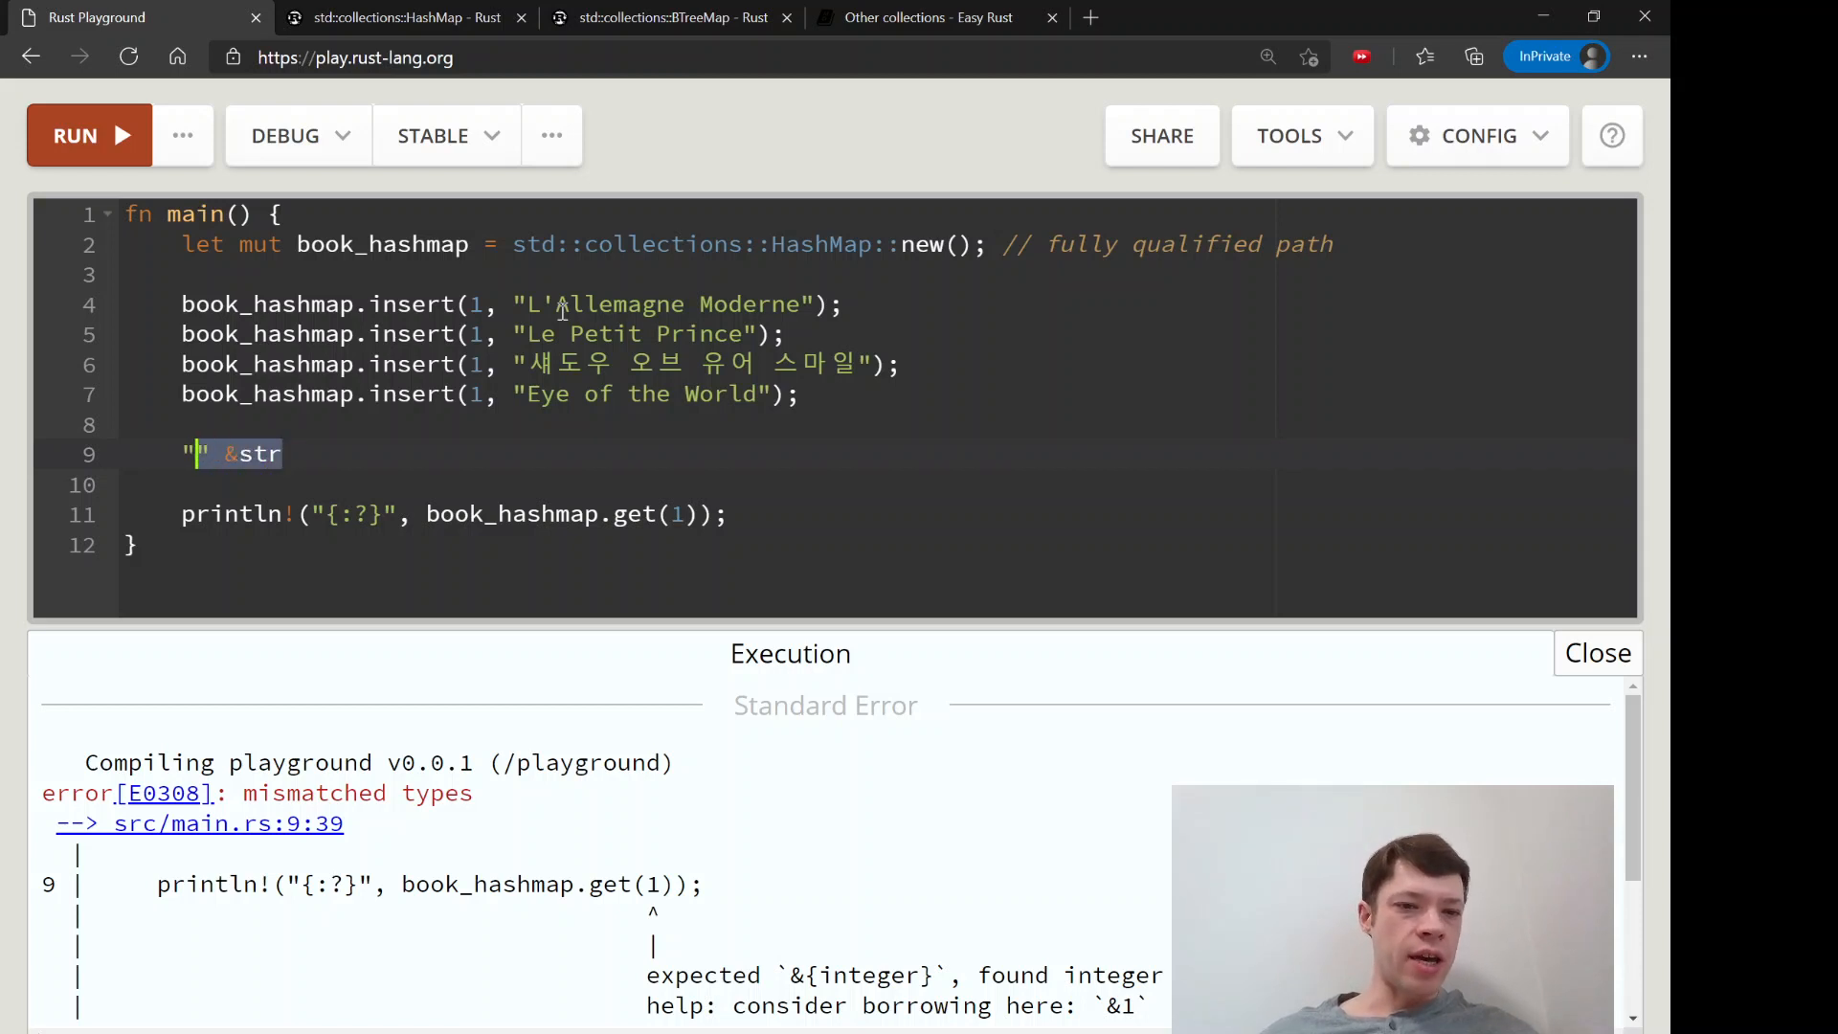
left_click(403, 16)
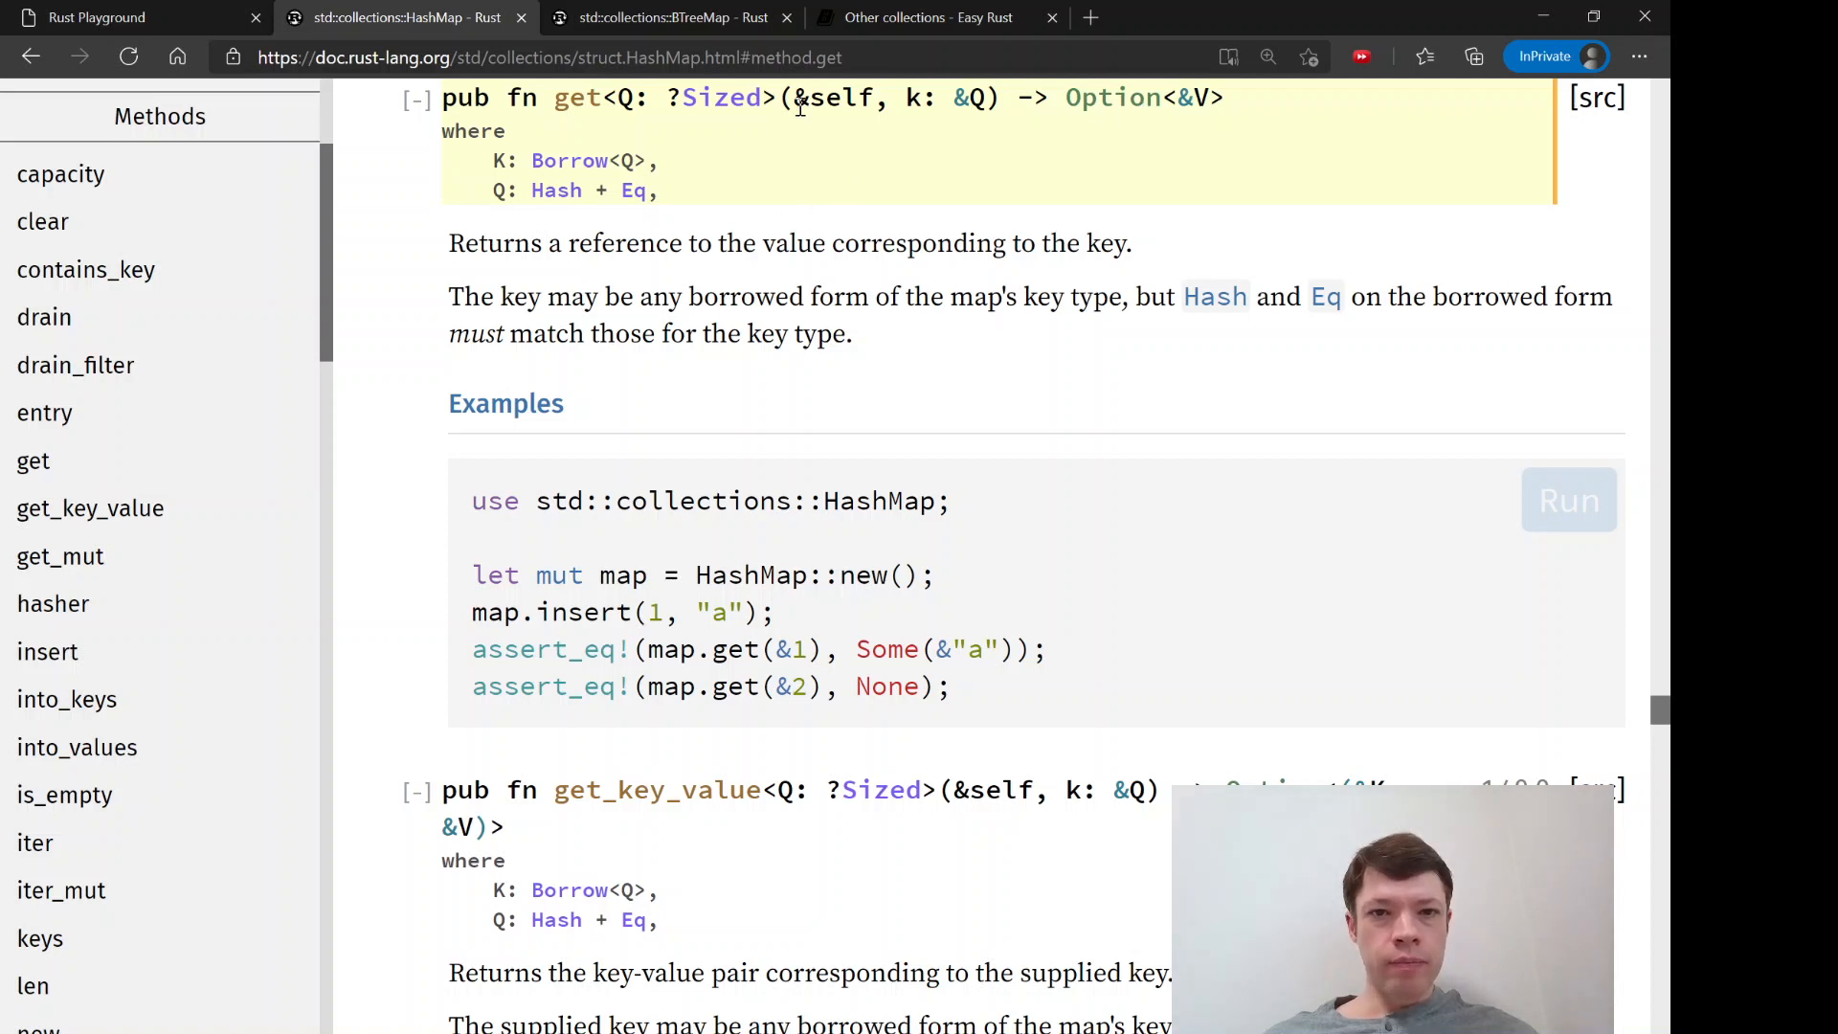
Highlight the borrowed-key parameter in the `get` signature, then return to the Playground
double_click(949, 98)
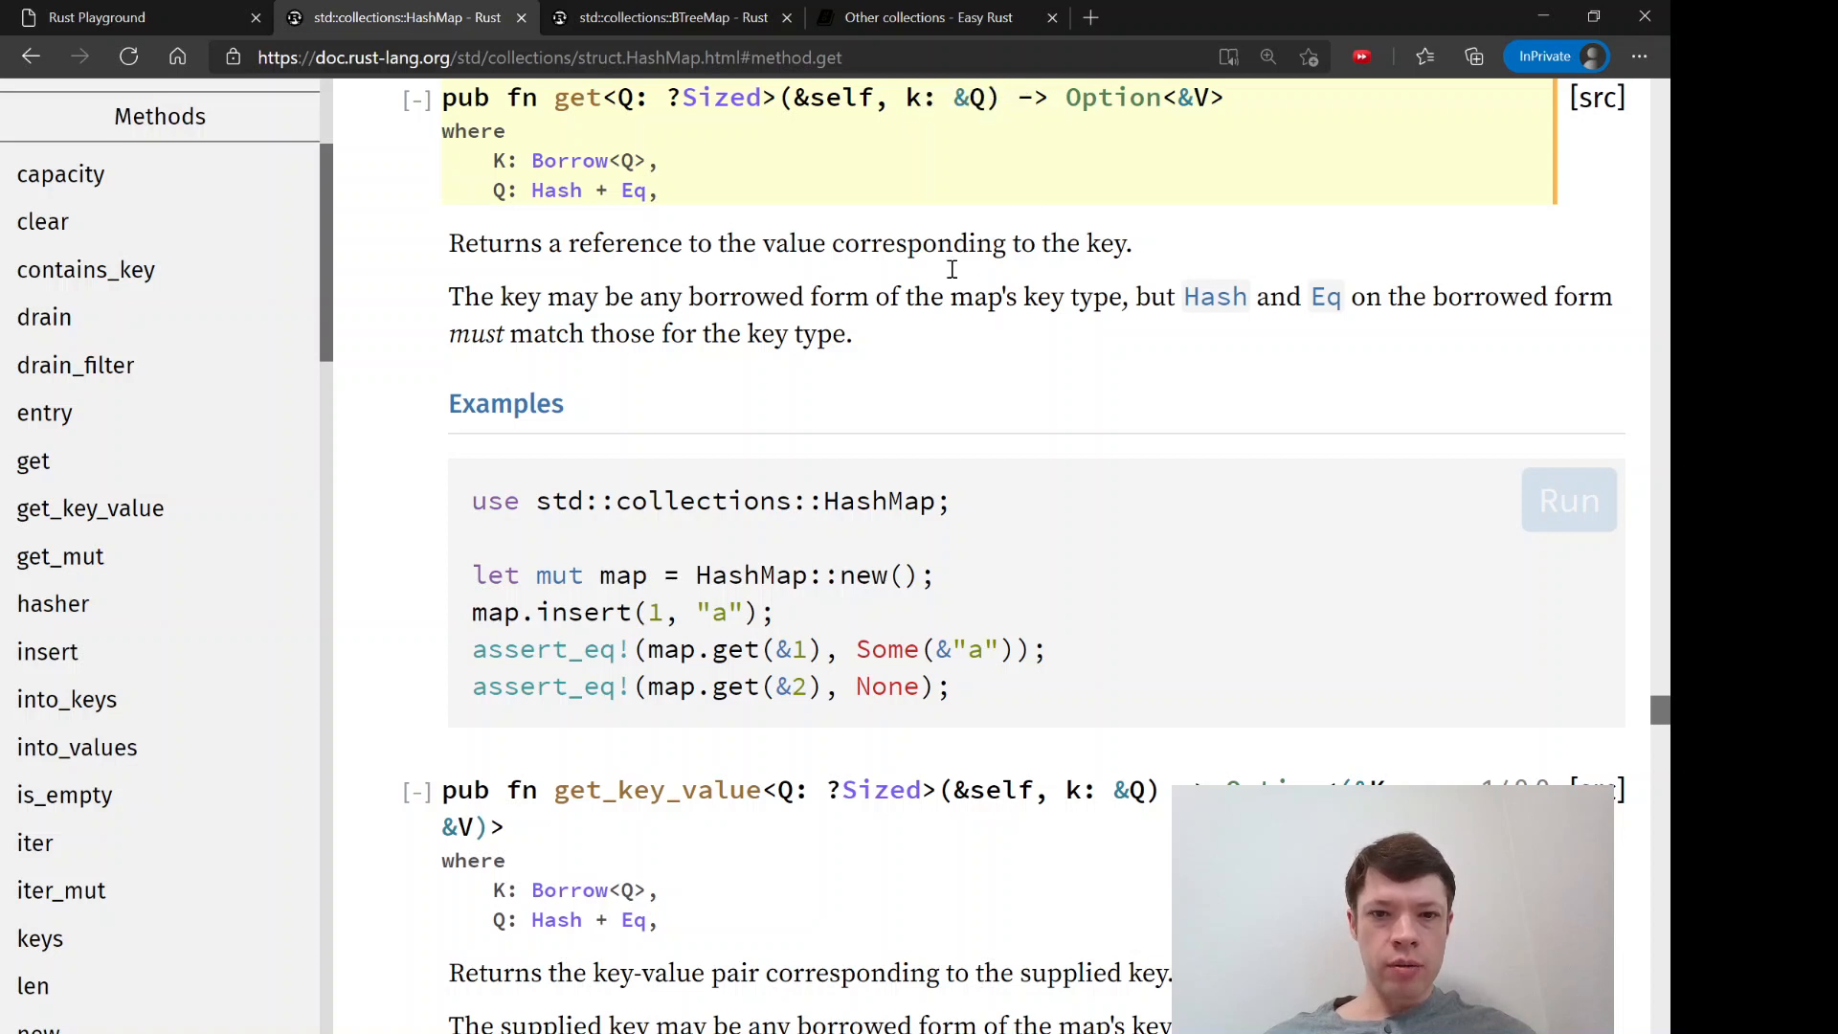
double_click(974, 97)
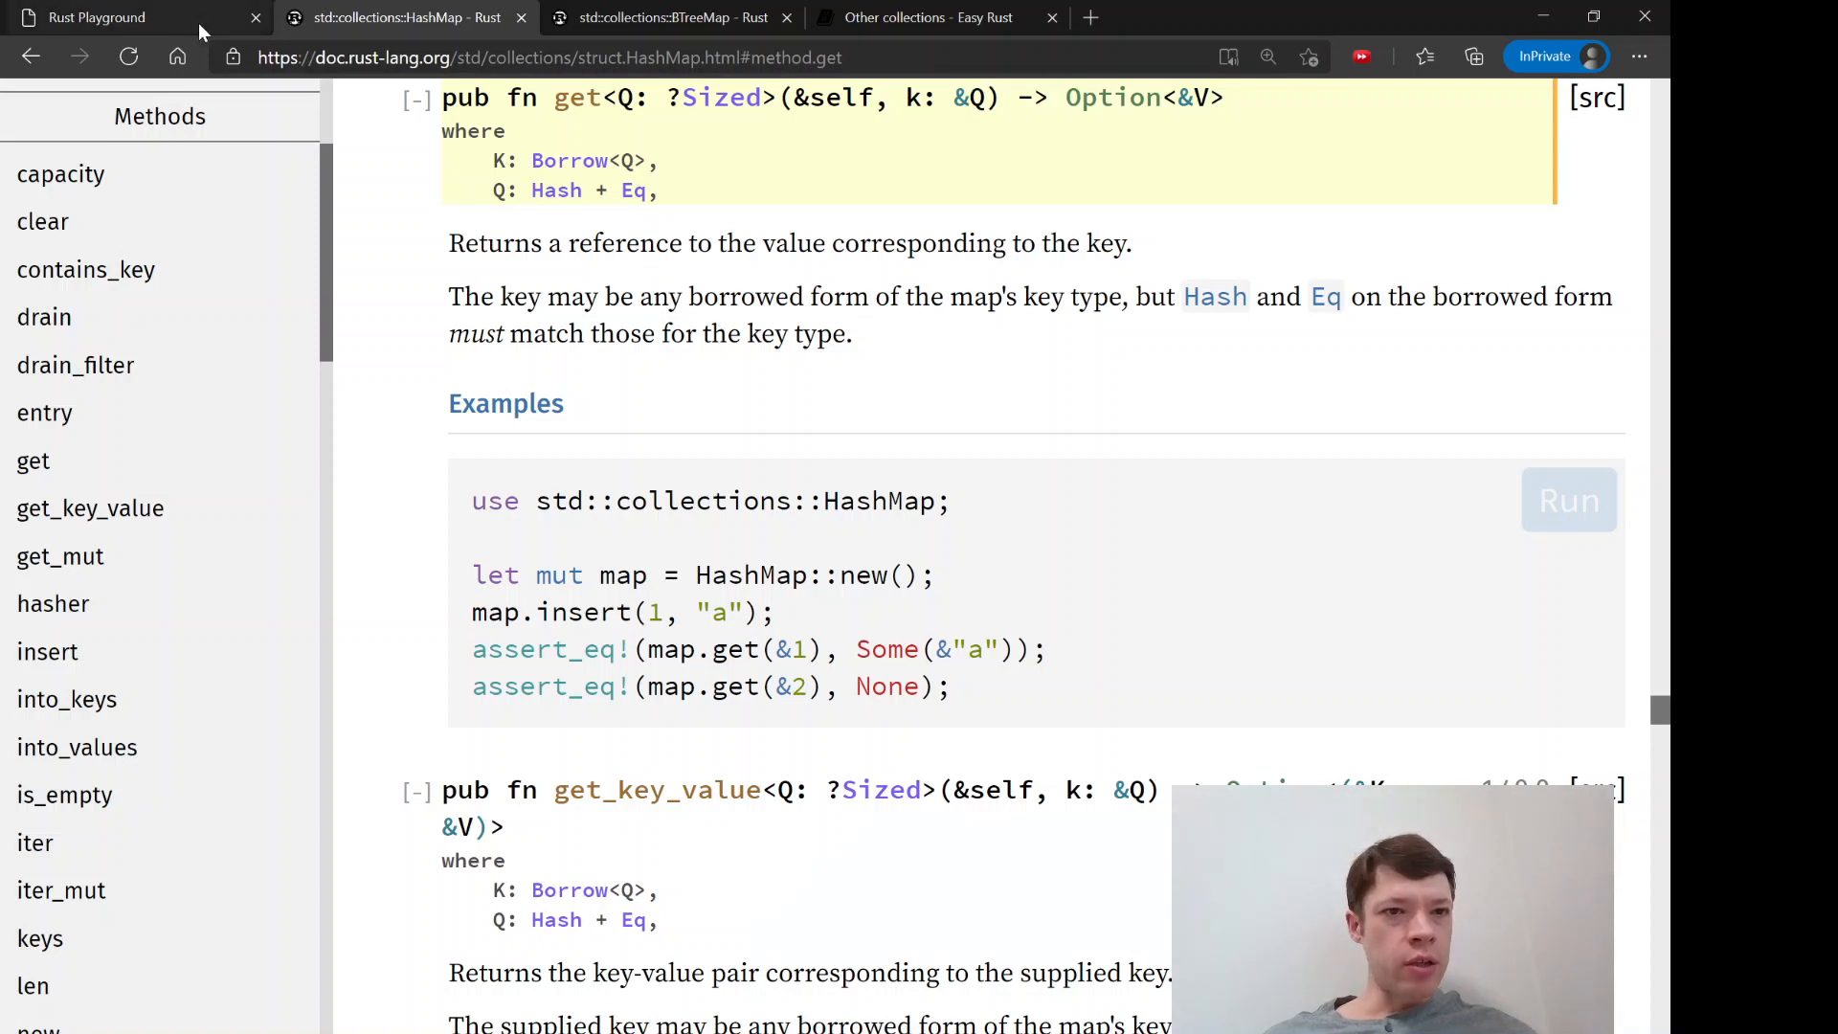
left_click(98, 17)
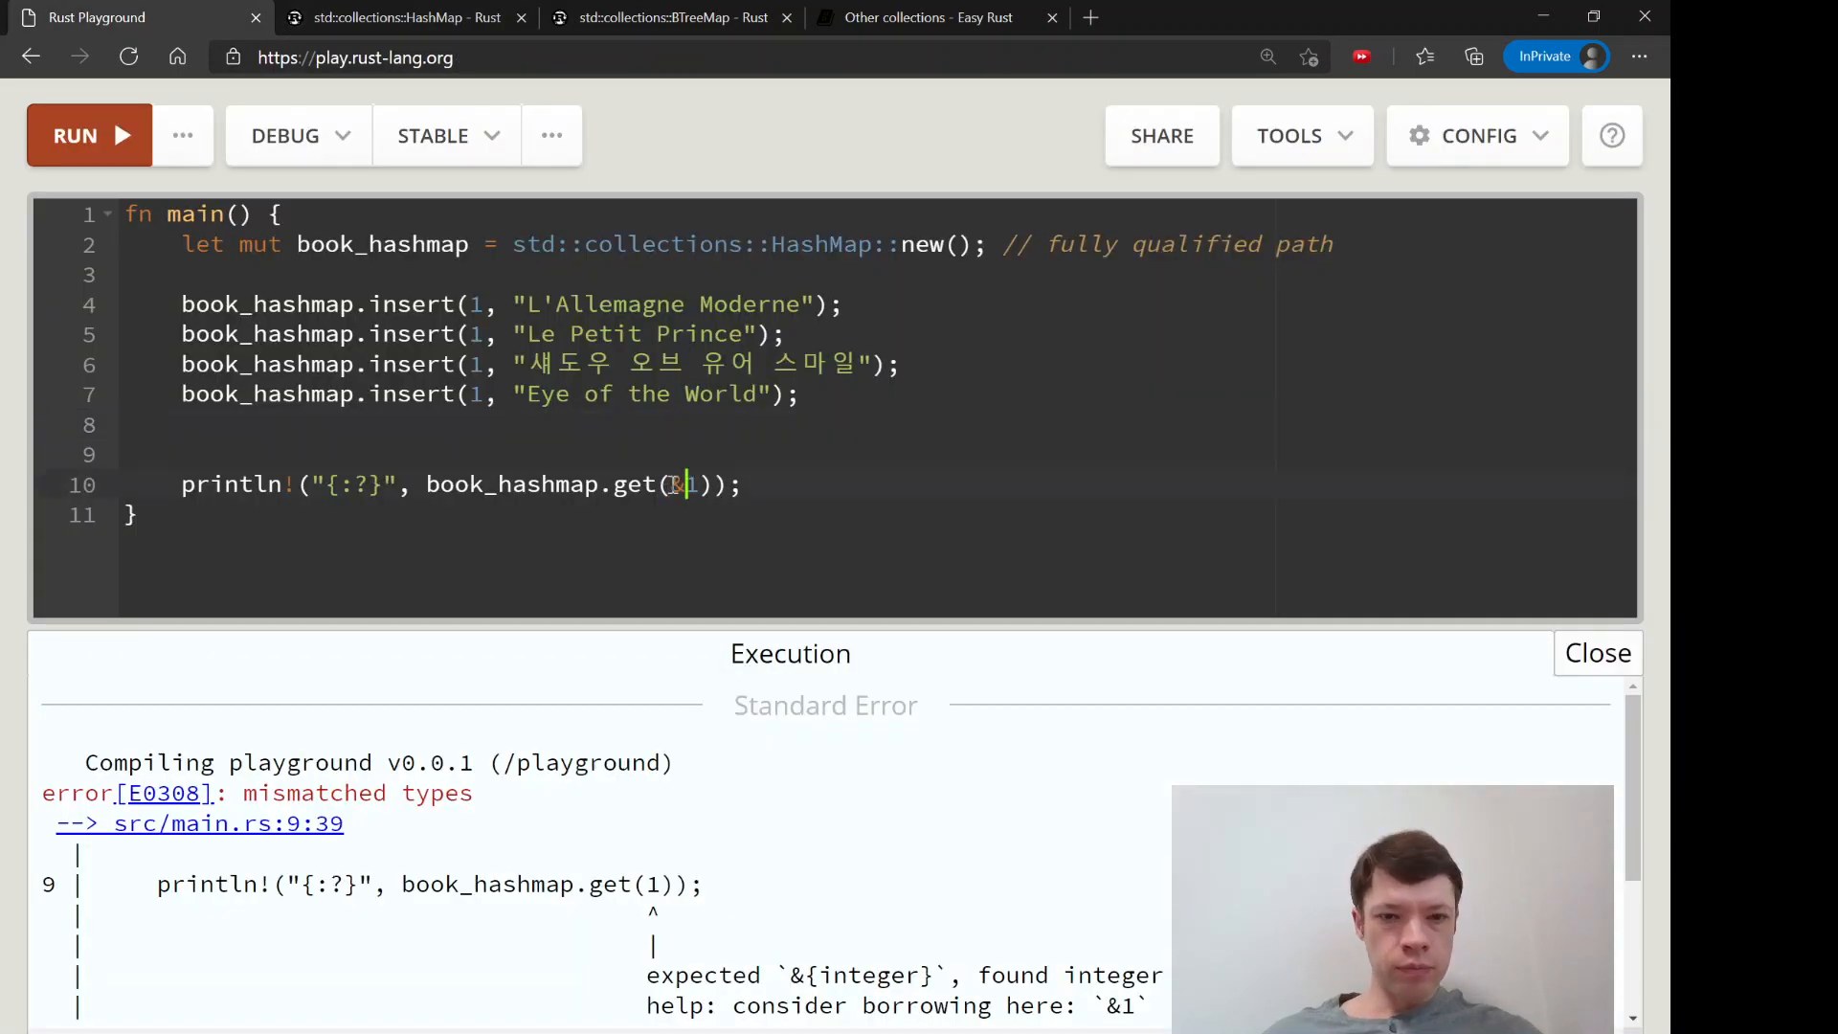
Change the call to `book_hashmap.get(&1)` and rerun, printing Some("Eye of the World")
type("&")
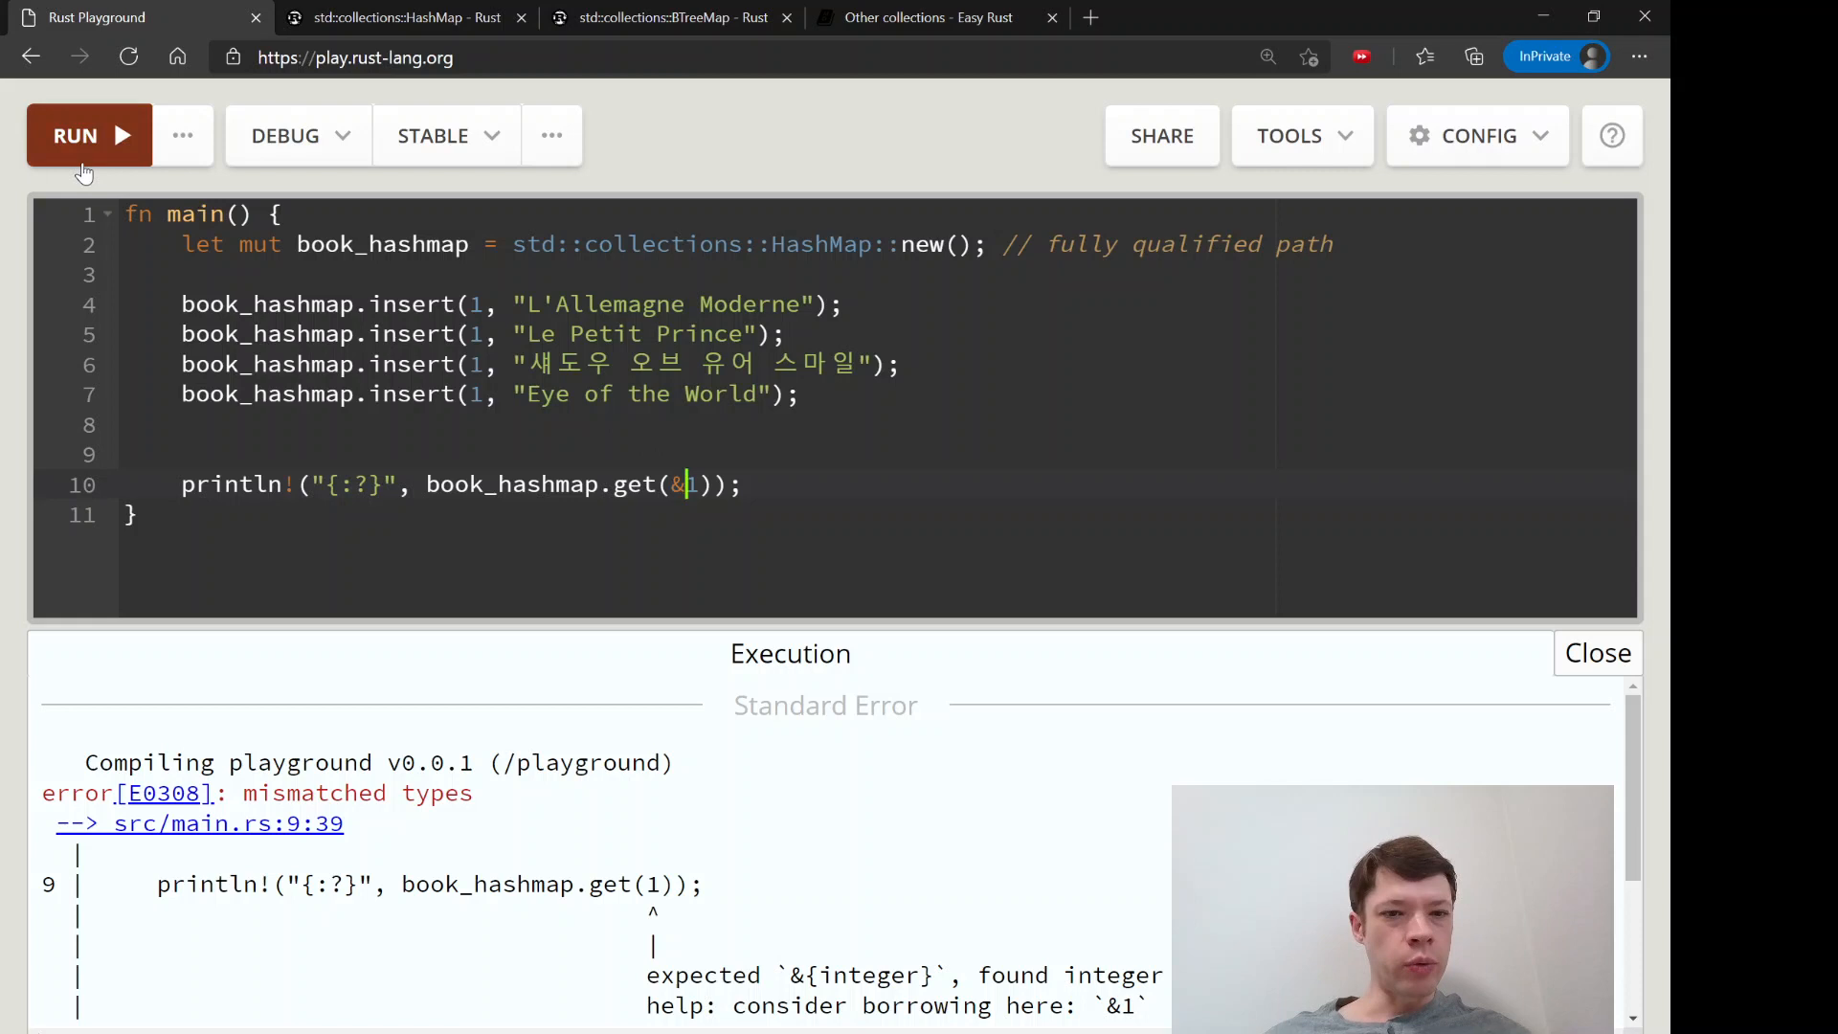
left_click(74, 135)
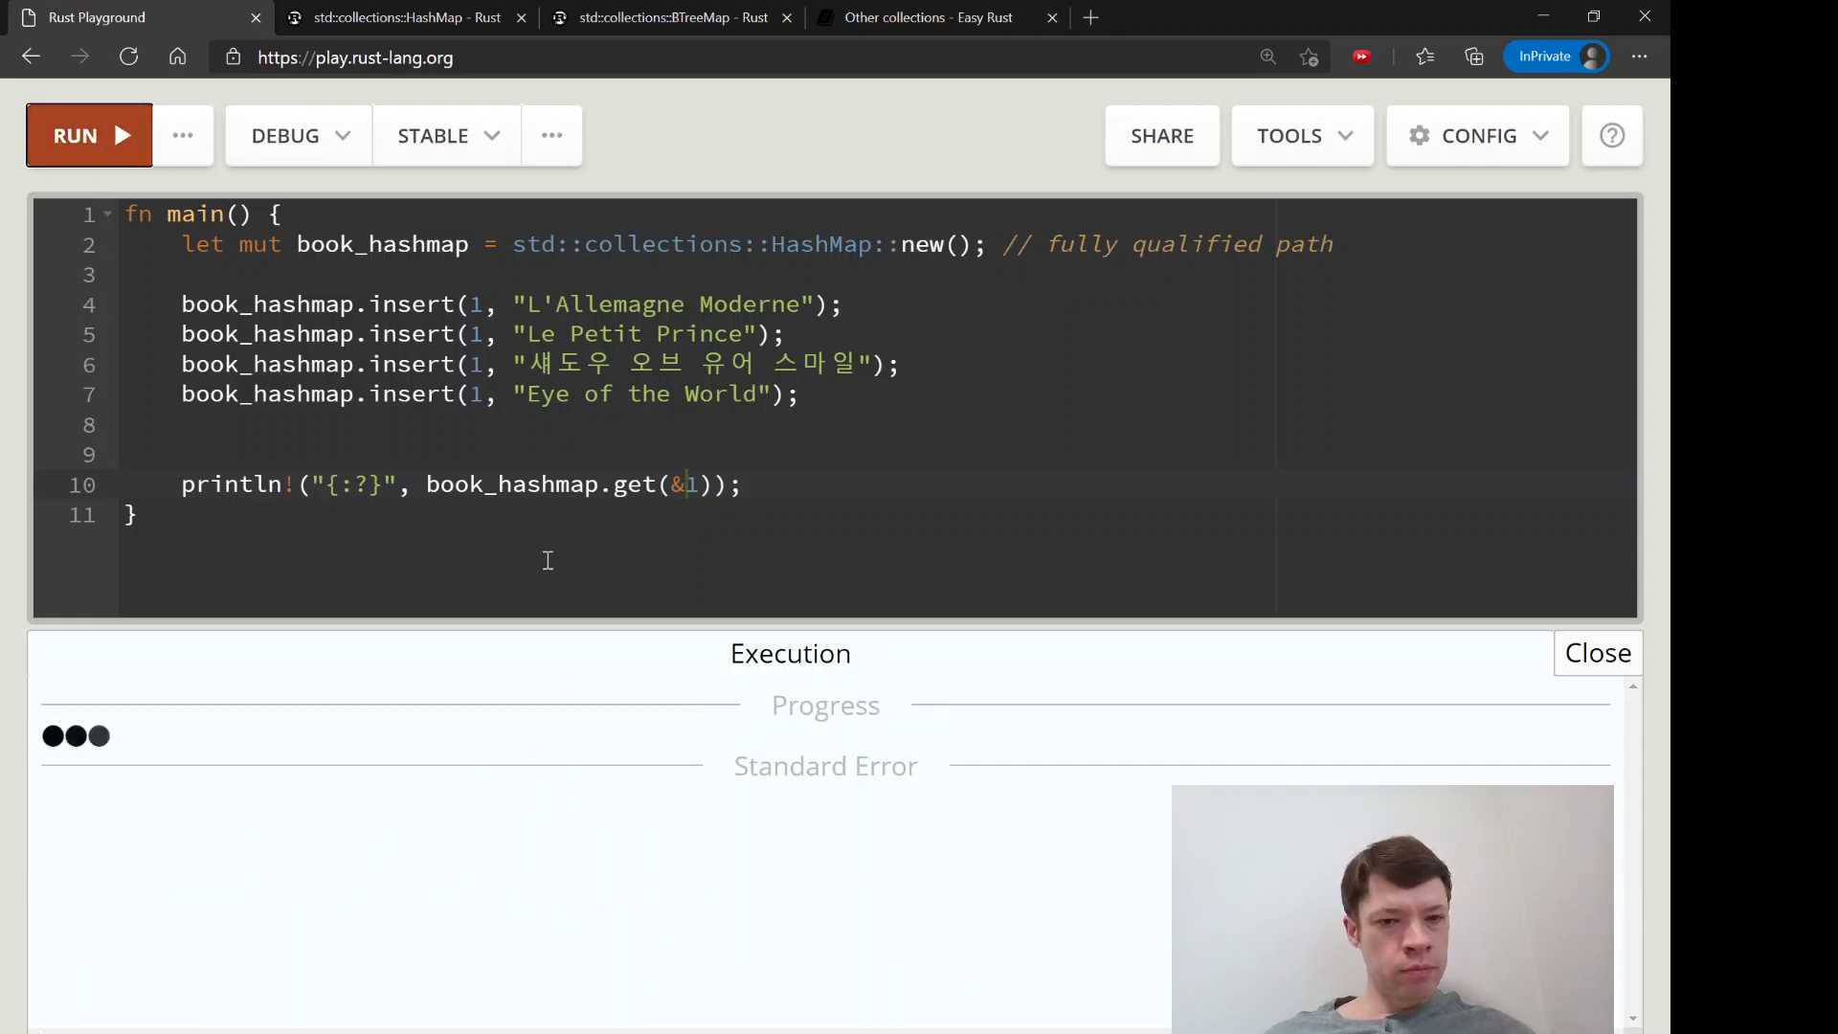
left_click(89, 135)
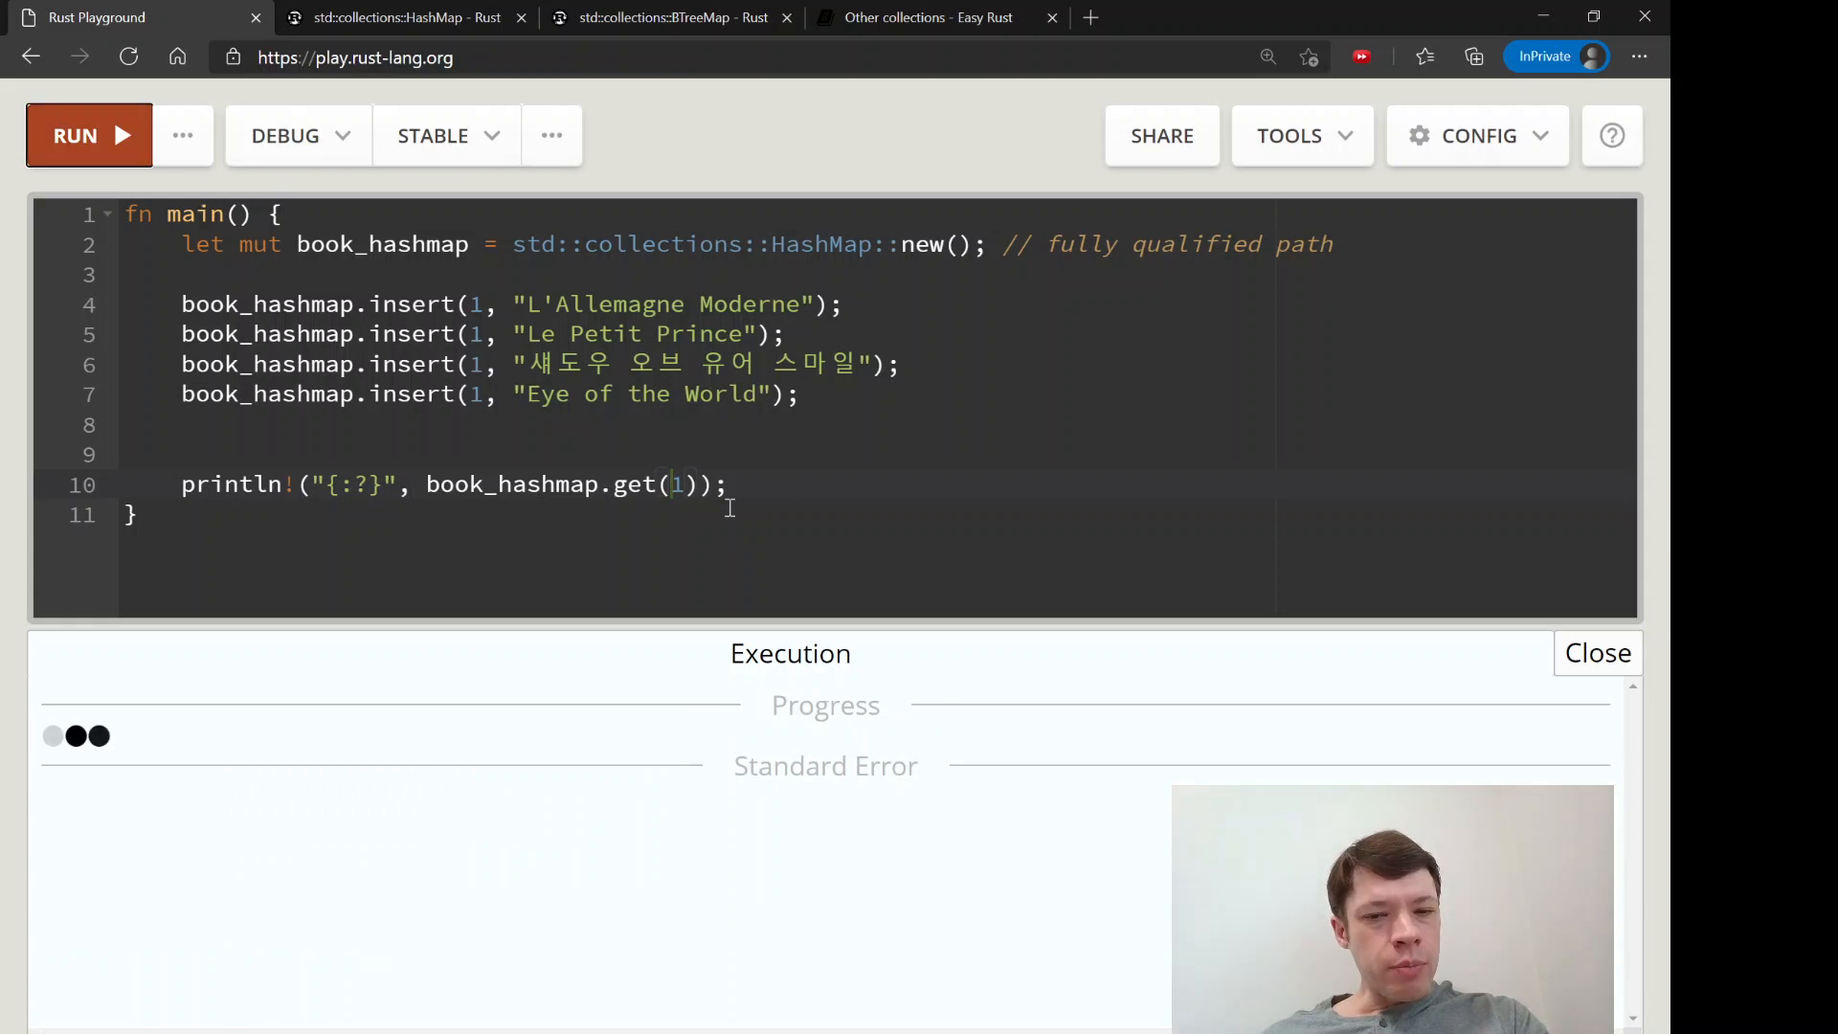
left_click(88, 135)
type("&")
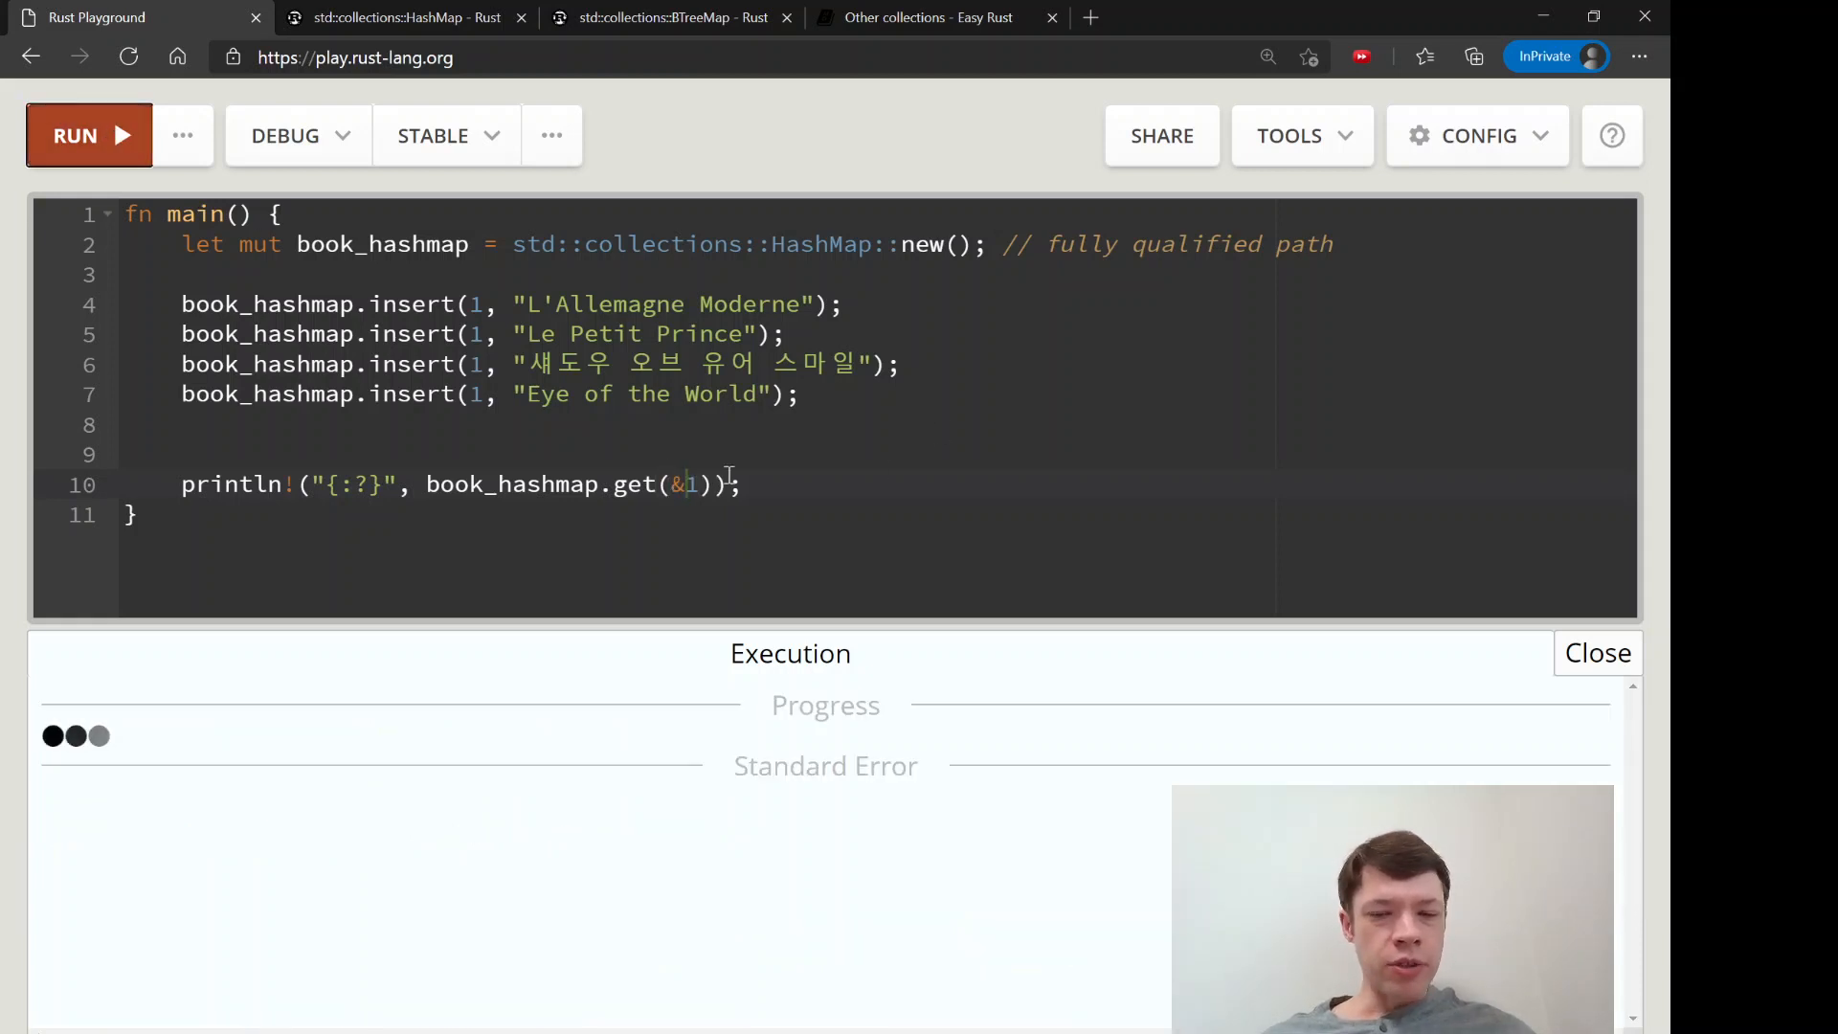
left_click(89, 135)
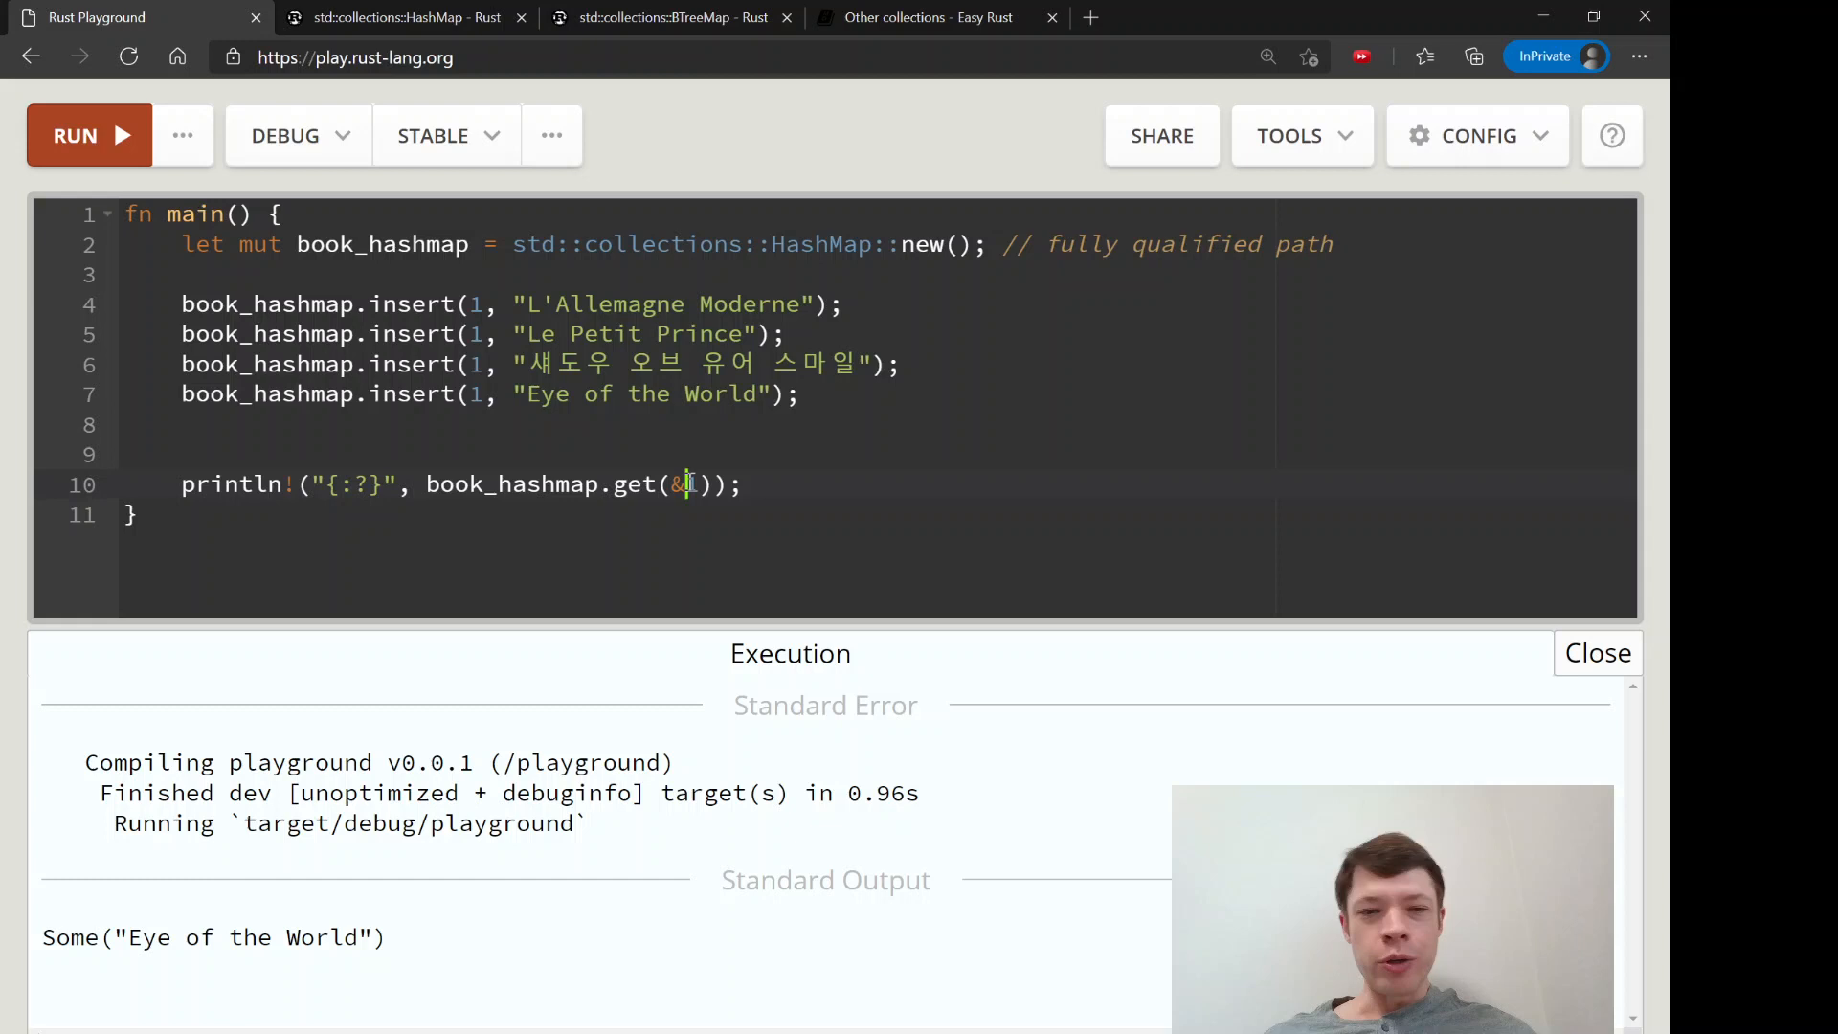
type("&")
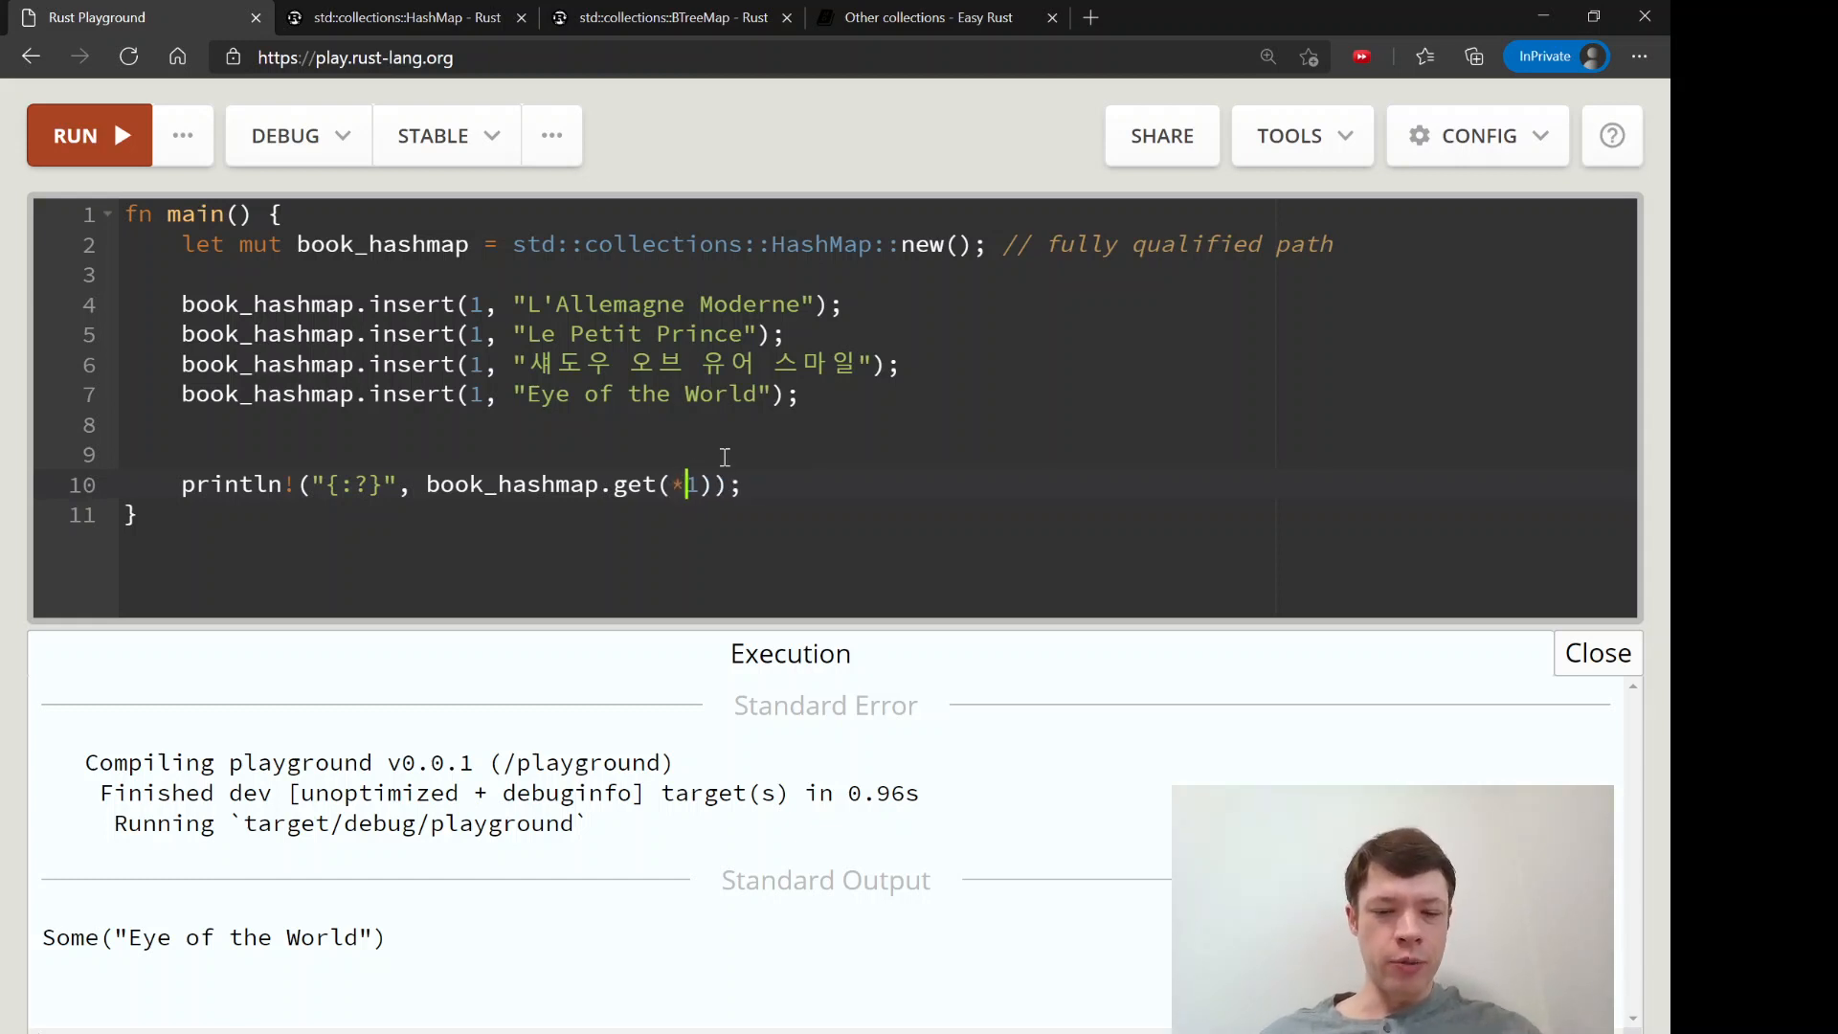
type("&")
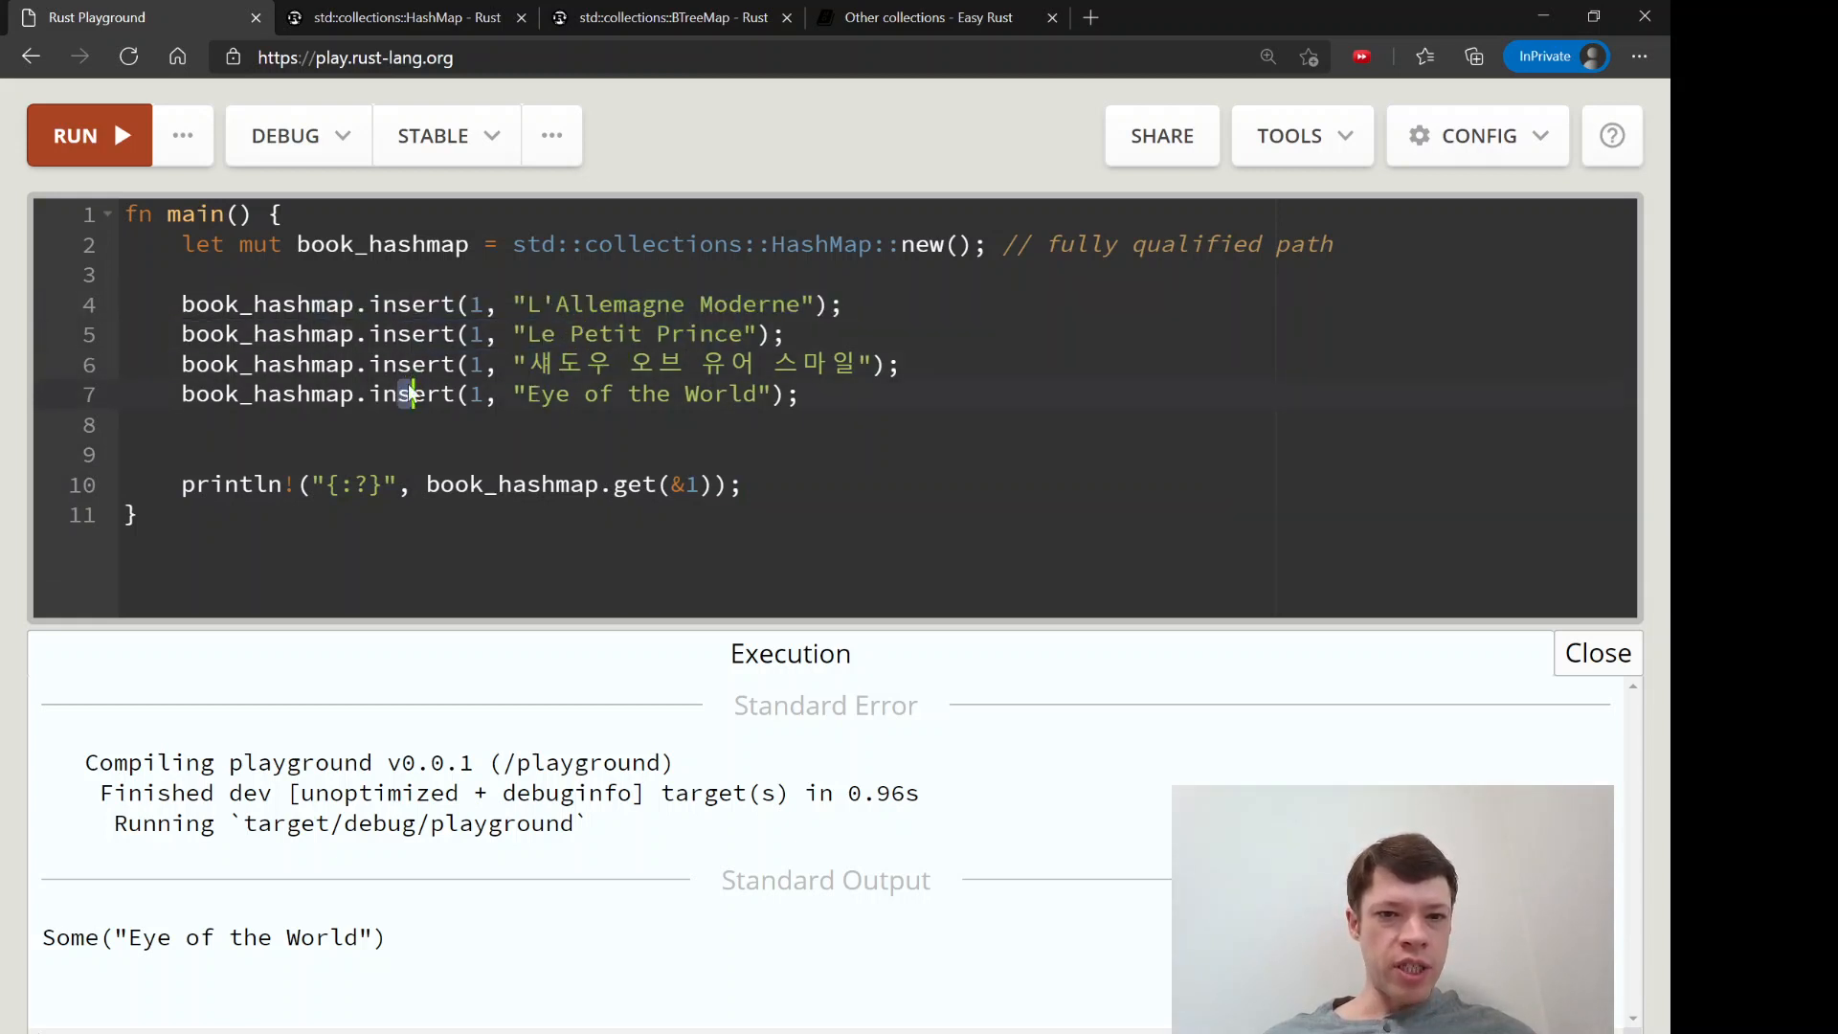
mouse_move(824, 428)
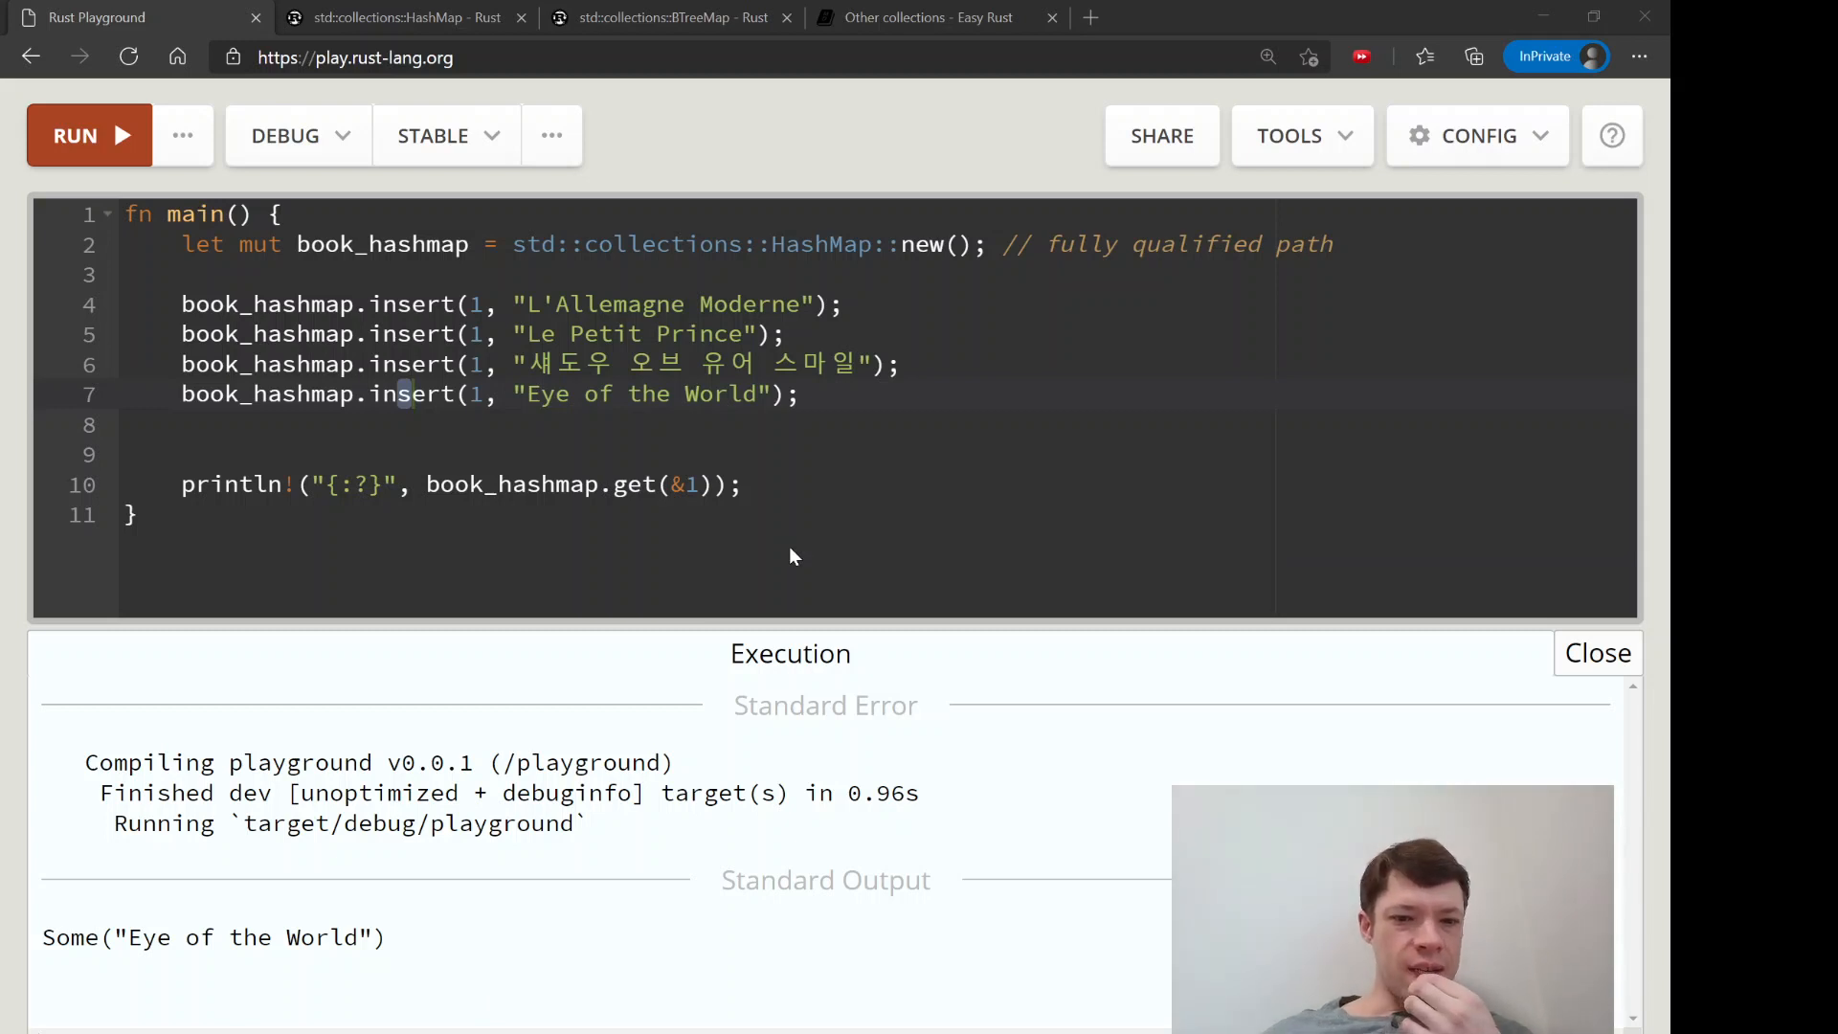
mouse_move(617, 904)
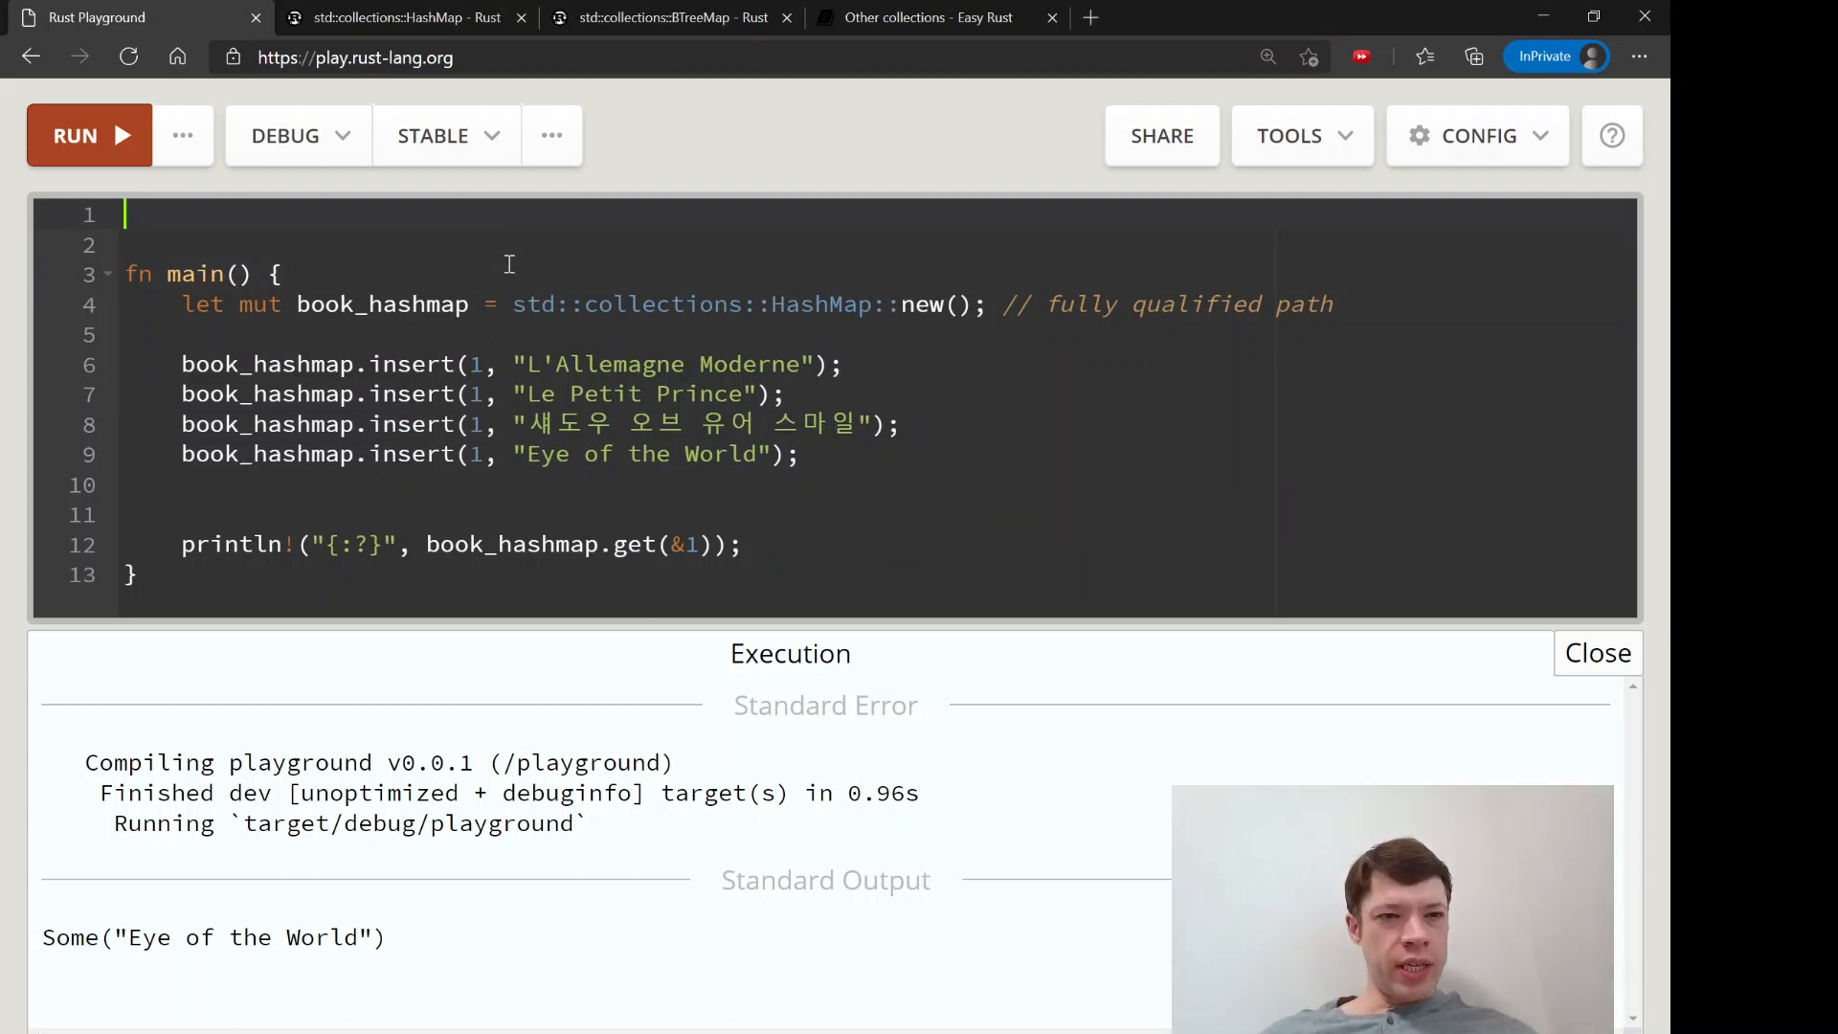
Type `insert()` and `entry` as scratch notes at the top of the code
type("insert")
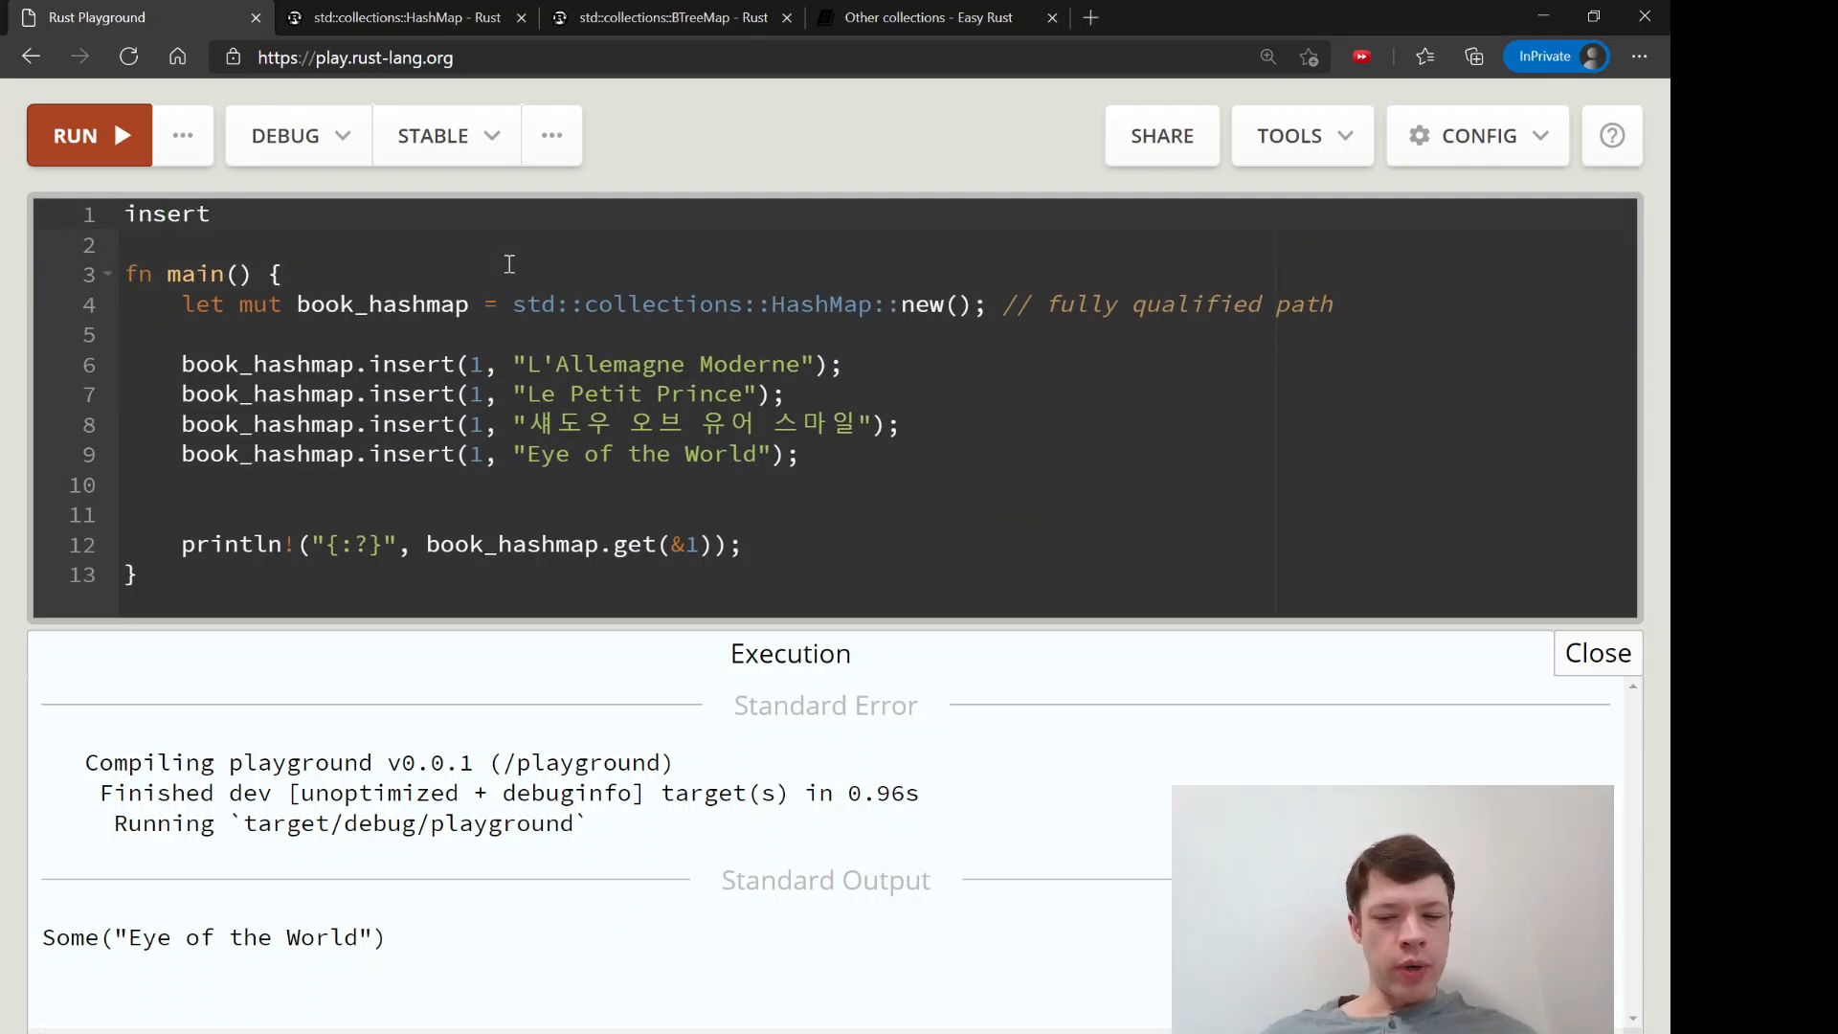
type("()")
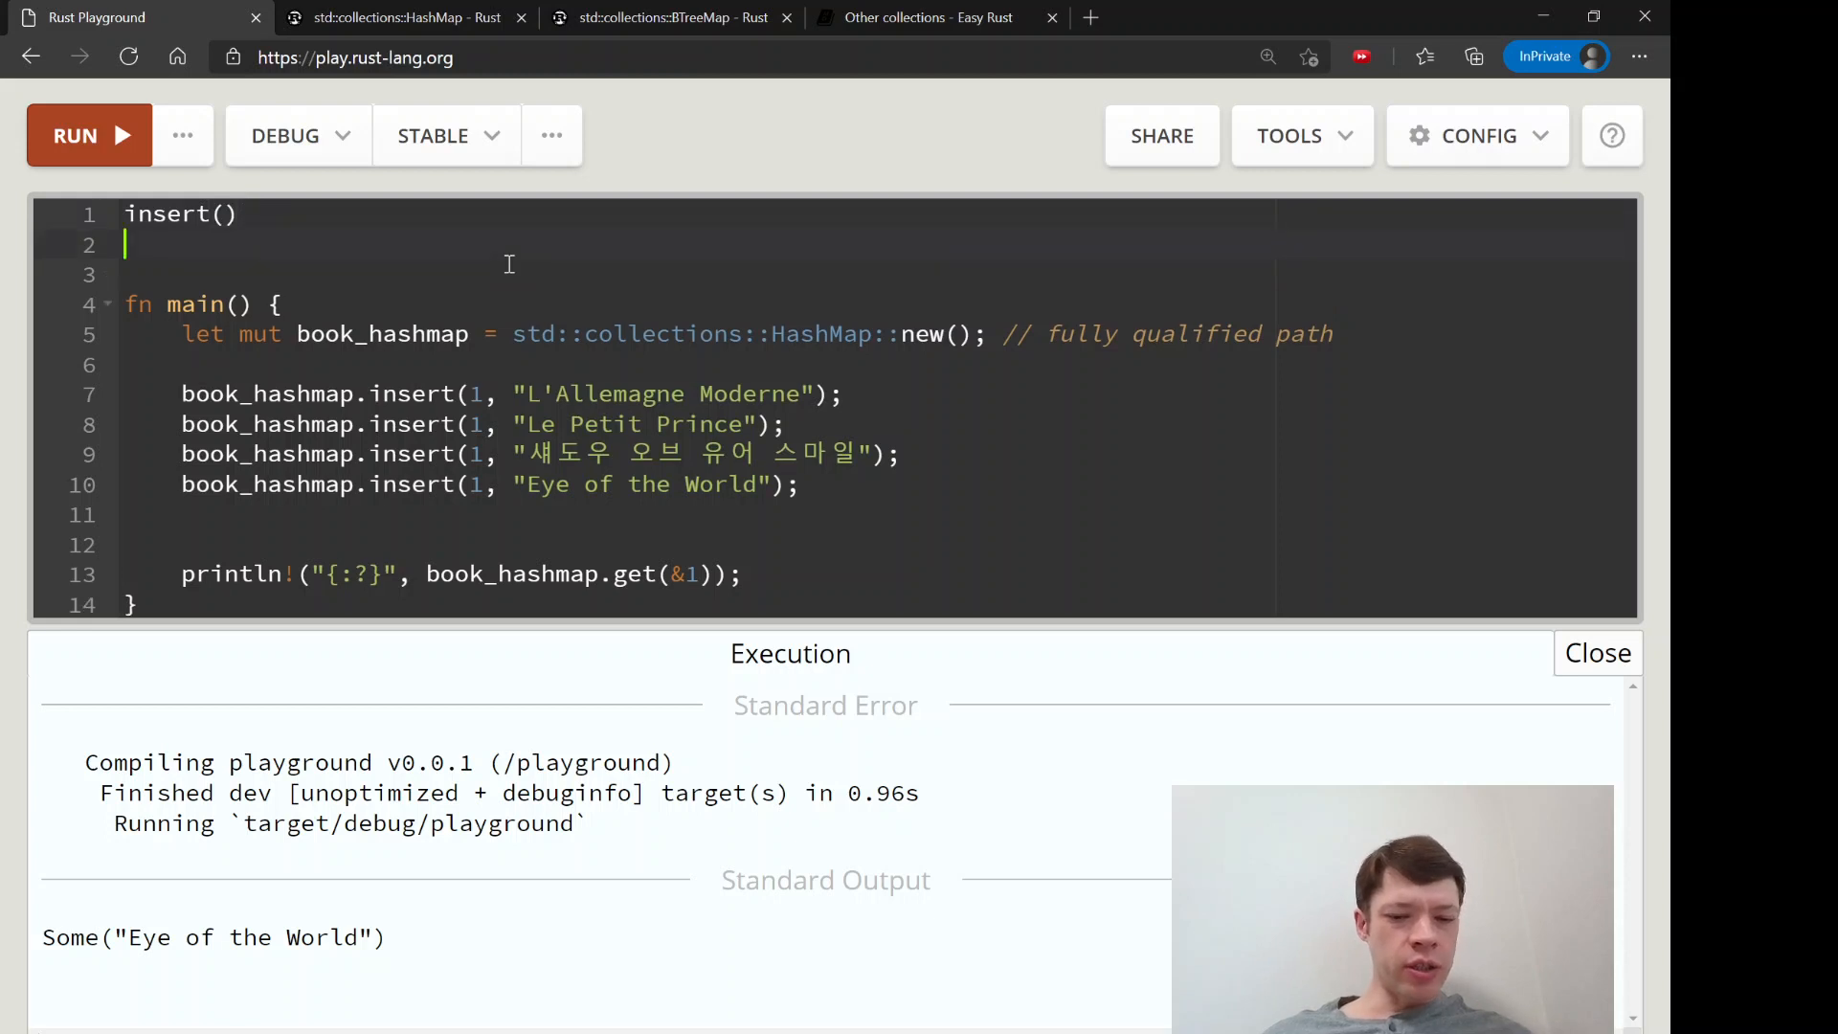
type("entry")
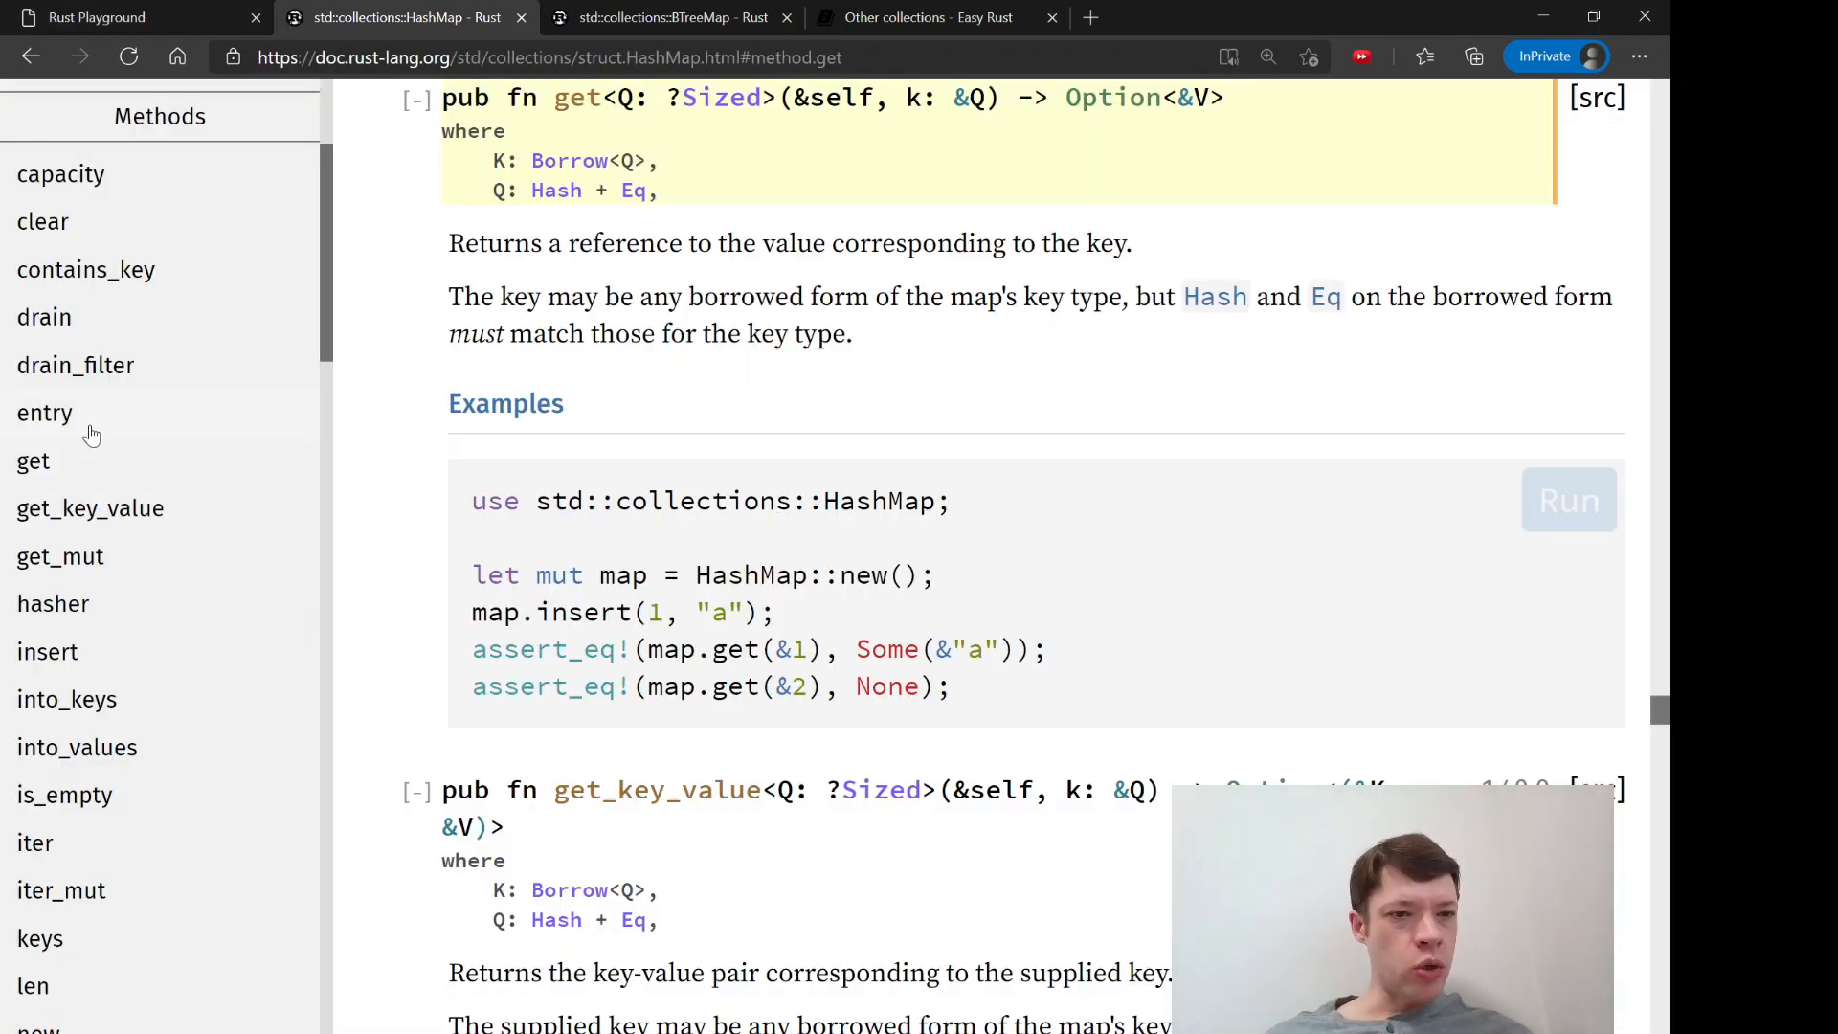
Read the HashMap entry() docs and letter-counting example, then go back to the Playground book program
left_click(45, 413)
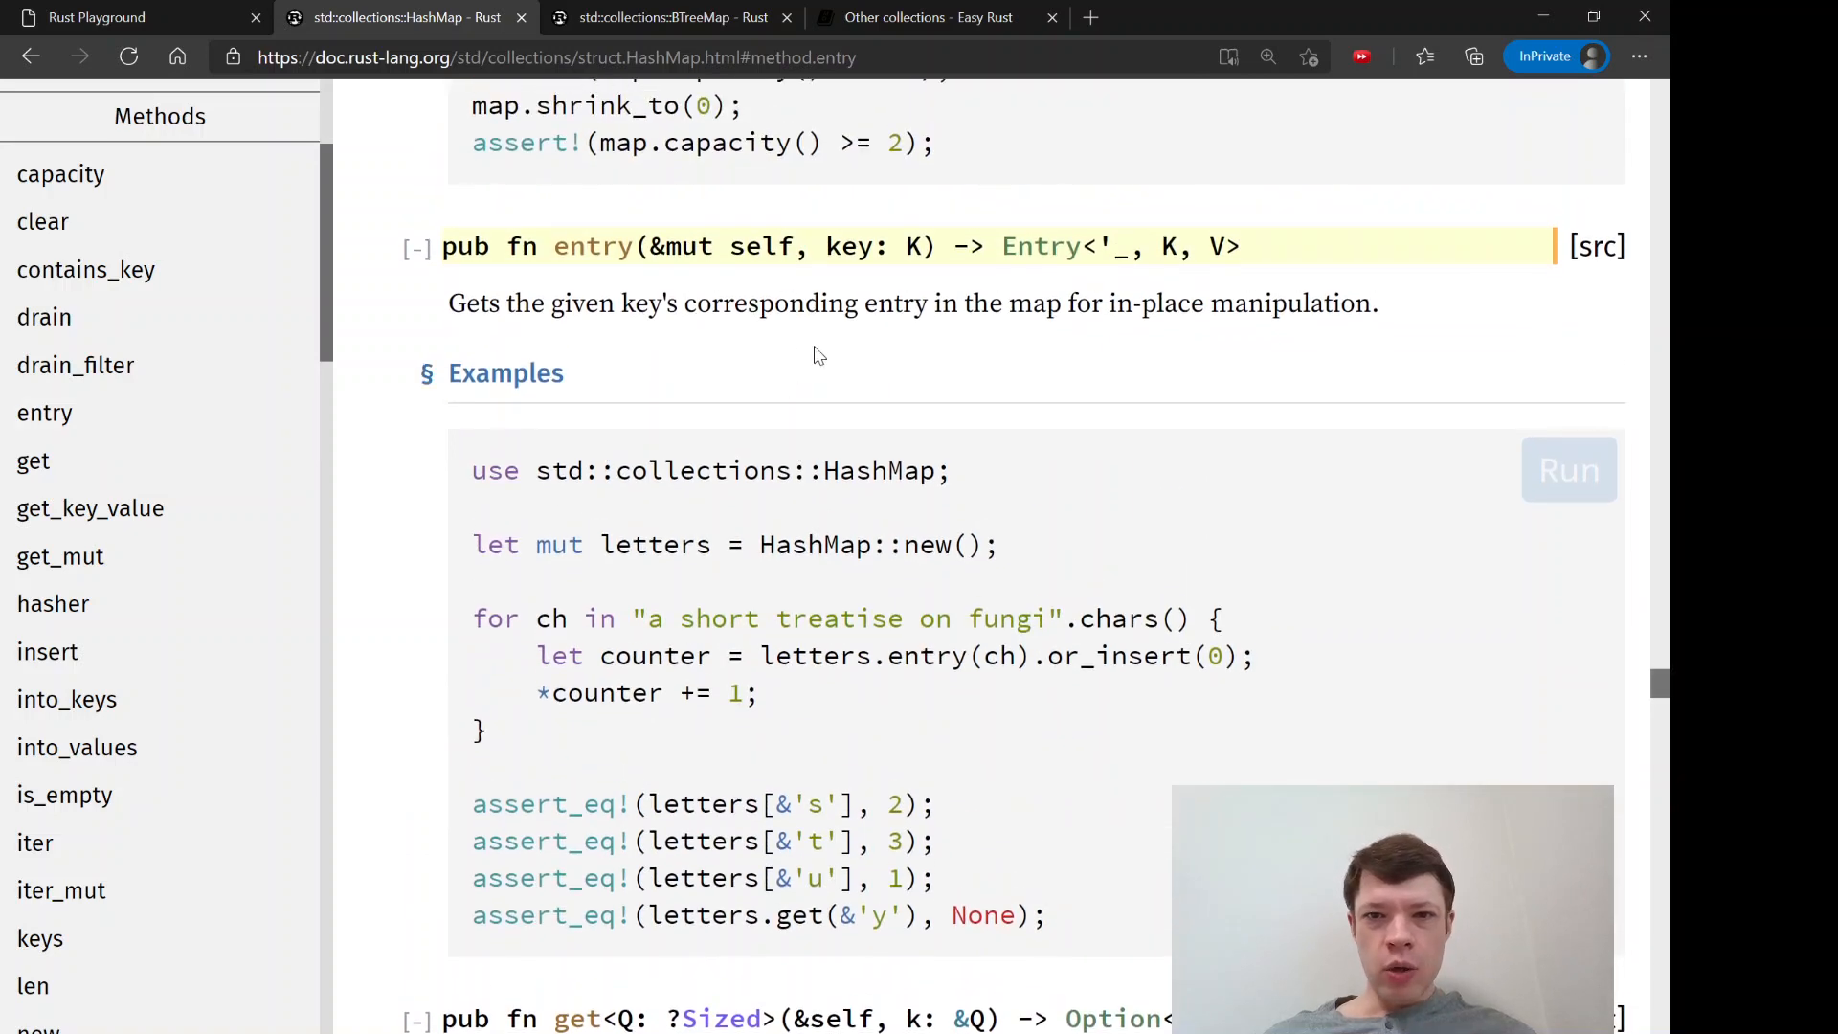
scroll("down", 3)
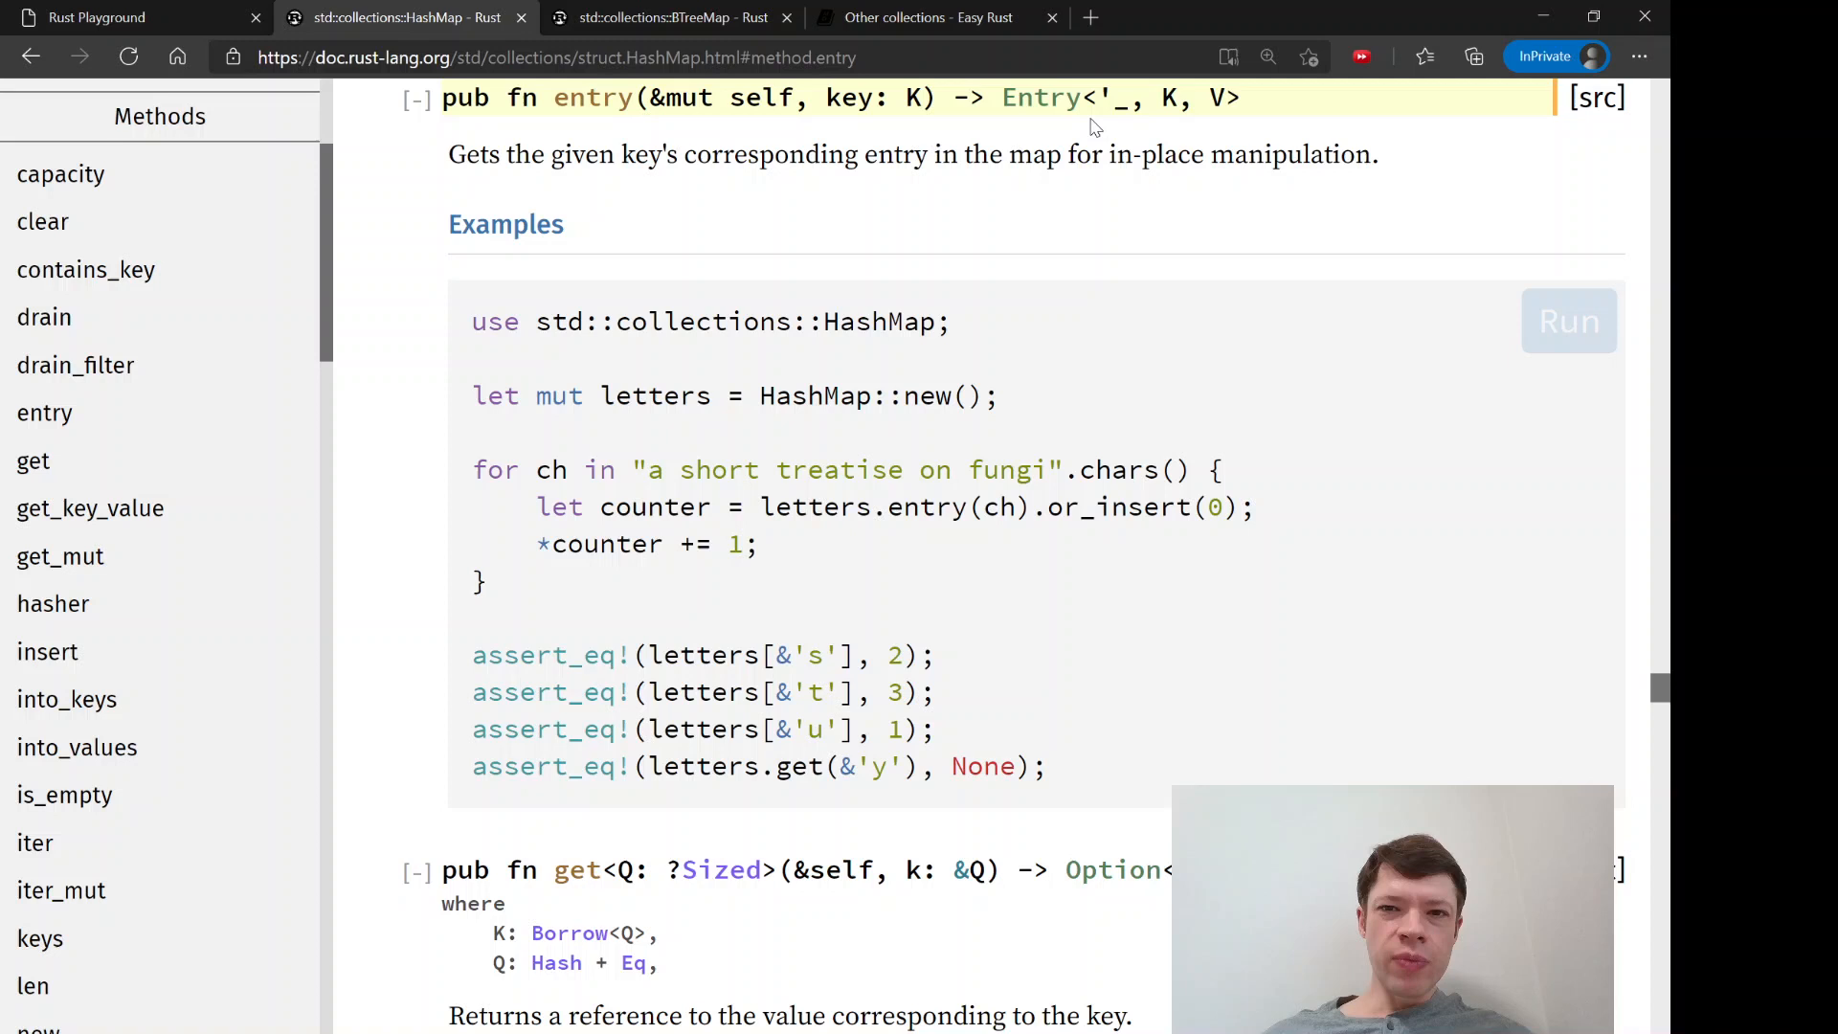
mouse_move(1034, 111)
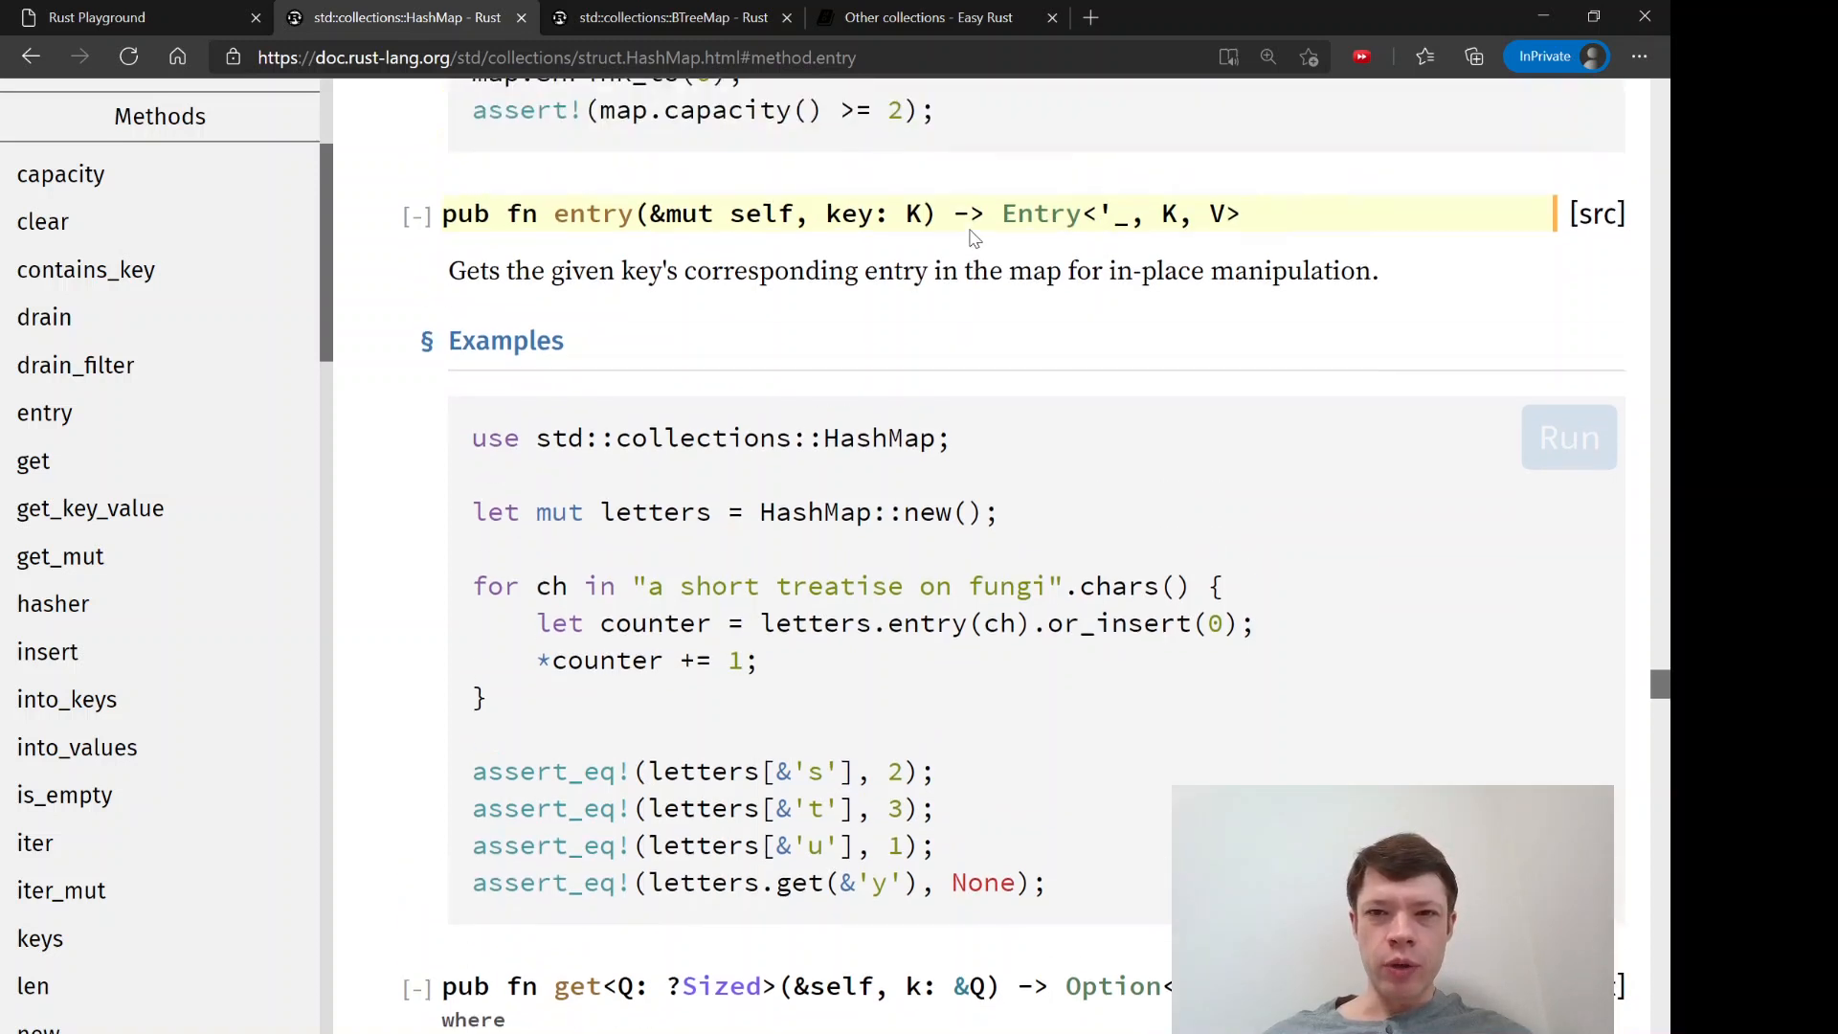
scroll("down", 3)
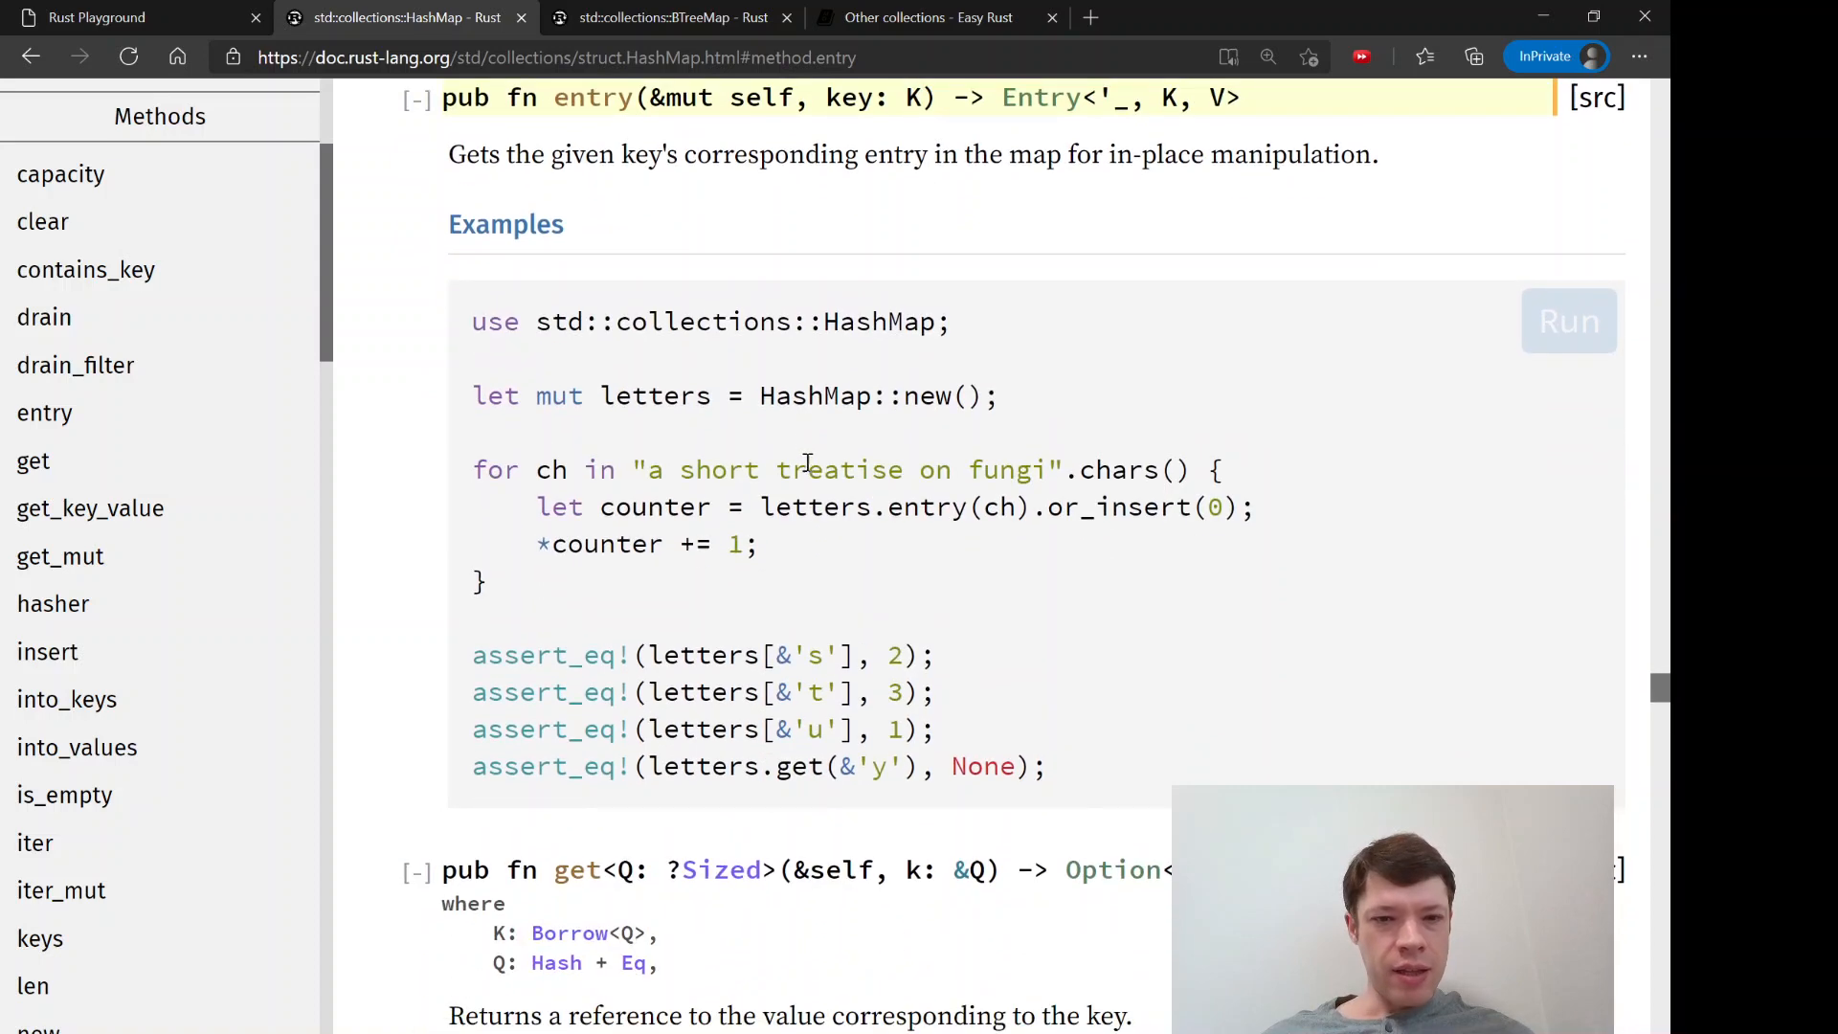
left_click(100, 17)
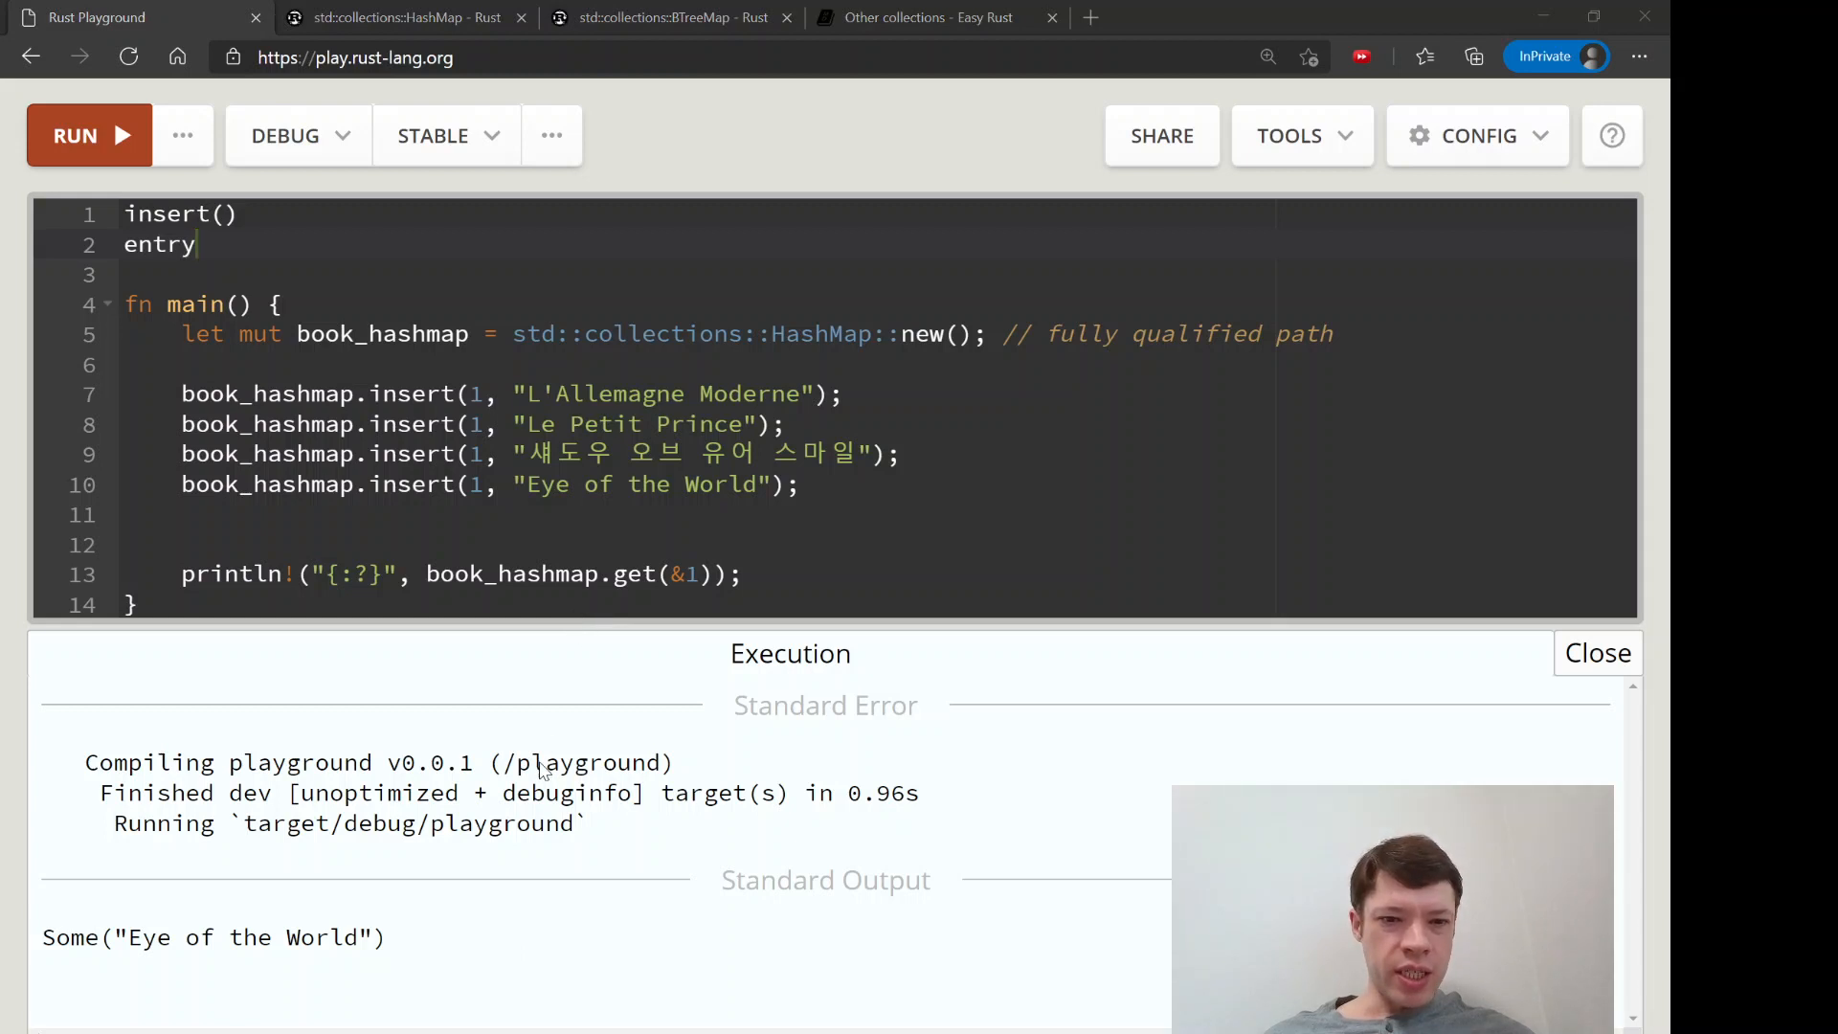
mouse_move(357, 526)
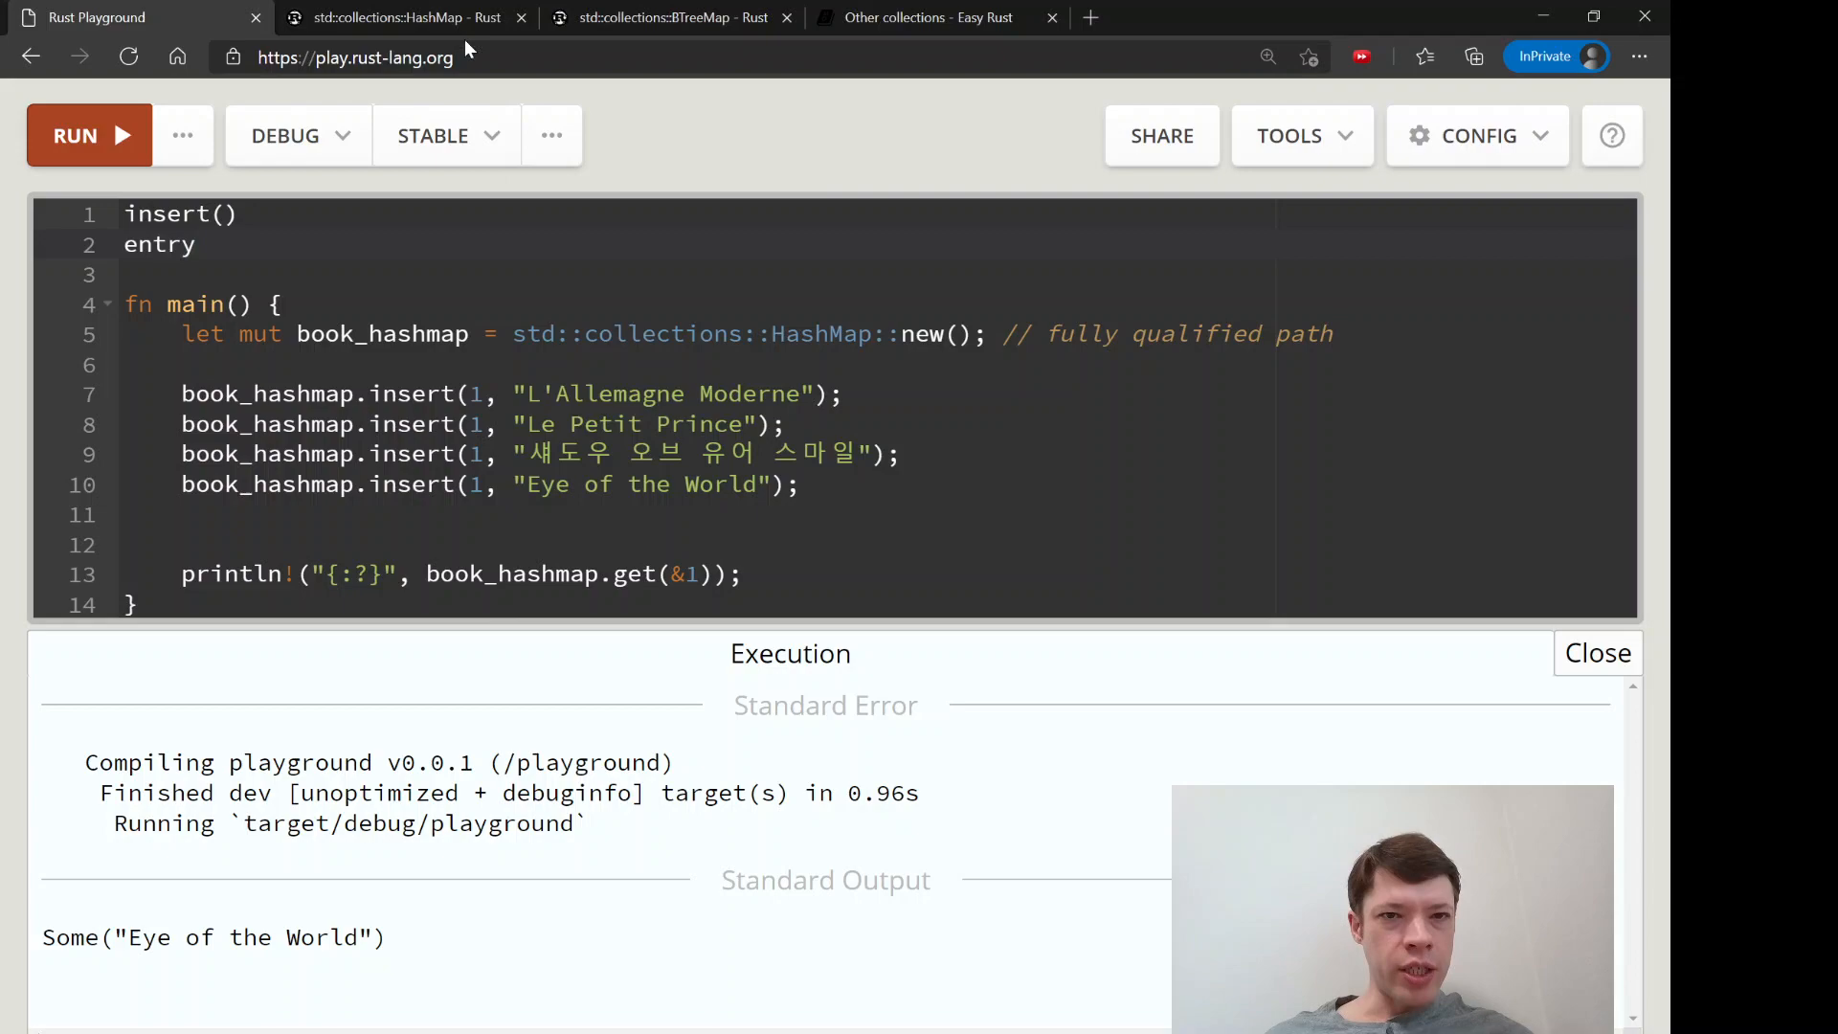
Check the Entry enum documentation from Easy Rust, then return to the chapter's or_insert match code
left_click(928, 17)
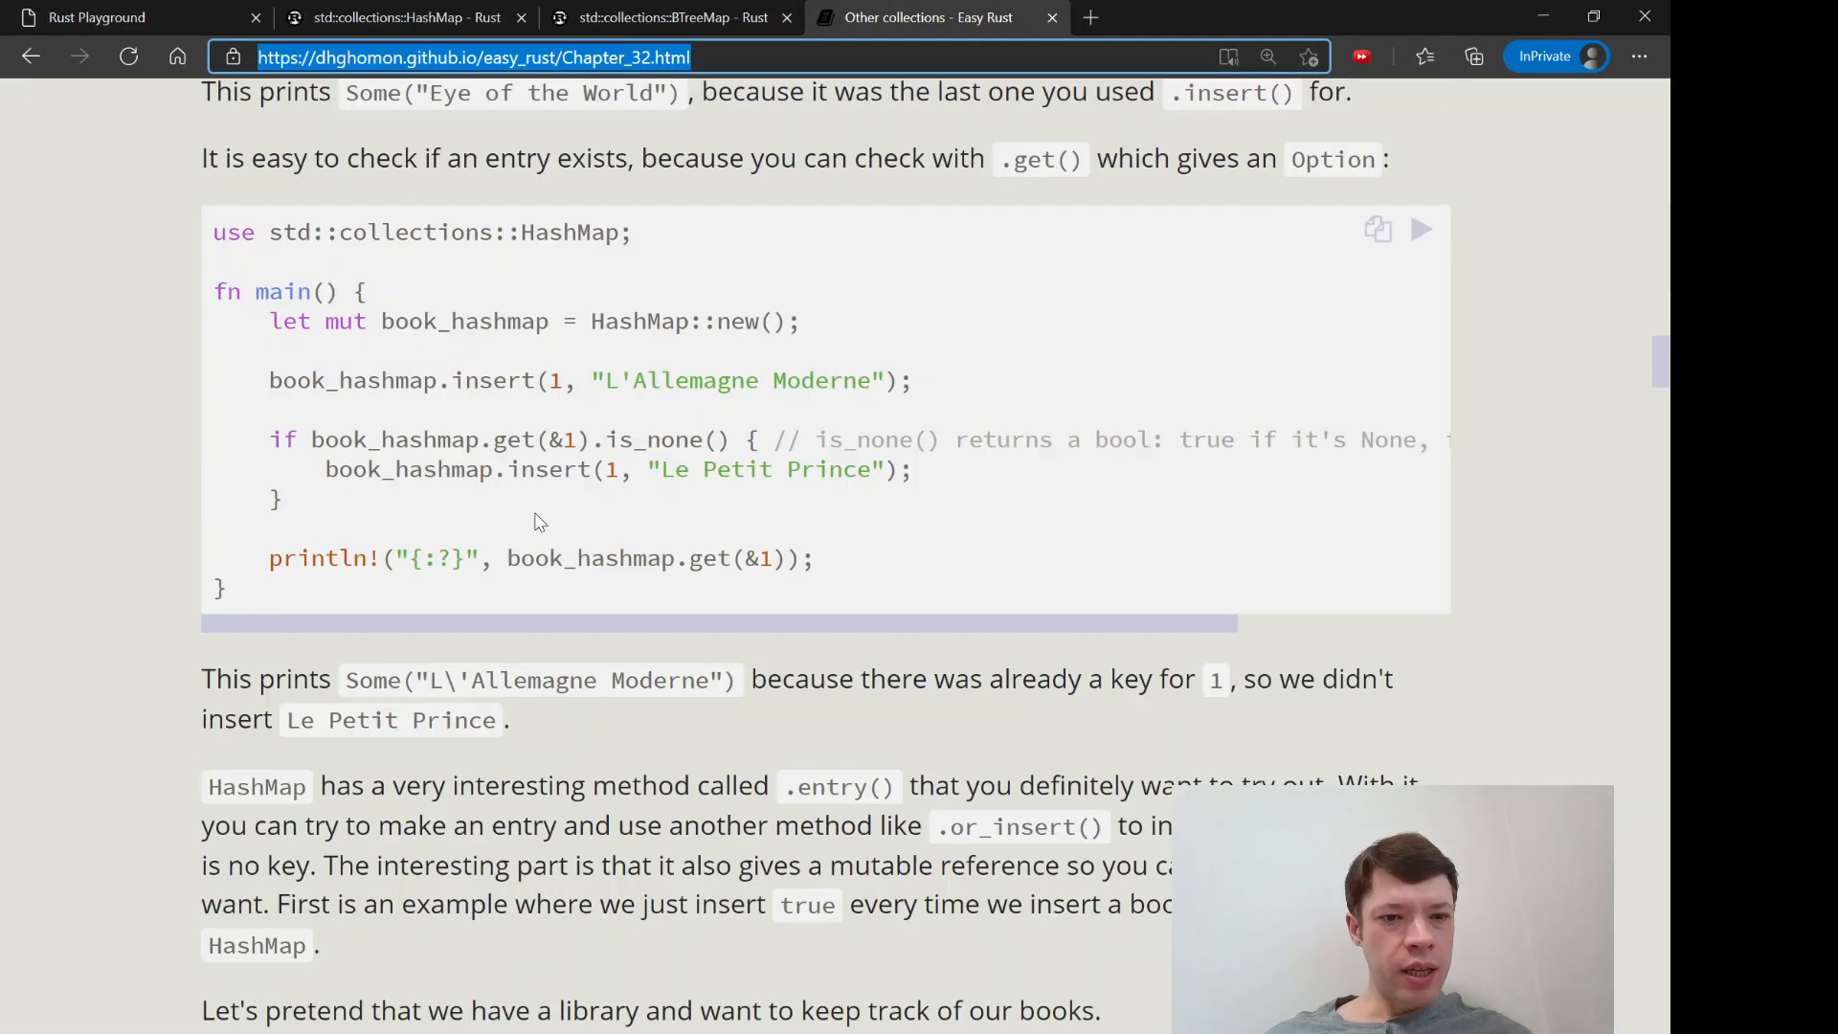
scroll("down", 3)
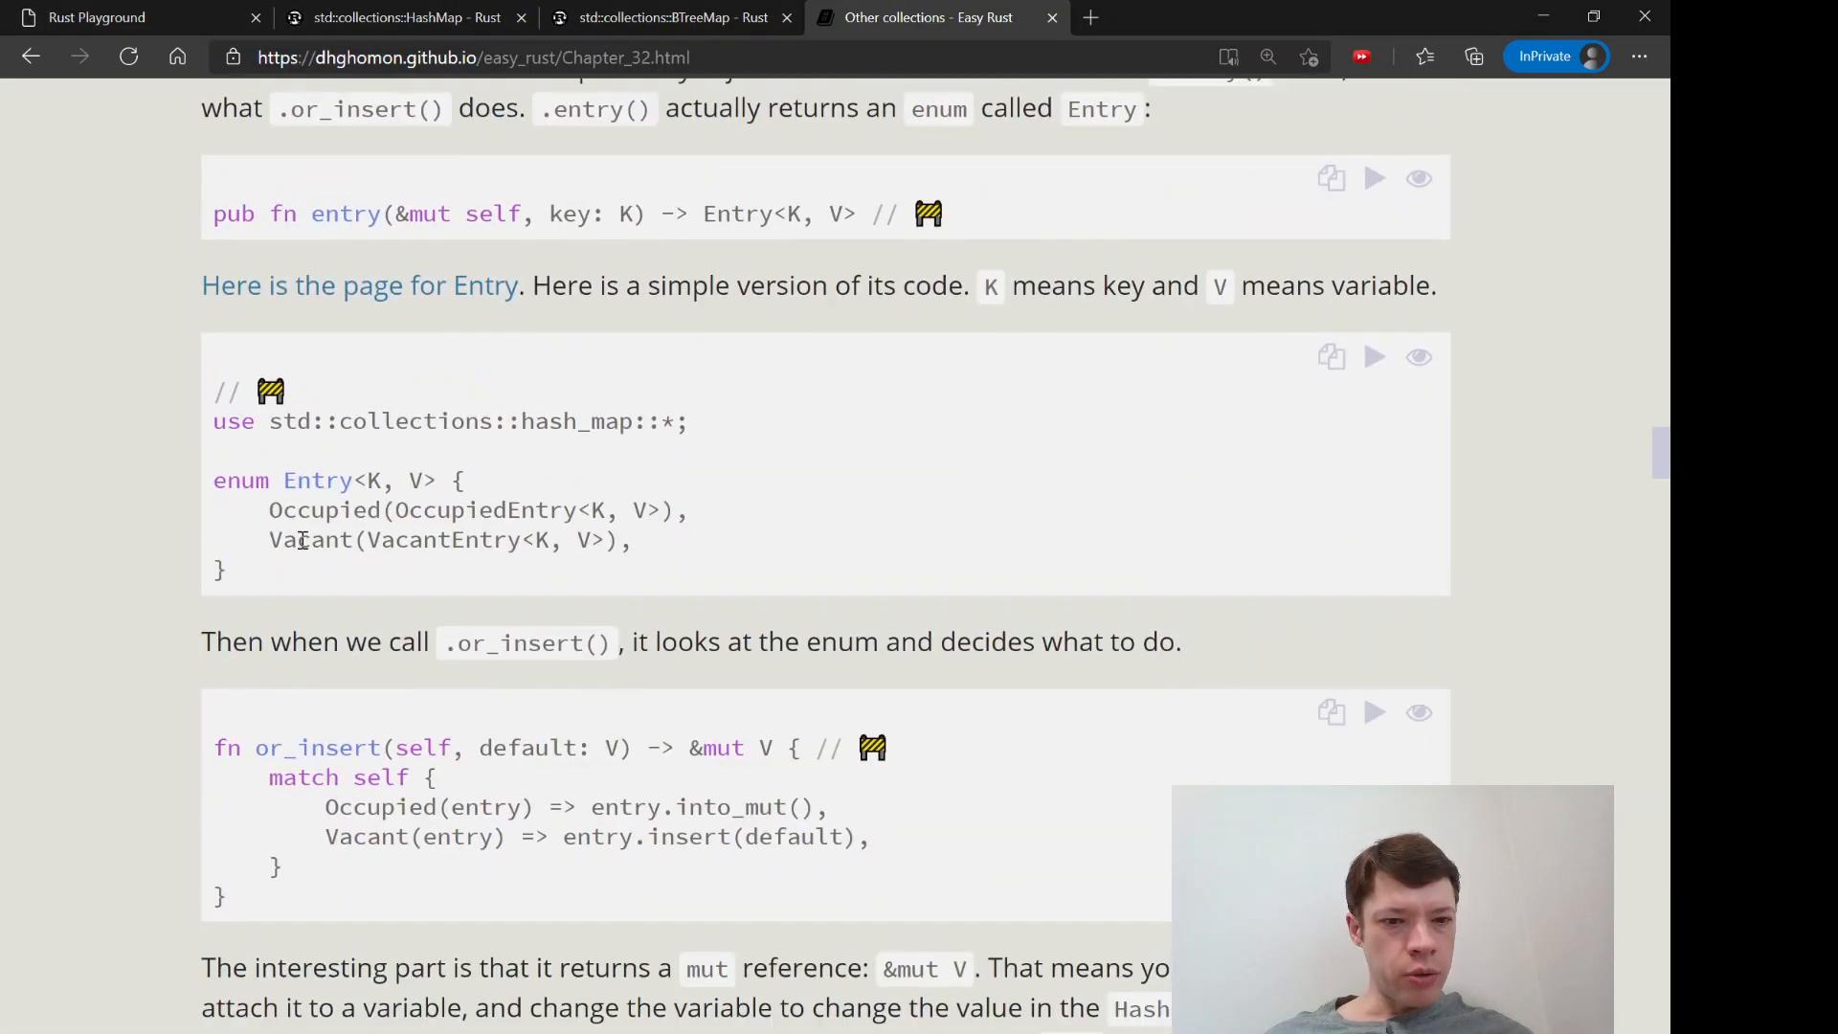
scroll("up", 3)
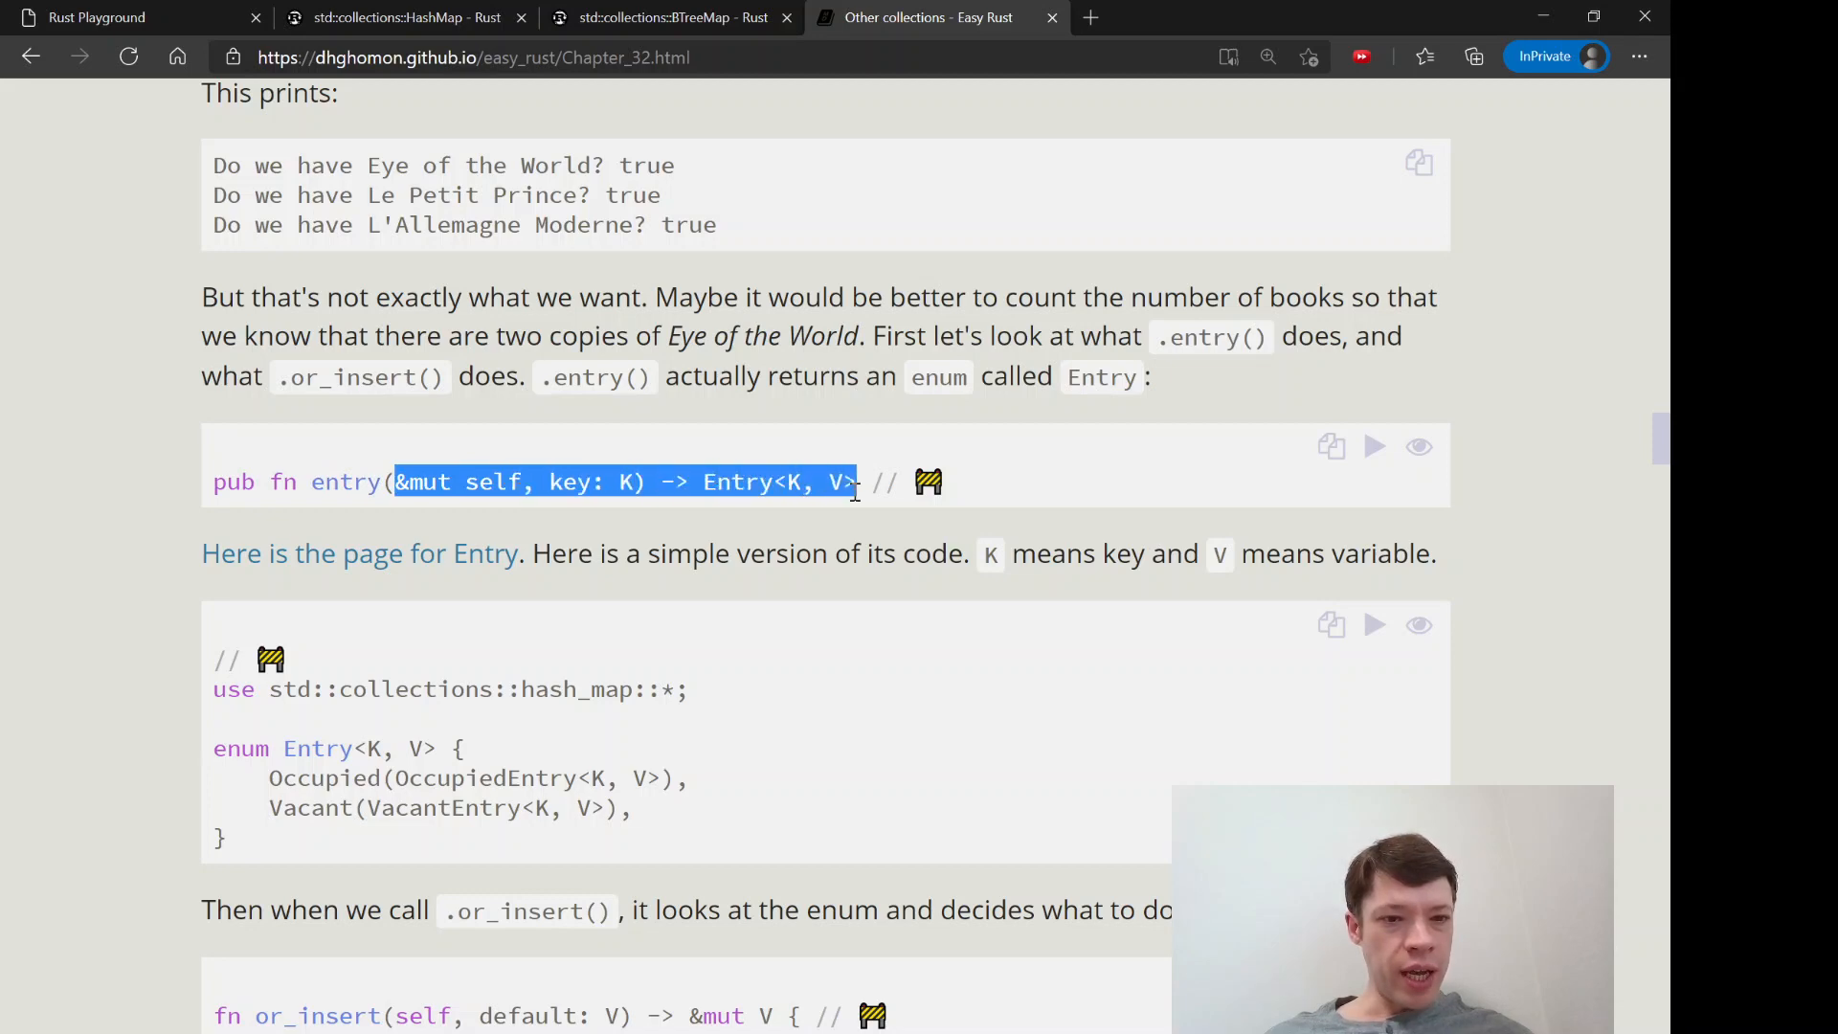
scroll("down", 3)
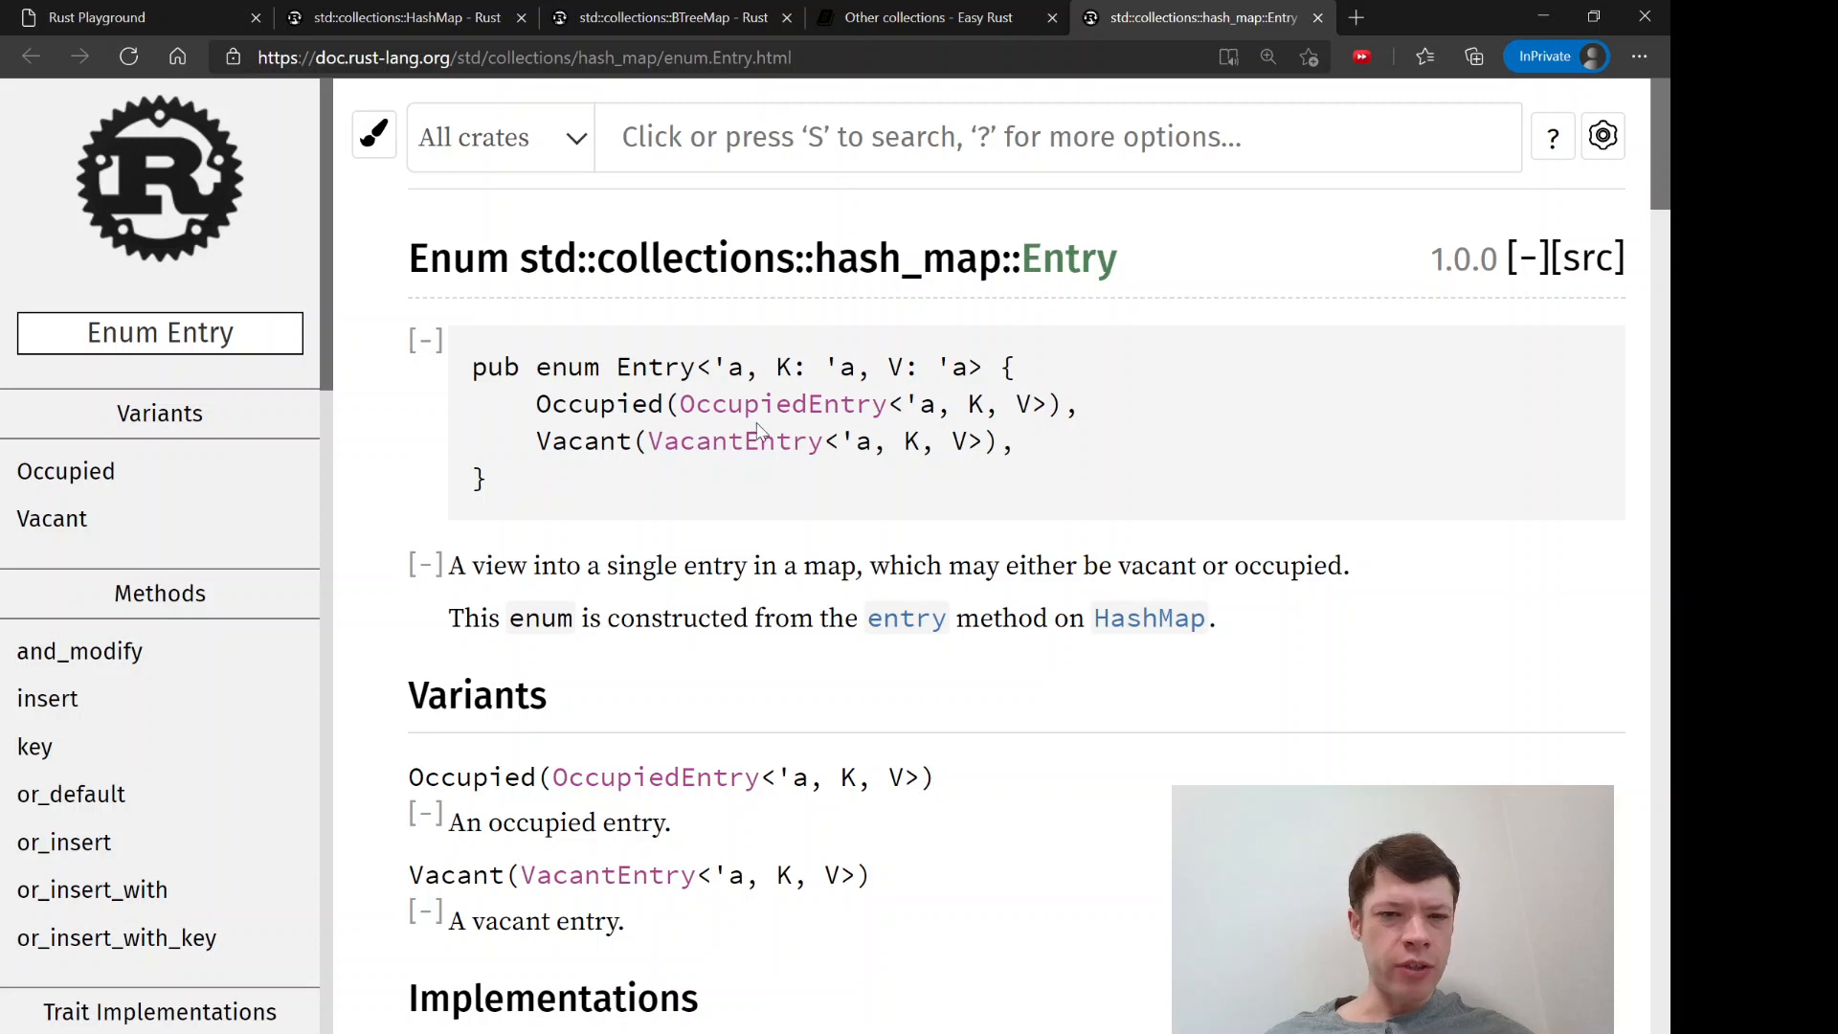
left_click(925, 18)
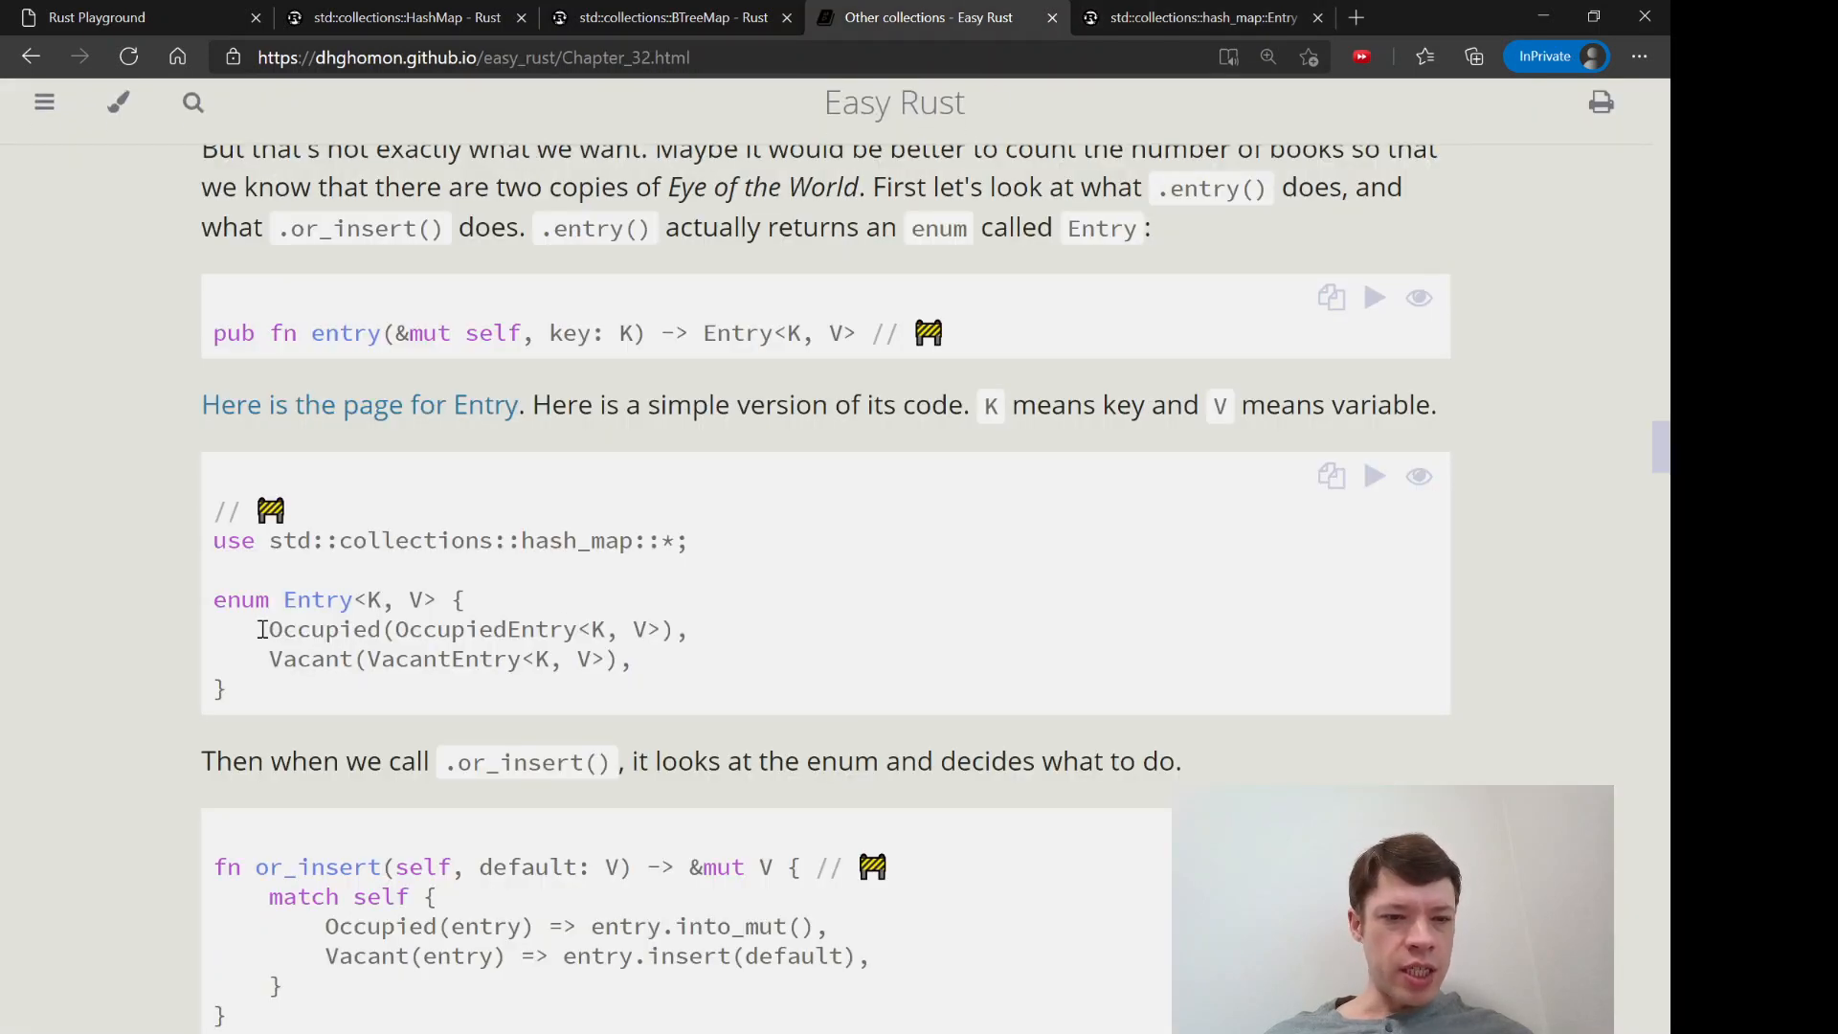
double_click(298, 630)
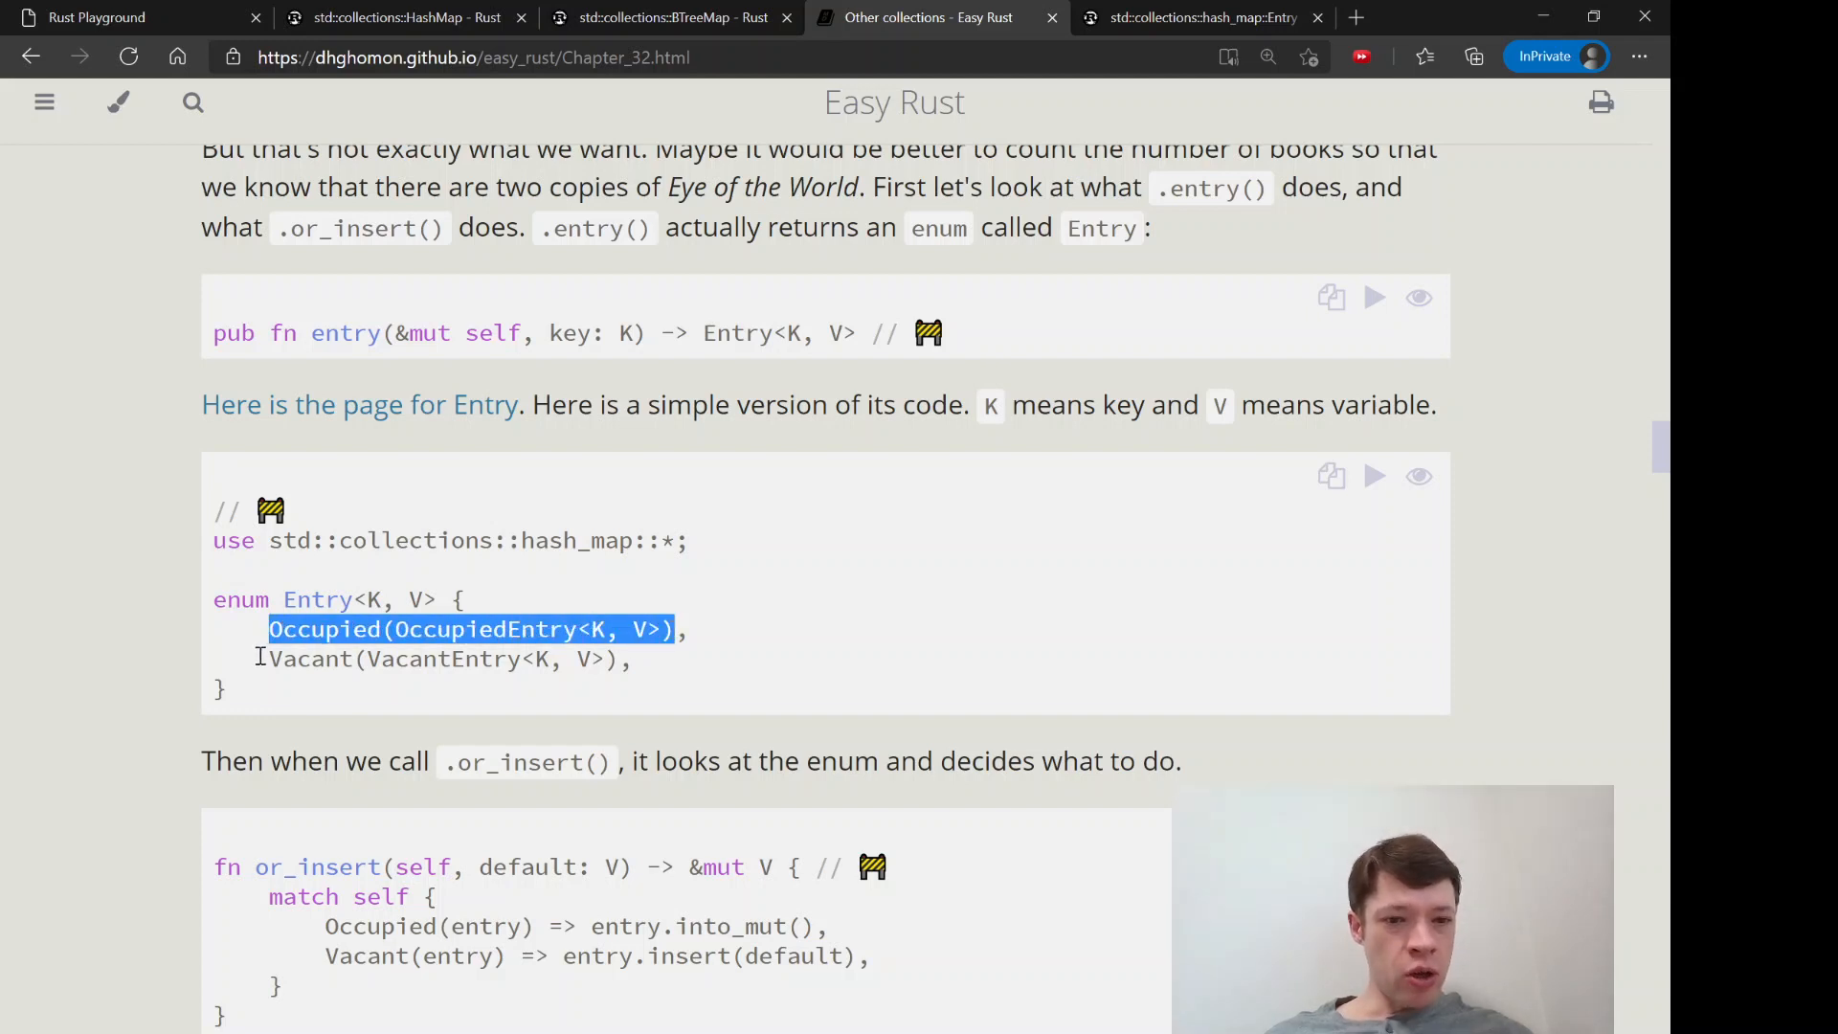
scroll("down", 3)
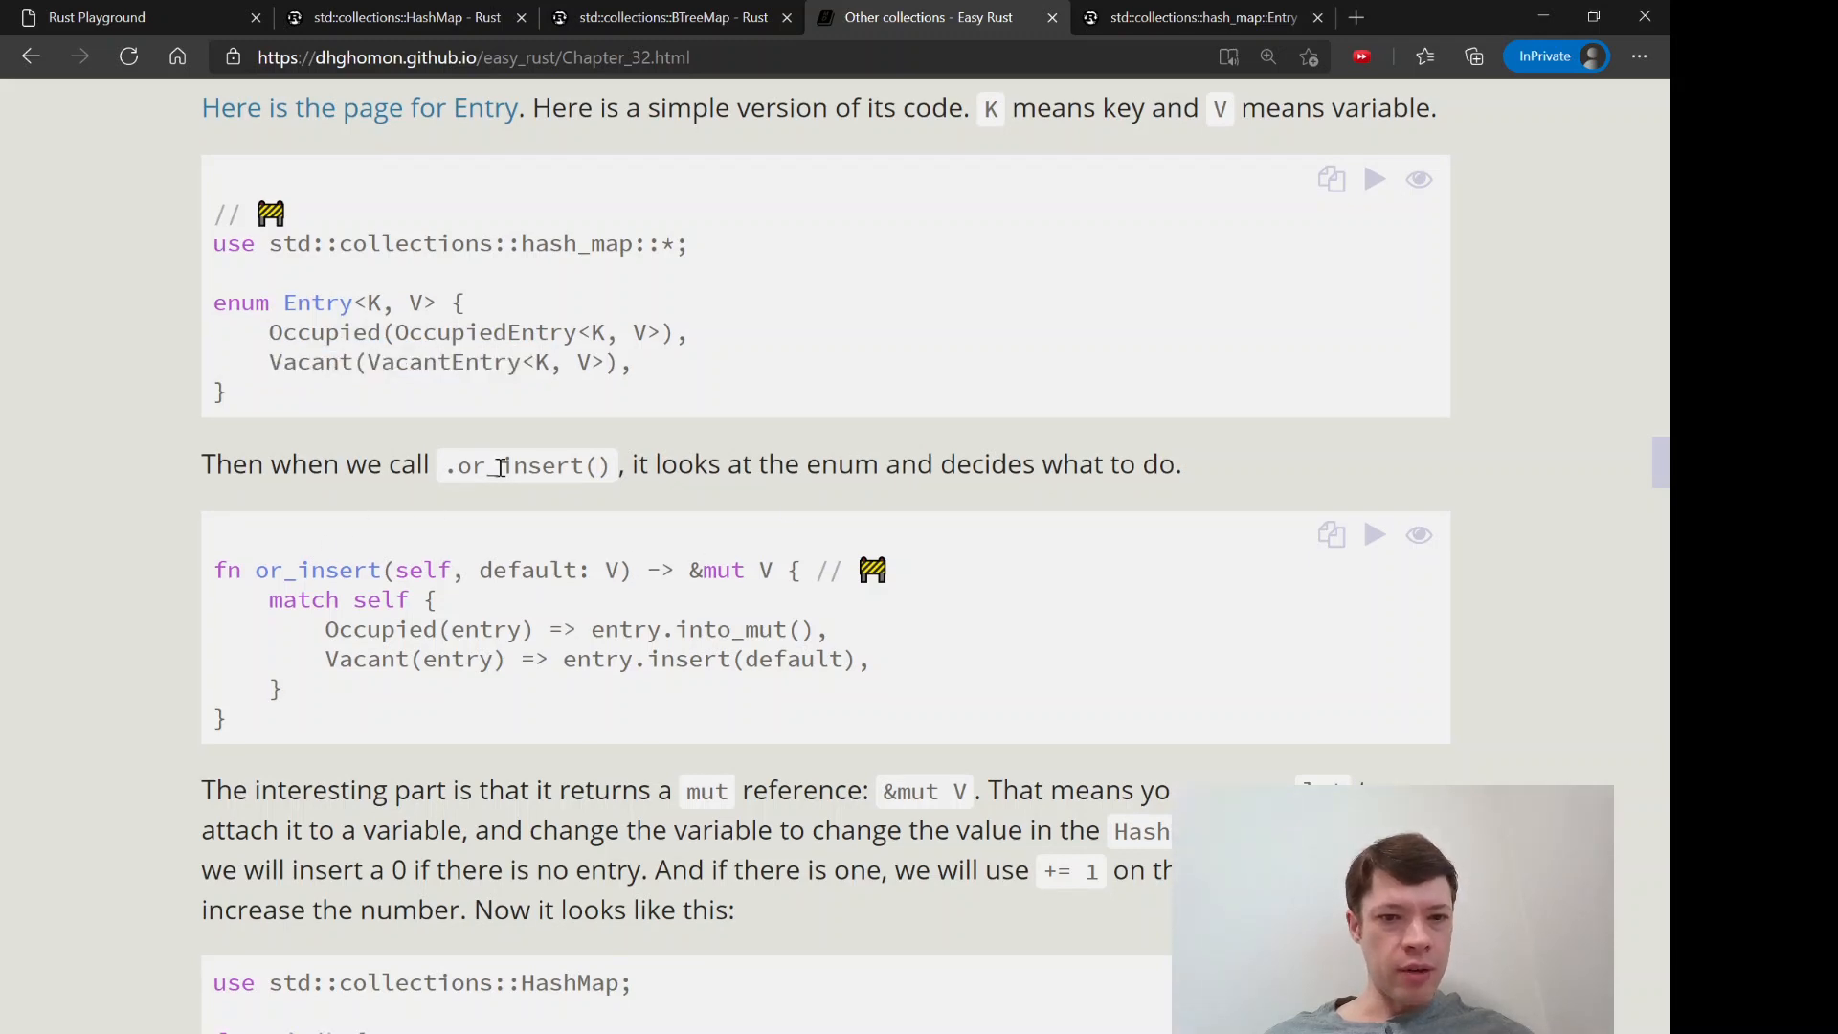
scroll("up", 3)
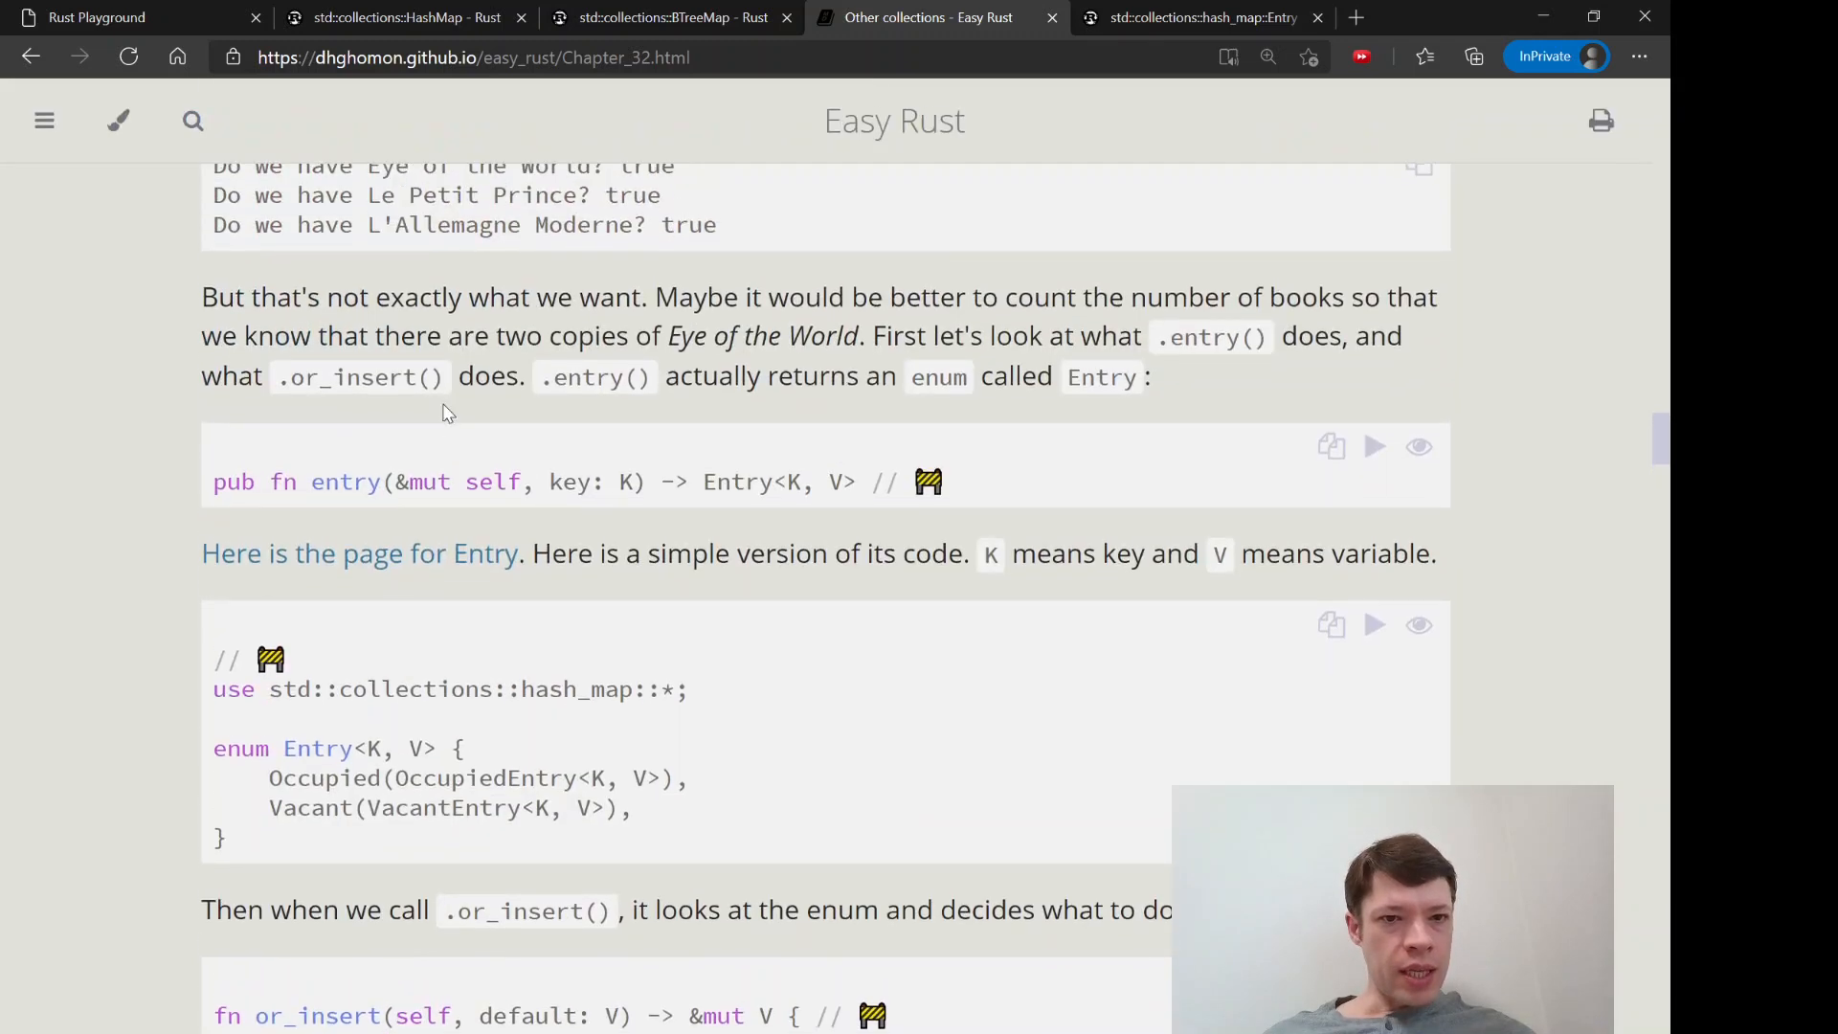
double_click(593, 376)
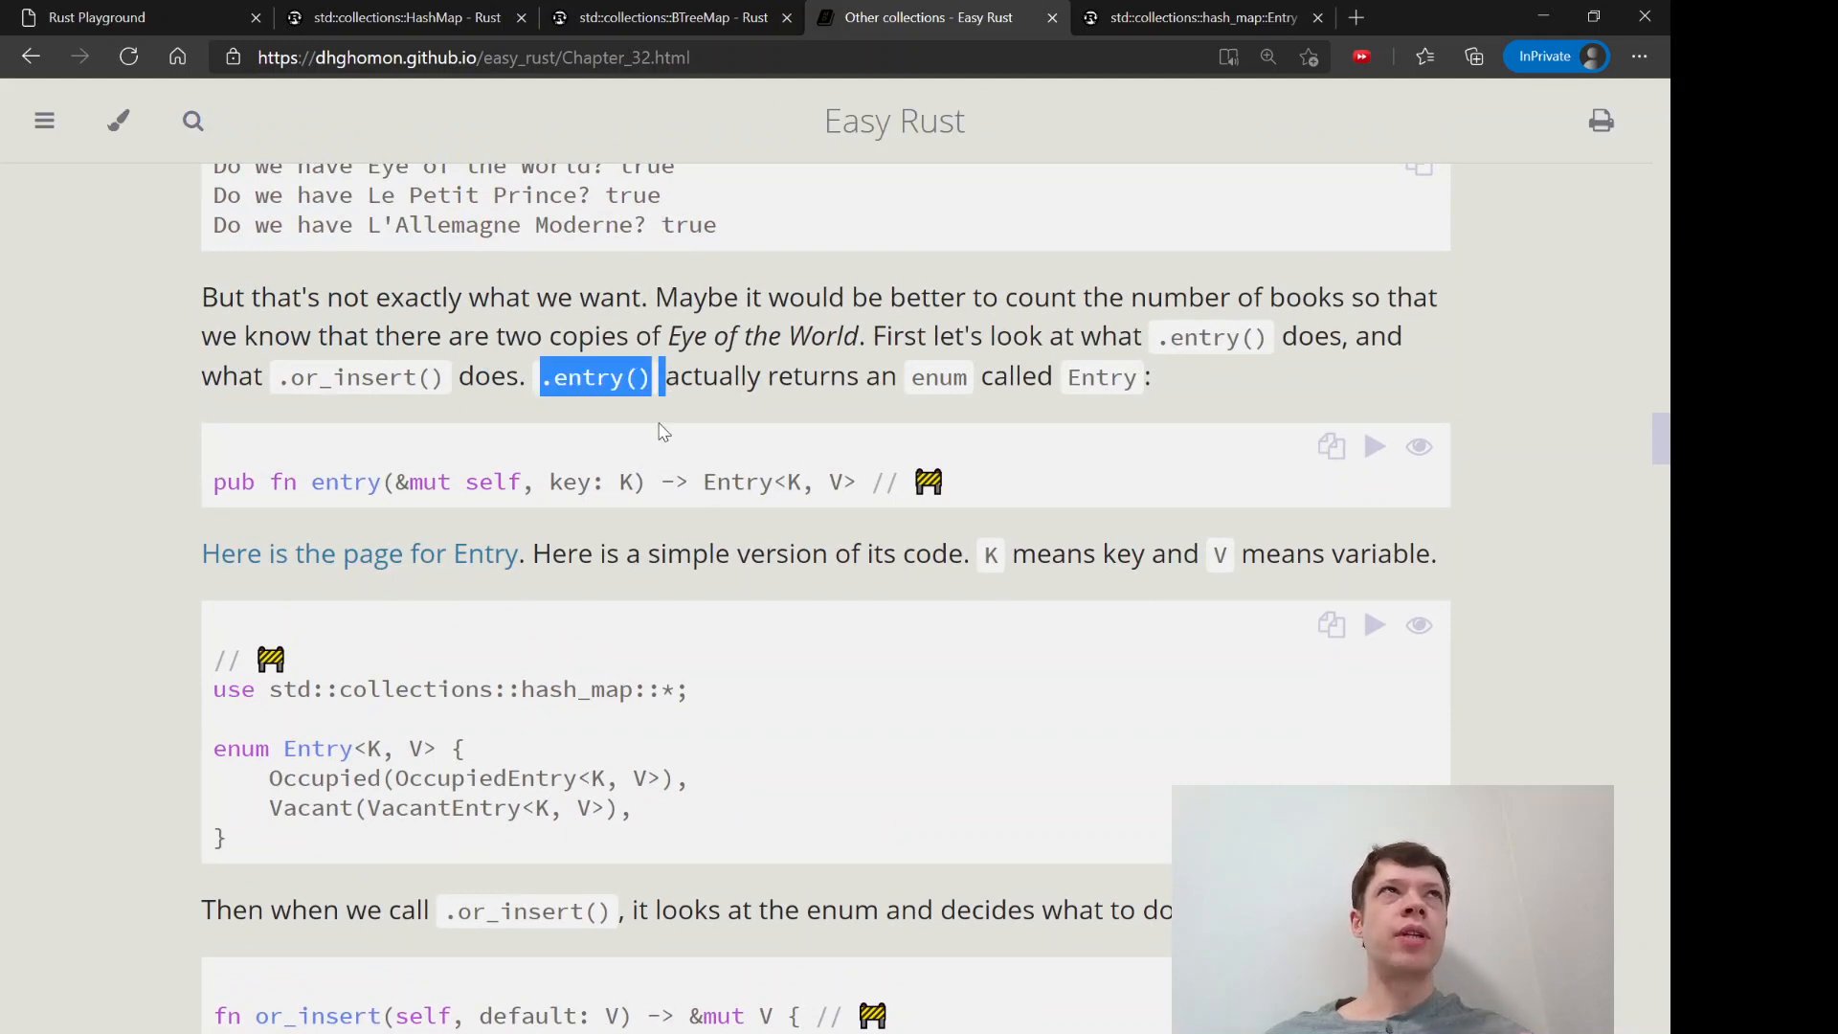
scroll("down", 3)
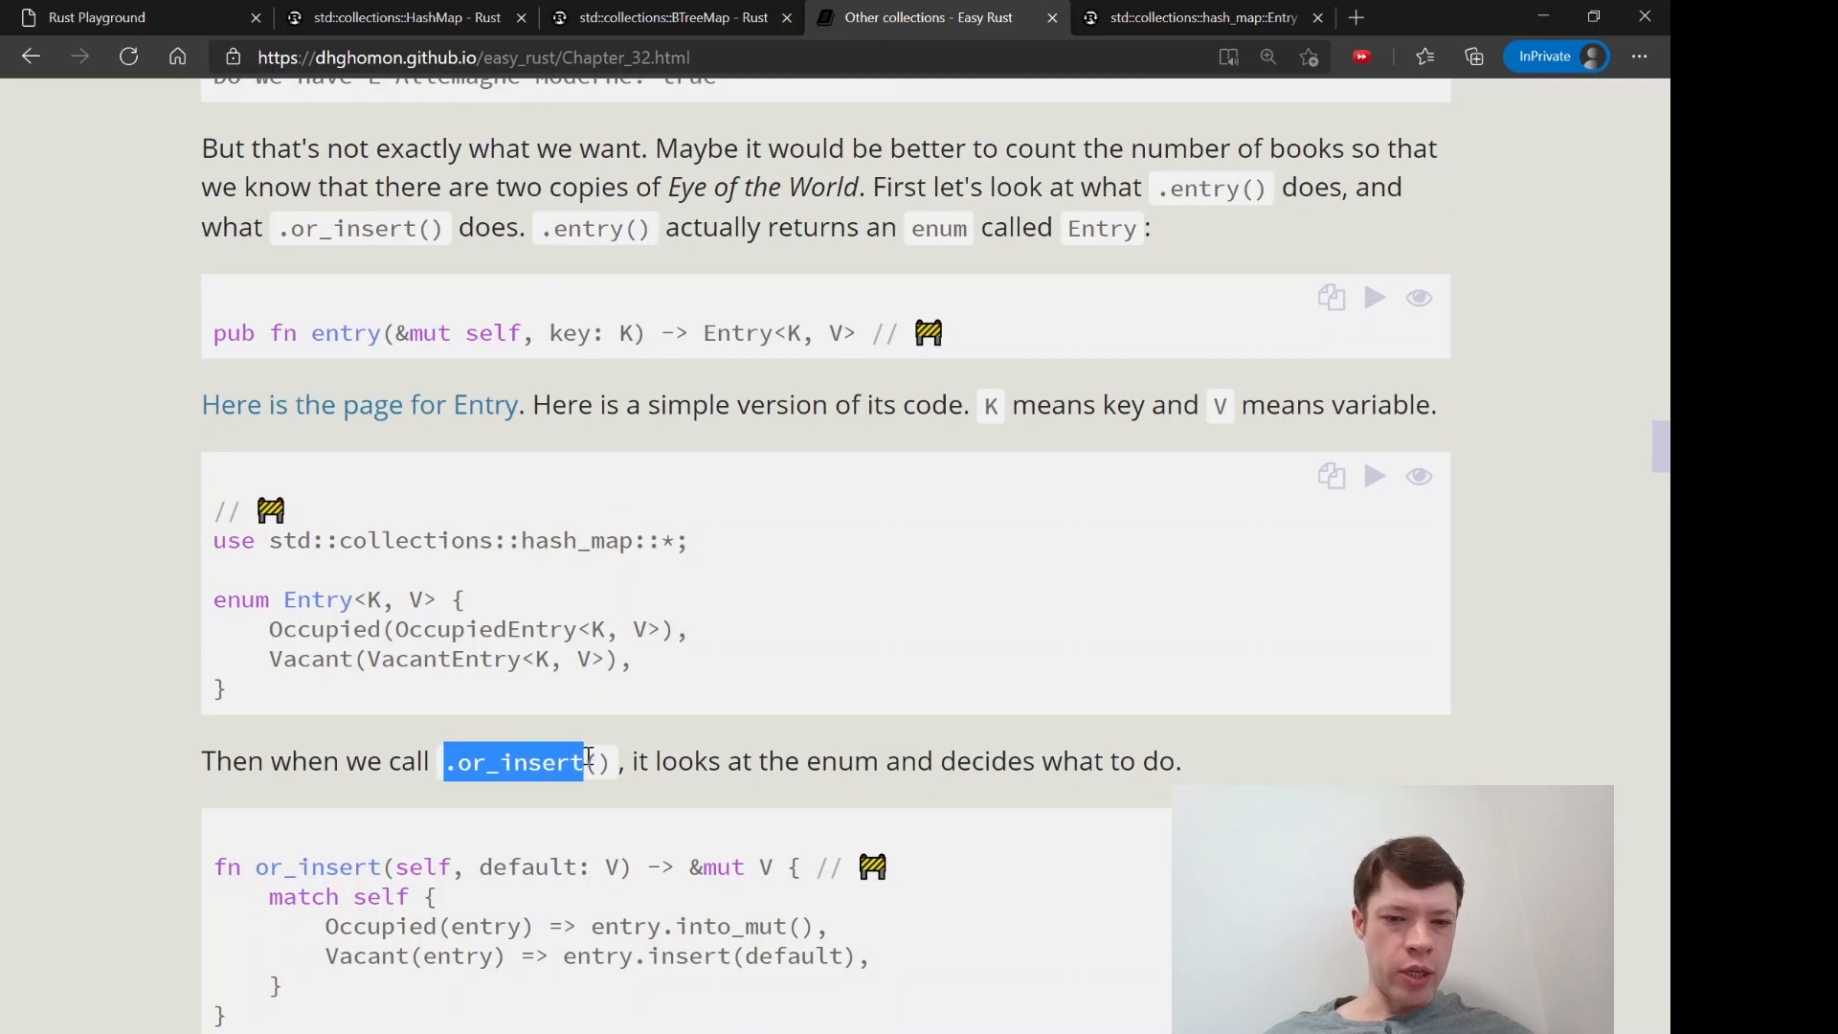
scroll("down", 3)
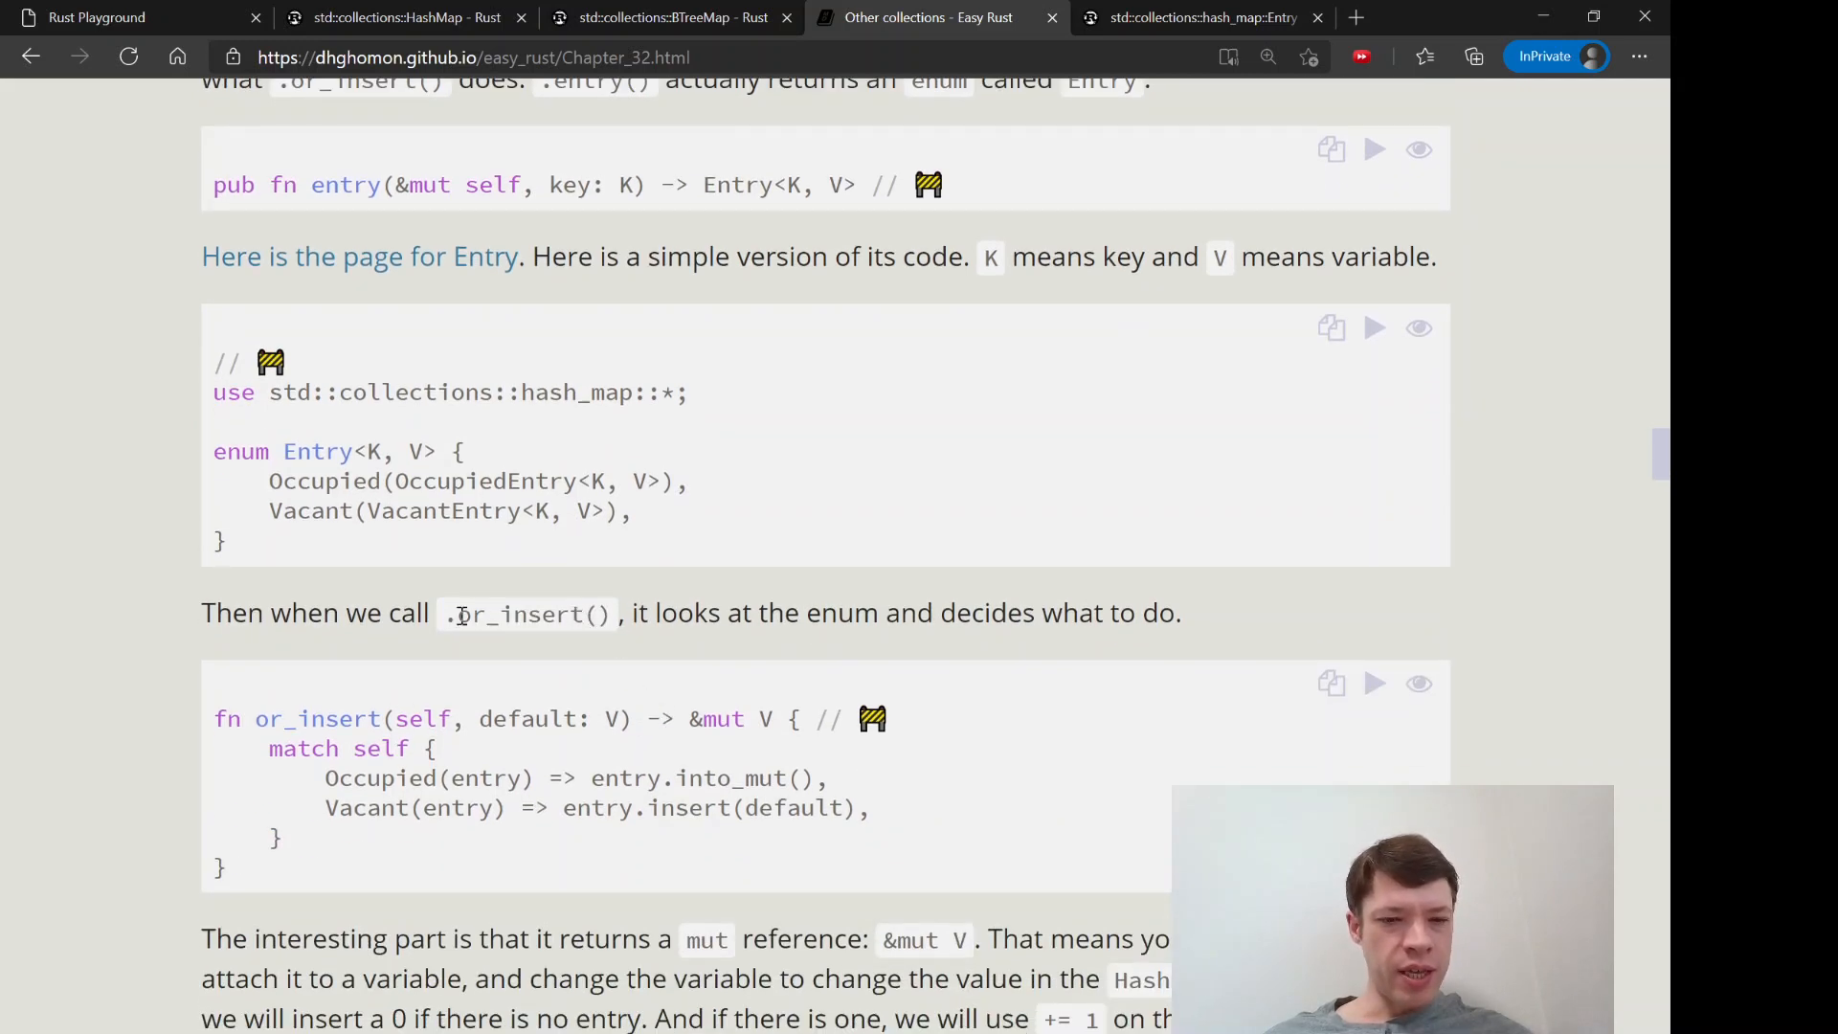
double_click(529, 612)
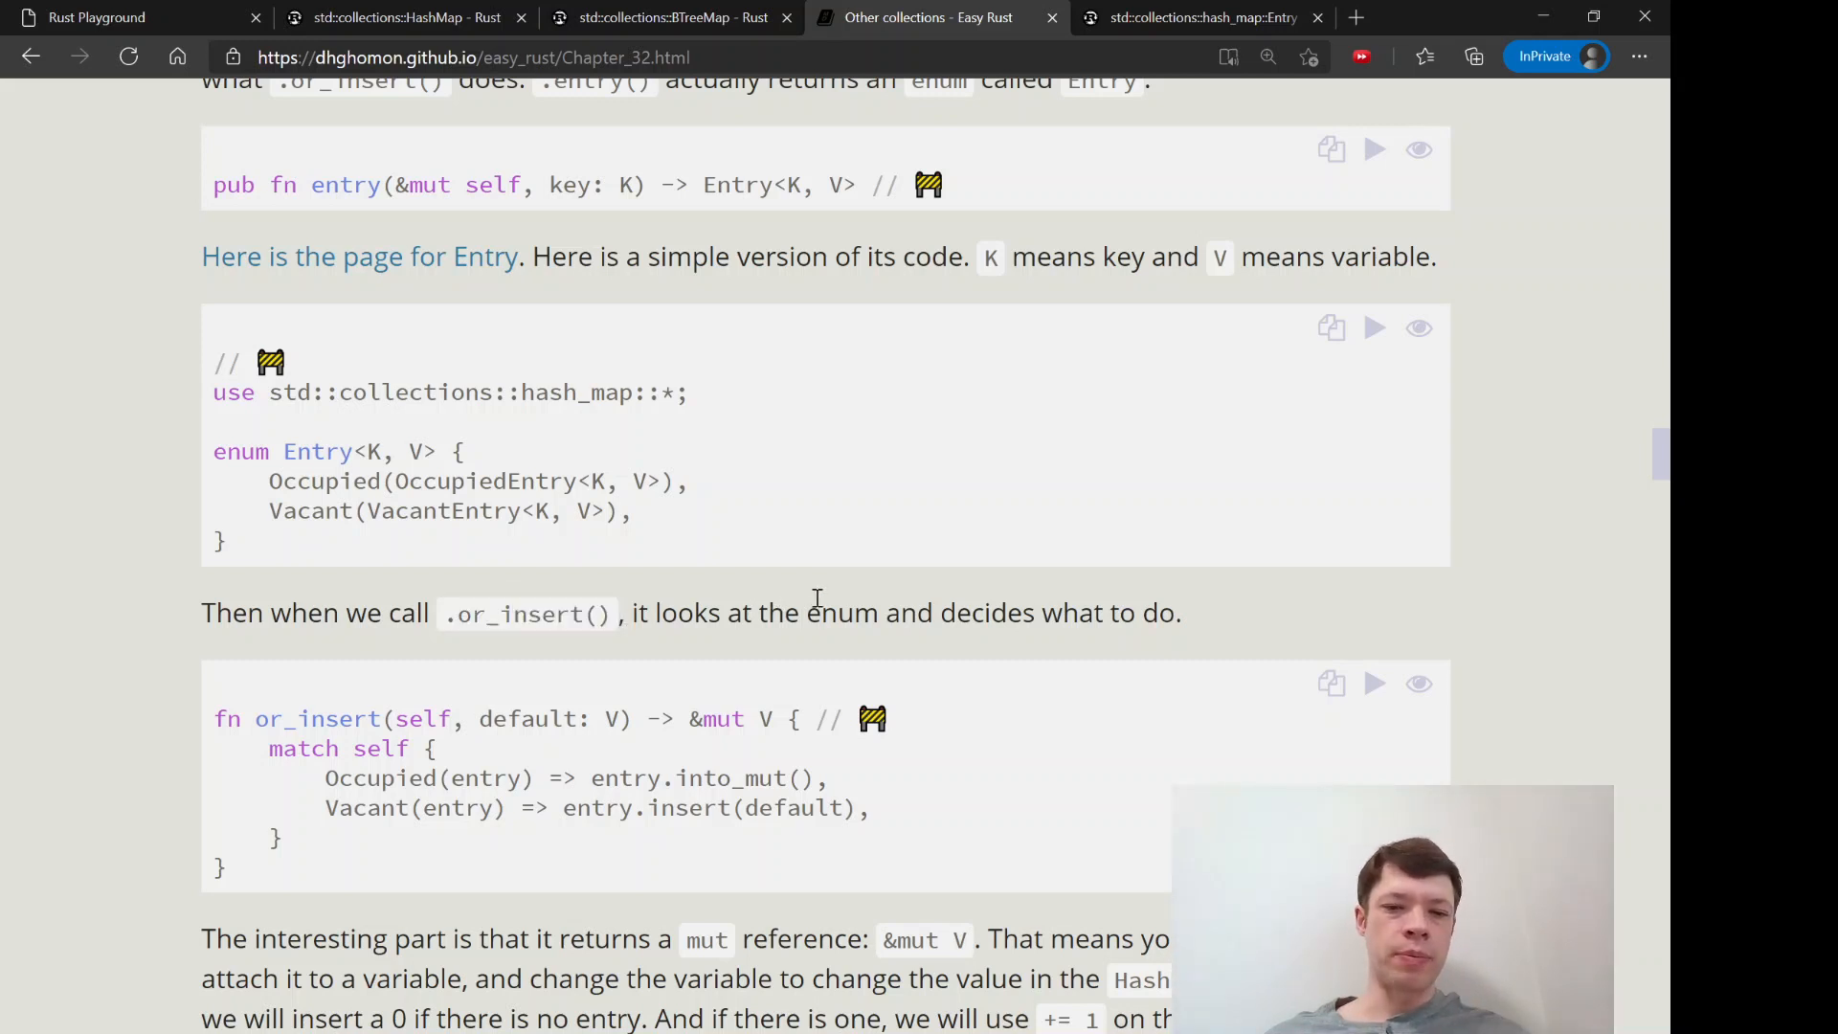
scroll("down", 3)
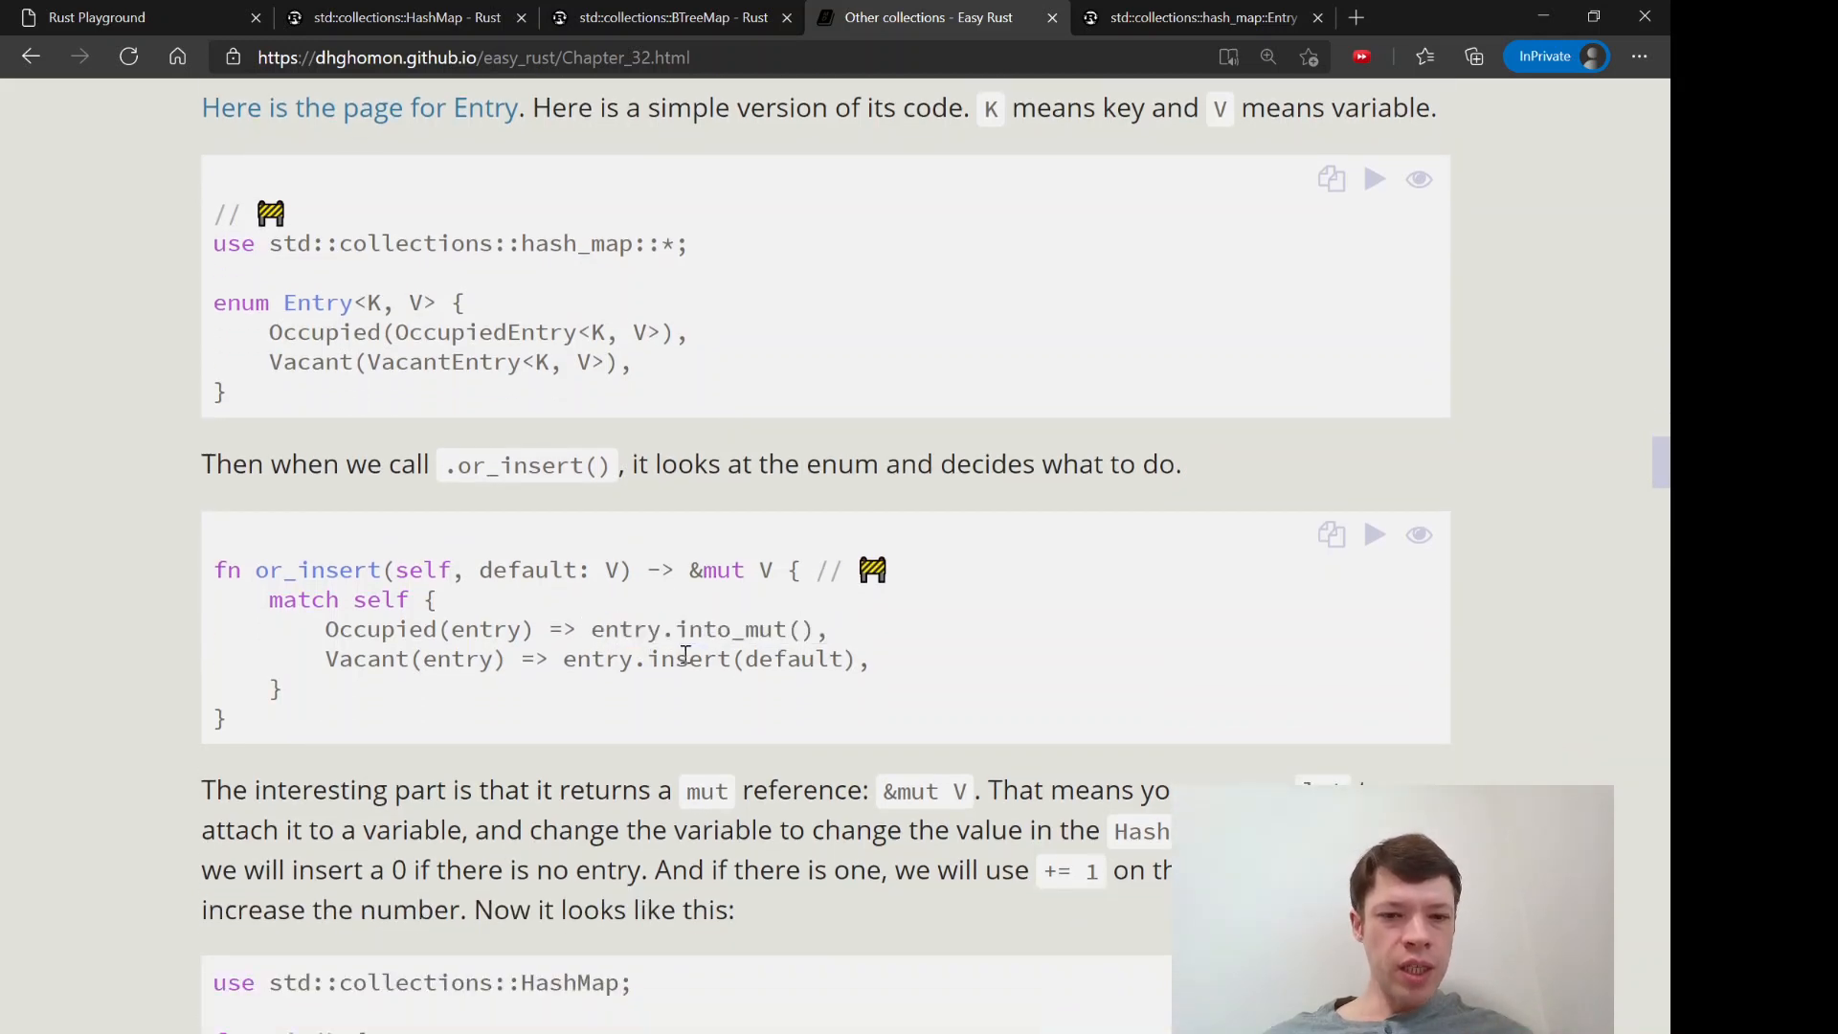
double_click(715, 657)
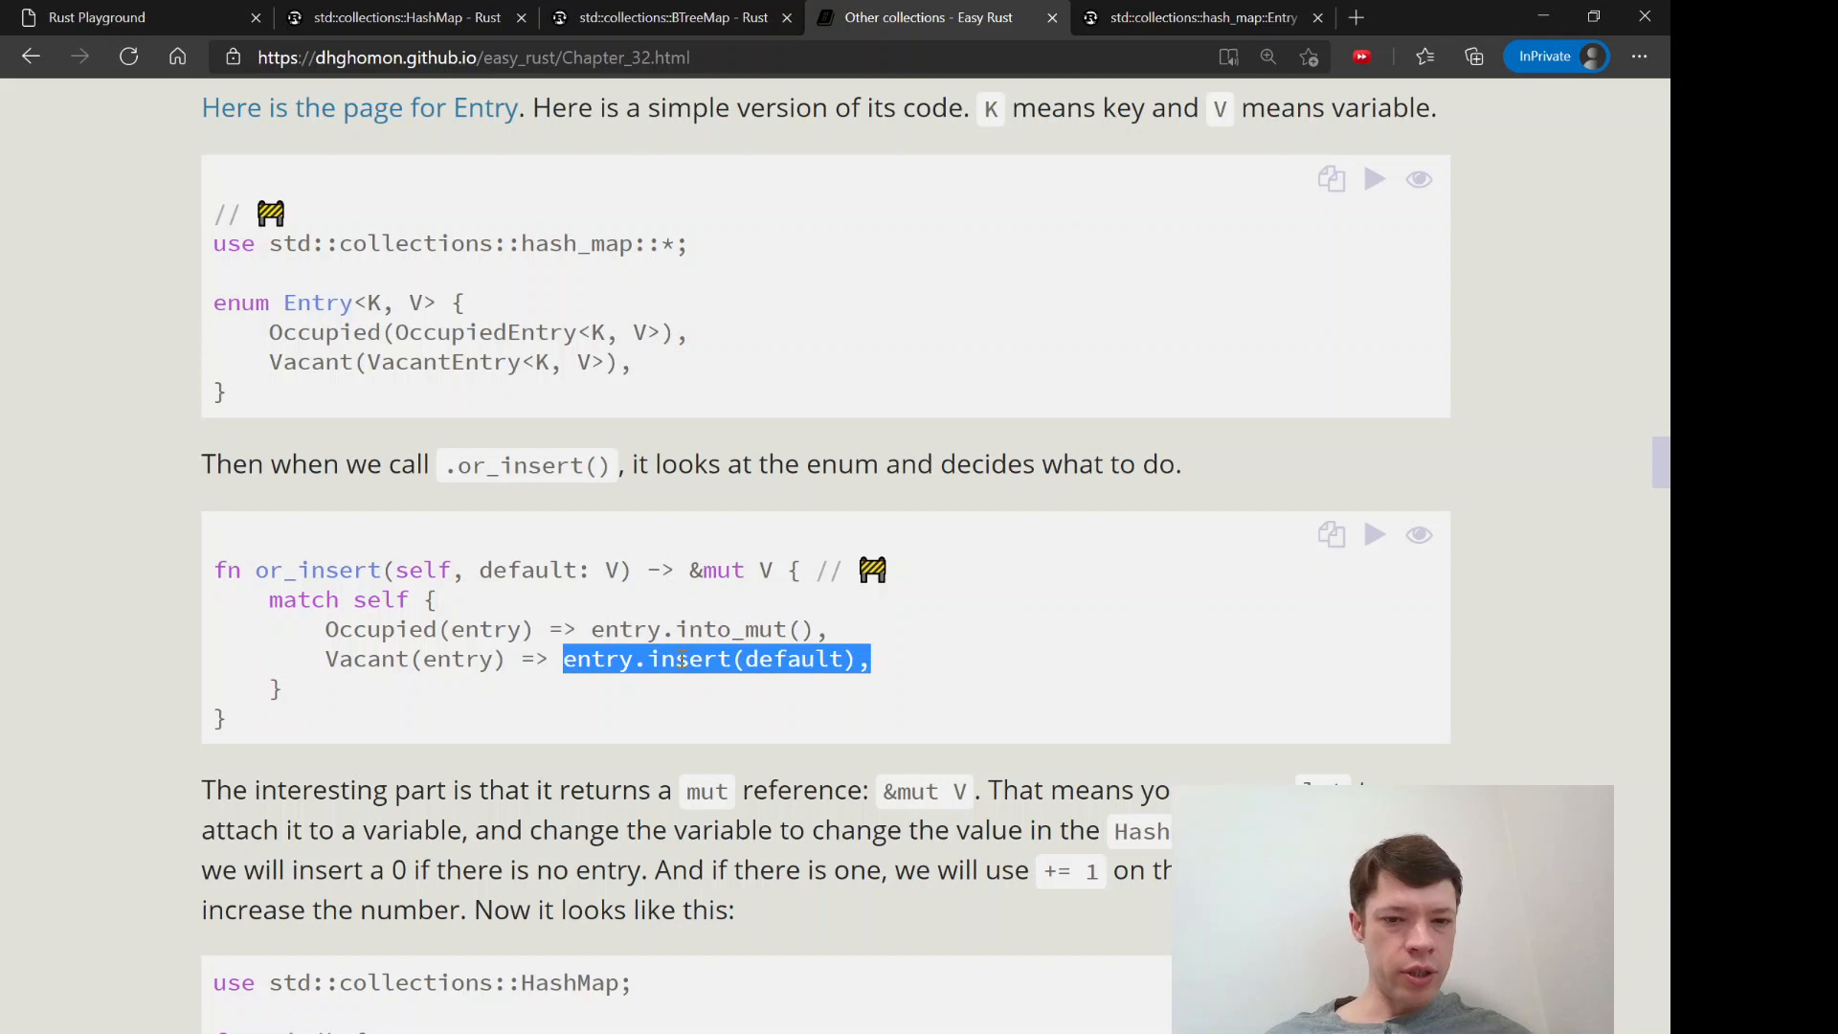
double_click(794, 658)
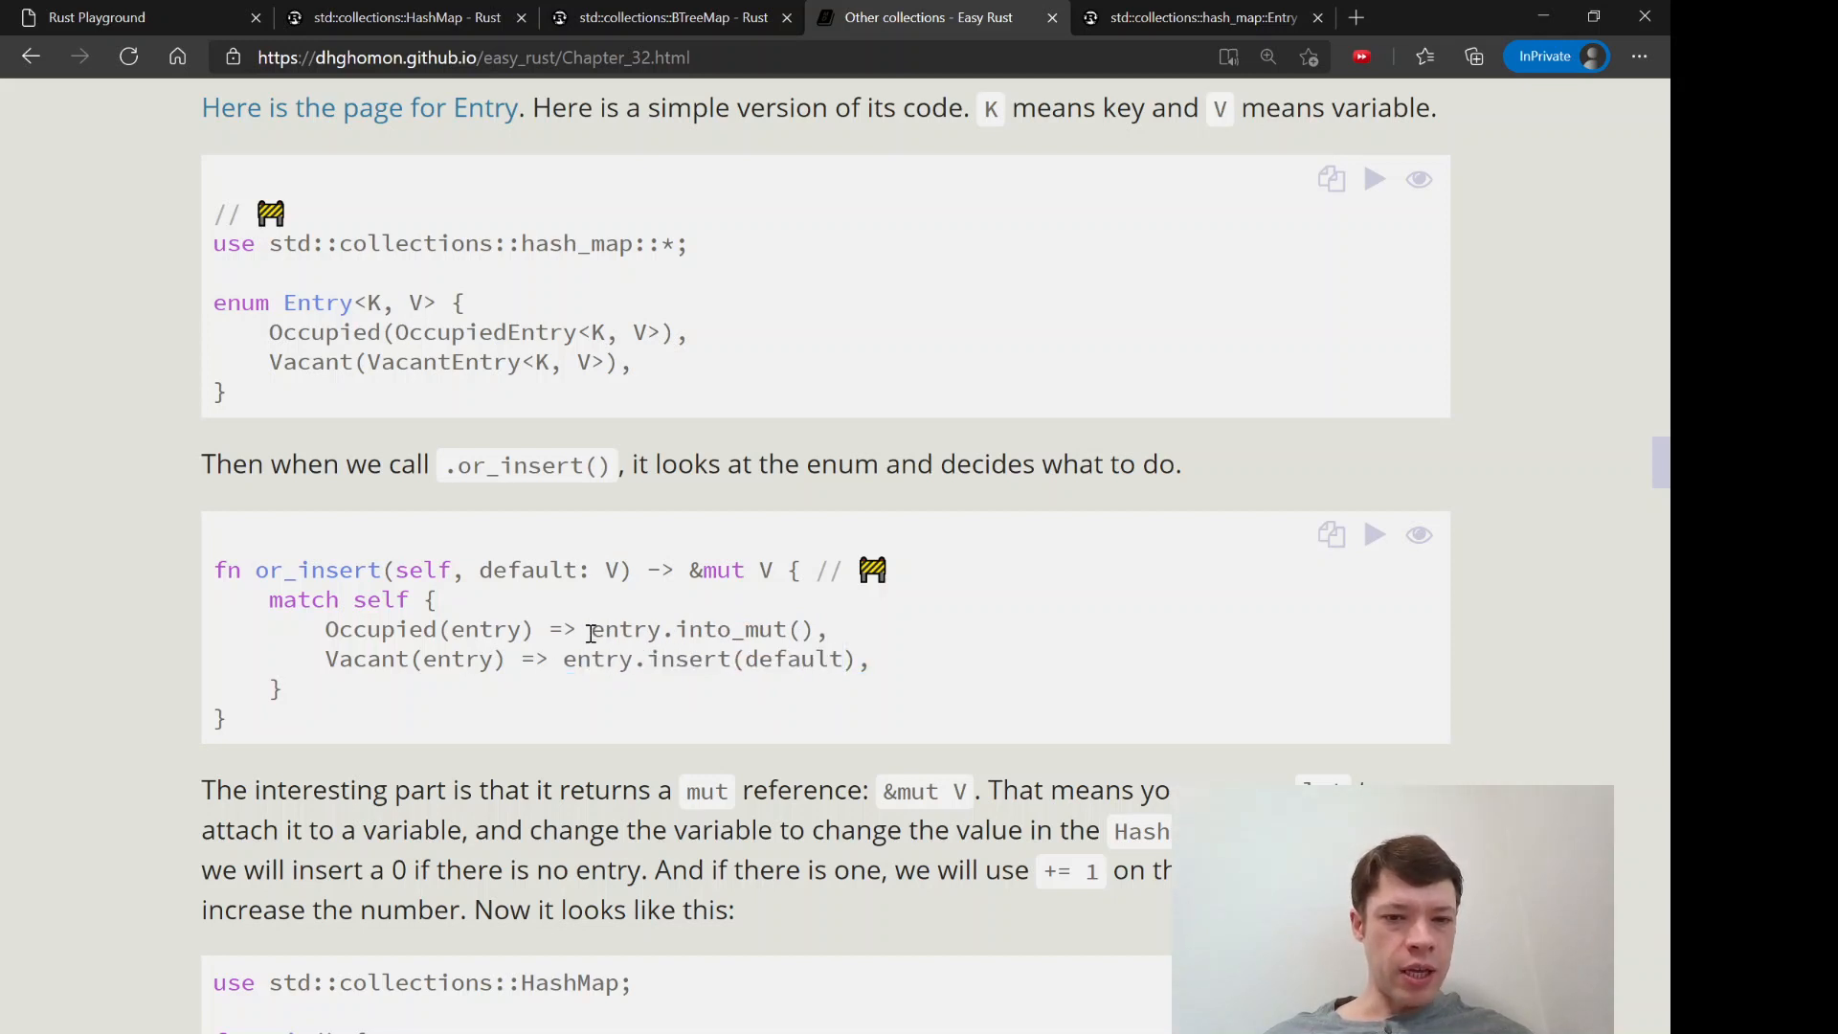
double_click(709, 630)
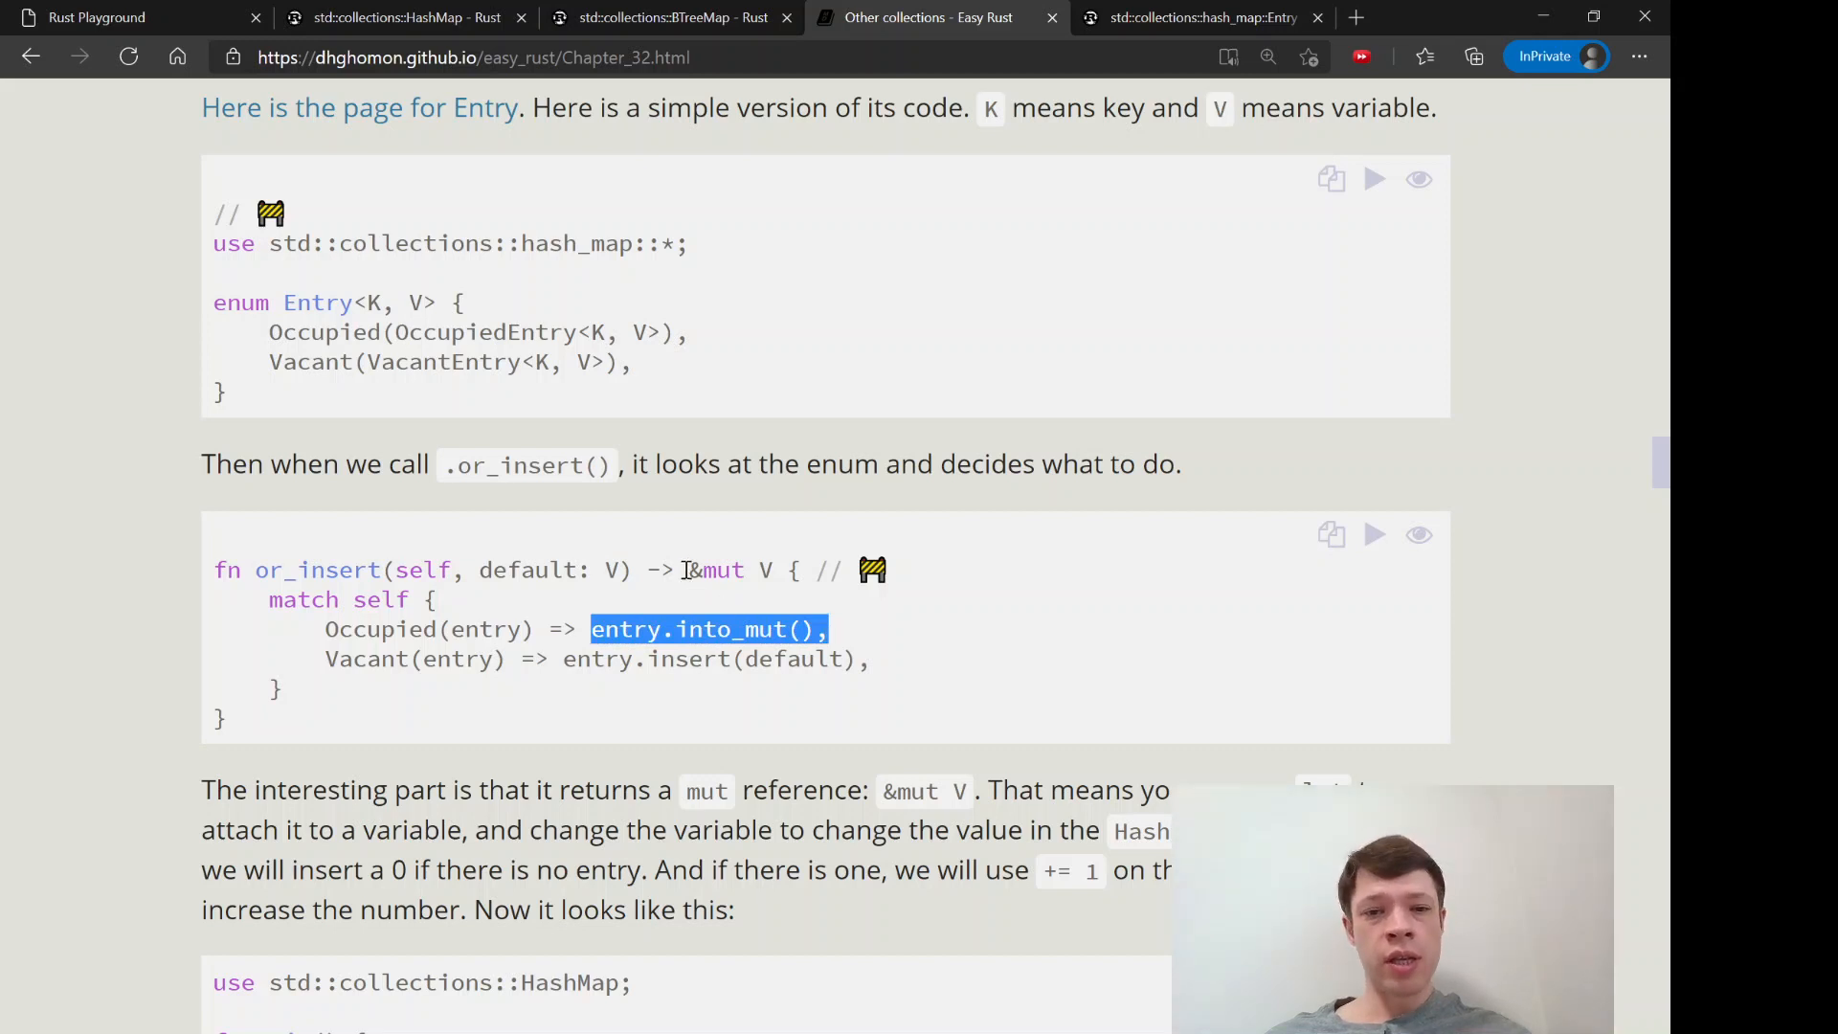
double_click(715, 569)
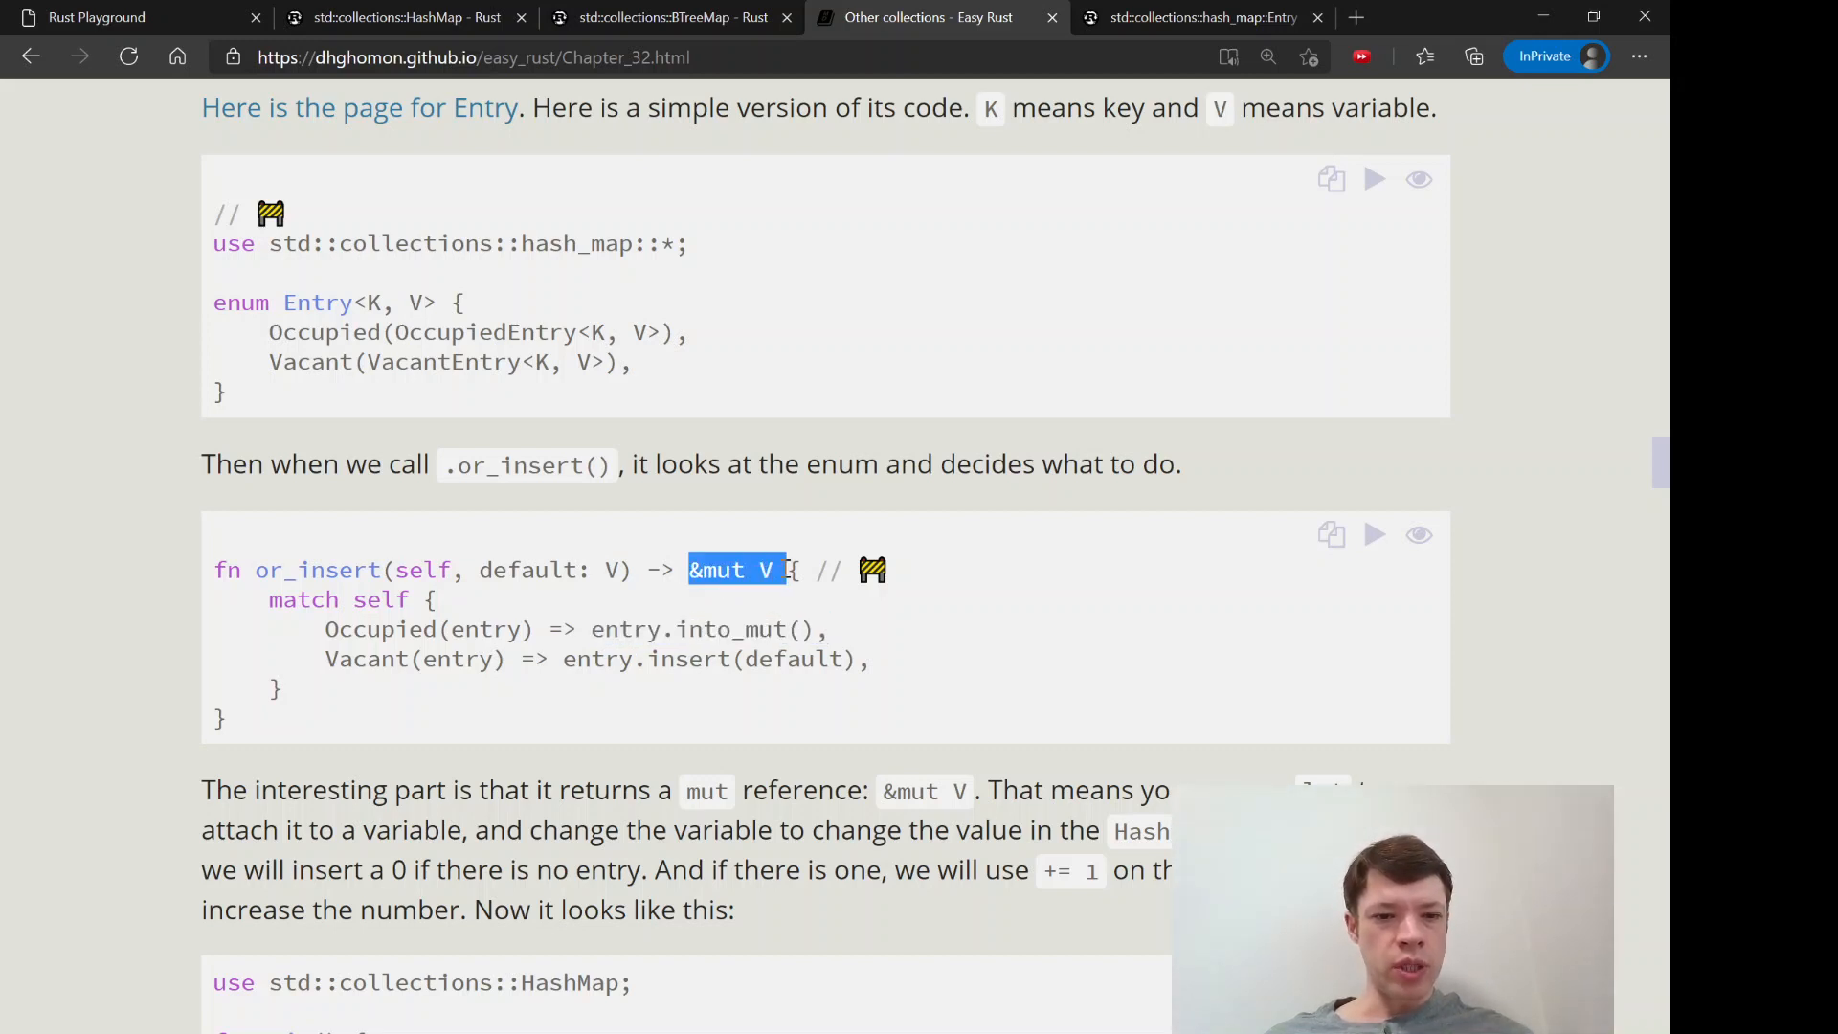
scroll("down", 3)
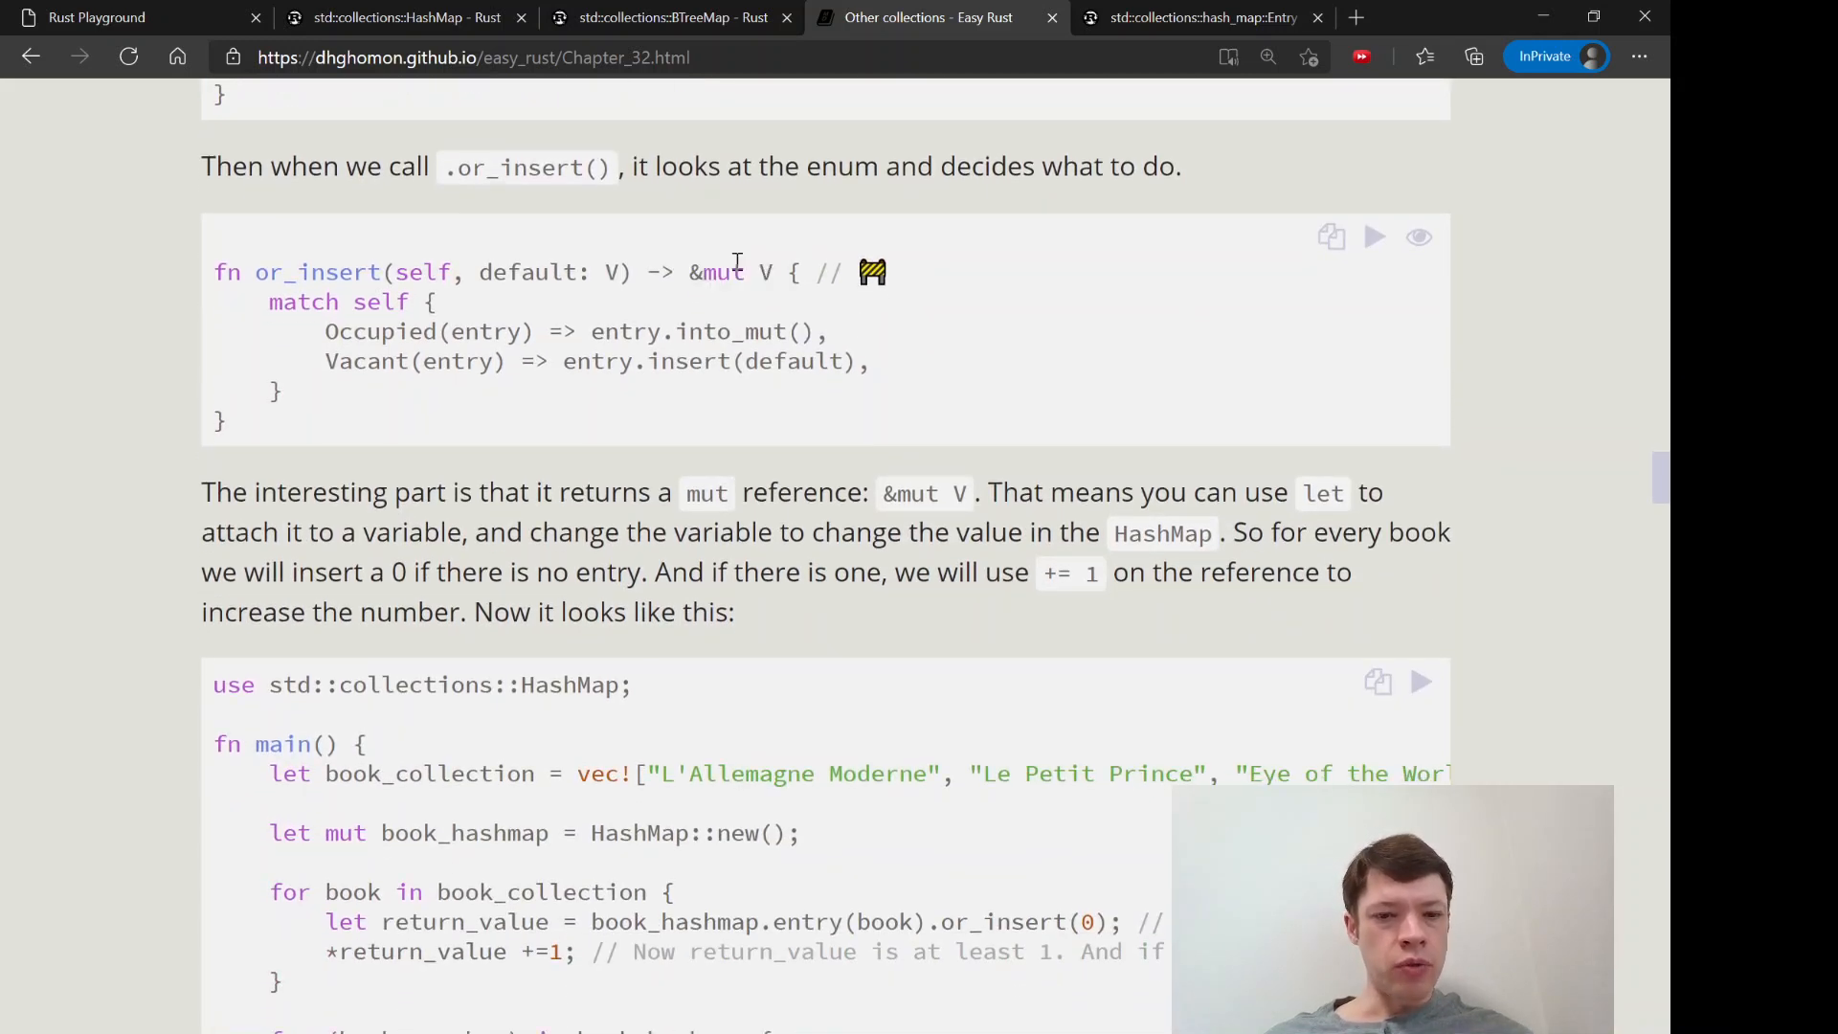
scroll("down", 3)
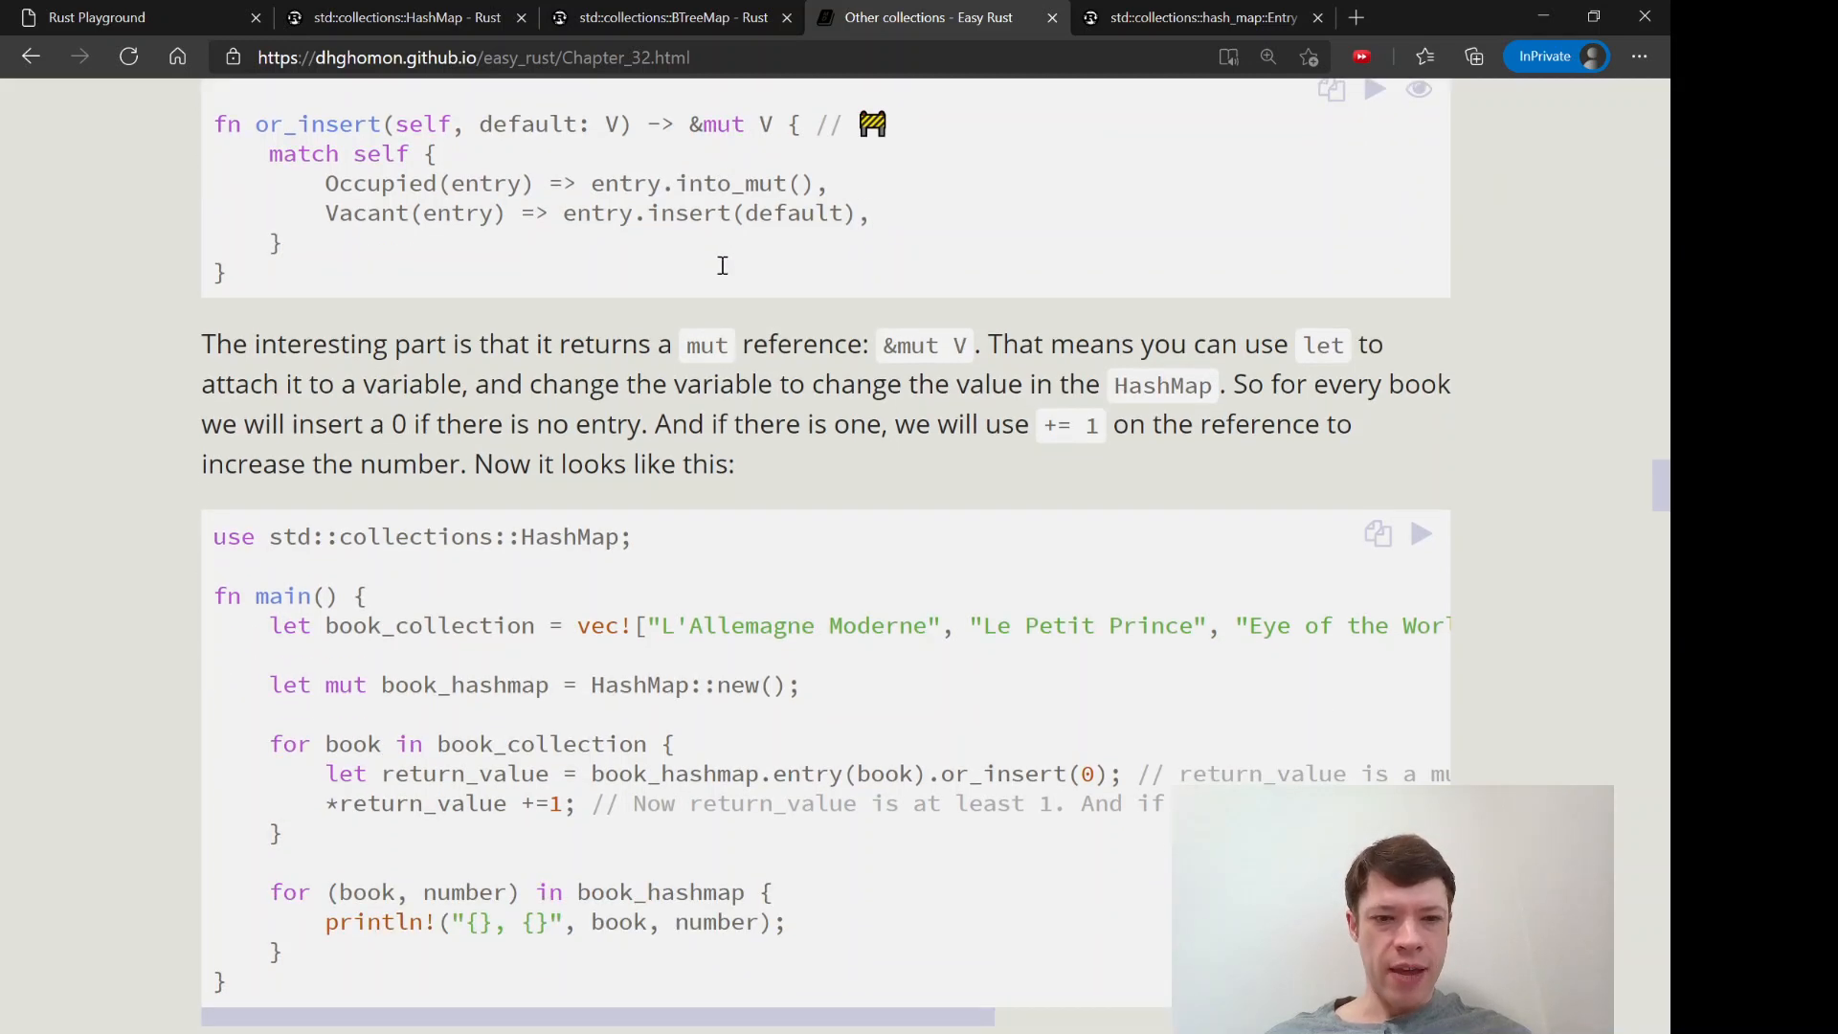
scroll("down", 3)
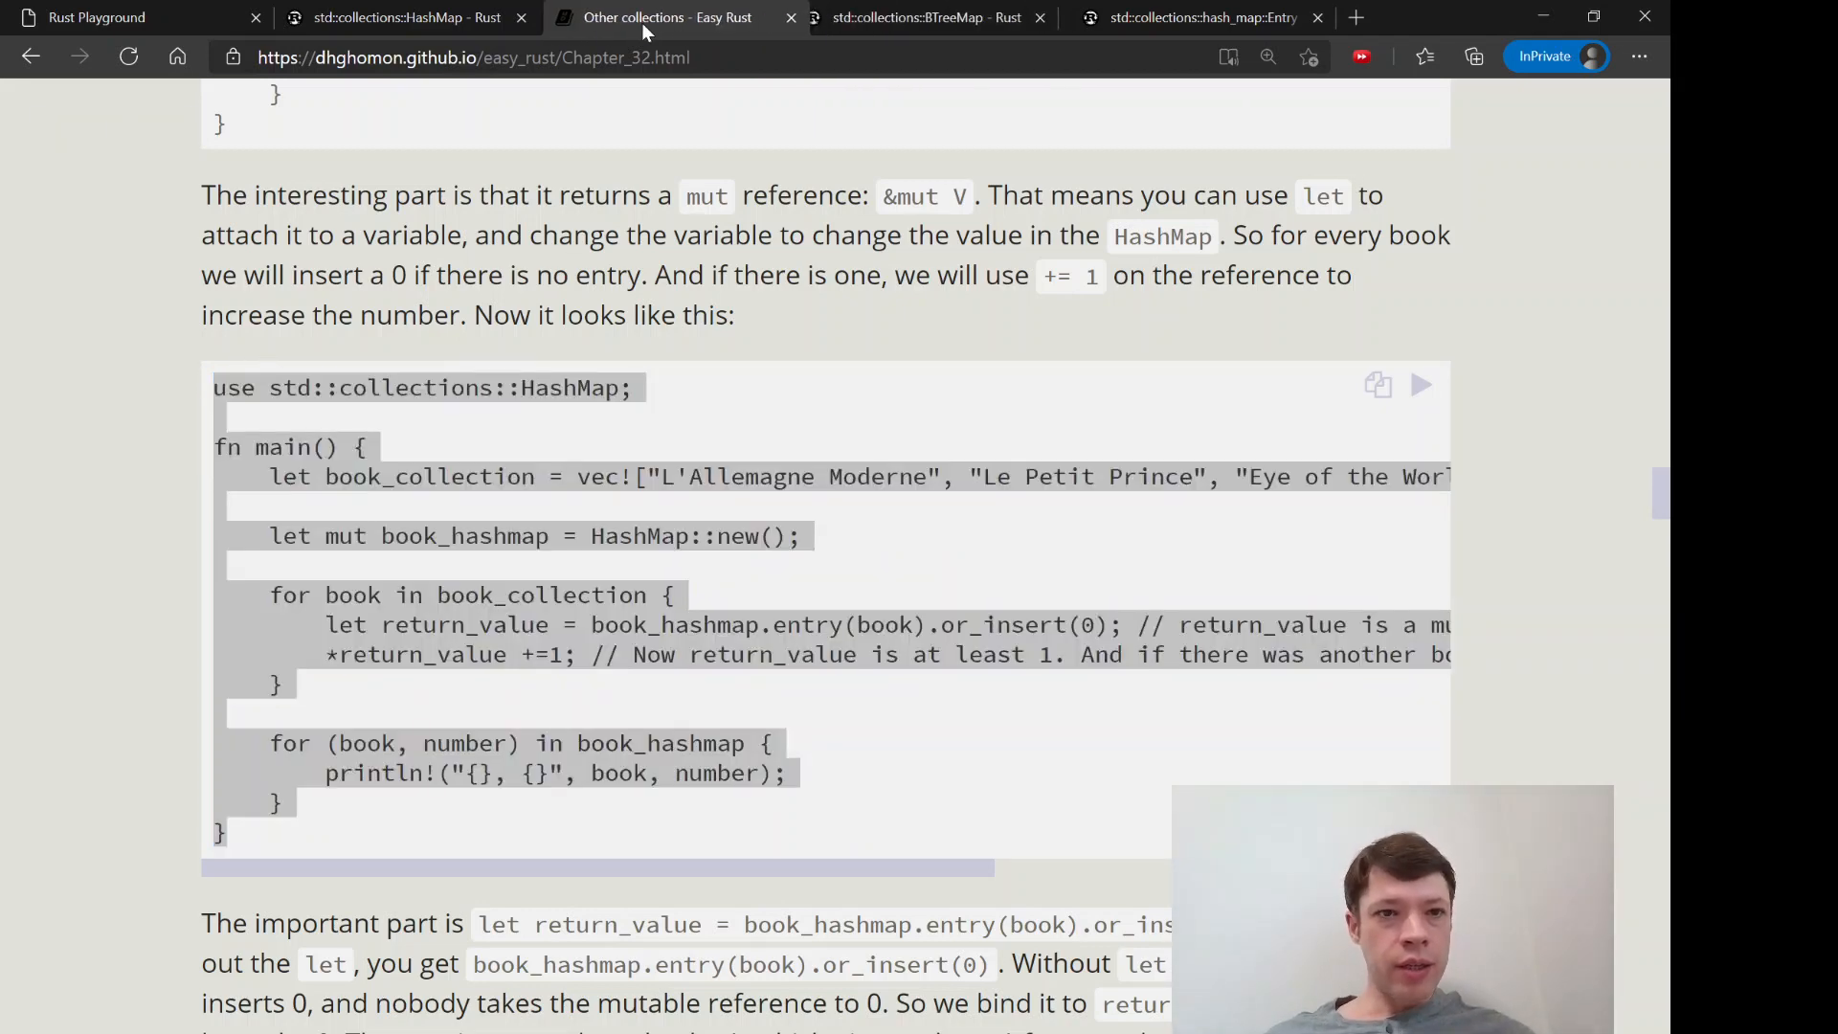
Switch back to the book_hashmap program showing the Some("Eye of the World") output
left_click(130, 17)
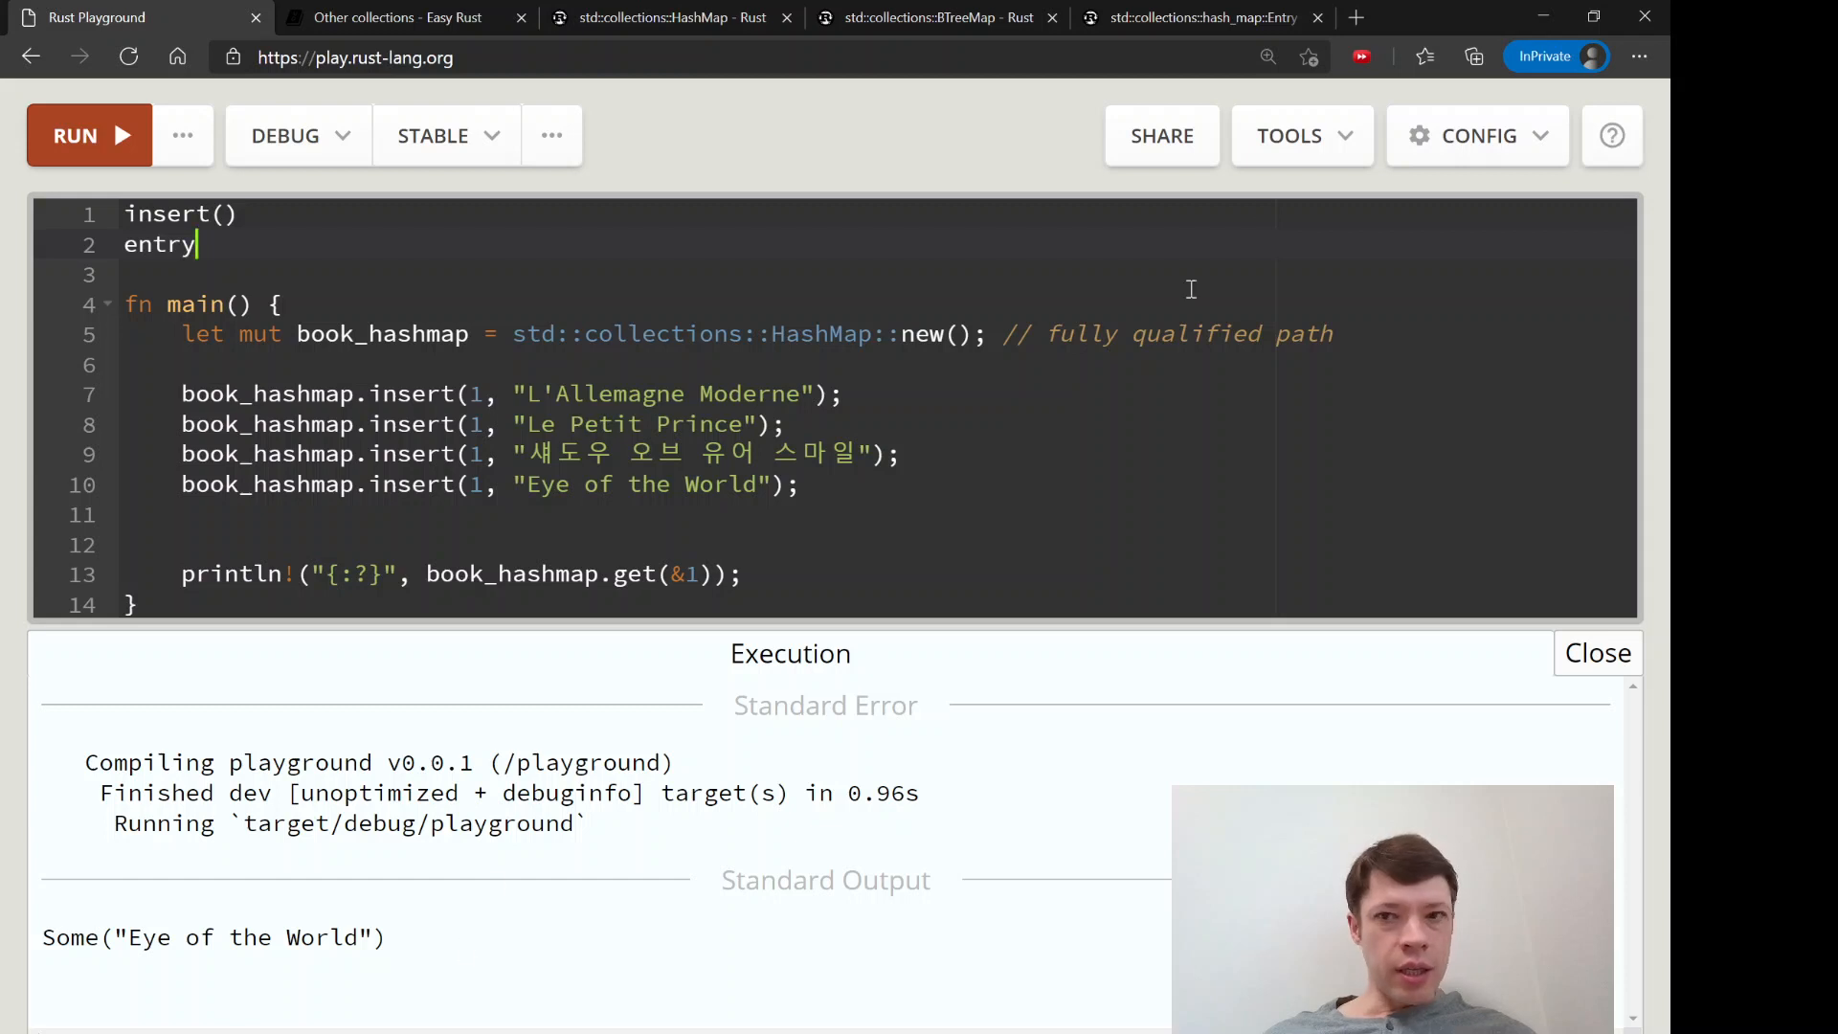
mouse_move(1134, 830)
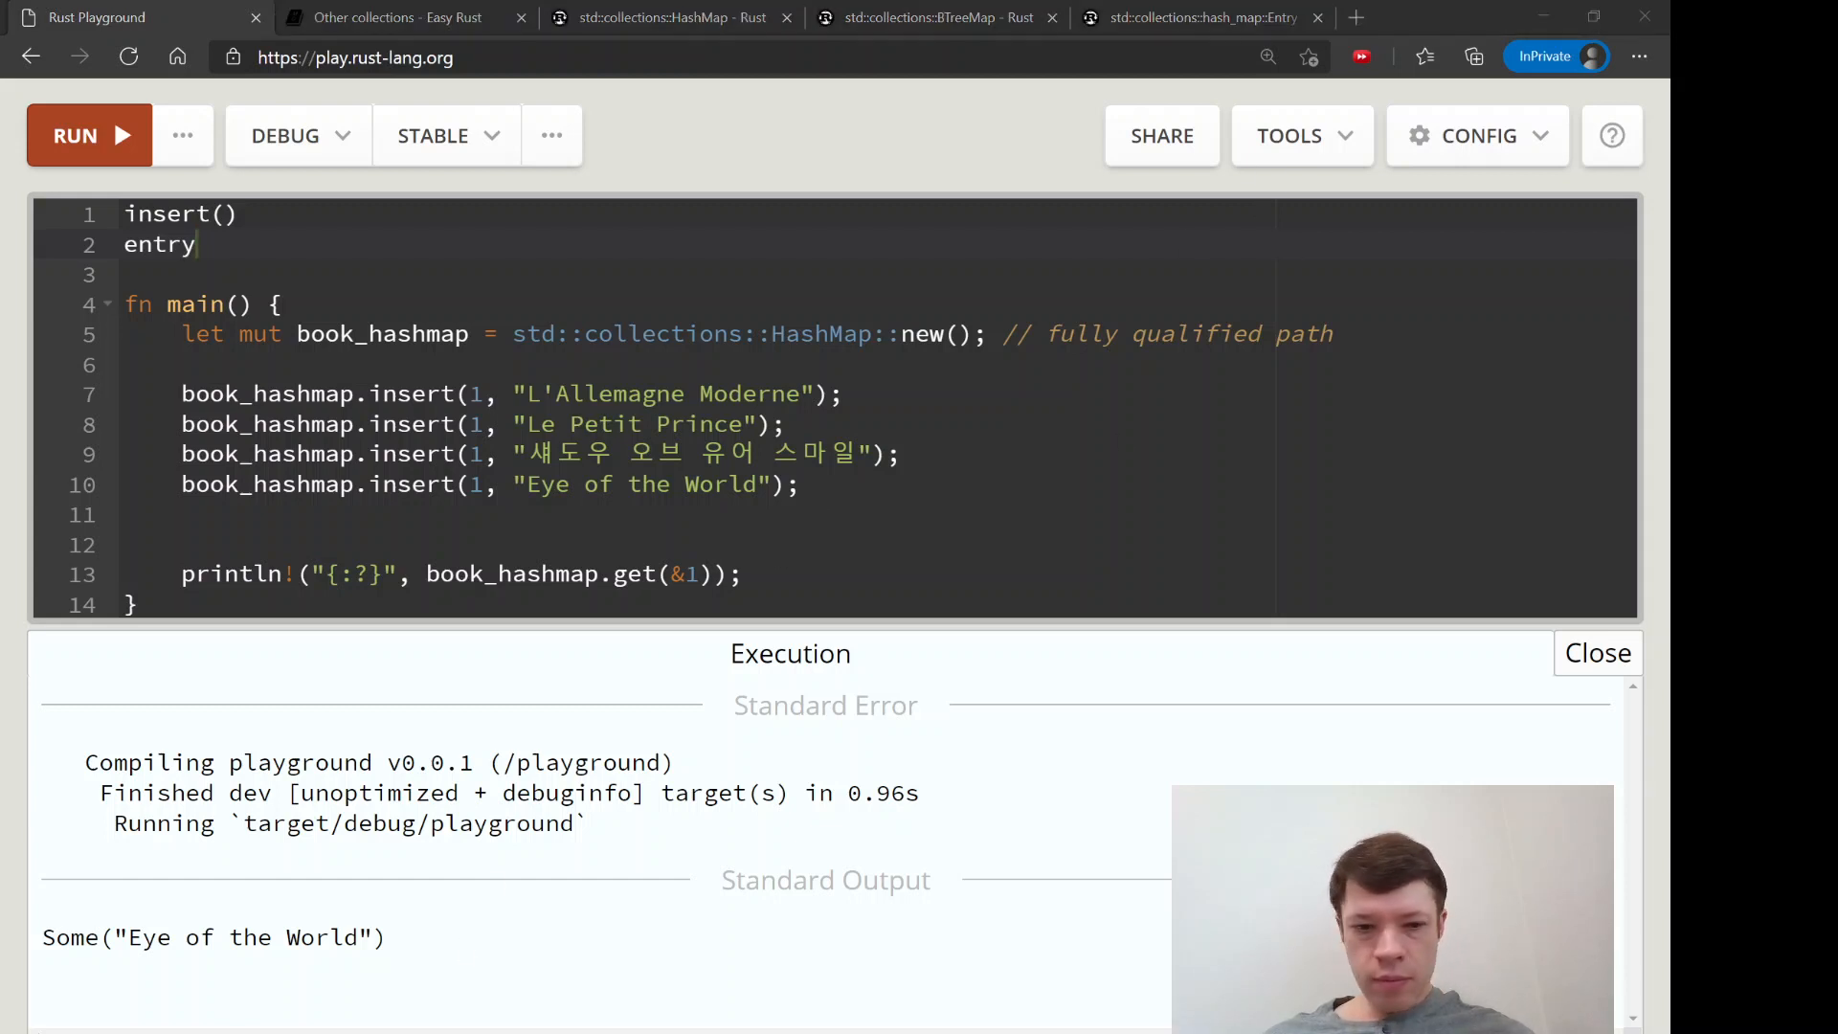
mouse_move(508, 643)
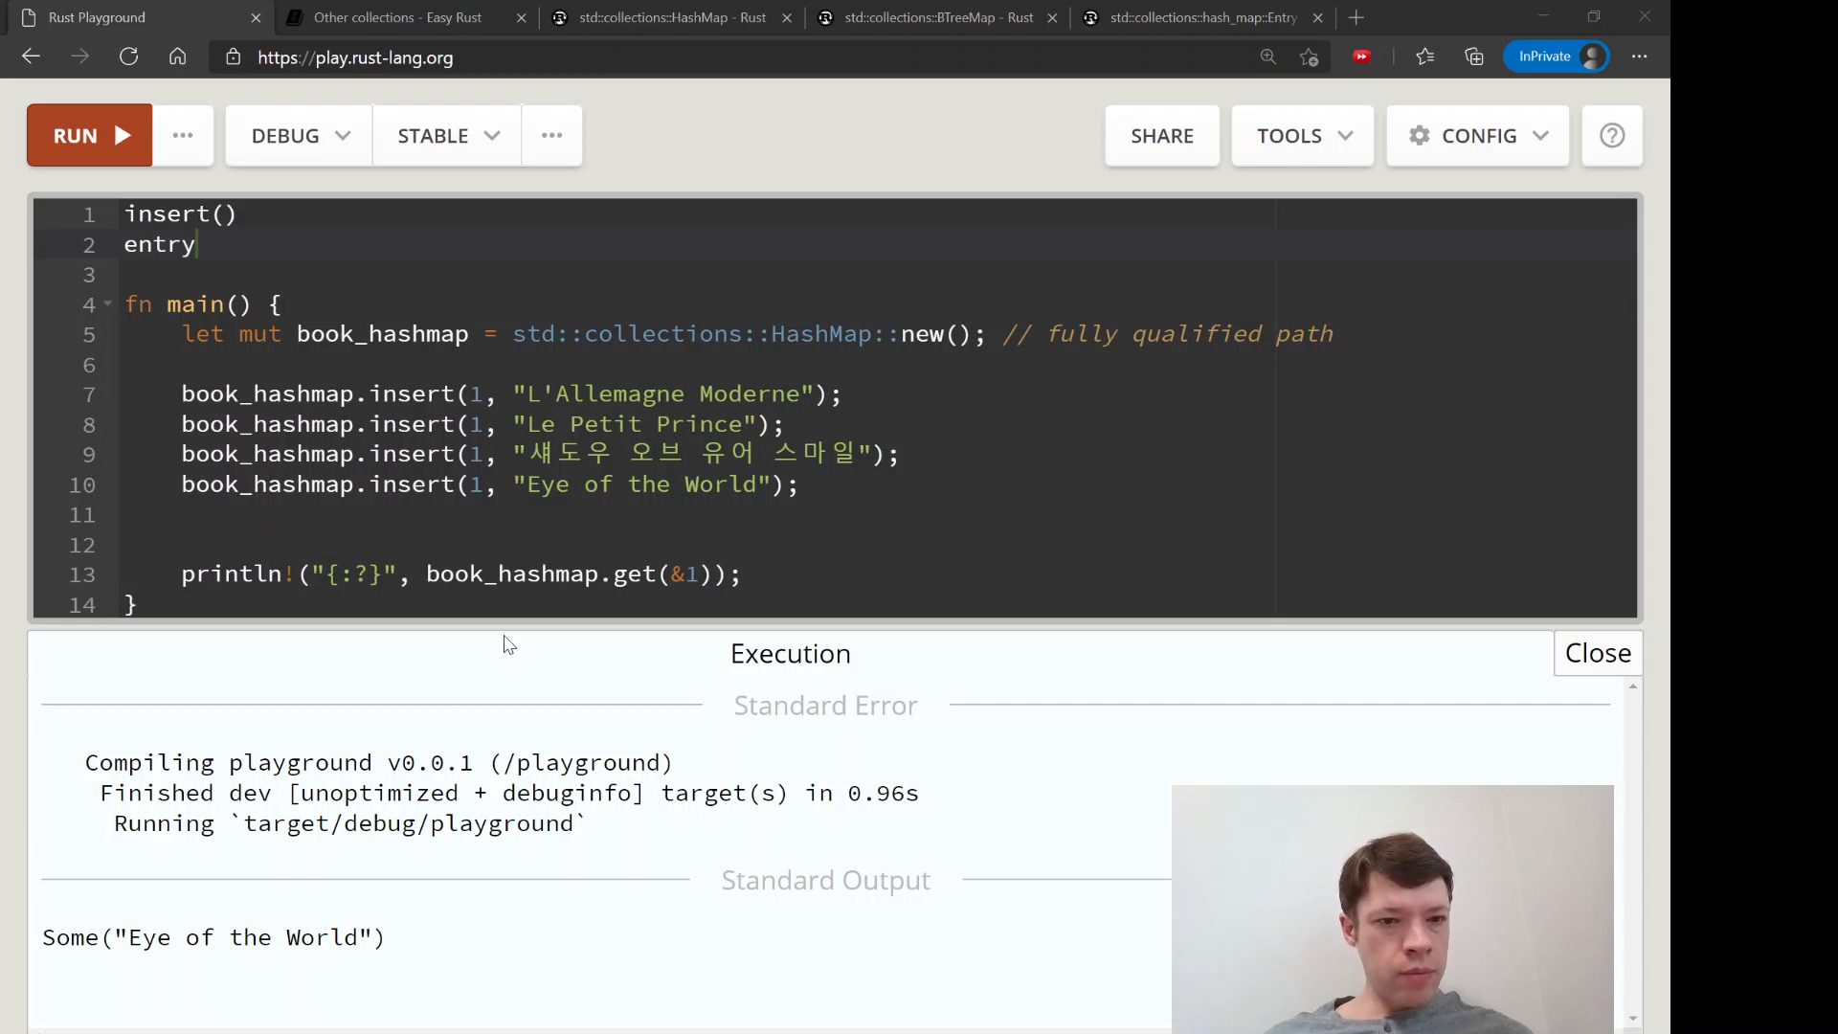
mouse_move(734, 863)
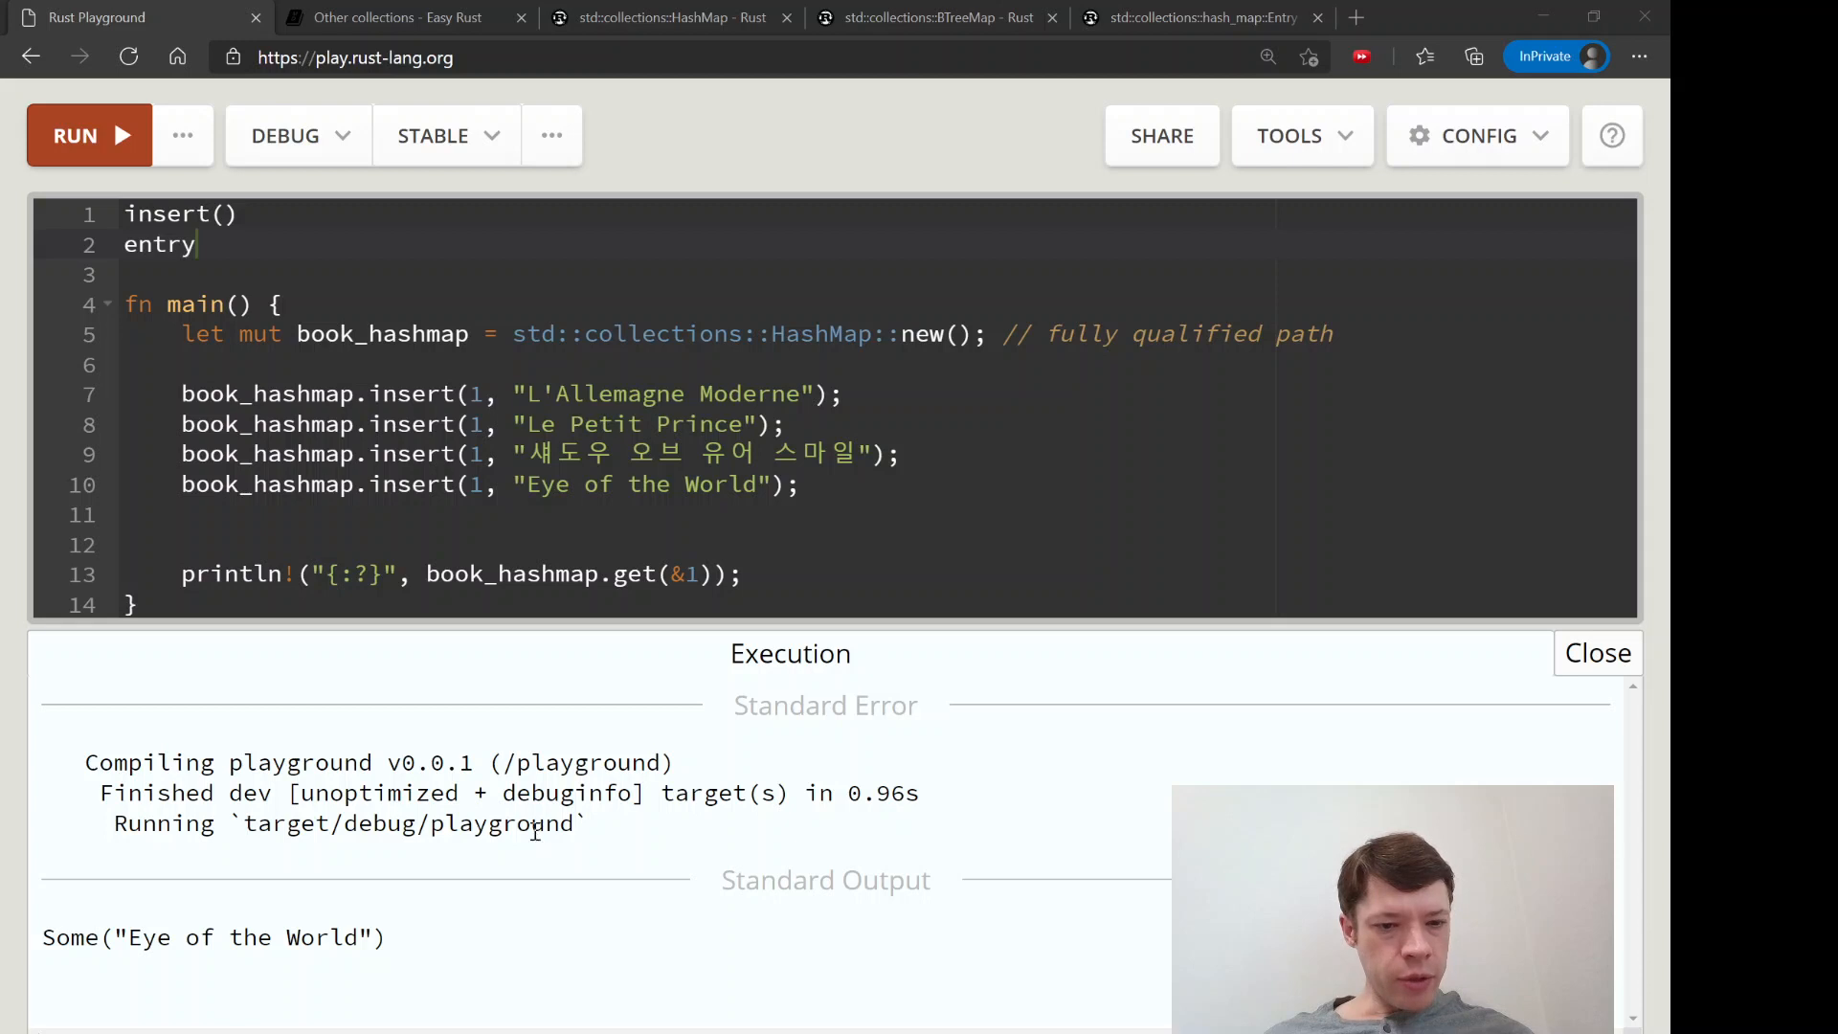
mouse_move(502, 678)
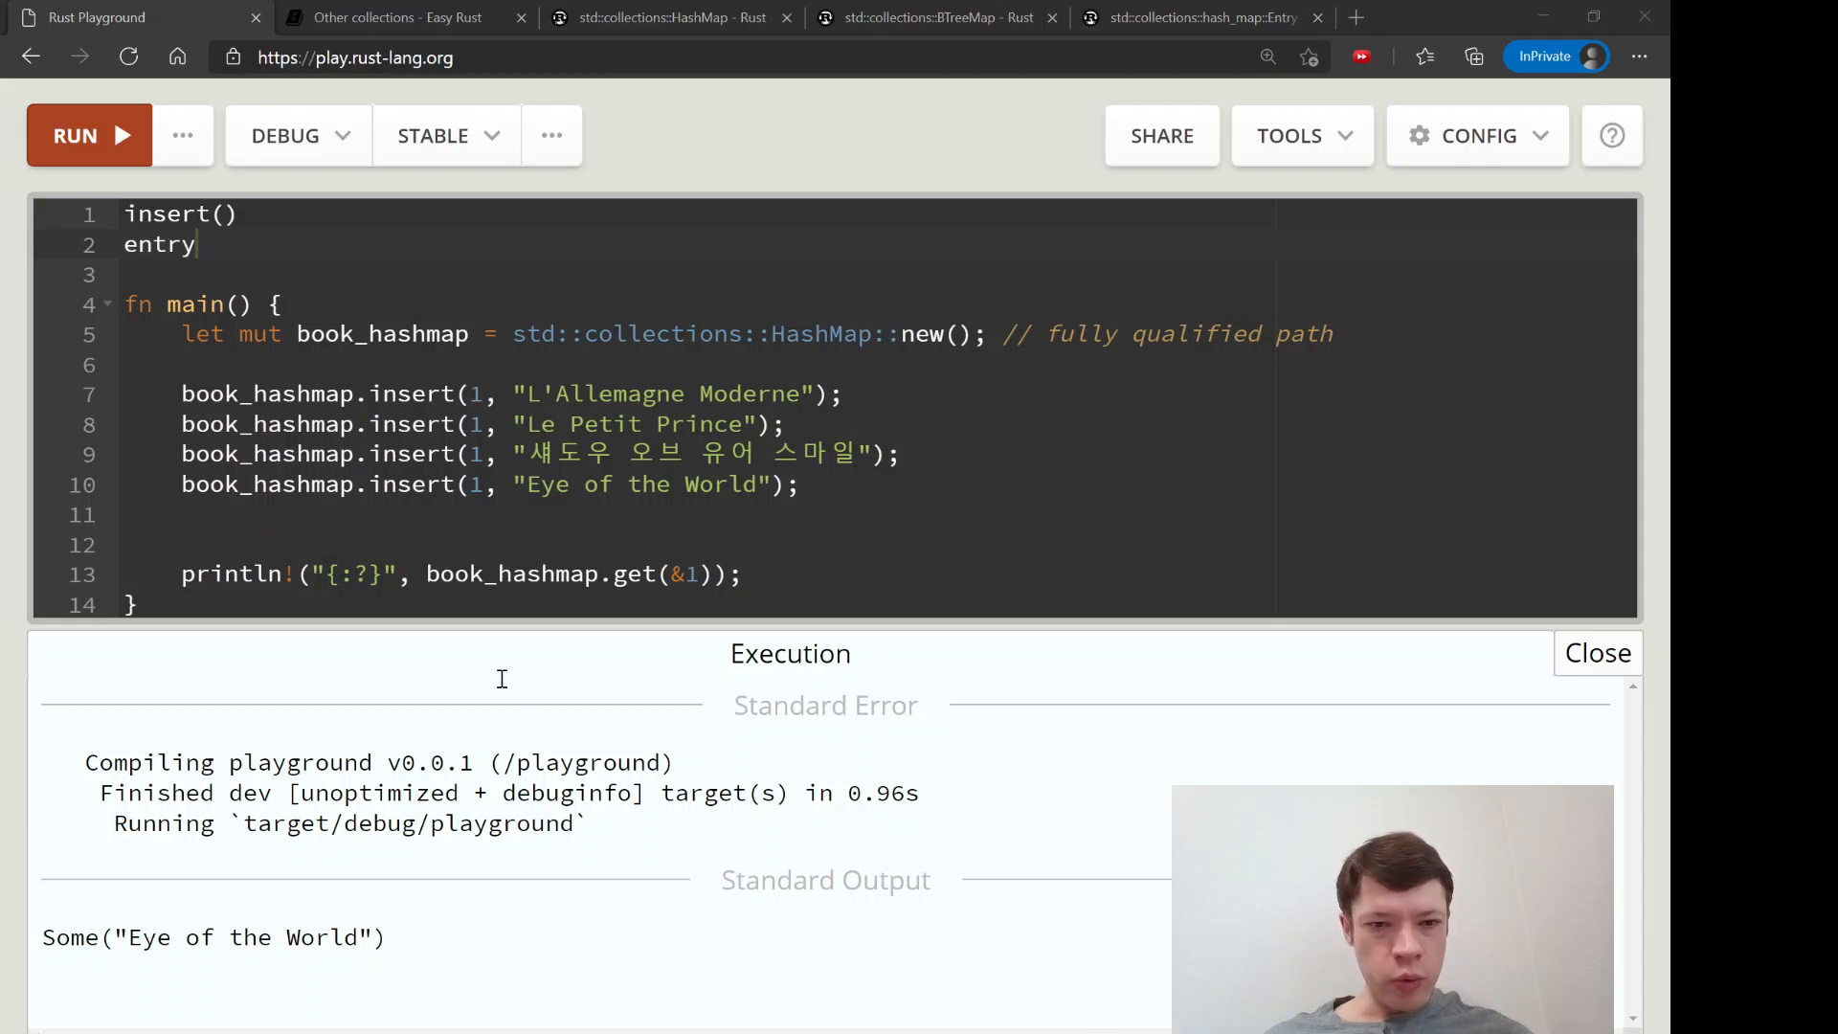